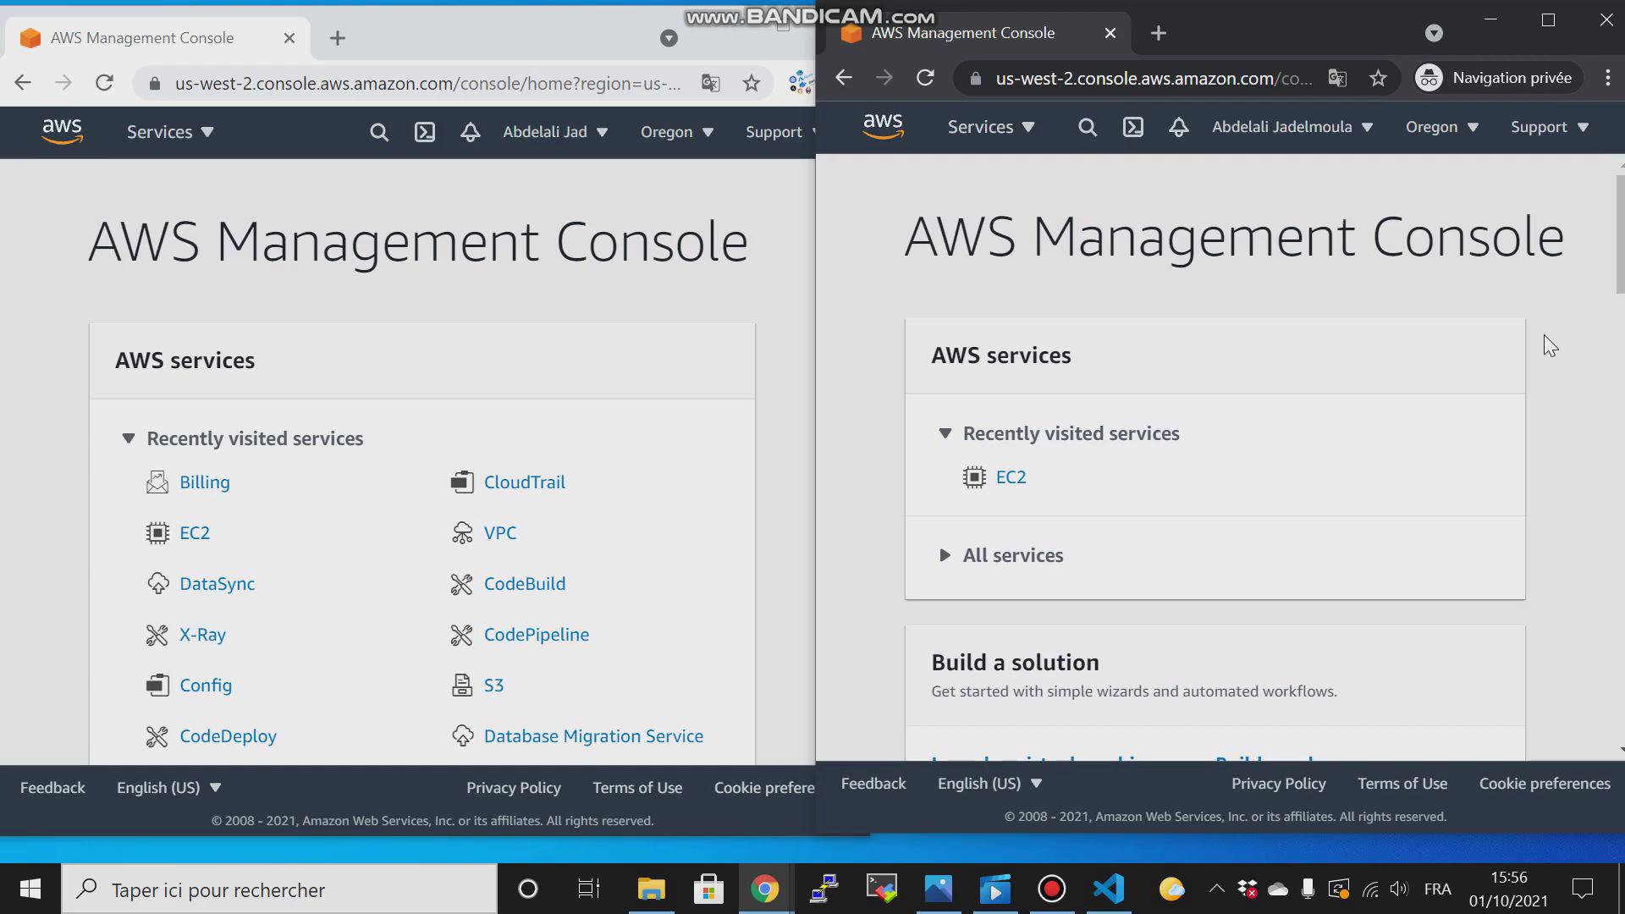
{"action": "mouse_move", "coordinate": [922, 819]}
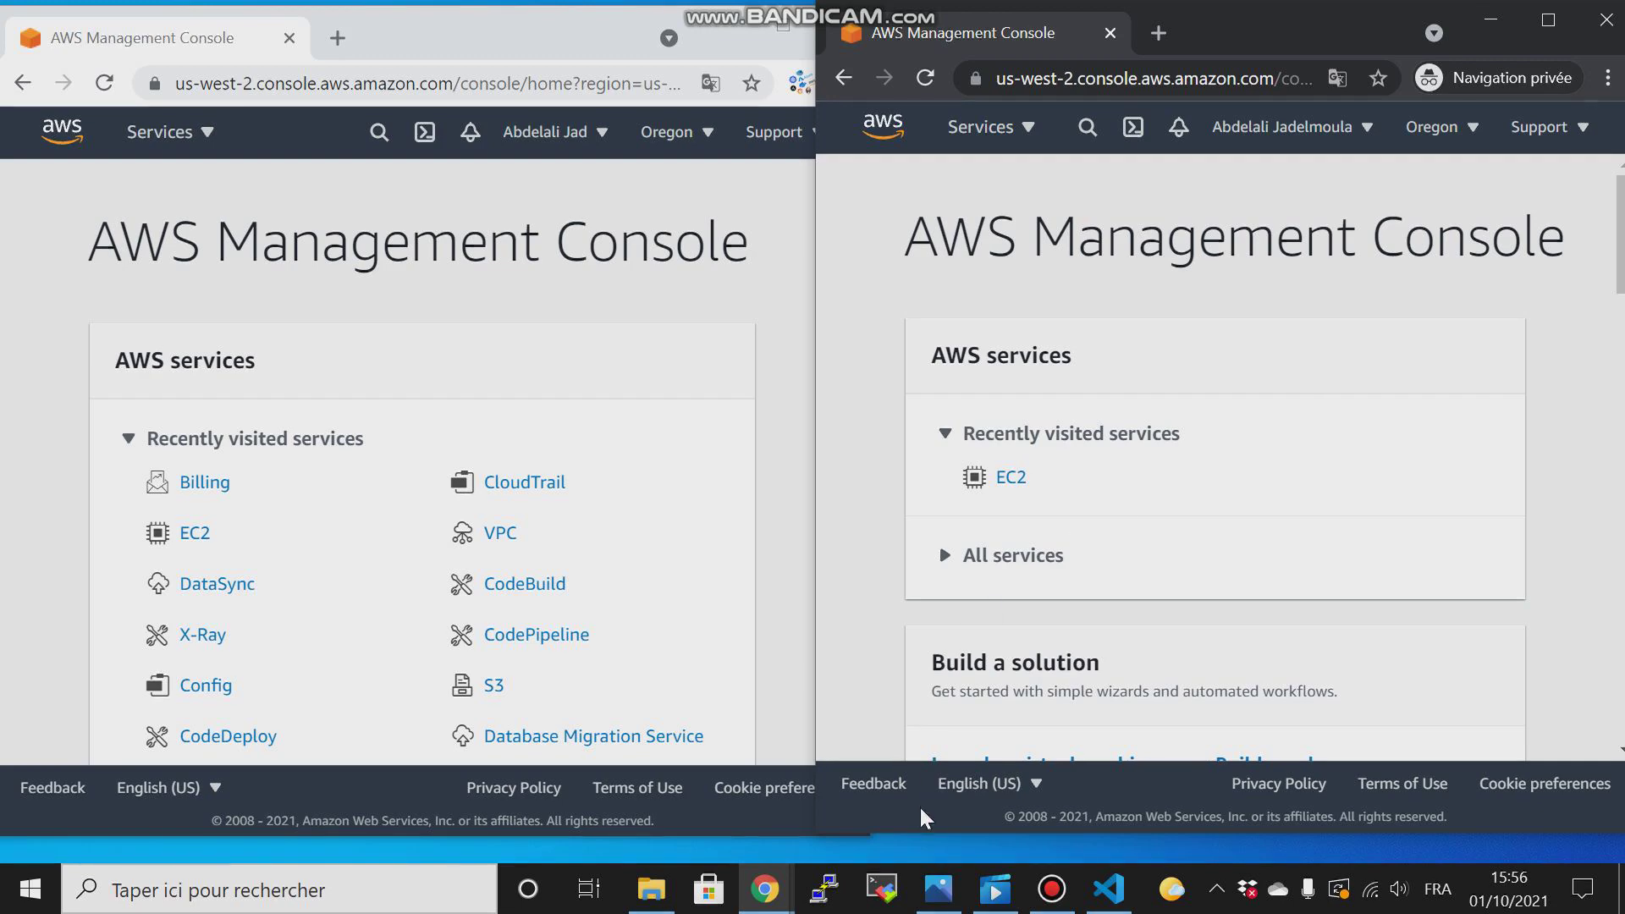
Show the aws-pipeline3.png architecture diagram in Windows Photos.
{"action": "left_click", "coordinate": [936, 889]}
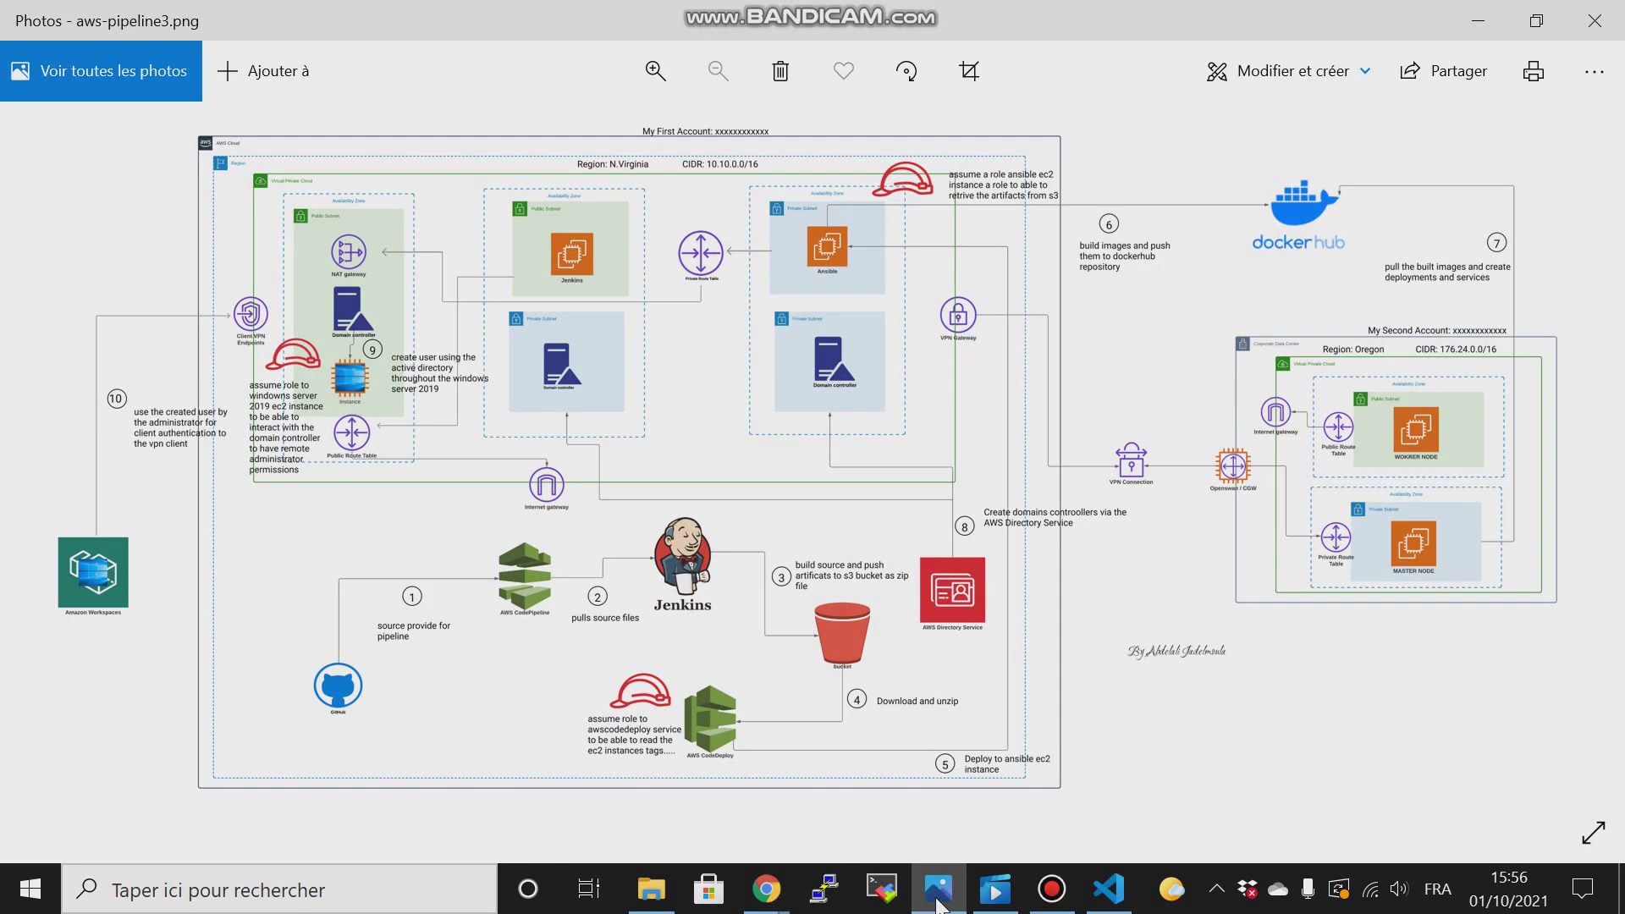
{"action": "mouse_move", "coordinate": [1383, 745]}
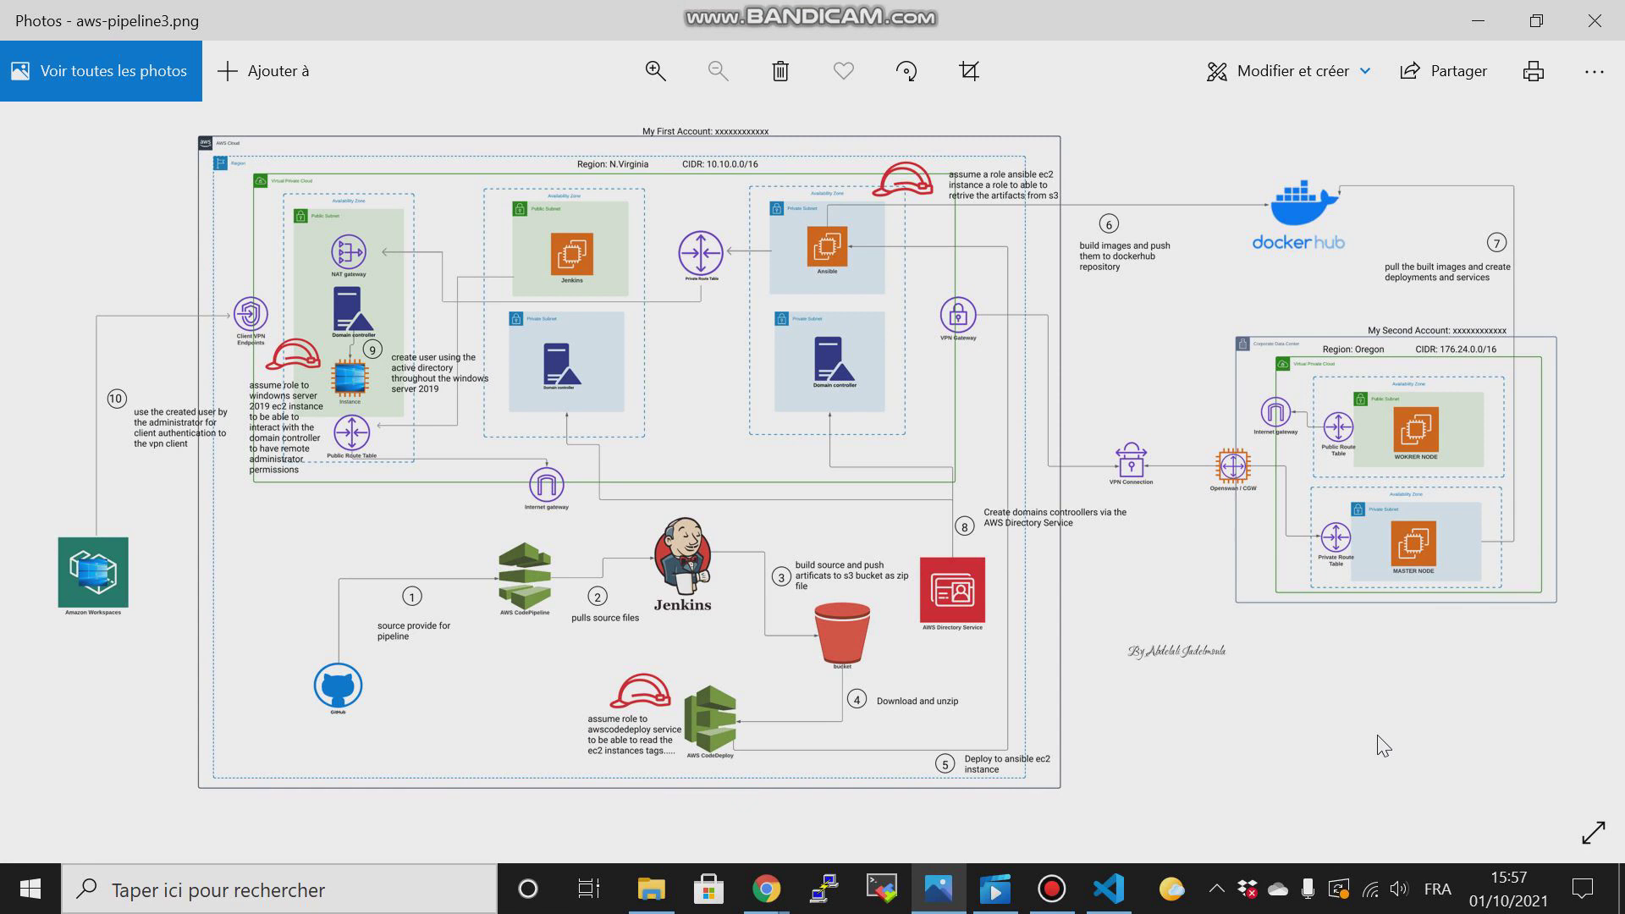
{"action": "mouse_move", "coordinate": [1200, 601]}
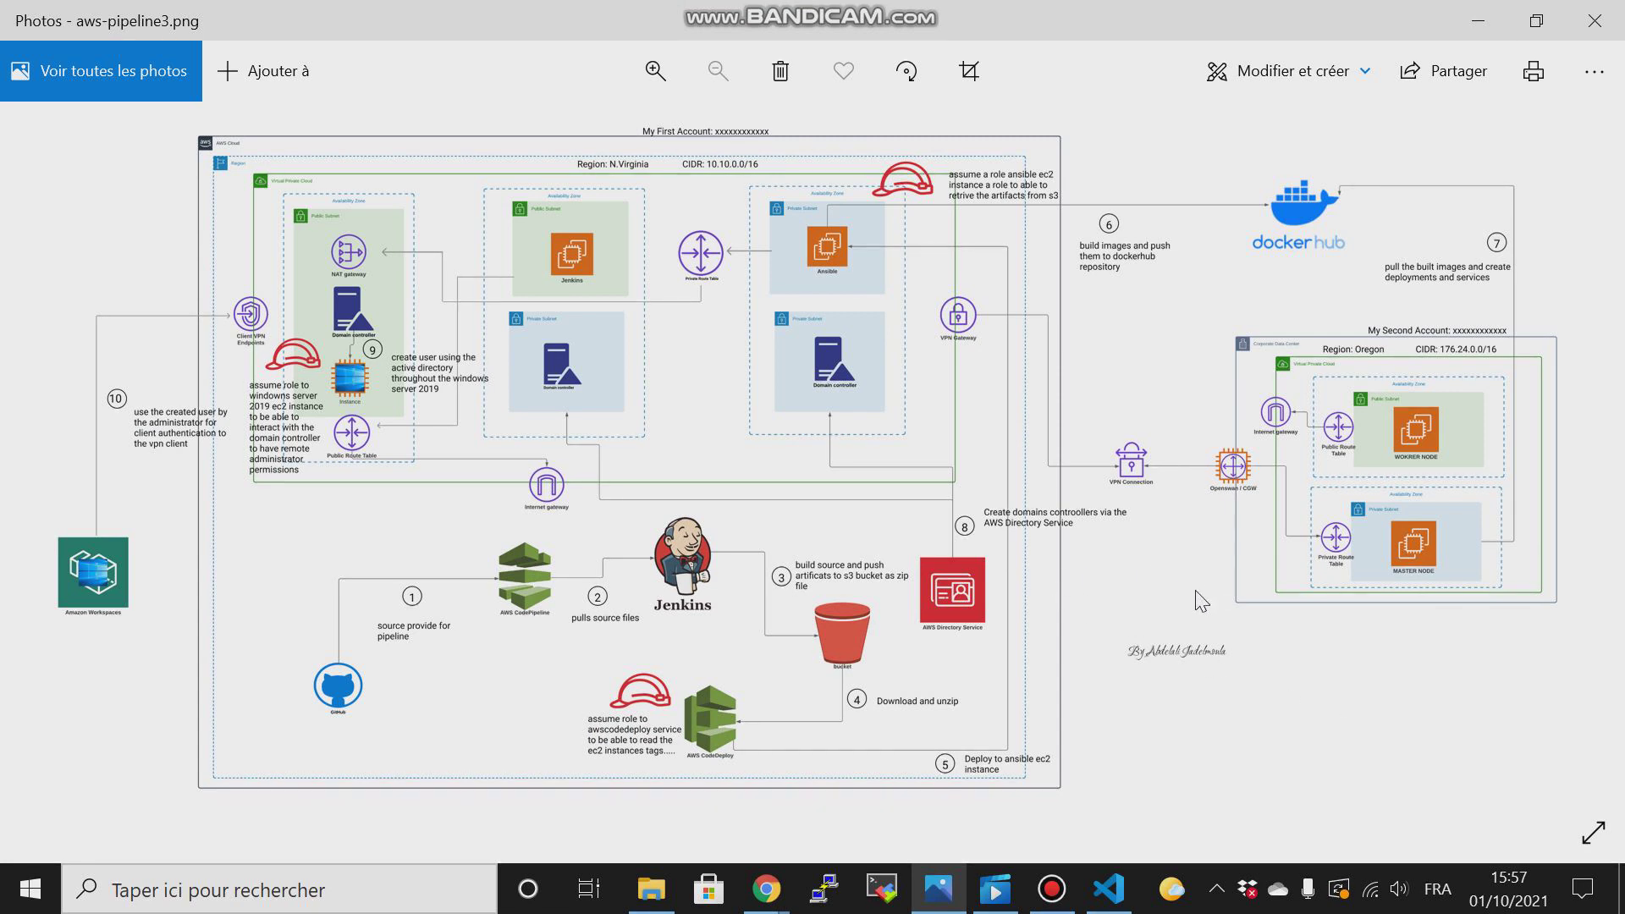
{"action": "mouse_move", "coordinate": [715, 327]}
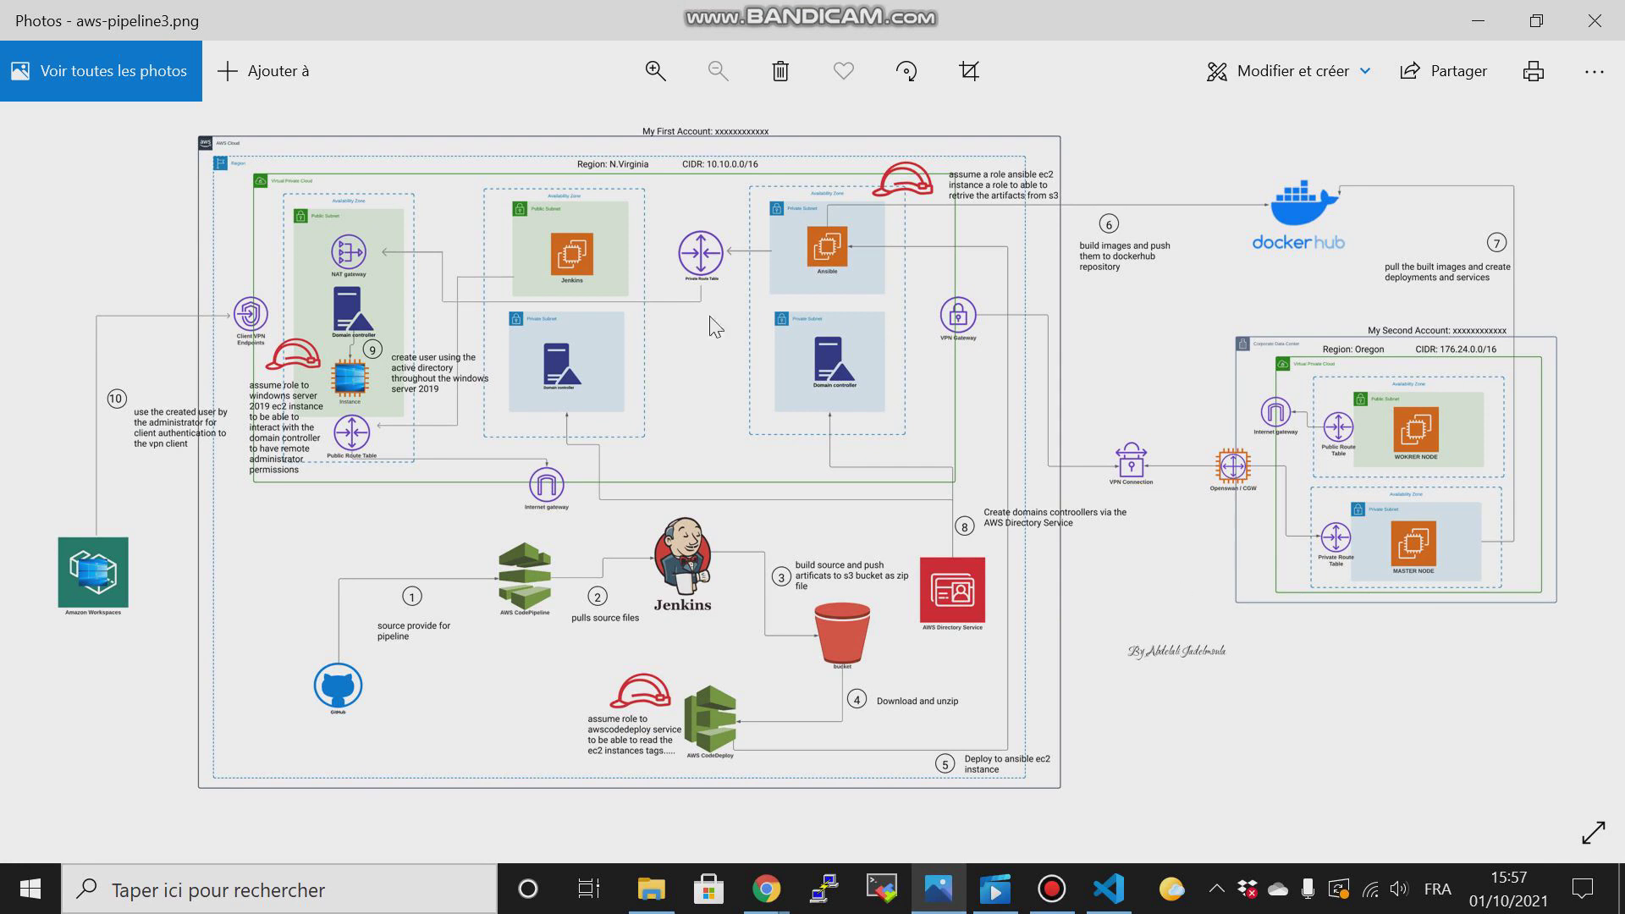
{"action": "mouse_move", "coordinate": [543, 187]}
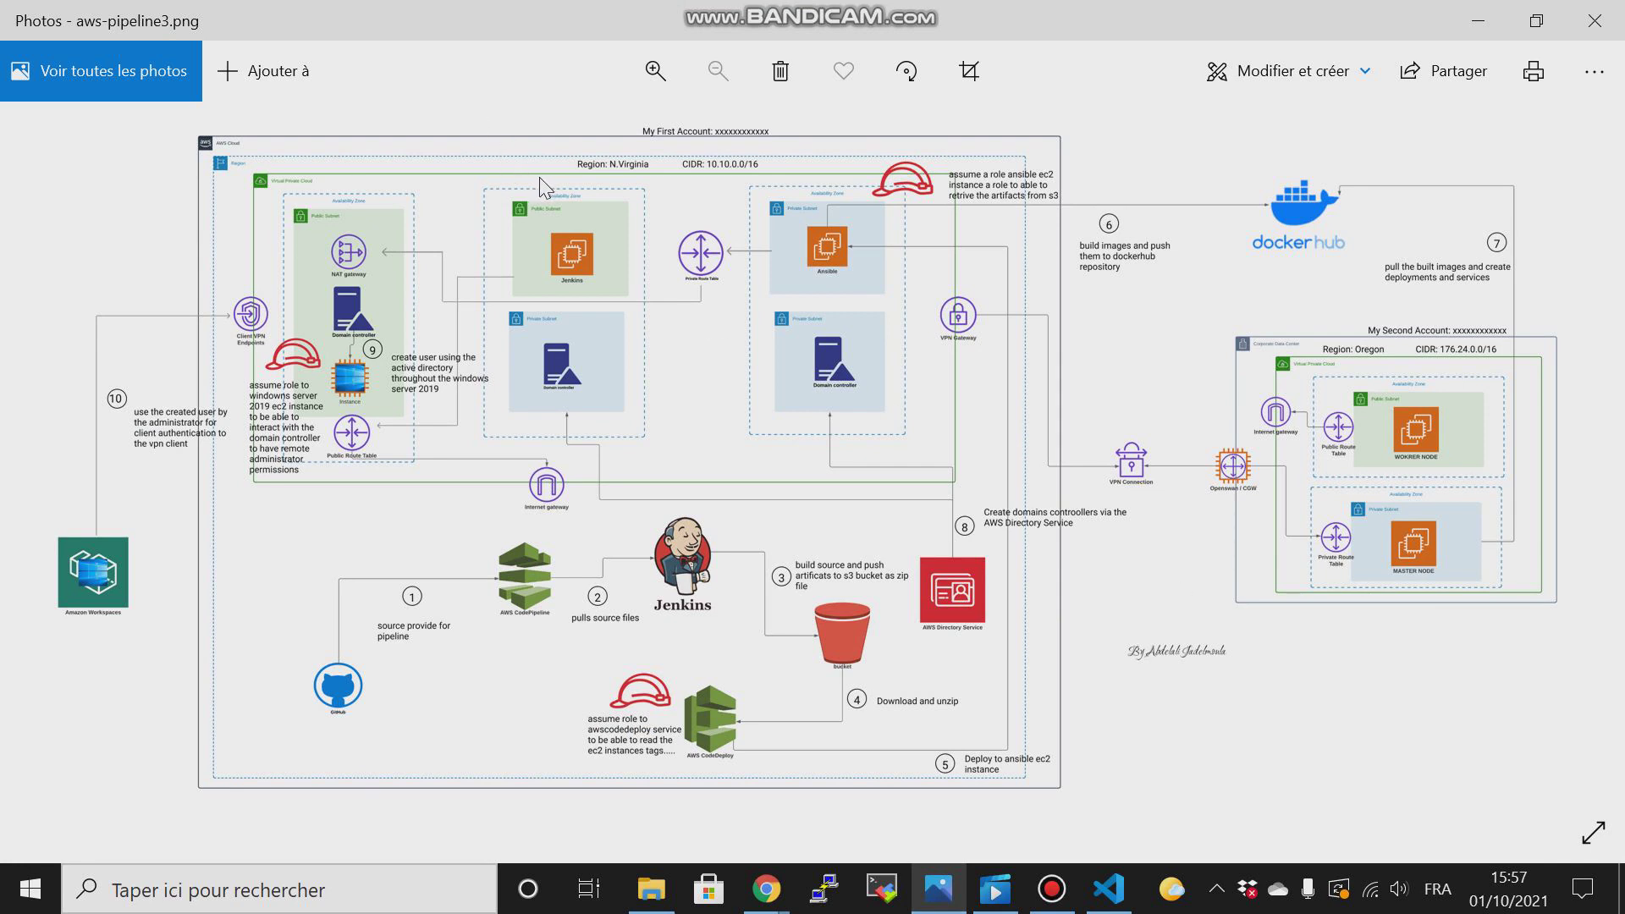
{"action": "mouse_move", "coordinate": [1528, 682]}
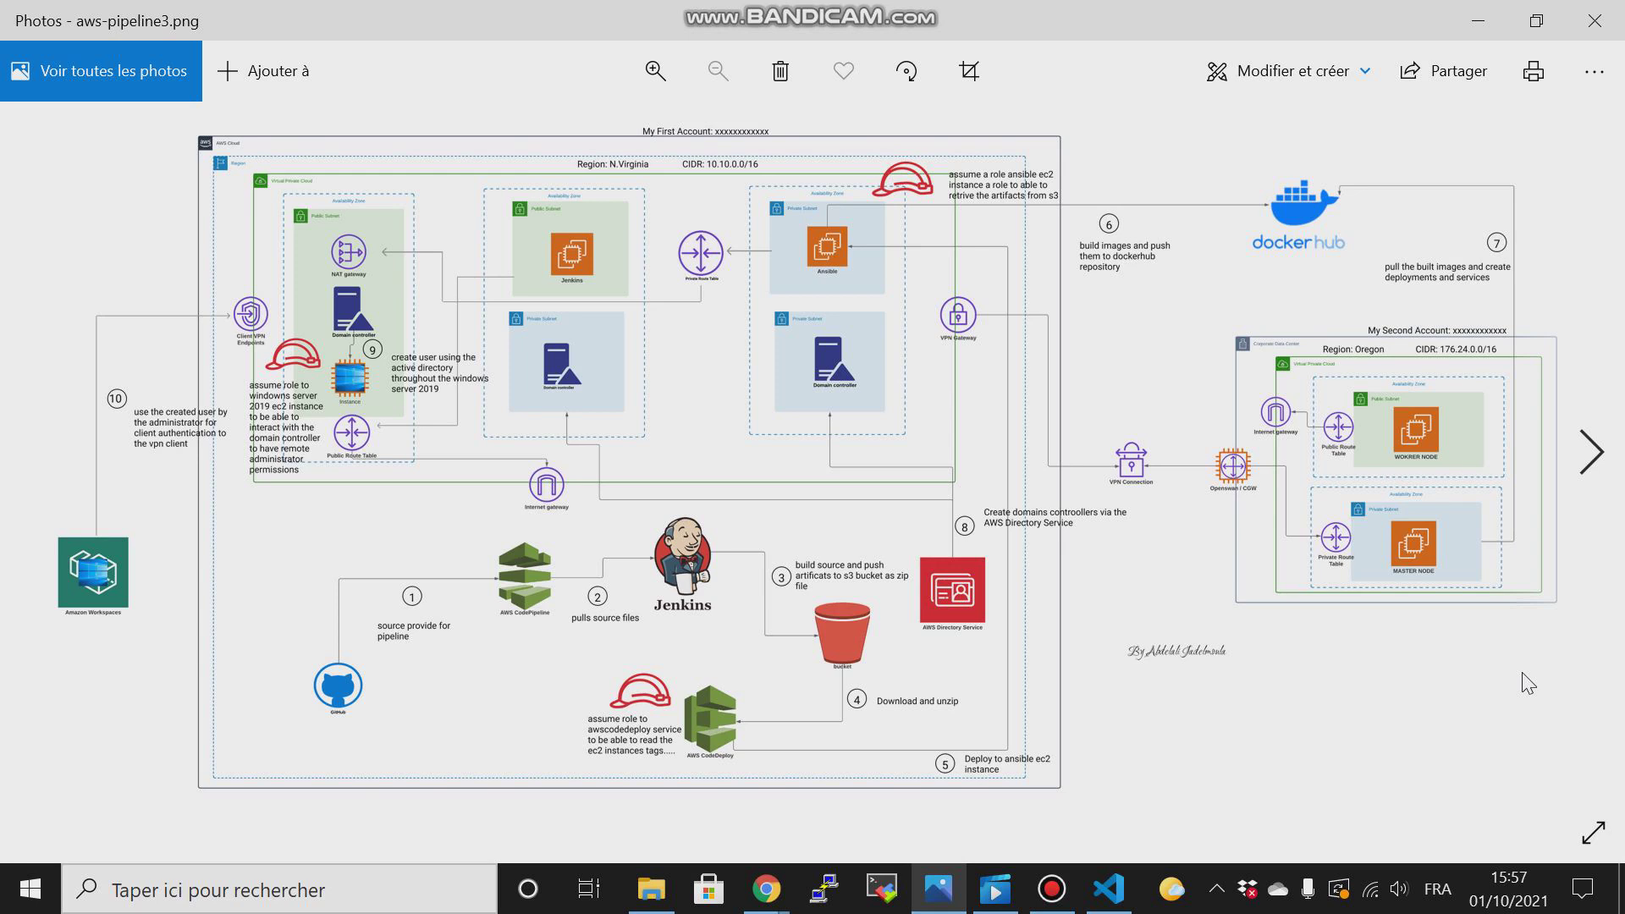
{"action": "mouse_move", "coordinate": [1480, 611]}
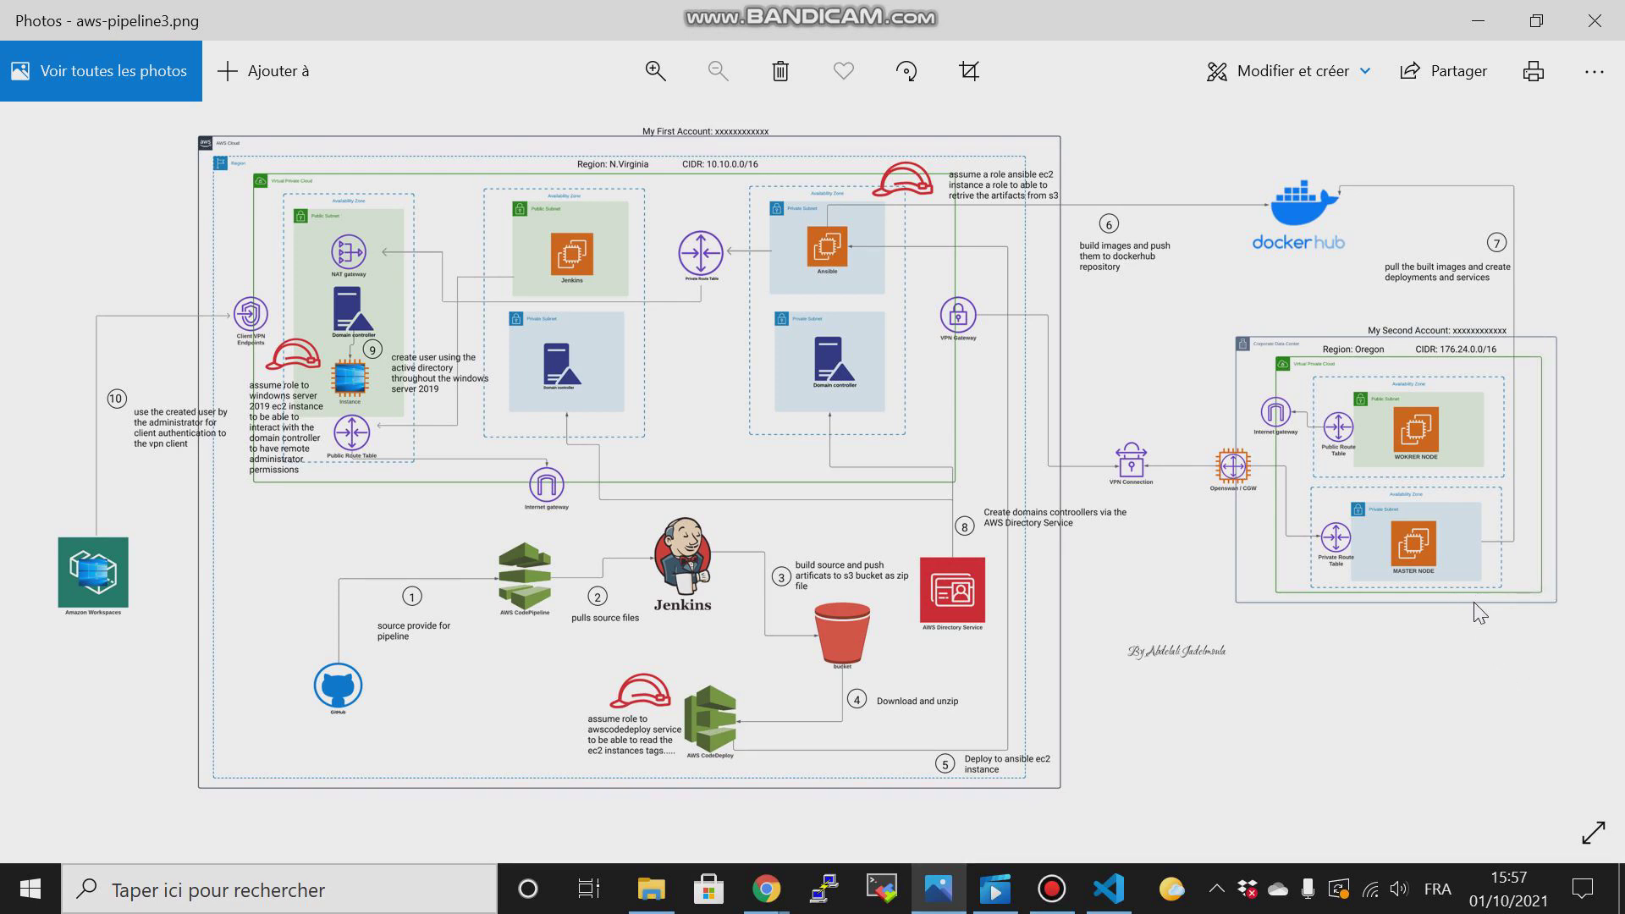
{"action": "mouse_move", "coordinate": [1475, 608]}
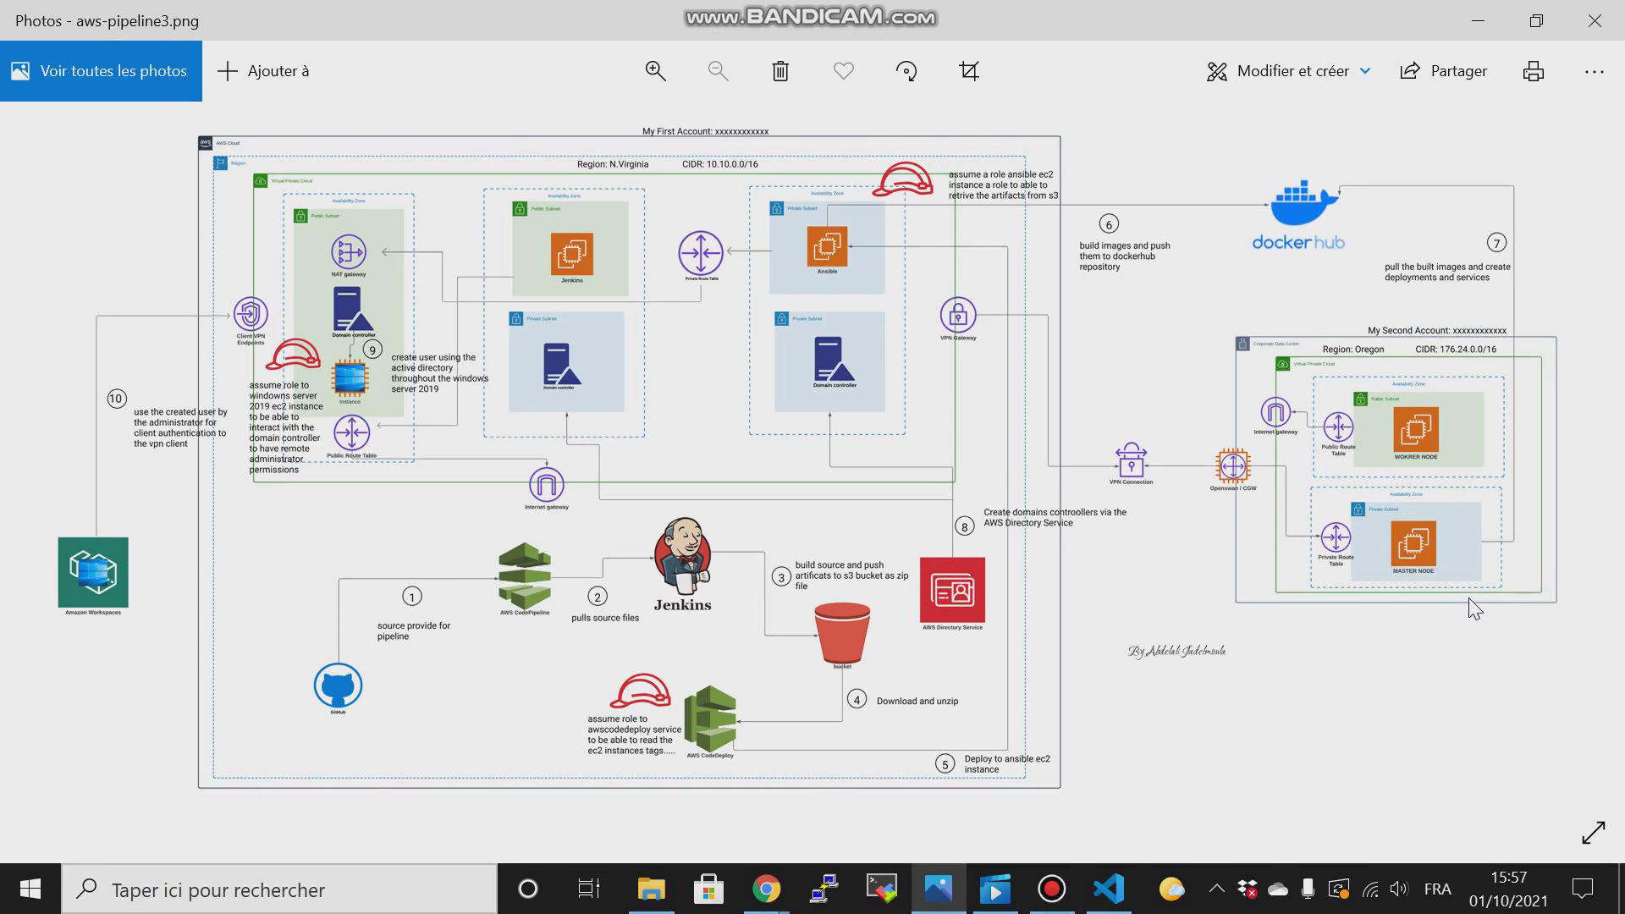
{"action": "mouse_move", "coordinate": [1431, 646]}
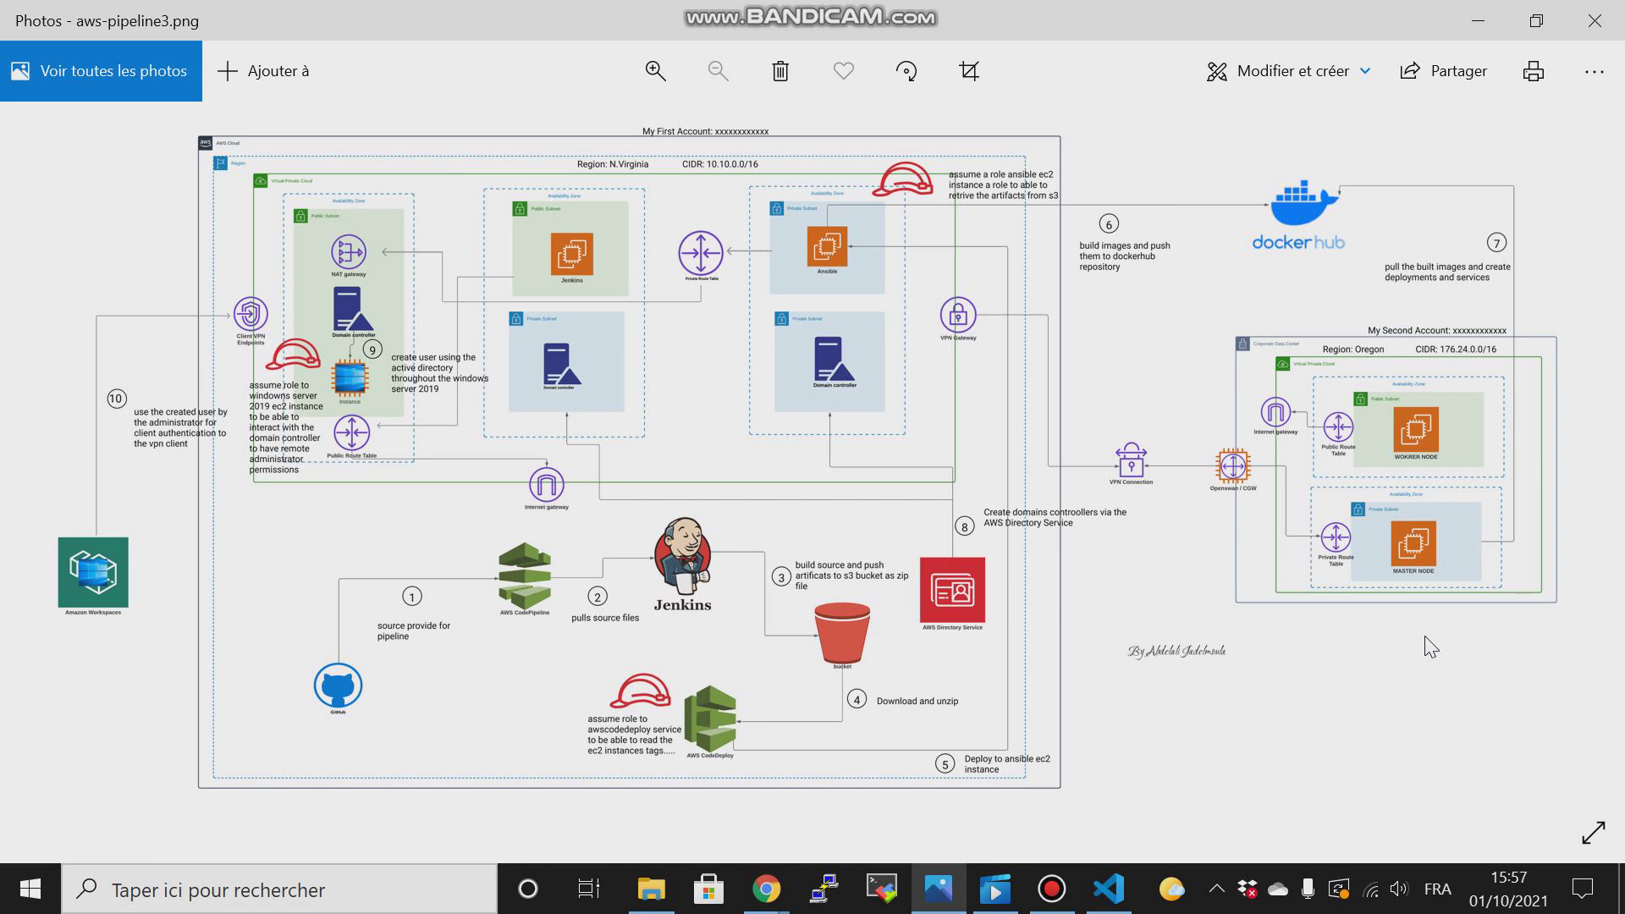
{"action": "mouse_move", "coordinate": [951, 369]}
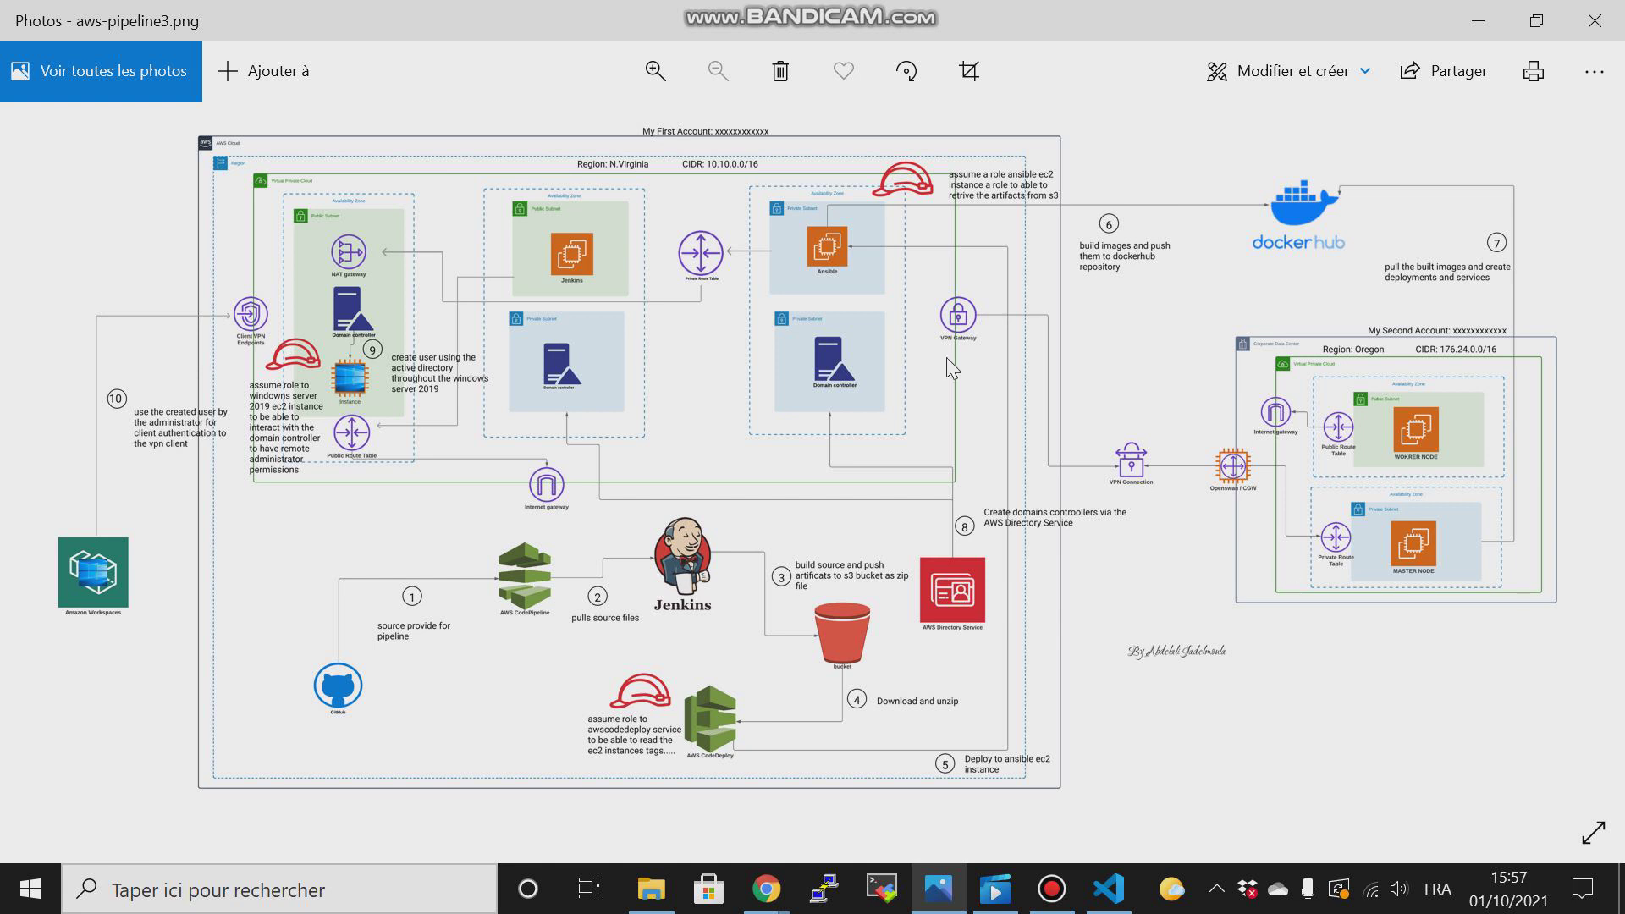
{"action": "mouse_move", "coordinate": [703, 277]}
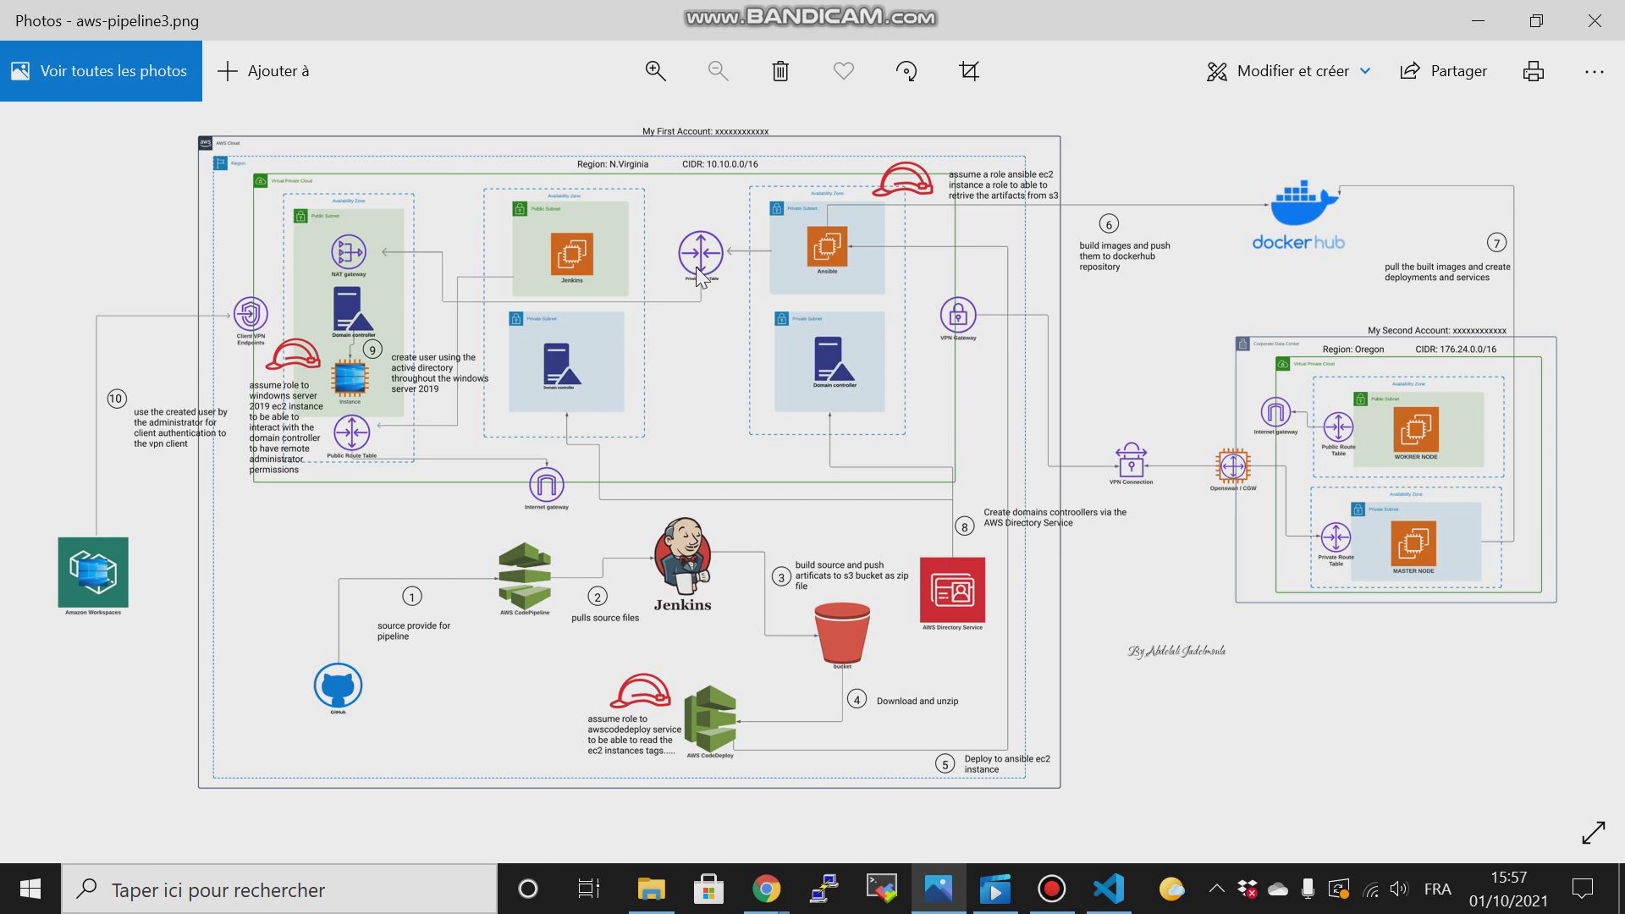
{"action": "mouse_move", "coordinate": [435, 518]}
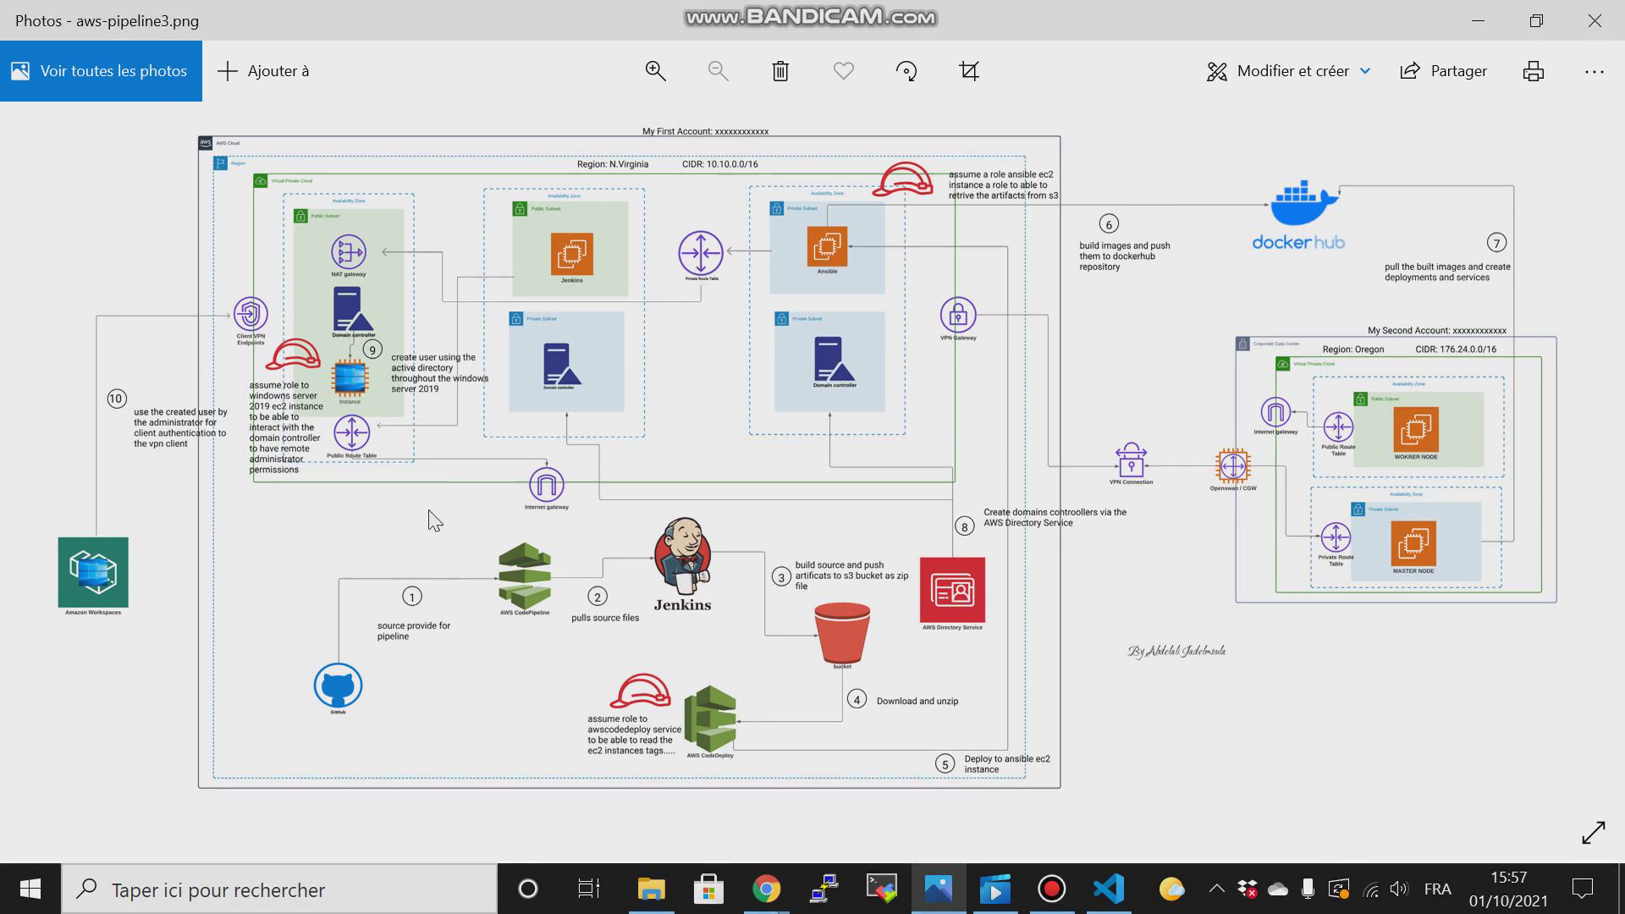
{"action": "mouse_move", "coordinate": [728, 423]}
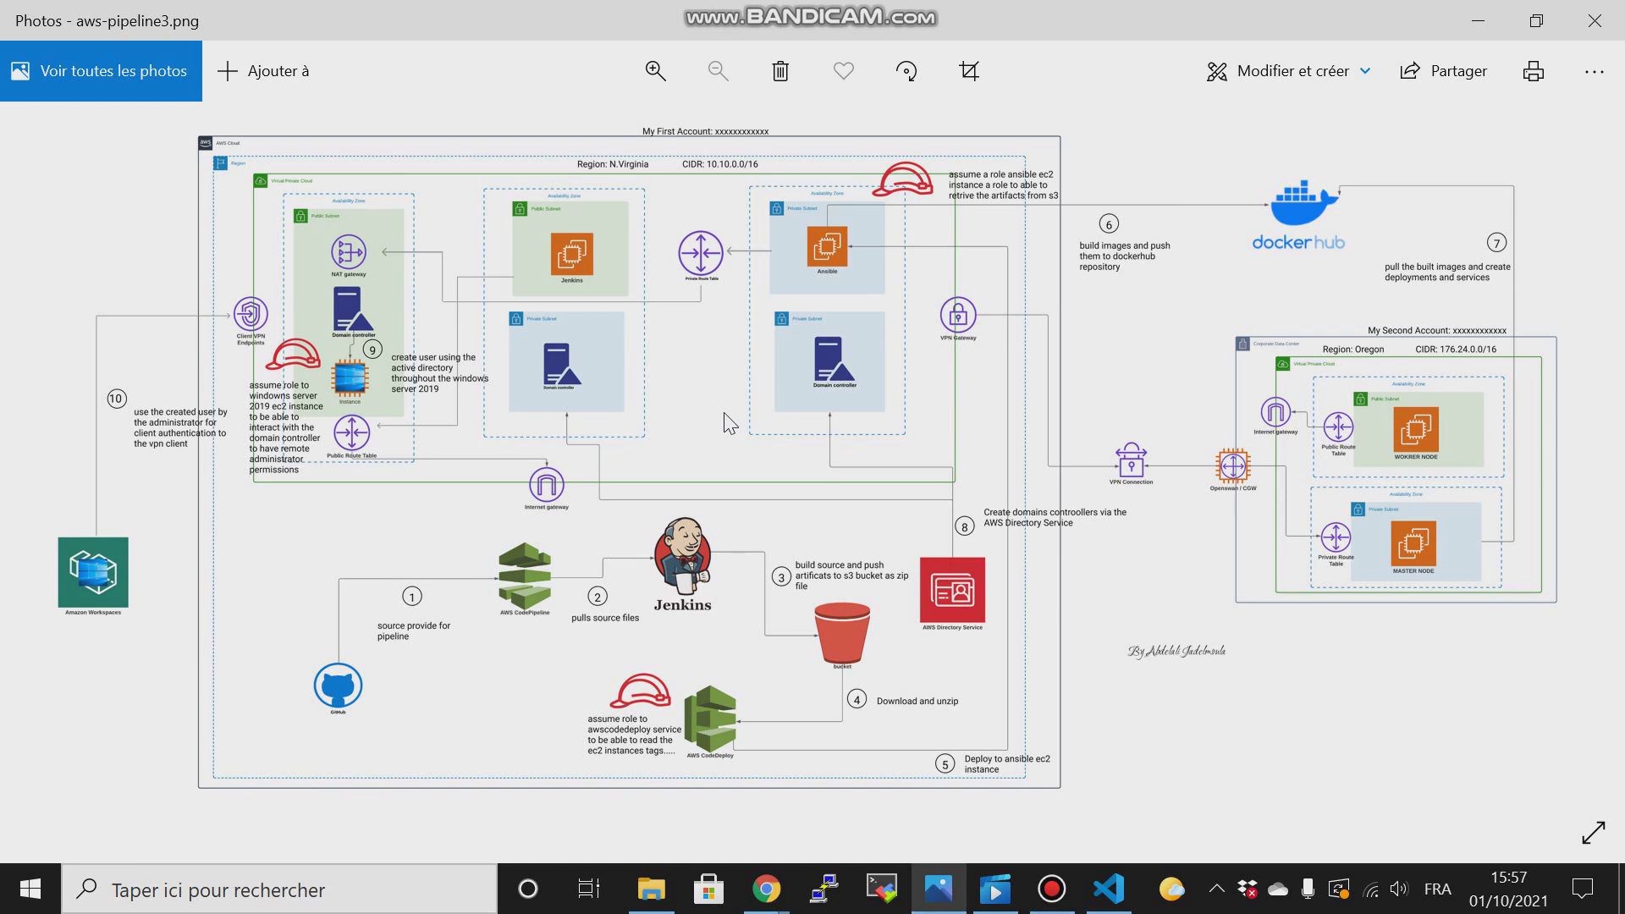
{"action": "mouse_move", "coordinate": [672, 367]}
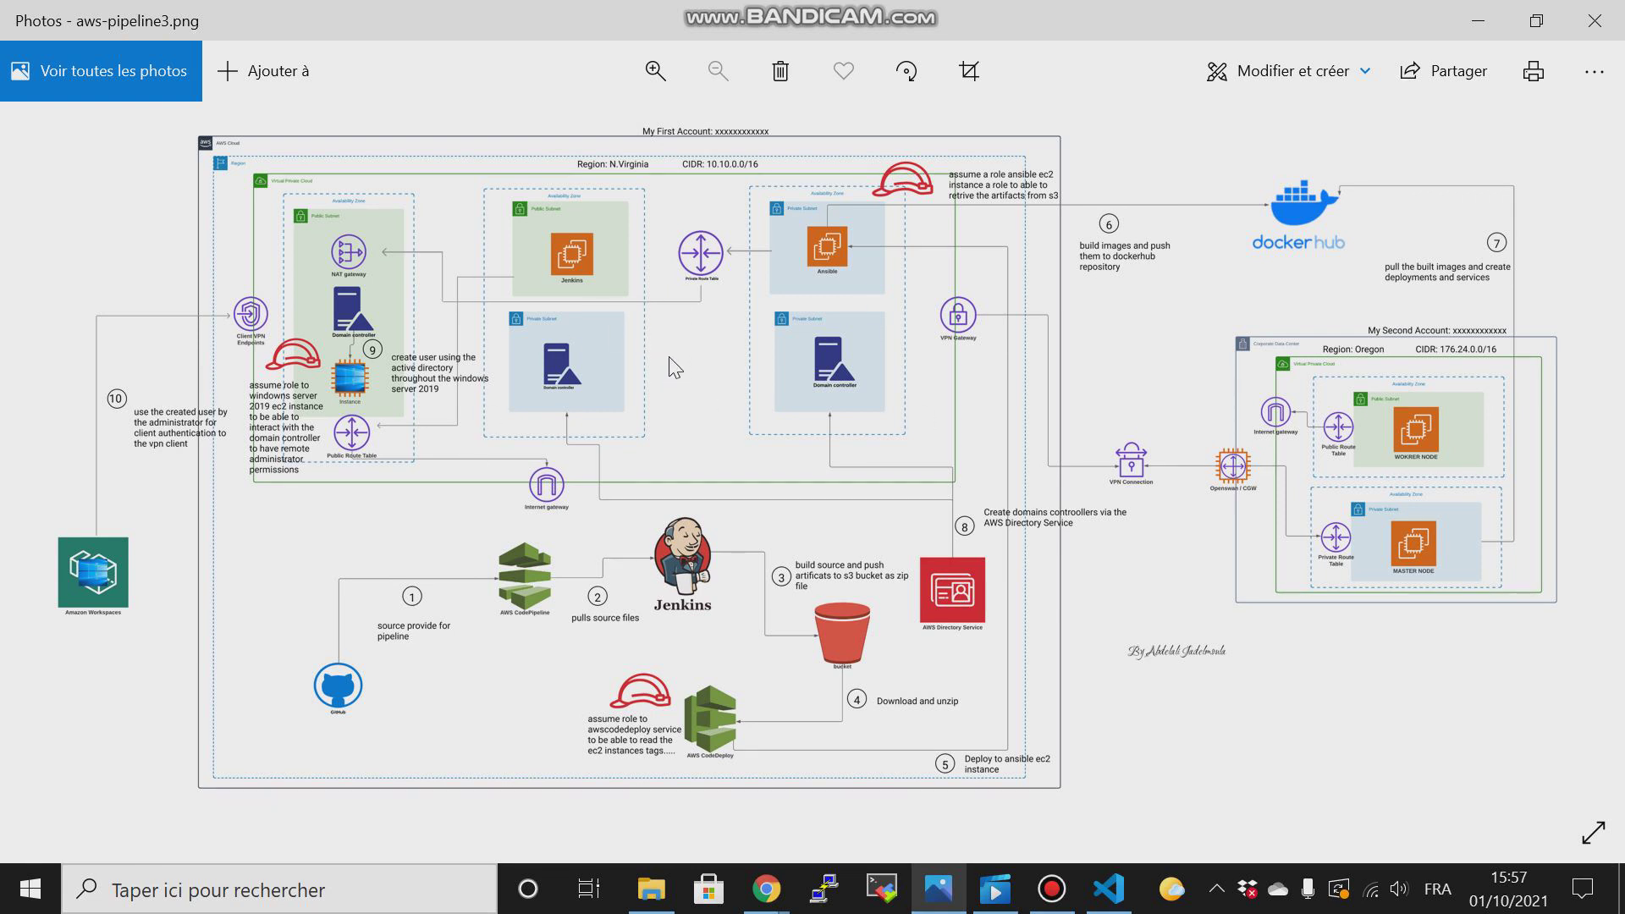
{"action": "mouse_move", "coordinate": [1524, 502]}
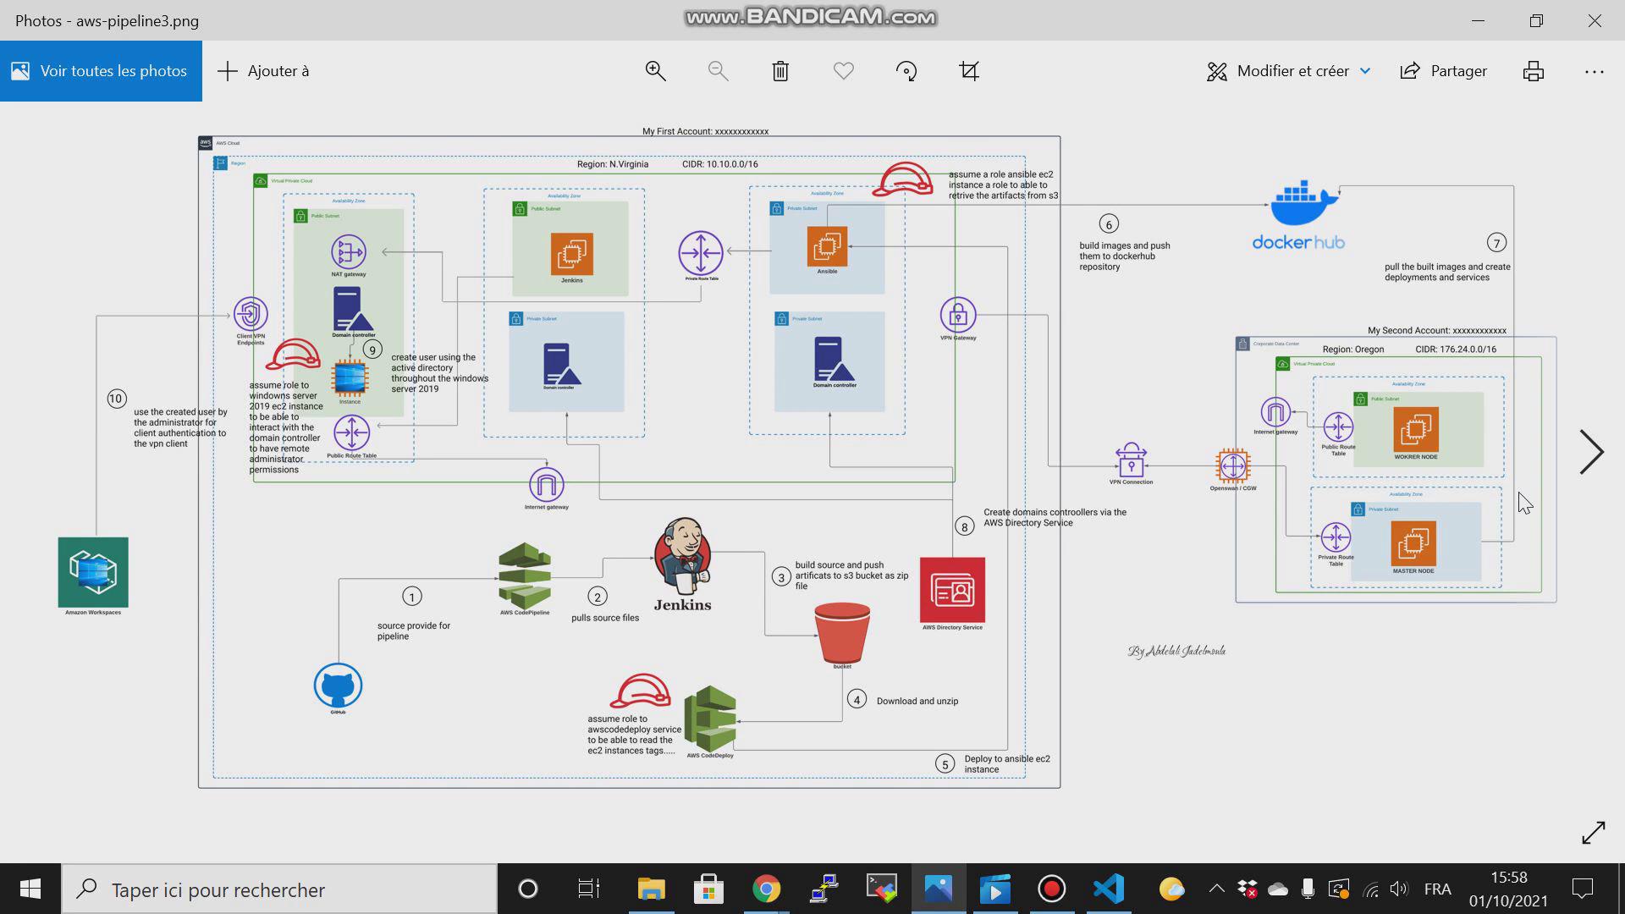
{"action": "mouse_move", "coordinate": [1094, 629]}
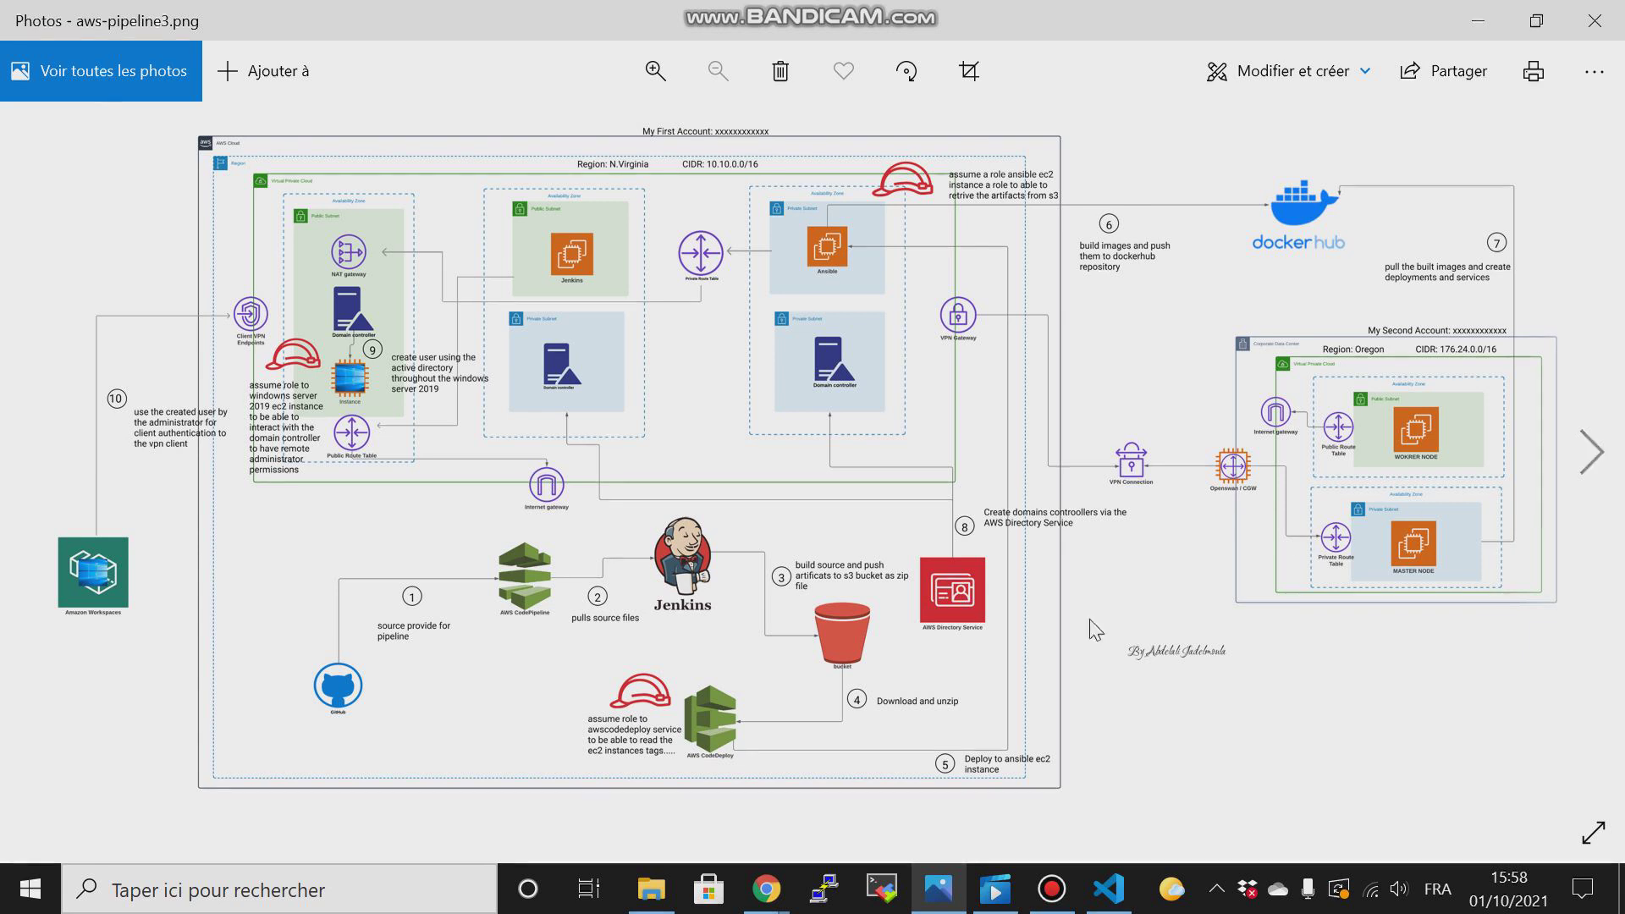
{"action": "mouse_move", "coordinate": [985, 664]}
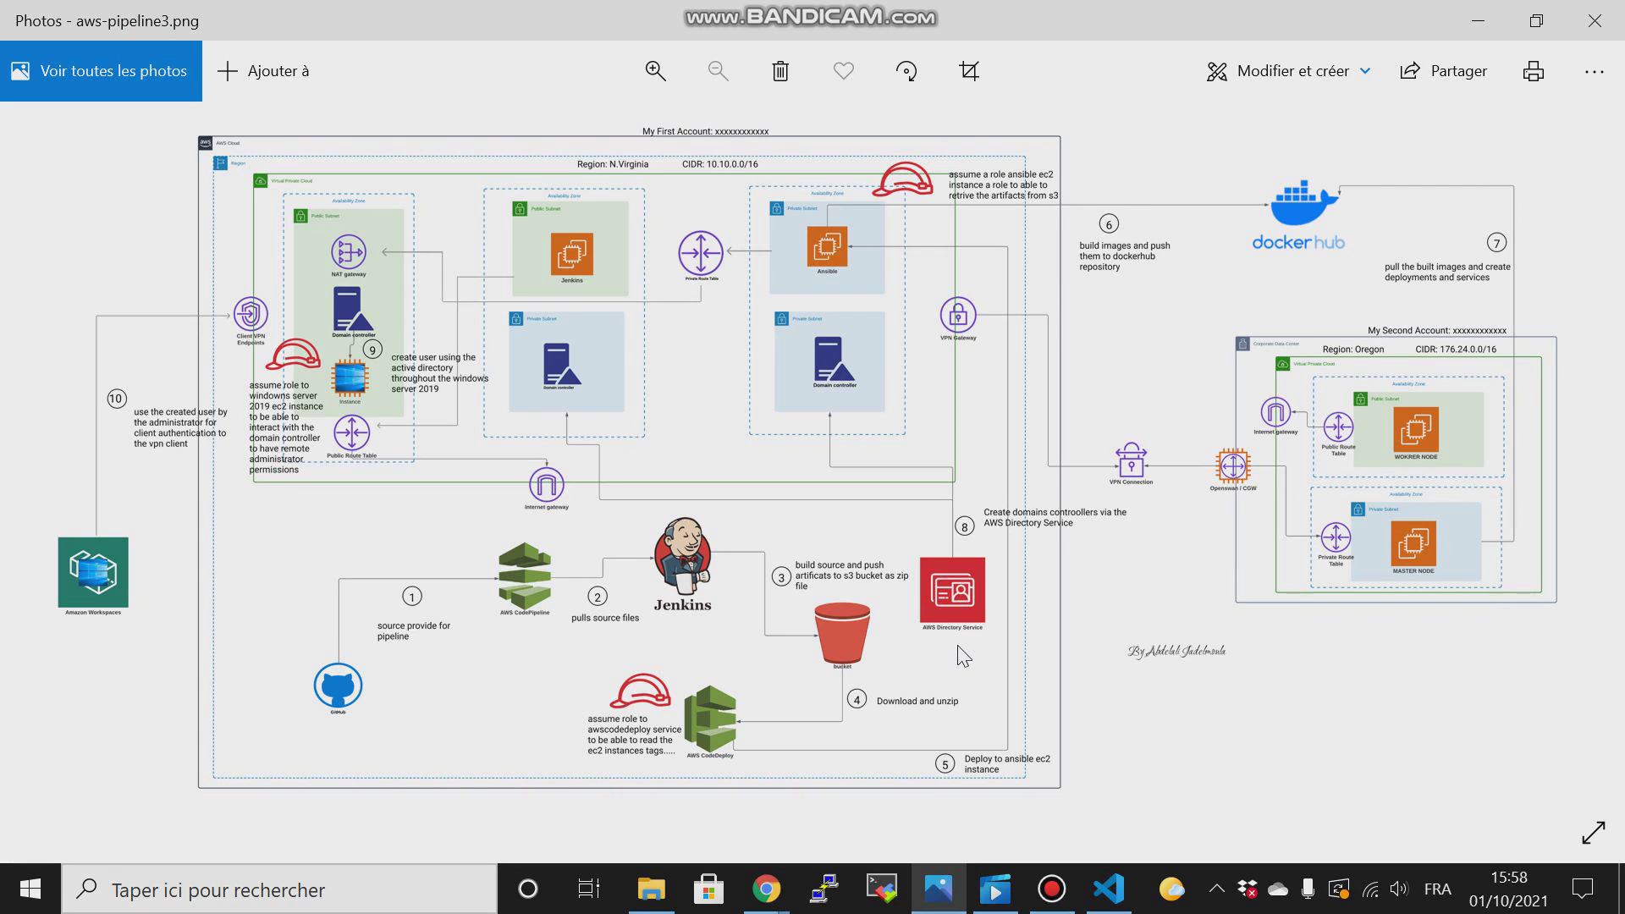
{"action": "mouse_move", "coordinate": [902, 594]}
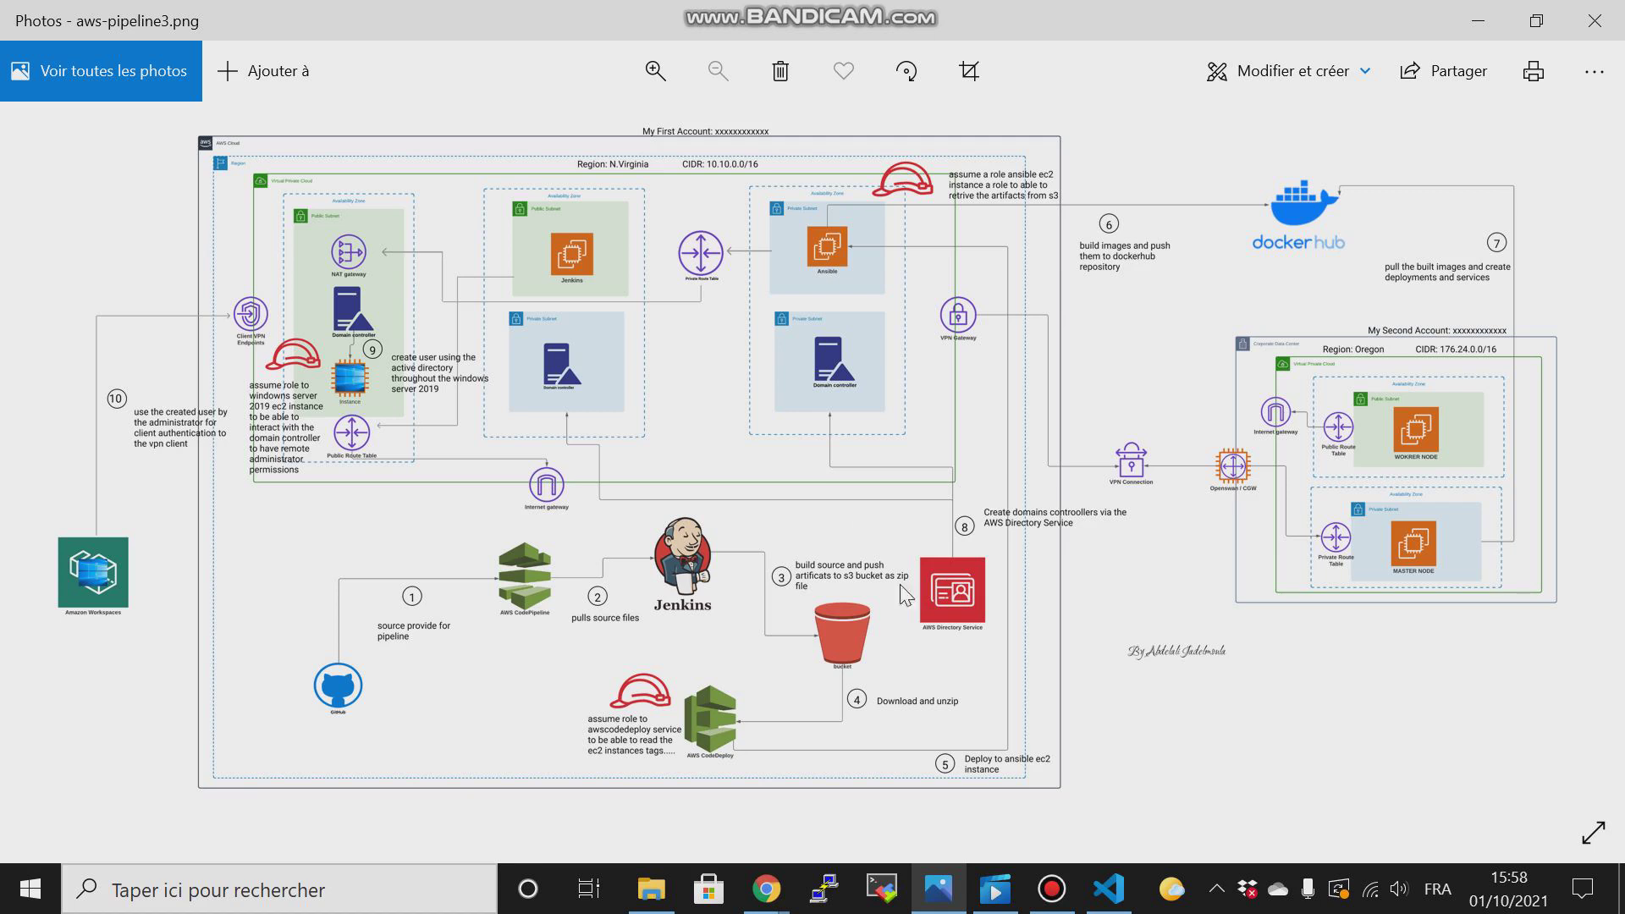
{"action": "mouse_move", "coordinate": [843, 404]}
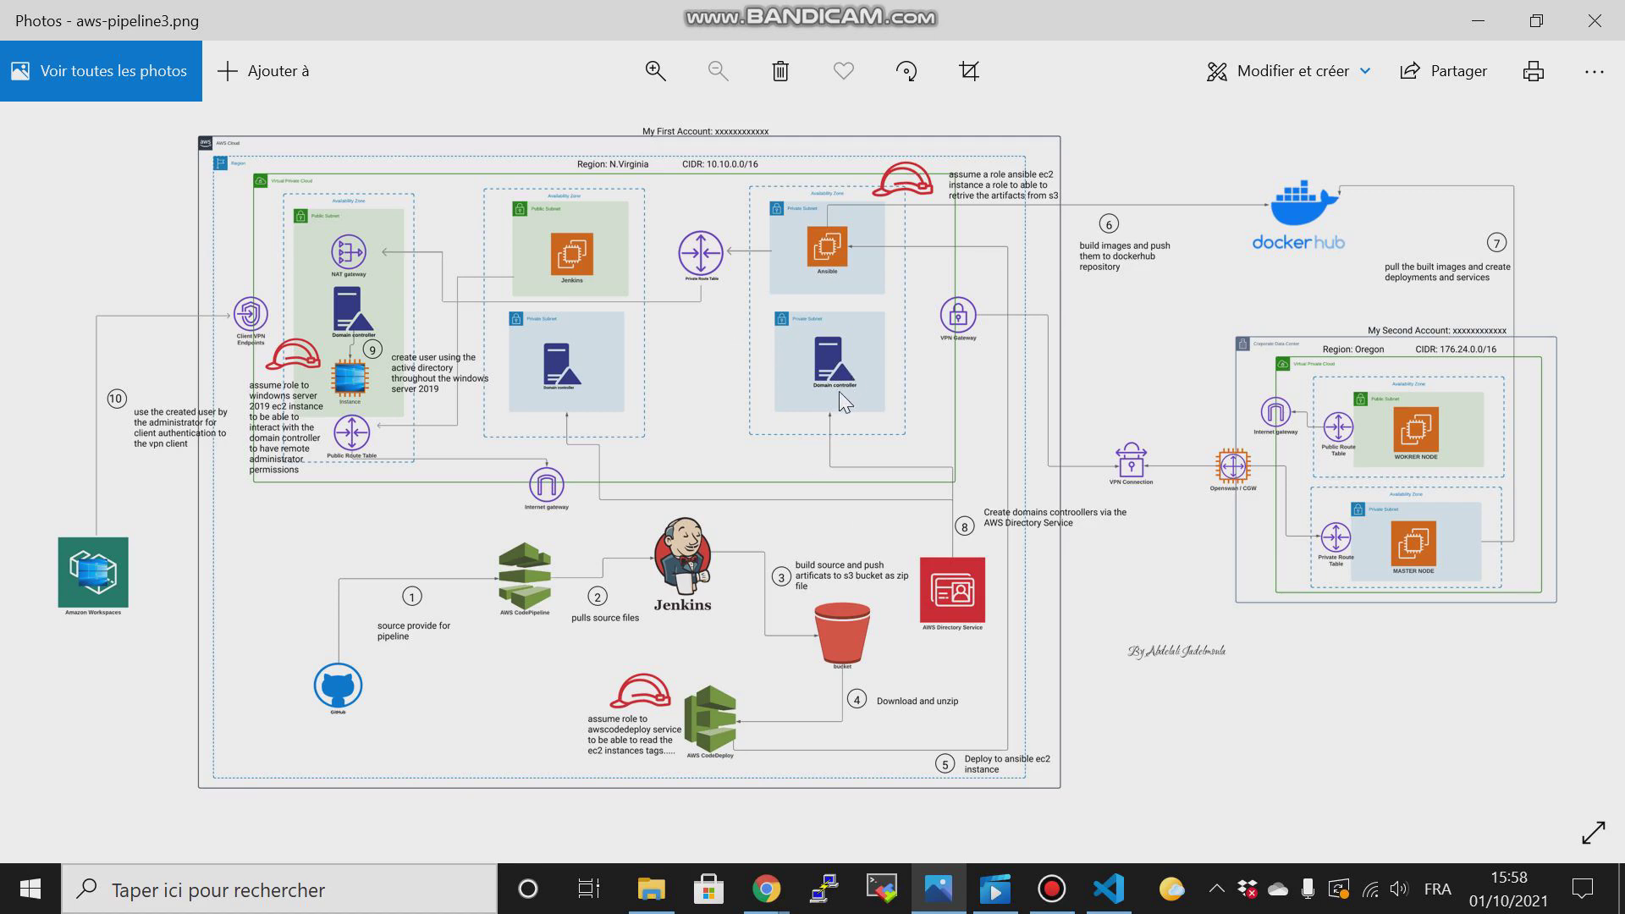
{"action": "mouse_move", "coordinate": [644, 534]}
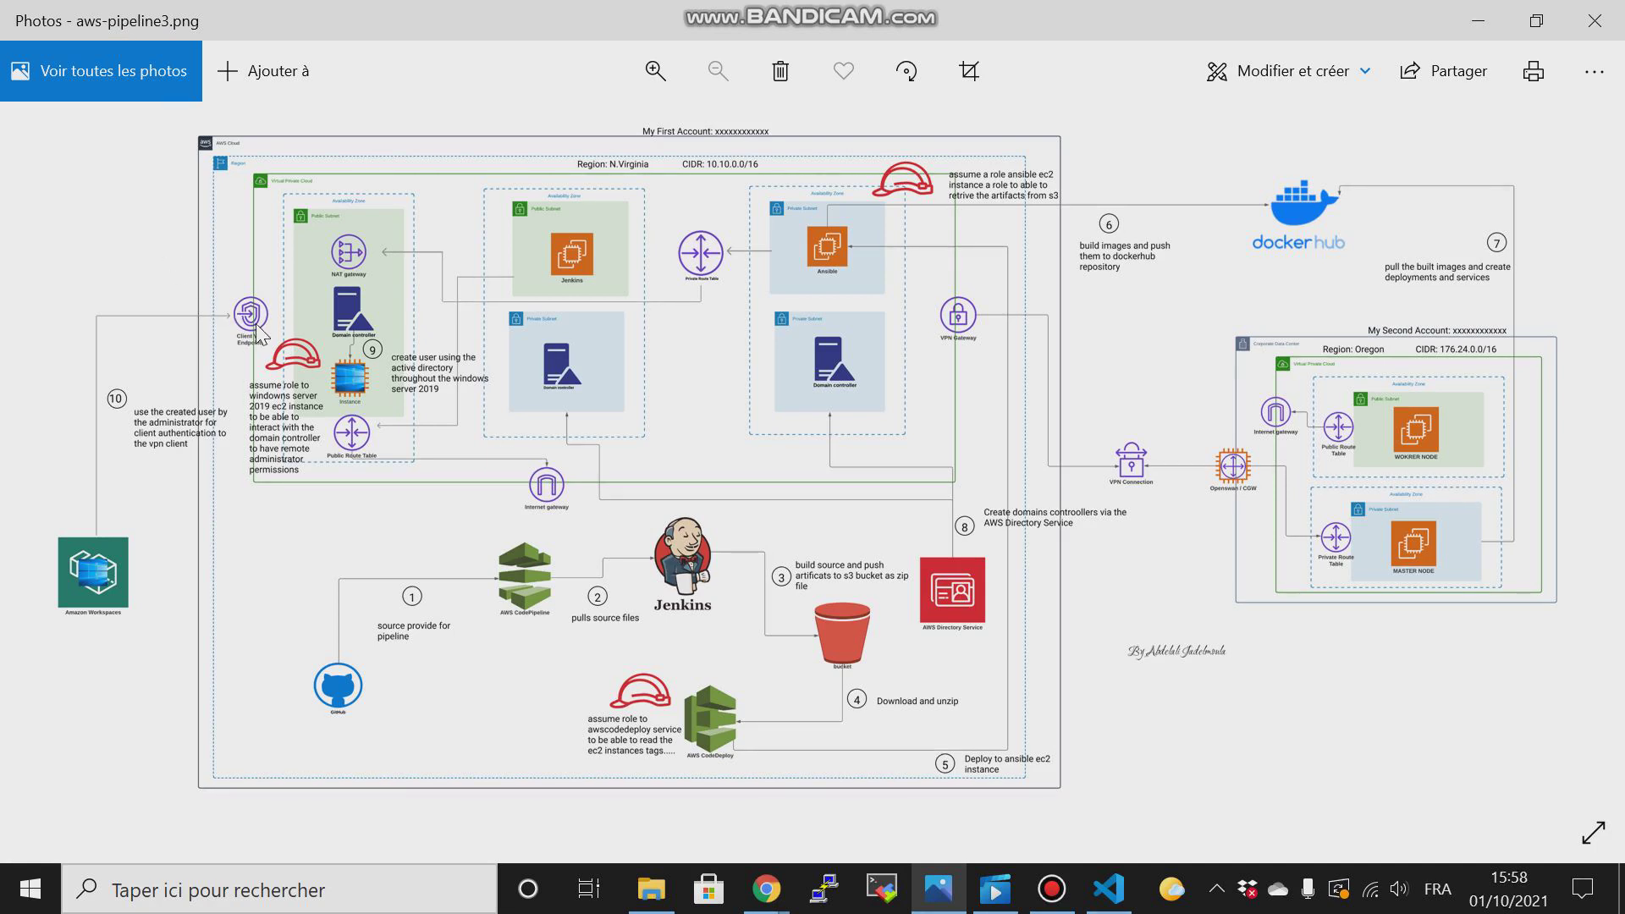
{"action": "mouse_move", "coordinate": [254, 352]}
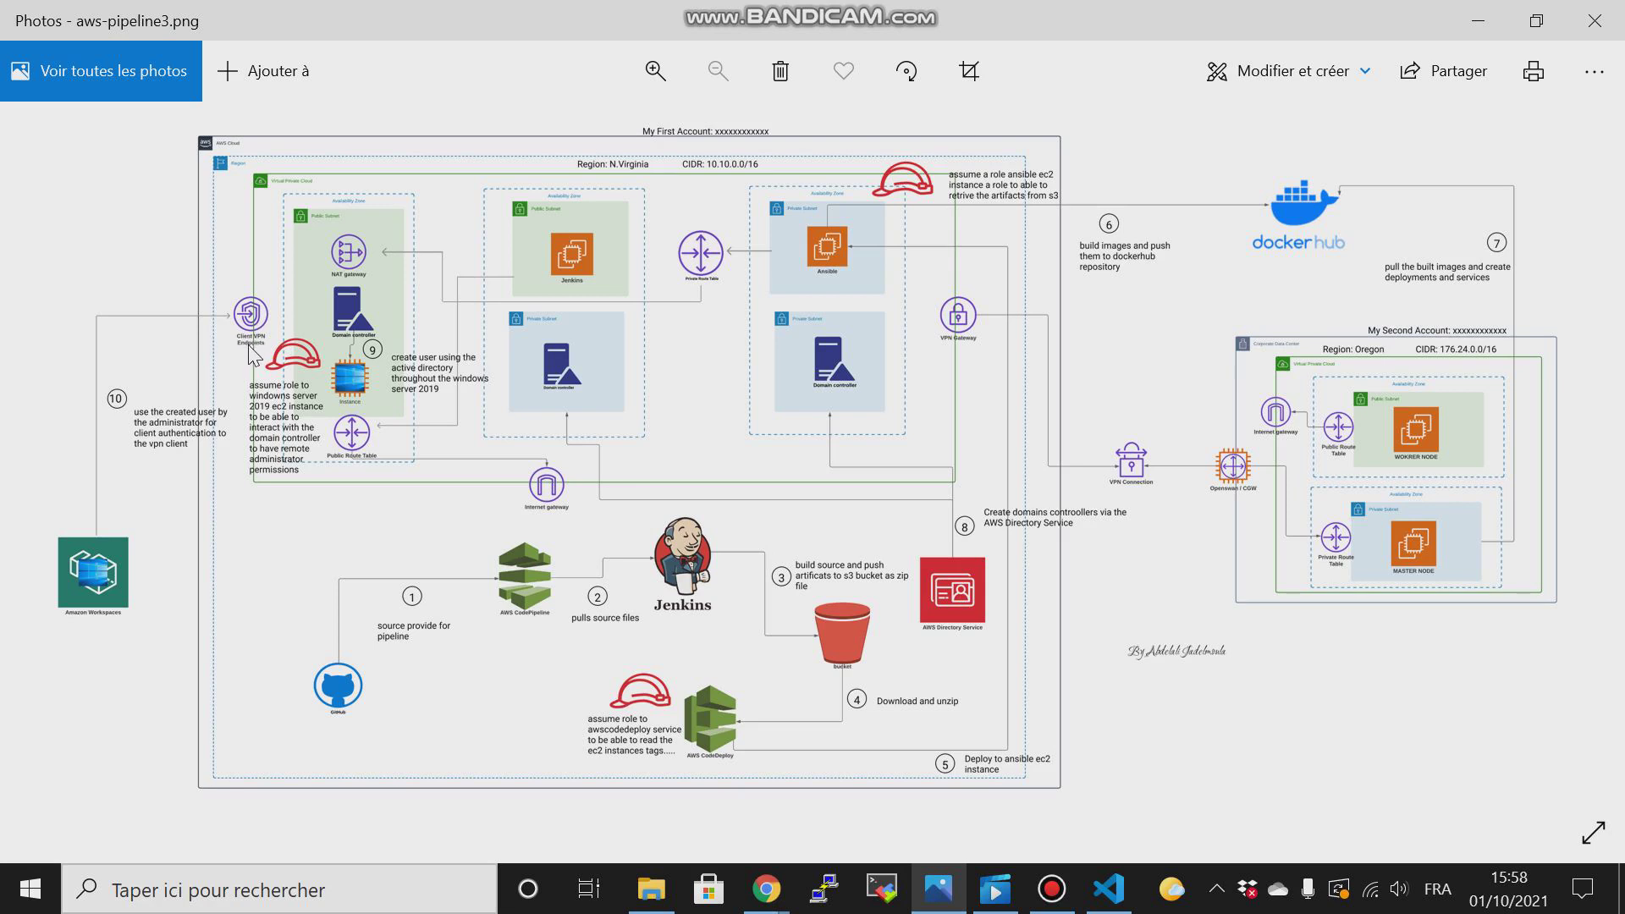
{"action": "mouse_move", "coordinate": [1217, 523]}
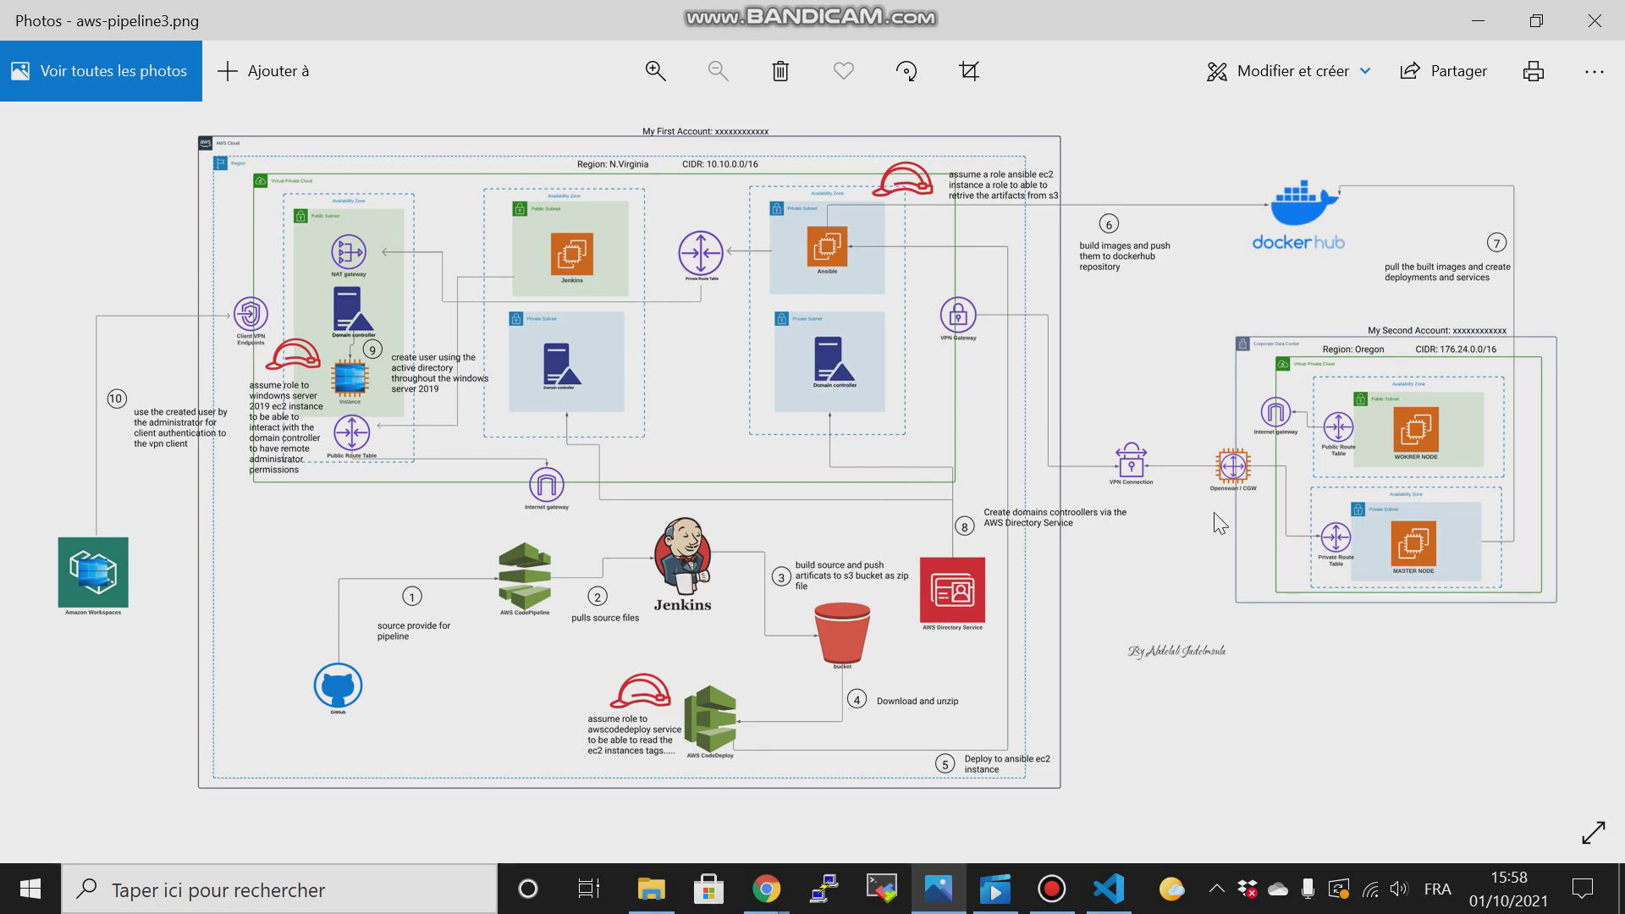
{"action": "mouse_move", "coordinate": [1226, 525]}
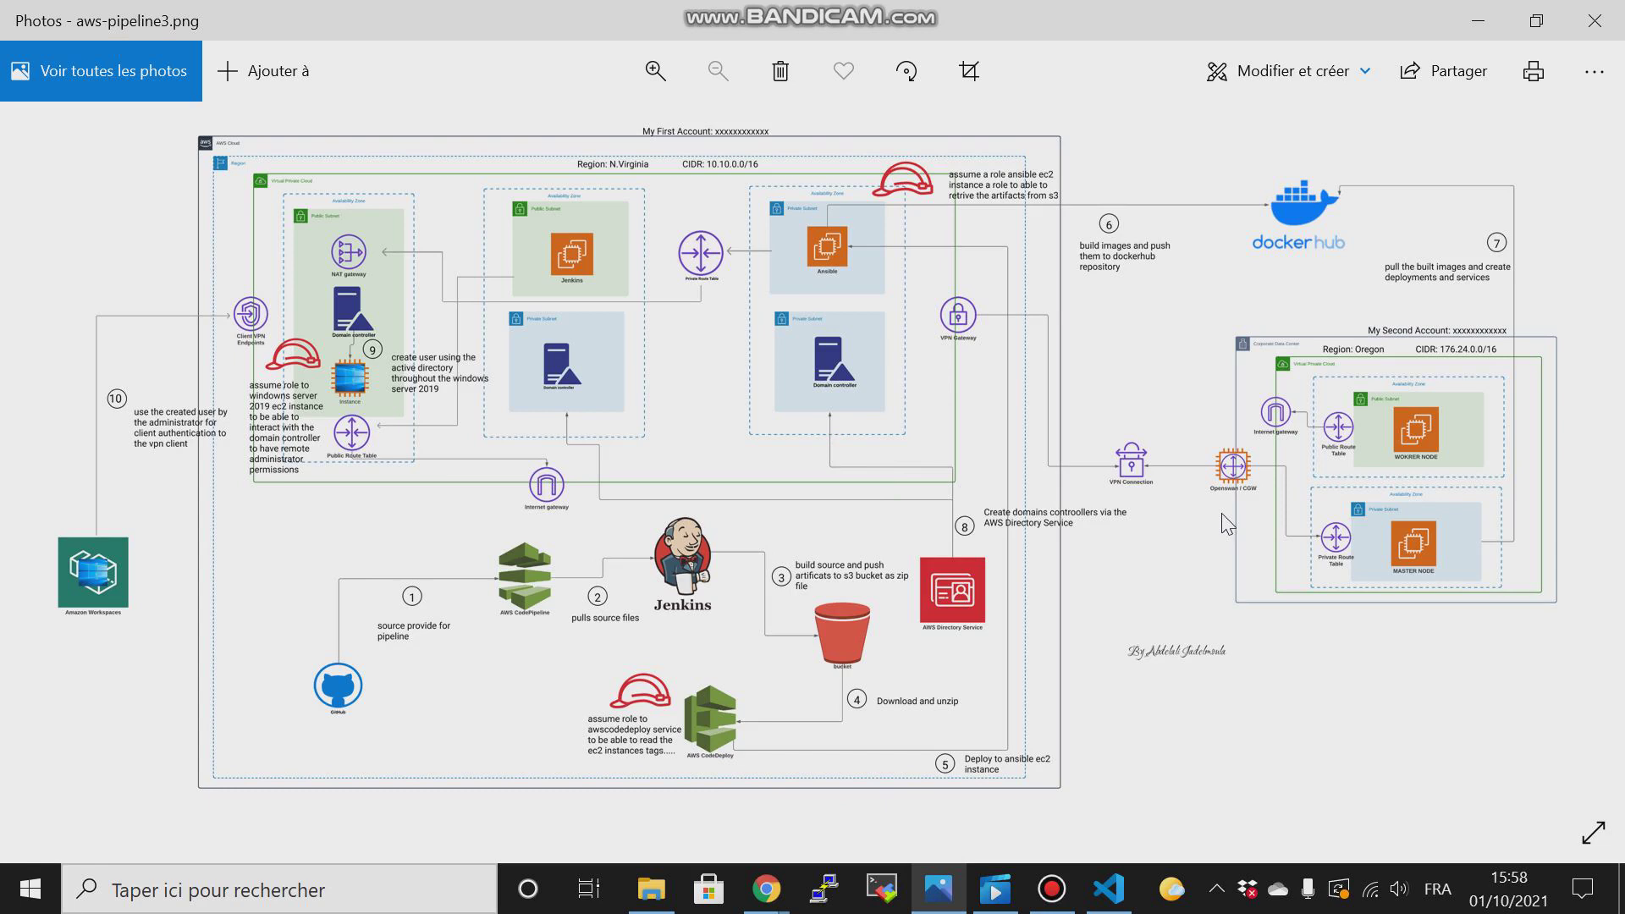
{"action": "mouse_move", "coordinate": [1083, 469]}
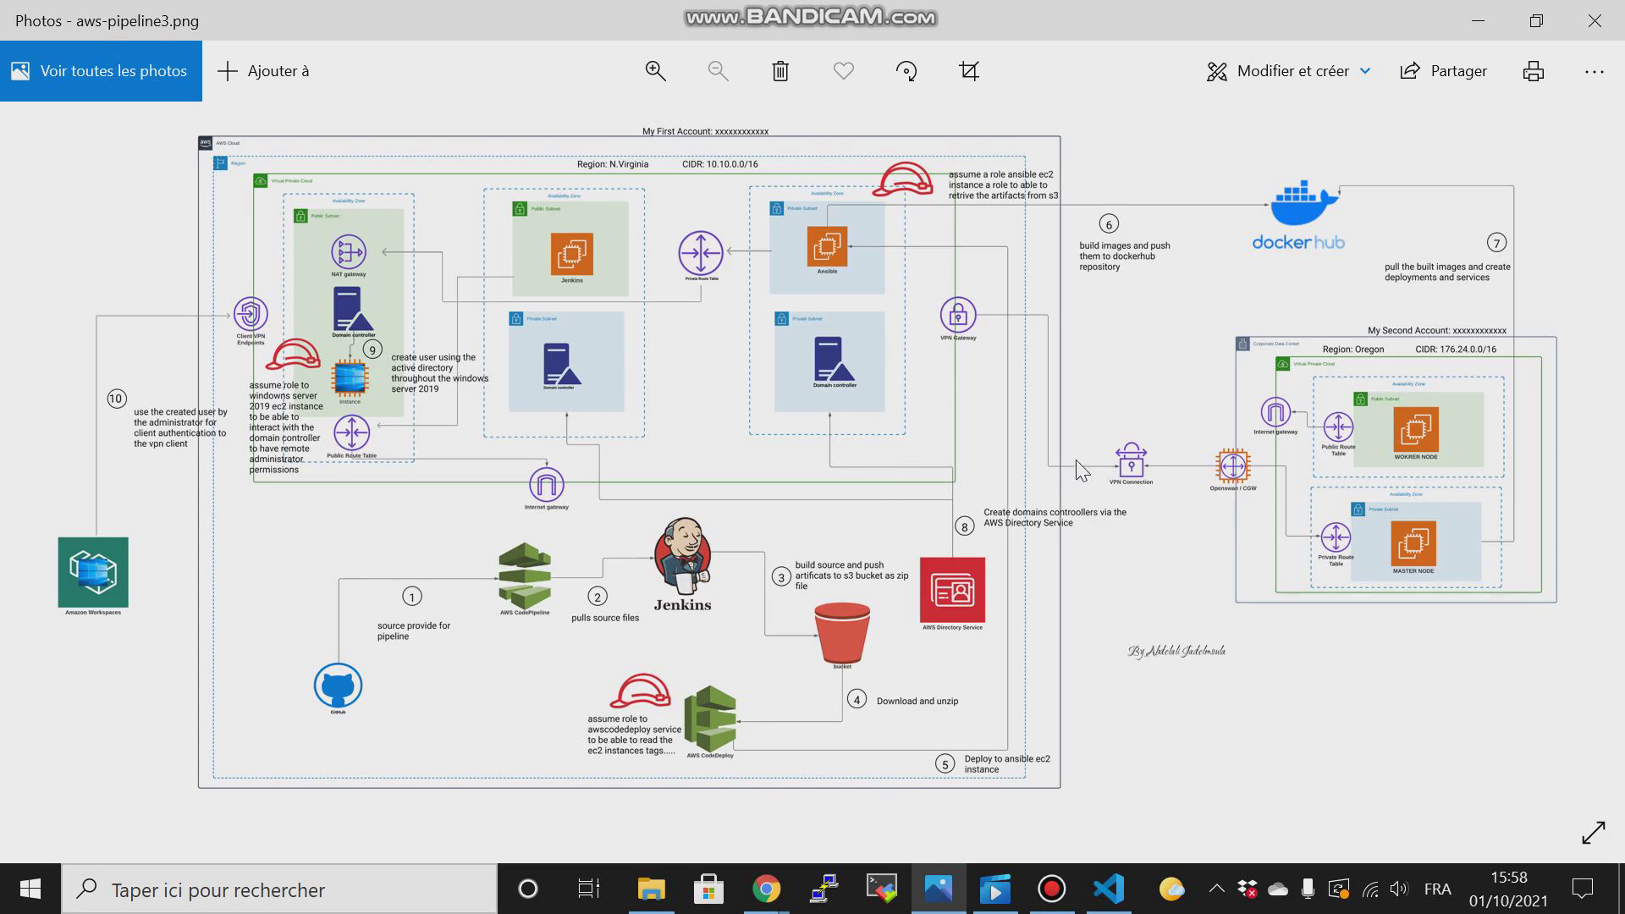
{"action": "mouse_move", "coordinate": [1508, 404]}
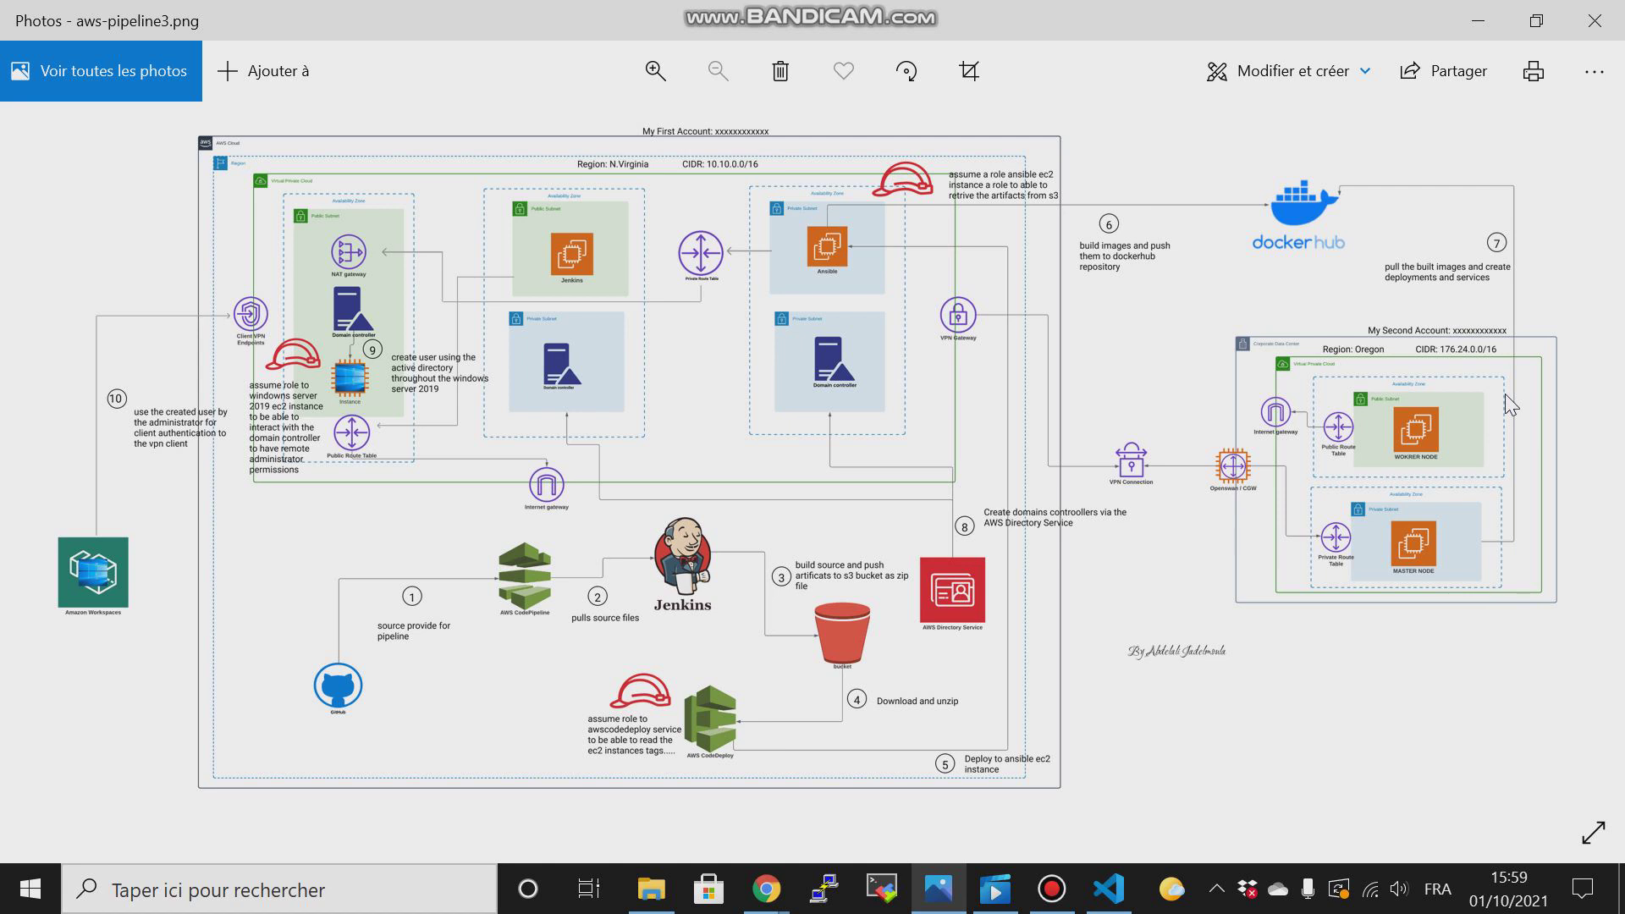
{"action": "mouse_move", "coordinate": [1535, 415]}
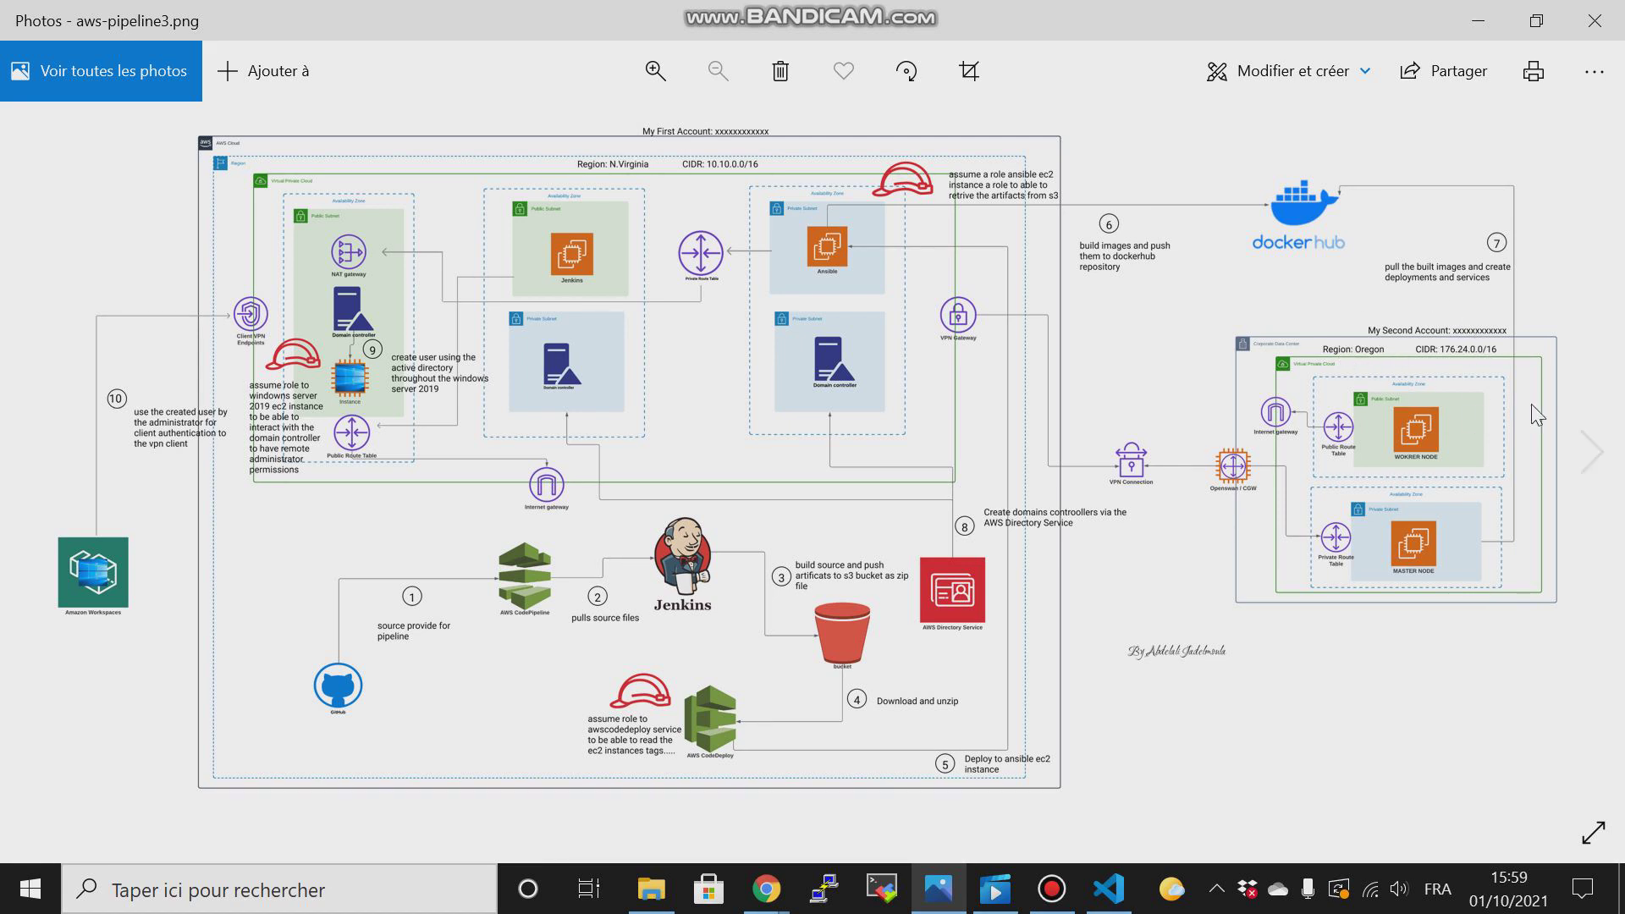
{"action": "mouse_move", "coordinate": [1336, 634]}
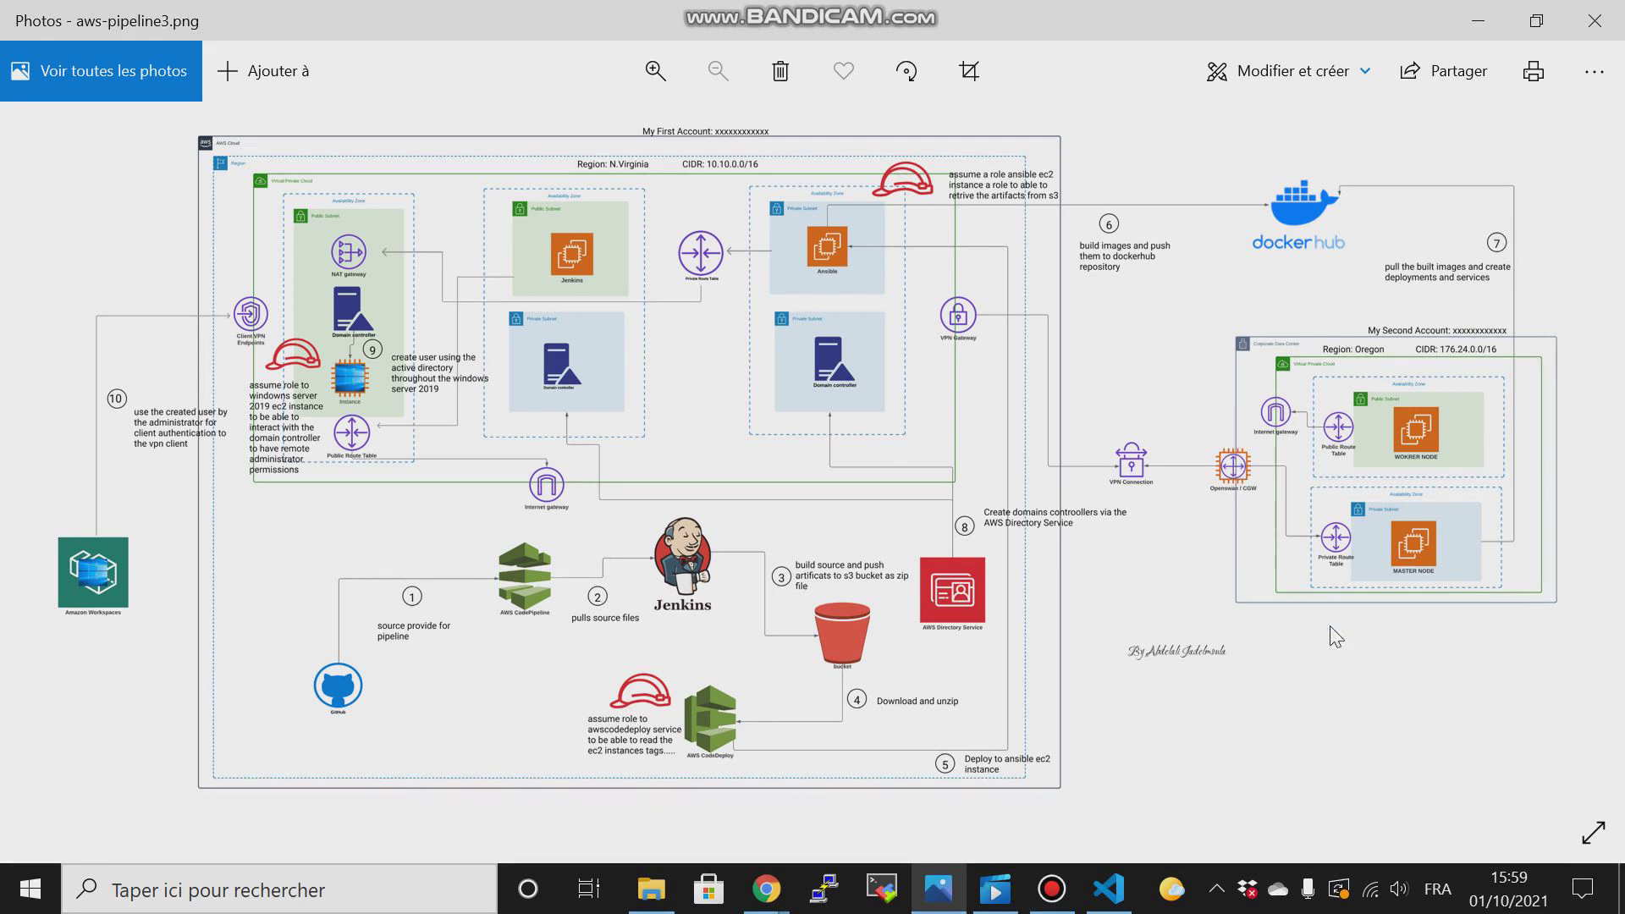
{"action": "mouse_move", "coordinate": [1346, 699]}
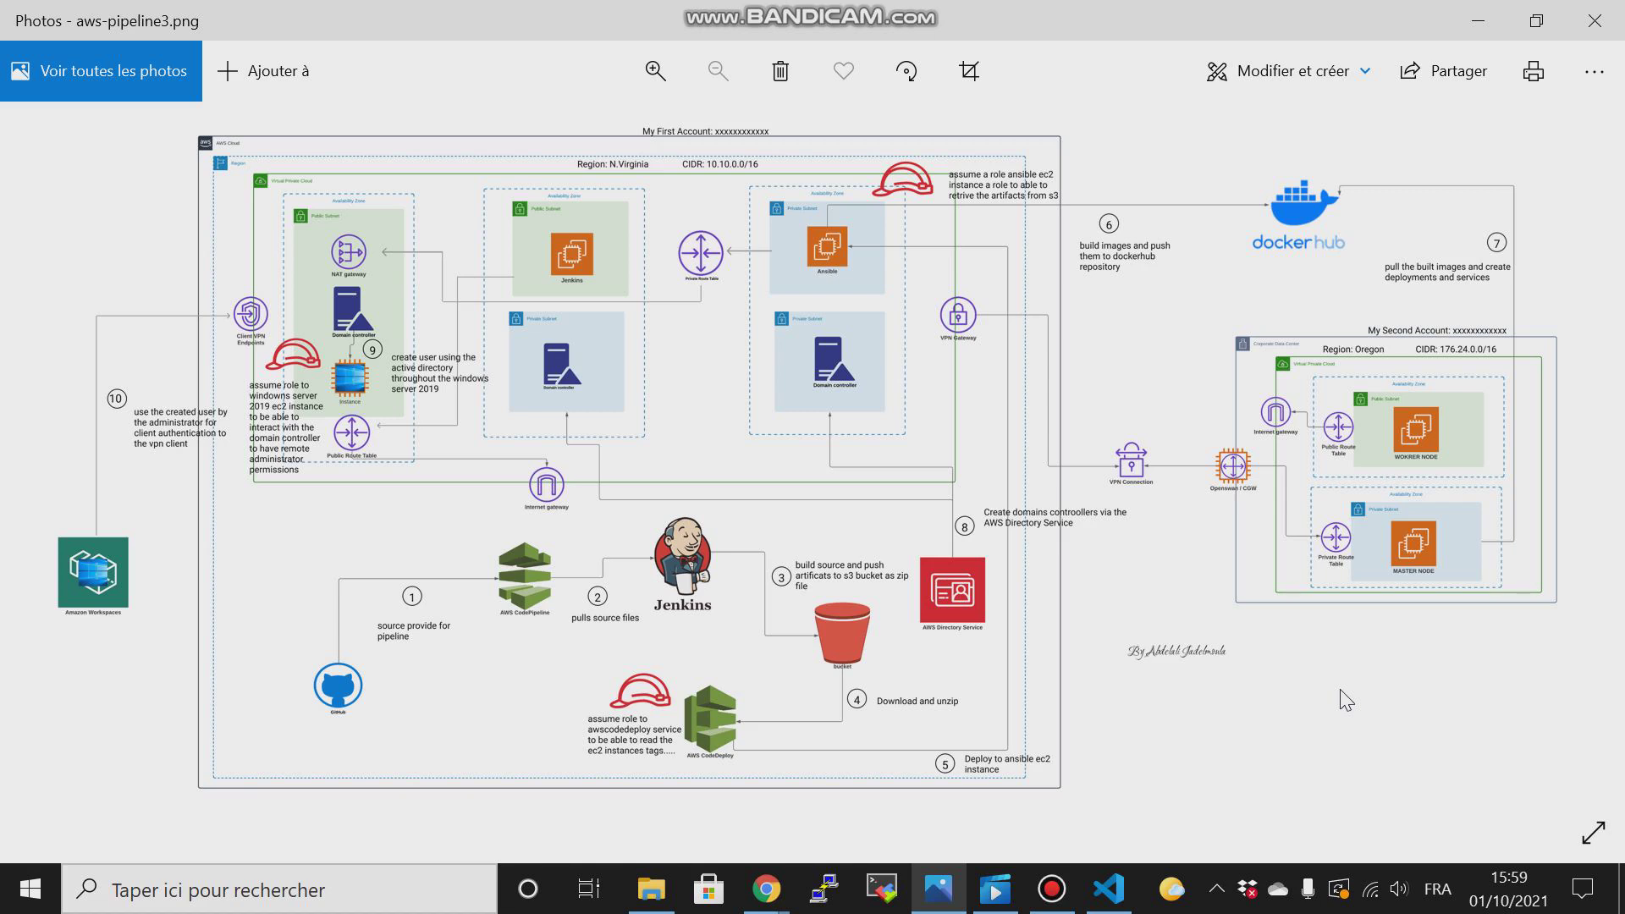
{"action": "mouse_move", "coordinate": [791, 165]}
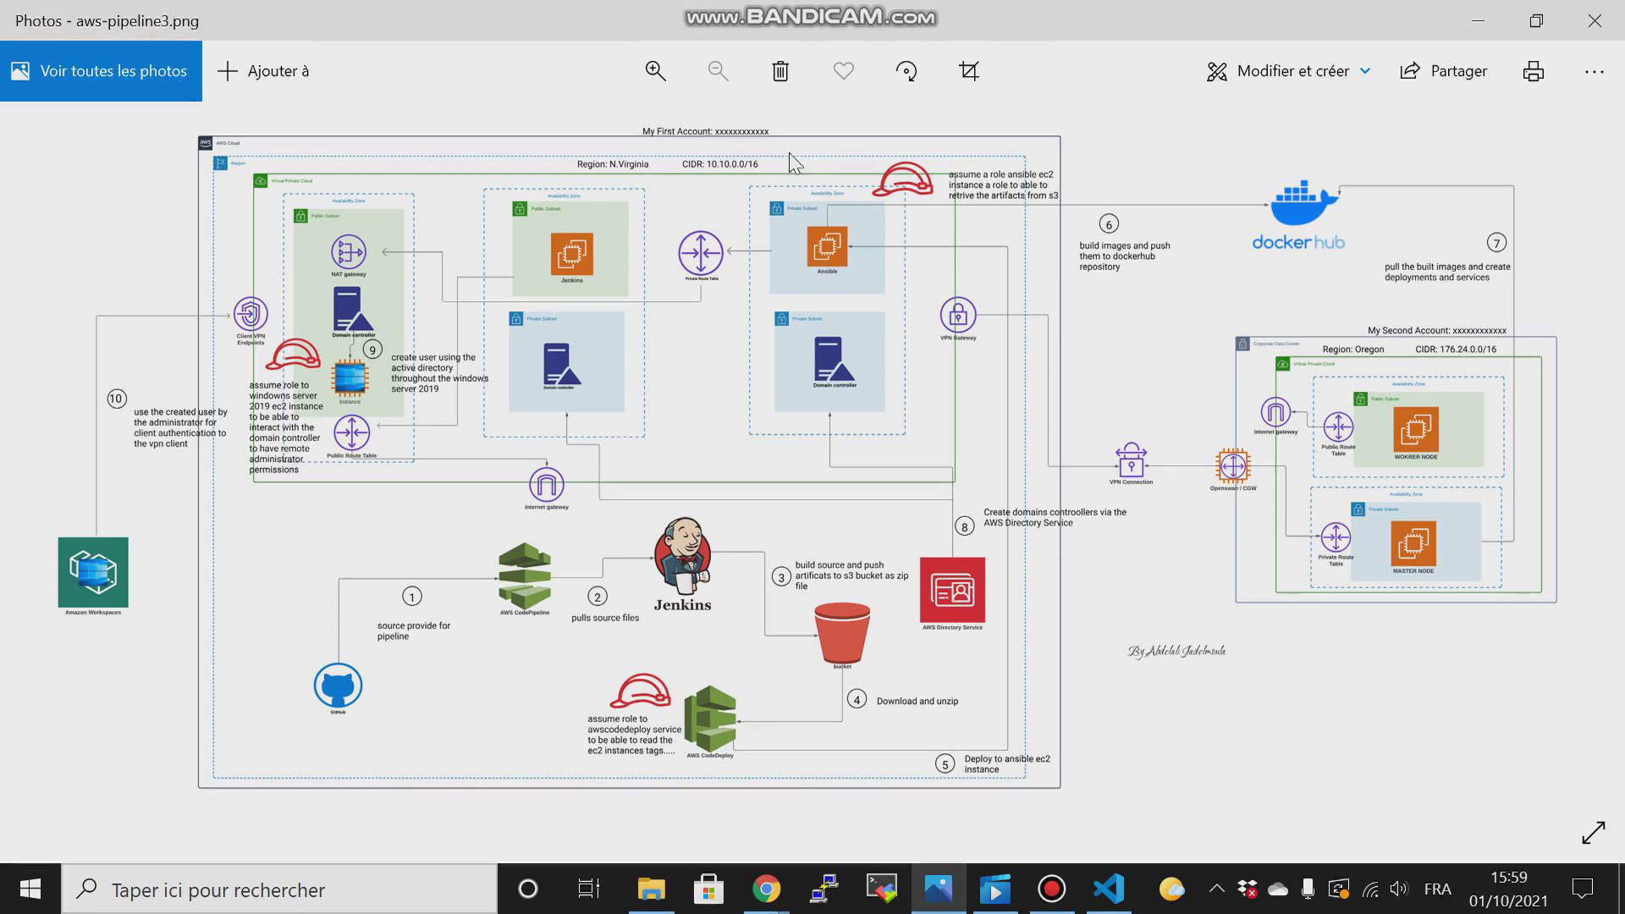
{"action": "mouse_move", "coordinate": [782, 145]}
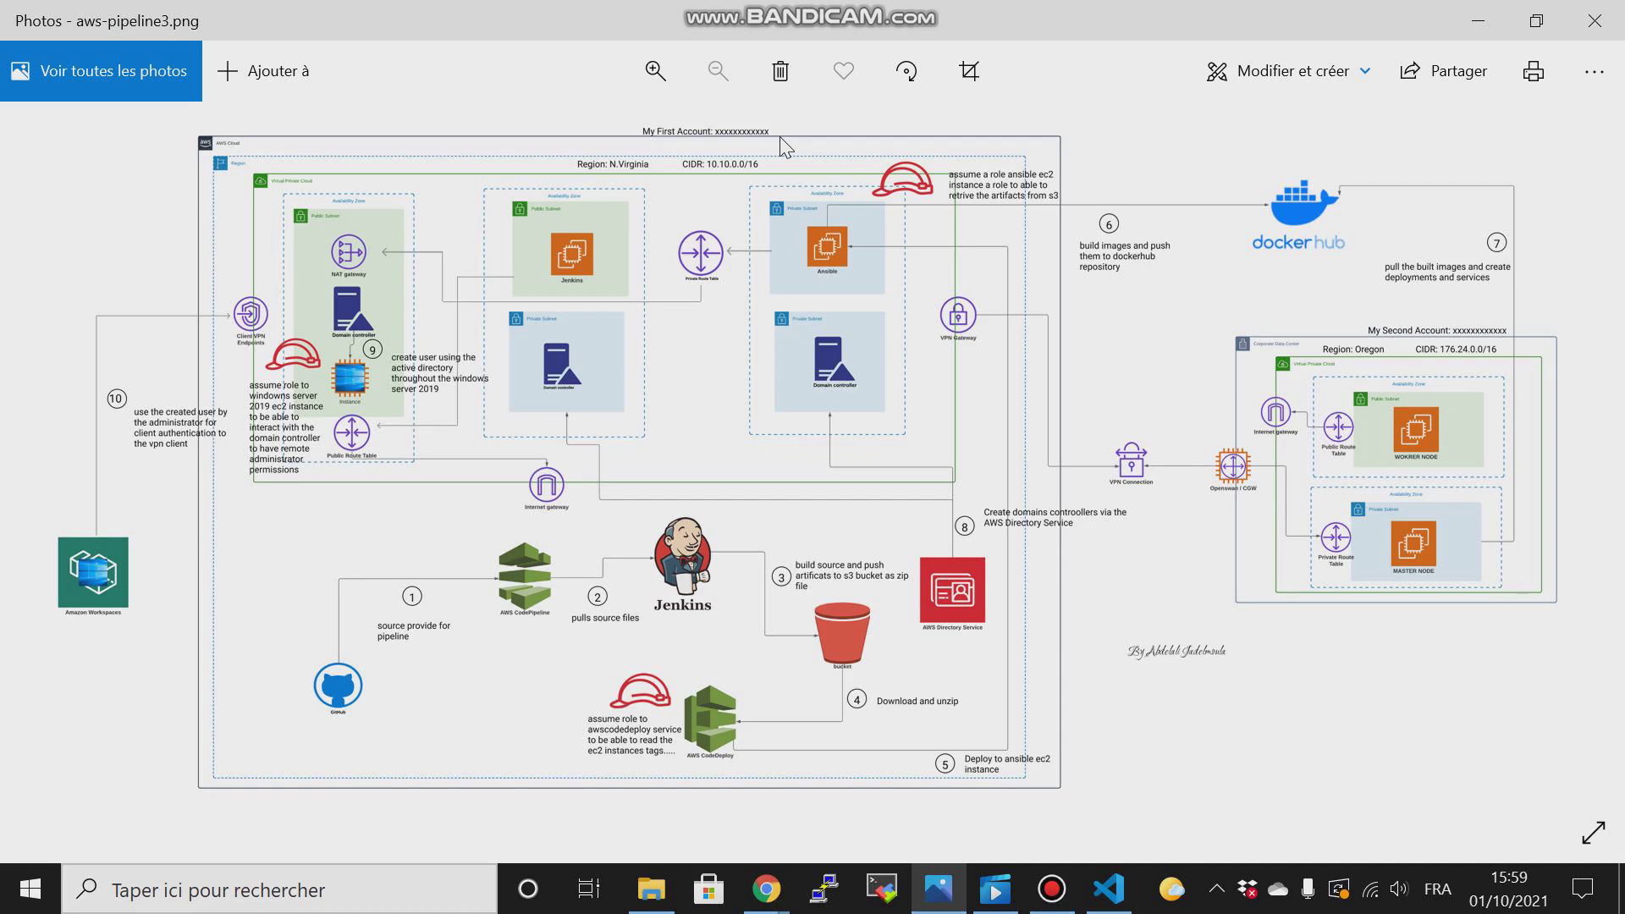
{"action": "mouse_move", "coordinate": [1244, 181]}
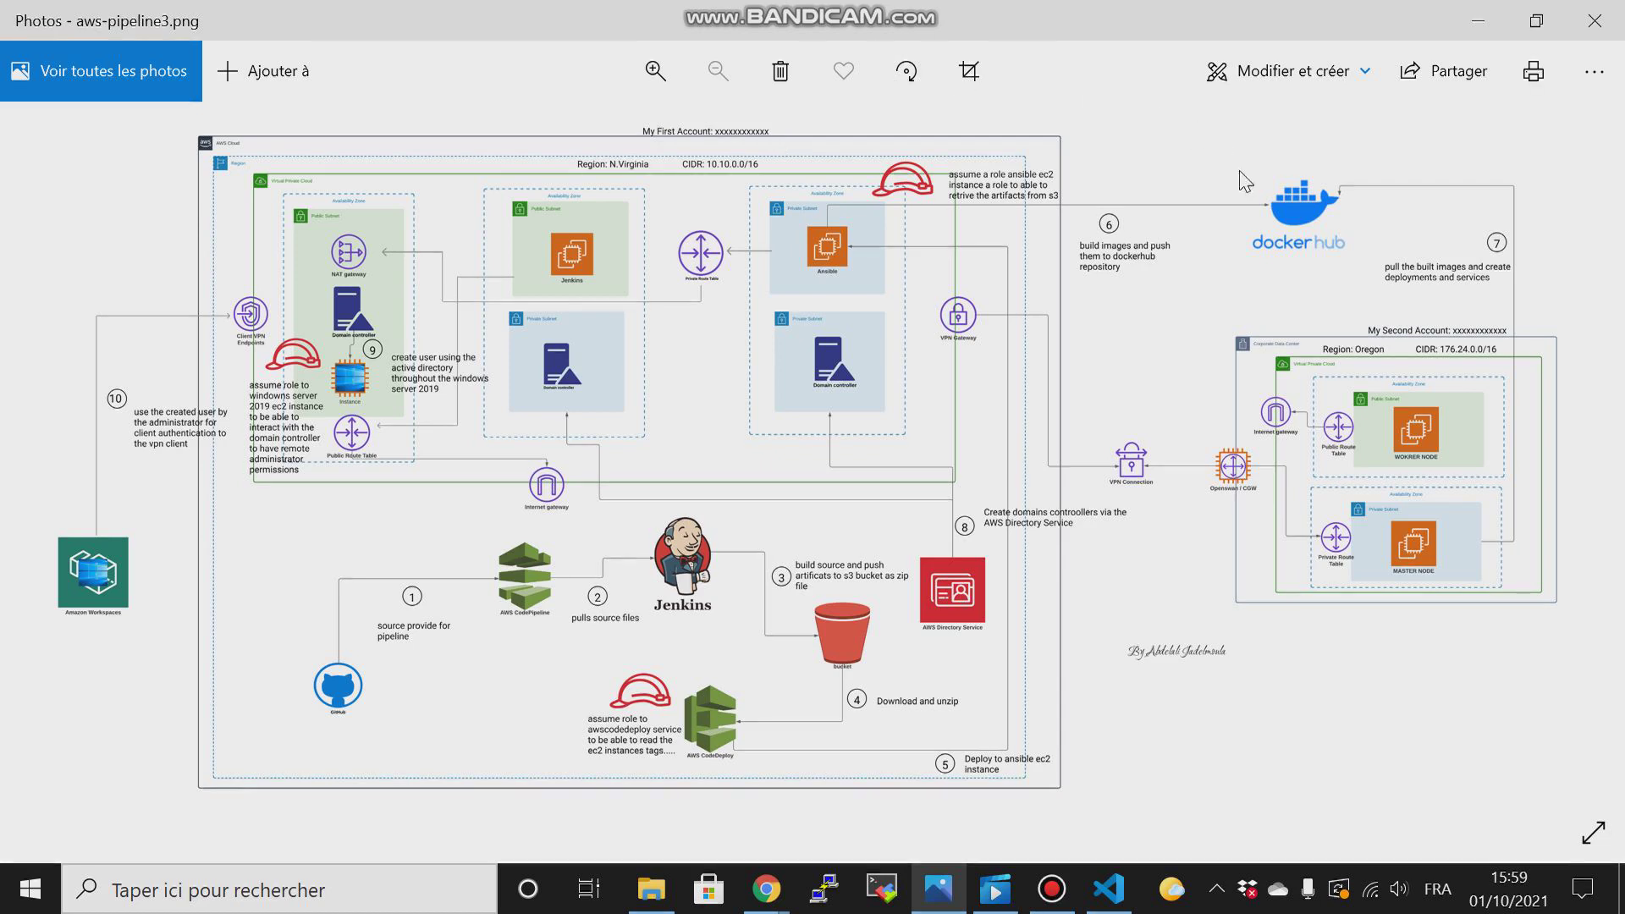
{"action": "mouse_move", "coordinate": [1346, 288]}
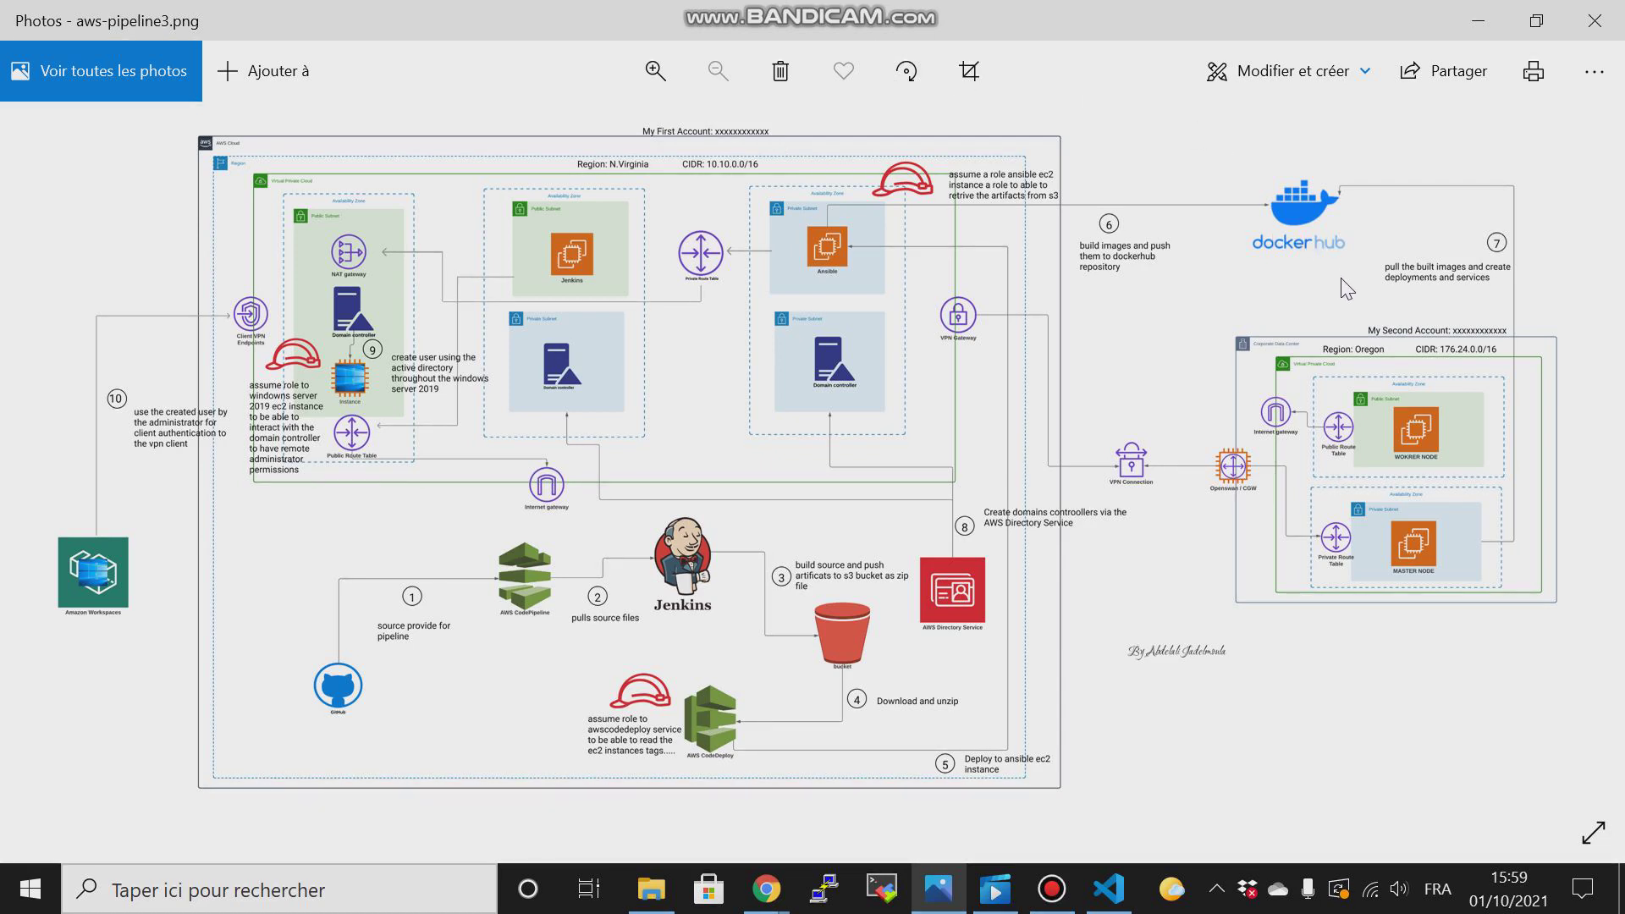
{"action": "mouse_move", "coordinate": [655, 161]}
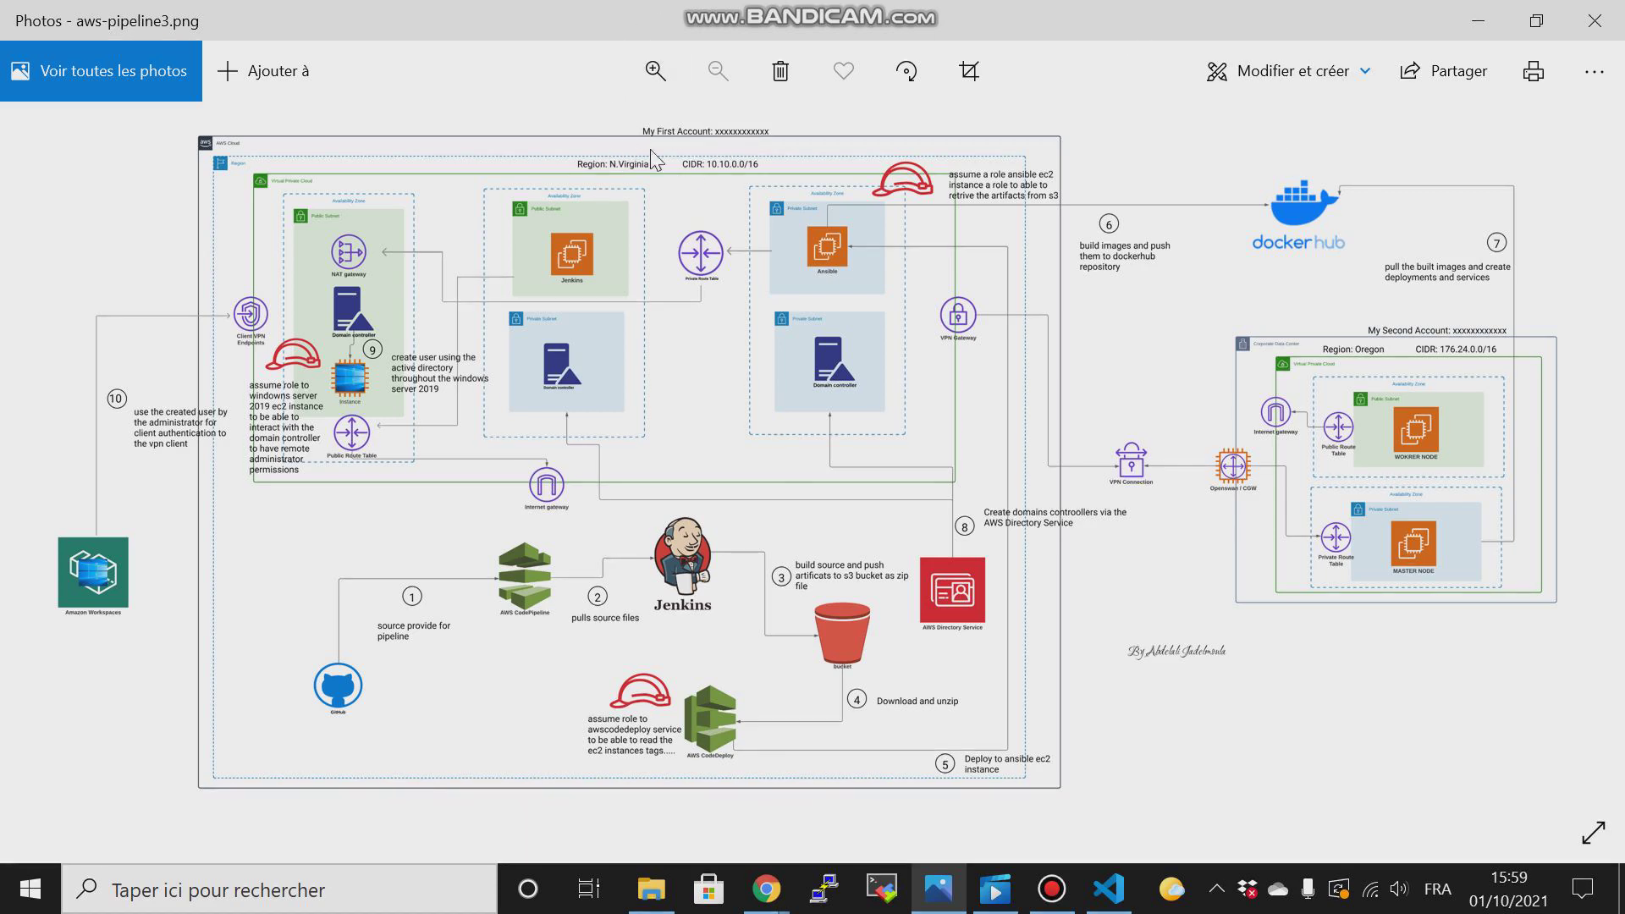
{"action": "mouse_move", "coordinate": [1139, 166]}
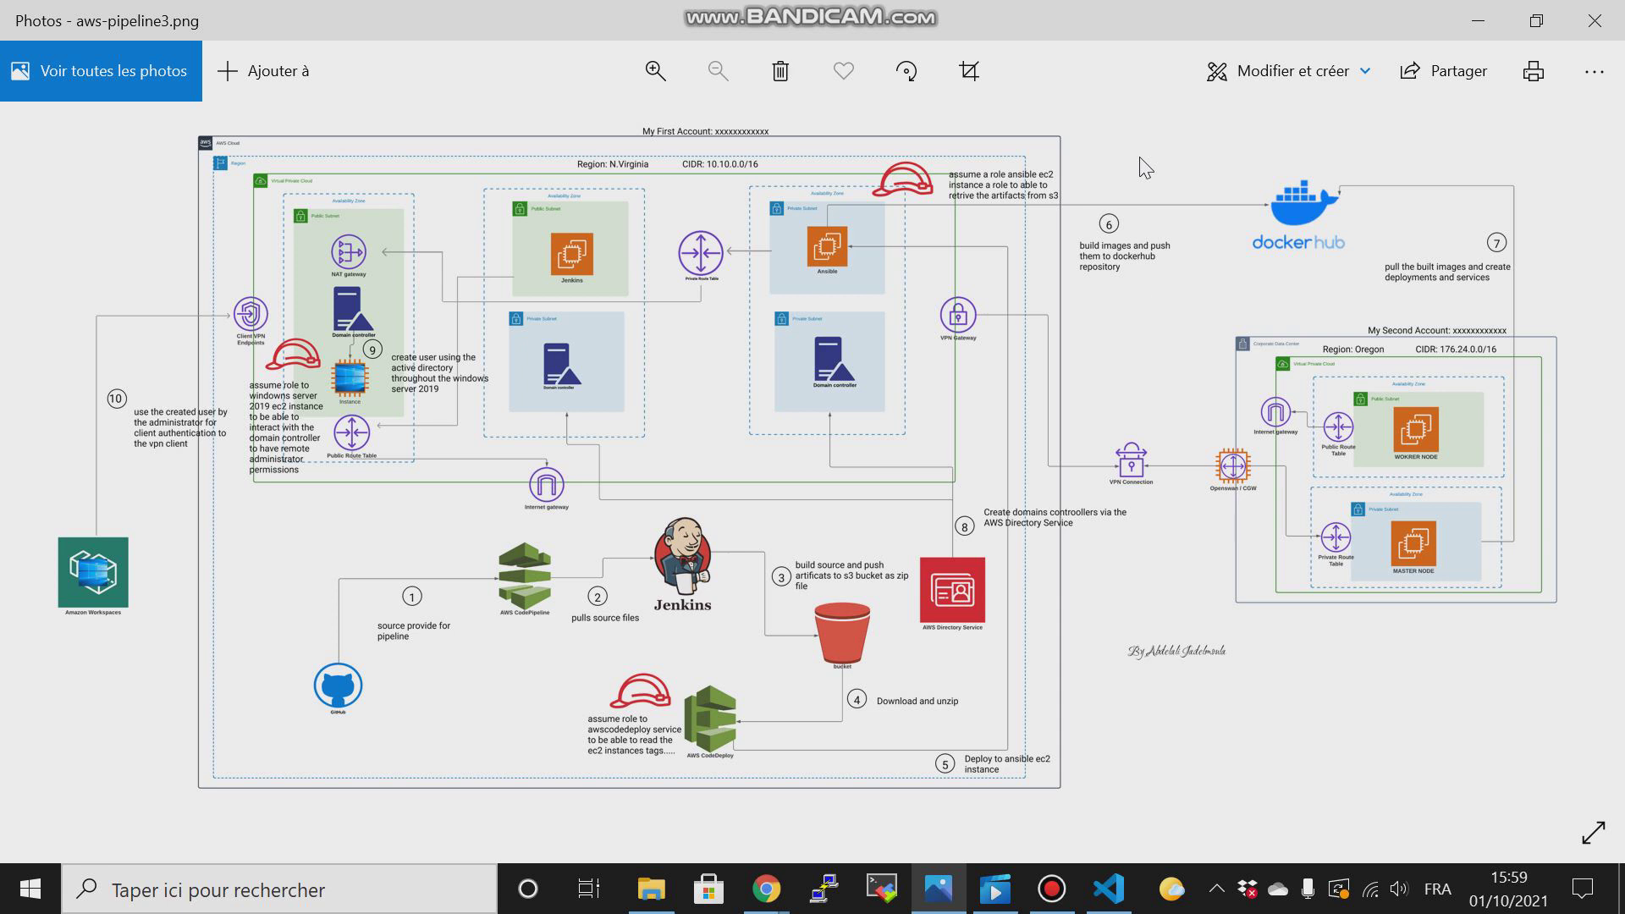
{"action": "mouse_move", "coordinate": [1121, 325]}
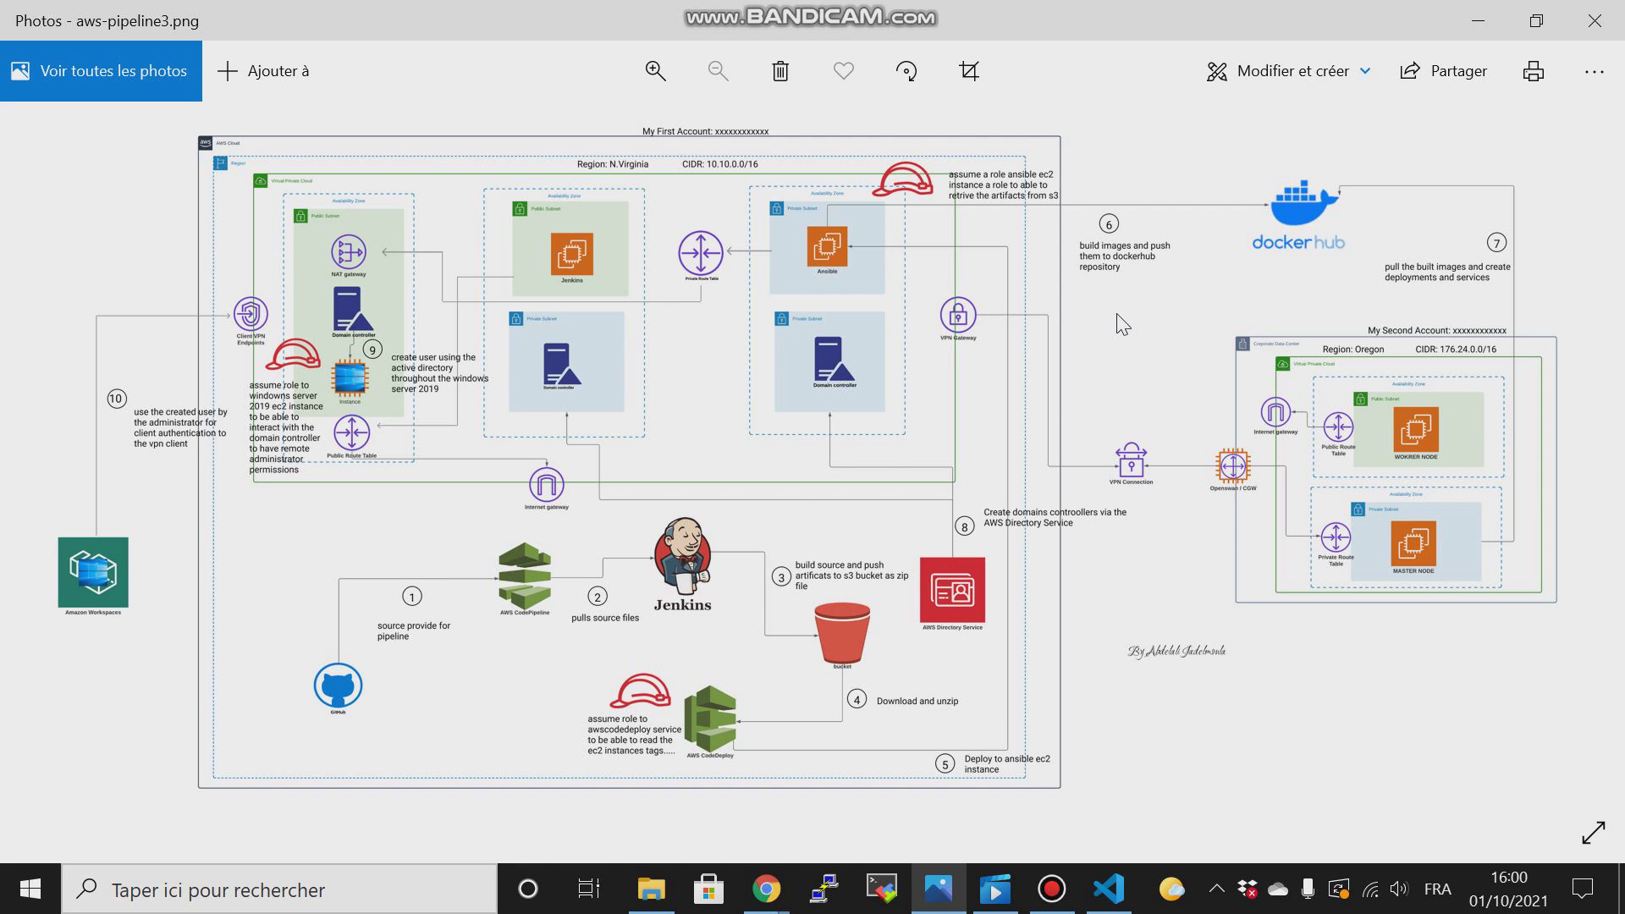
{"action": "mouse_move", "coordinate": [687, 298]}
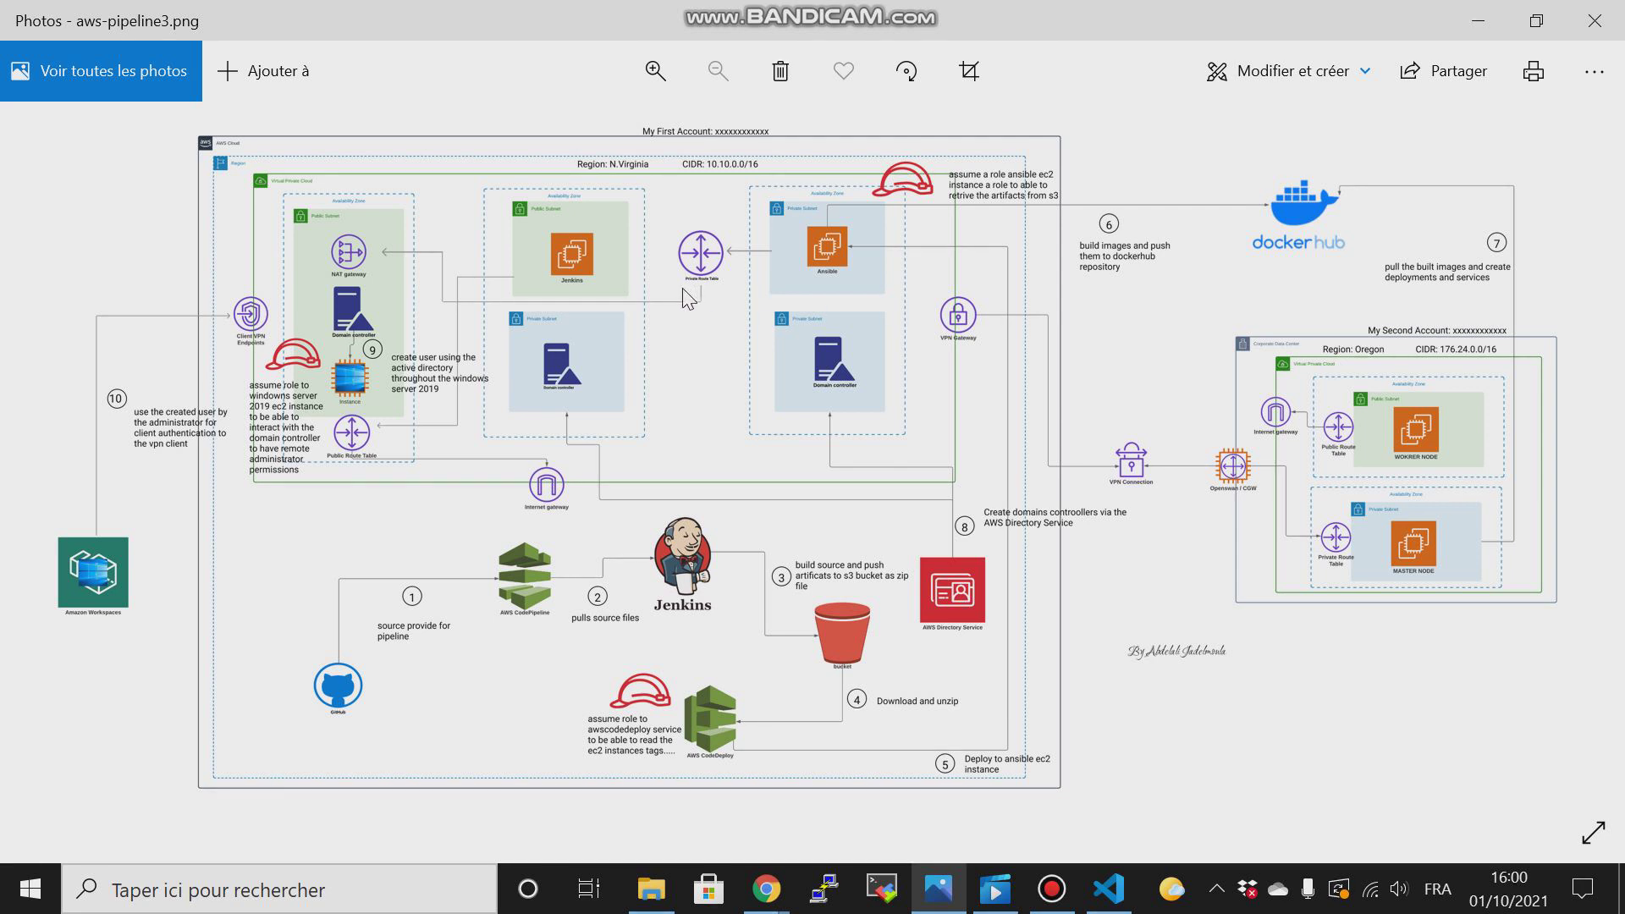
{"action": "mouse_move", "coordinate": [575, 190]}
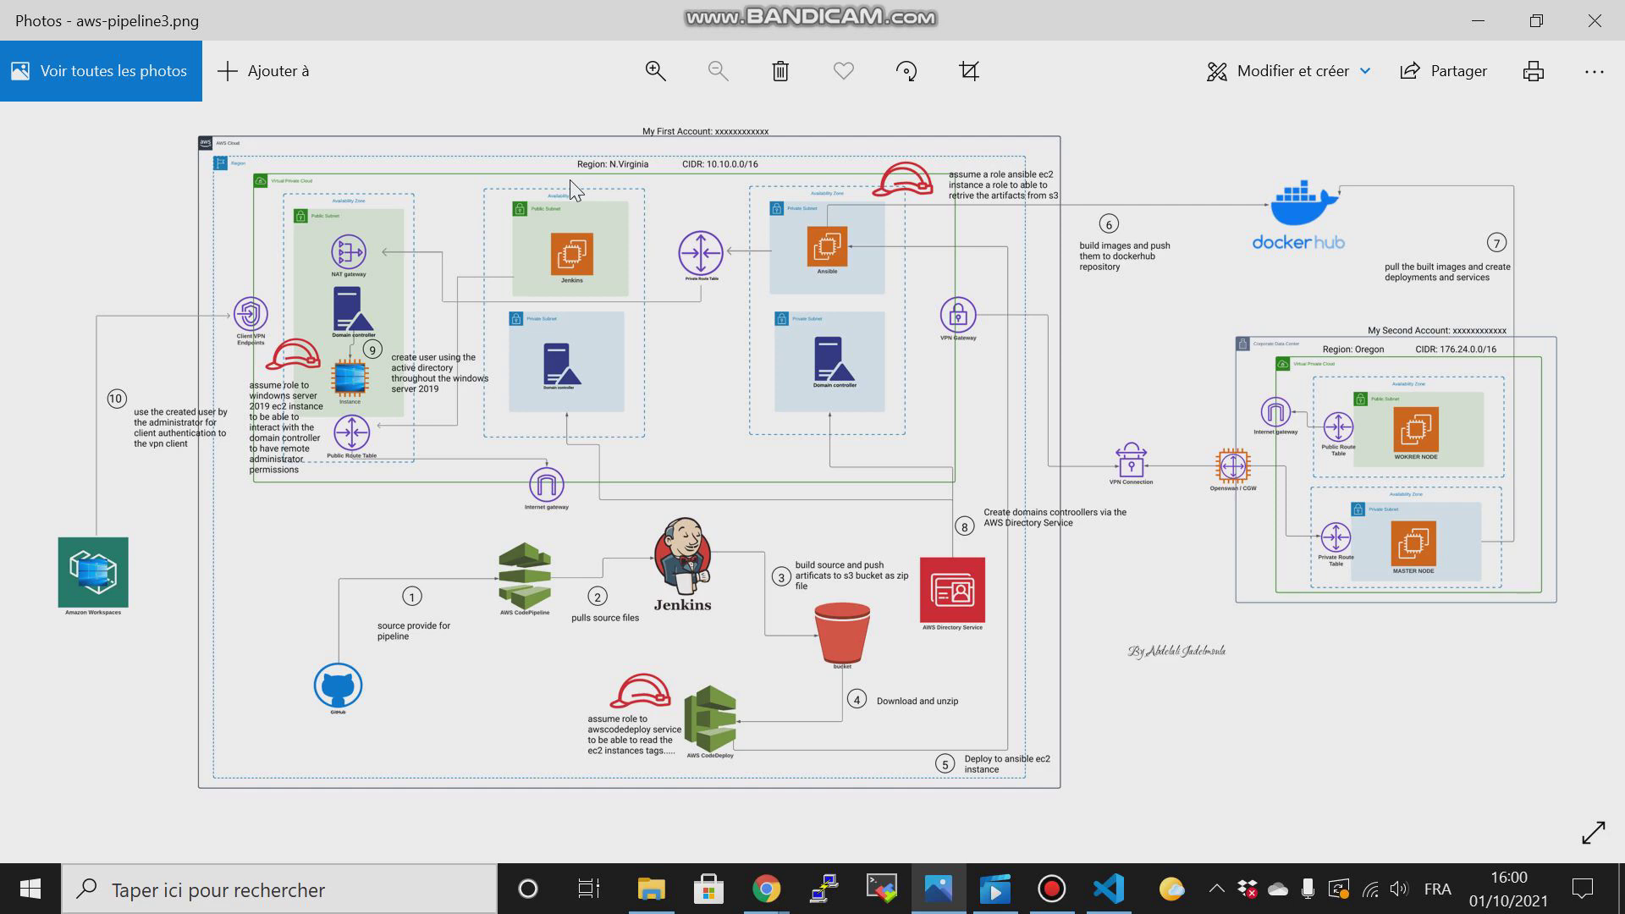
{"action": "mouse_move", "coordinate": [619, 169]}
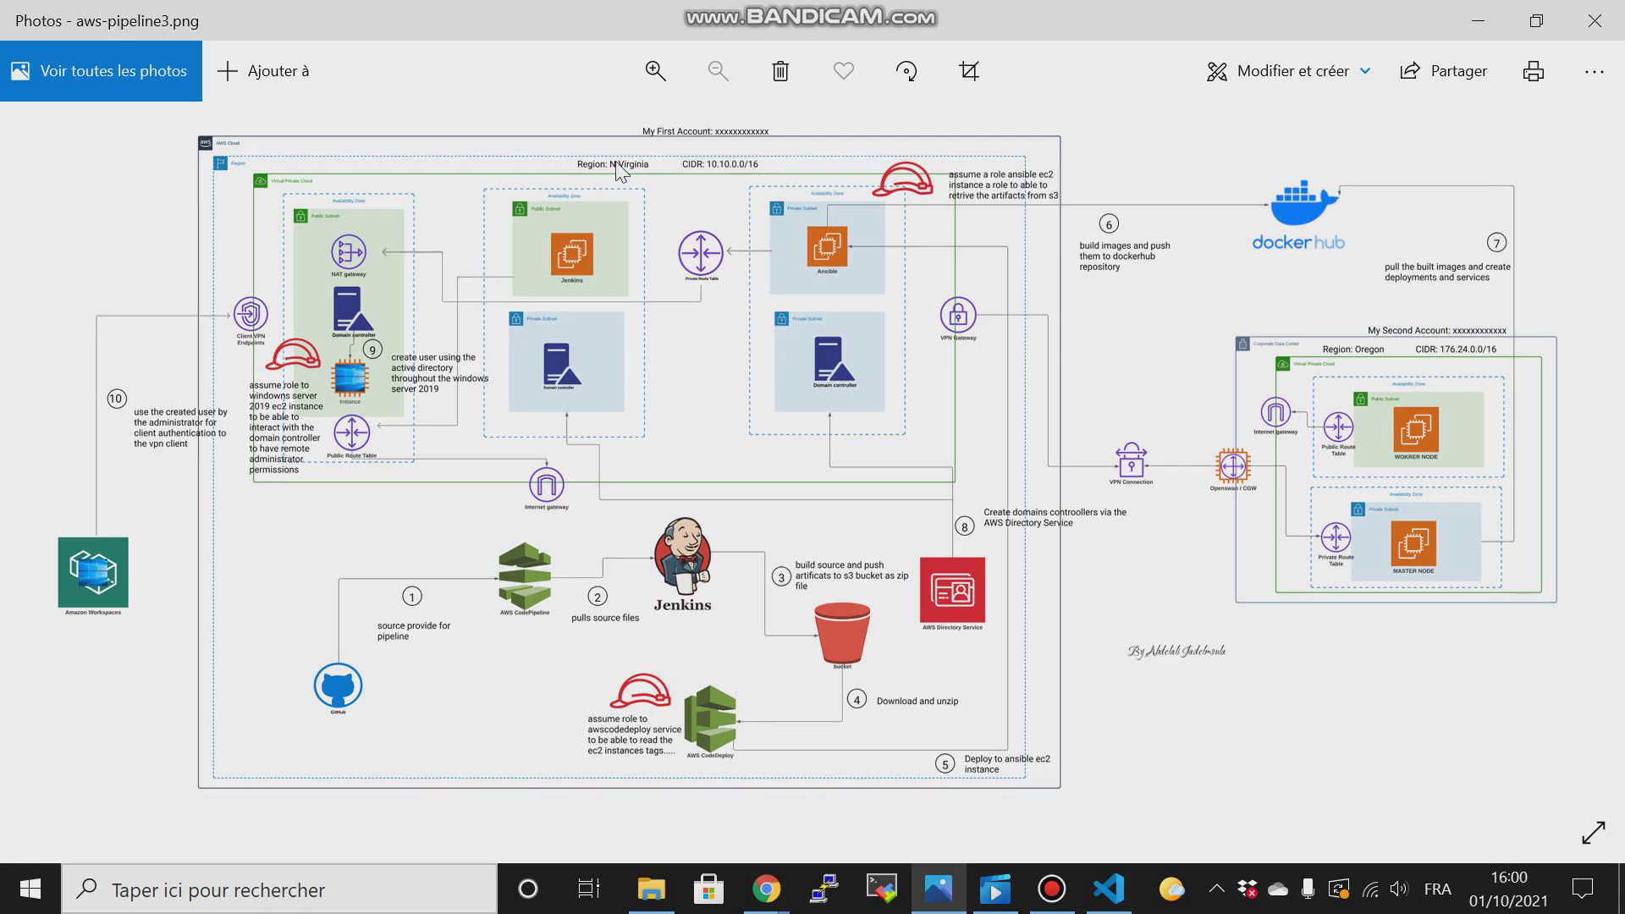
{"action": "mouse_move", "coordinate": [1369, 377]}
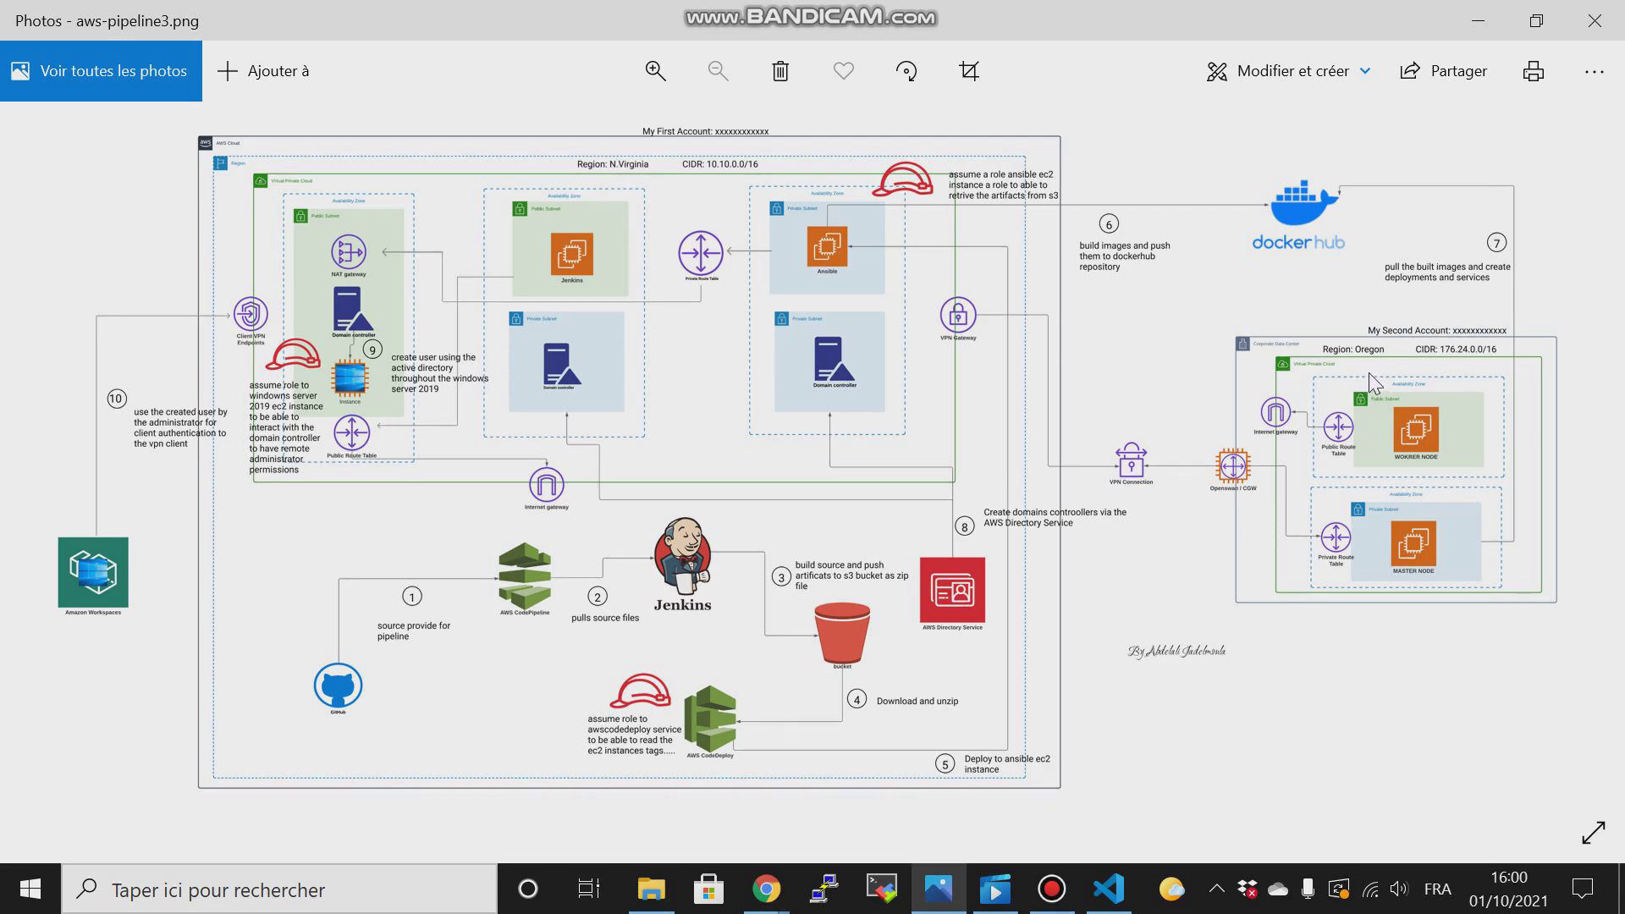
{"action": "mouse_move", "coordinate": [1378, 370]}
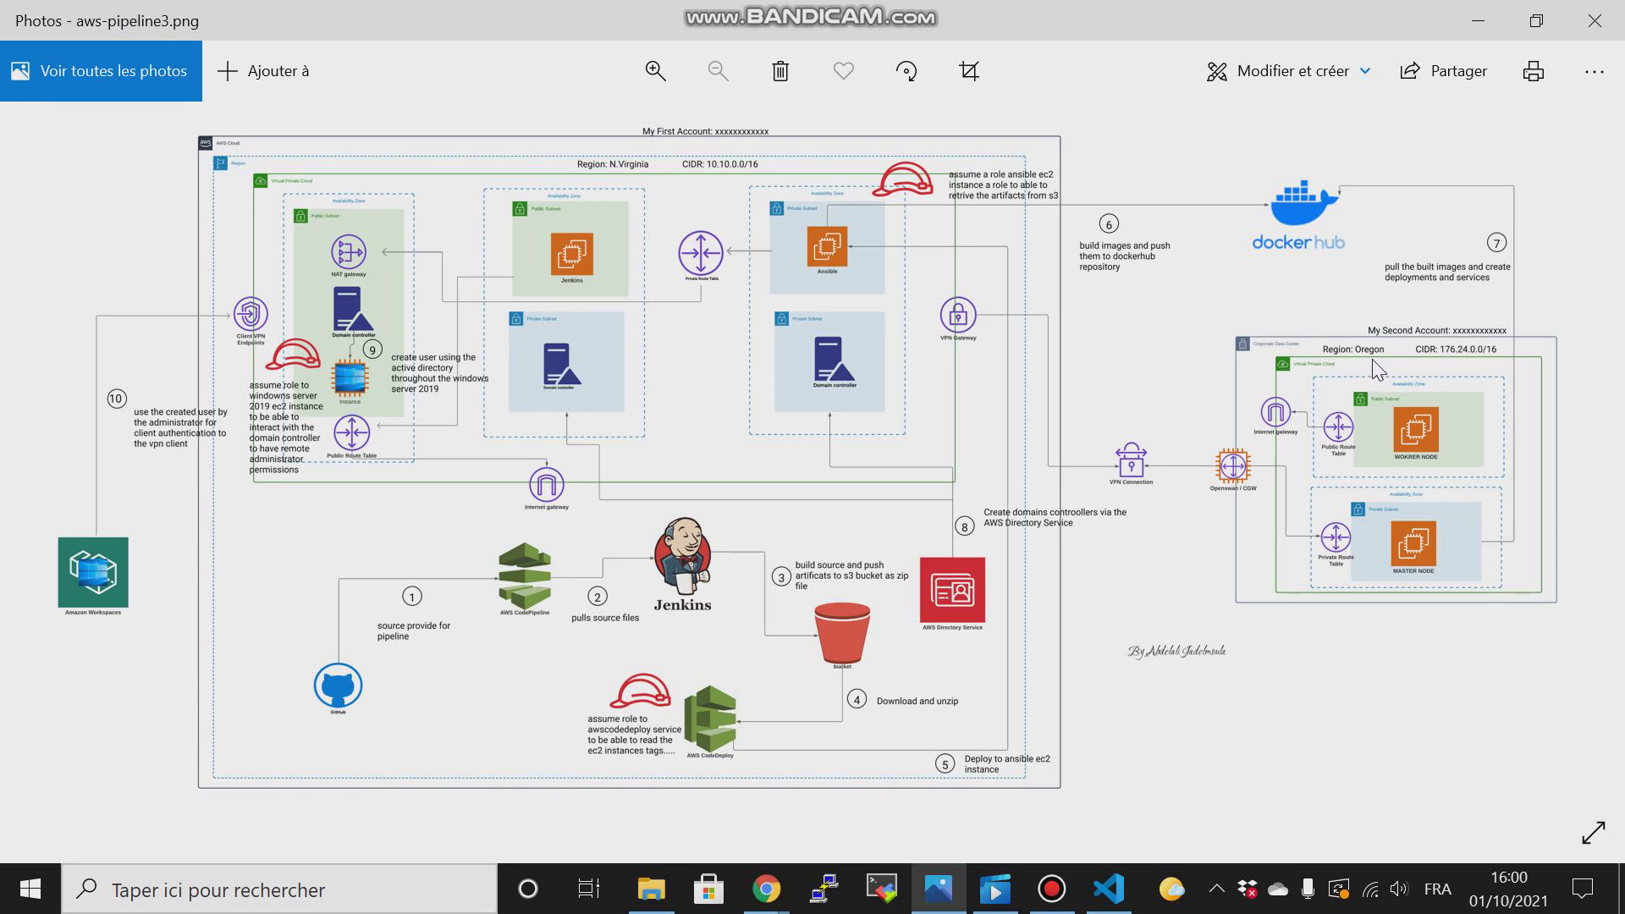
{"action": "mouse_move", "coordinate": [1229, 357]}
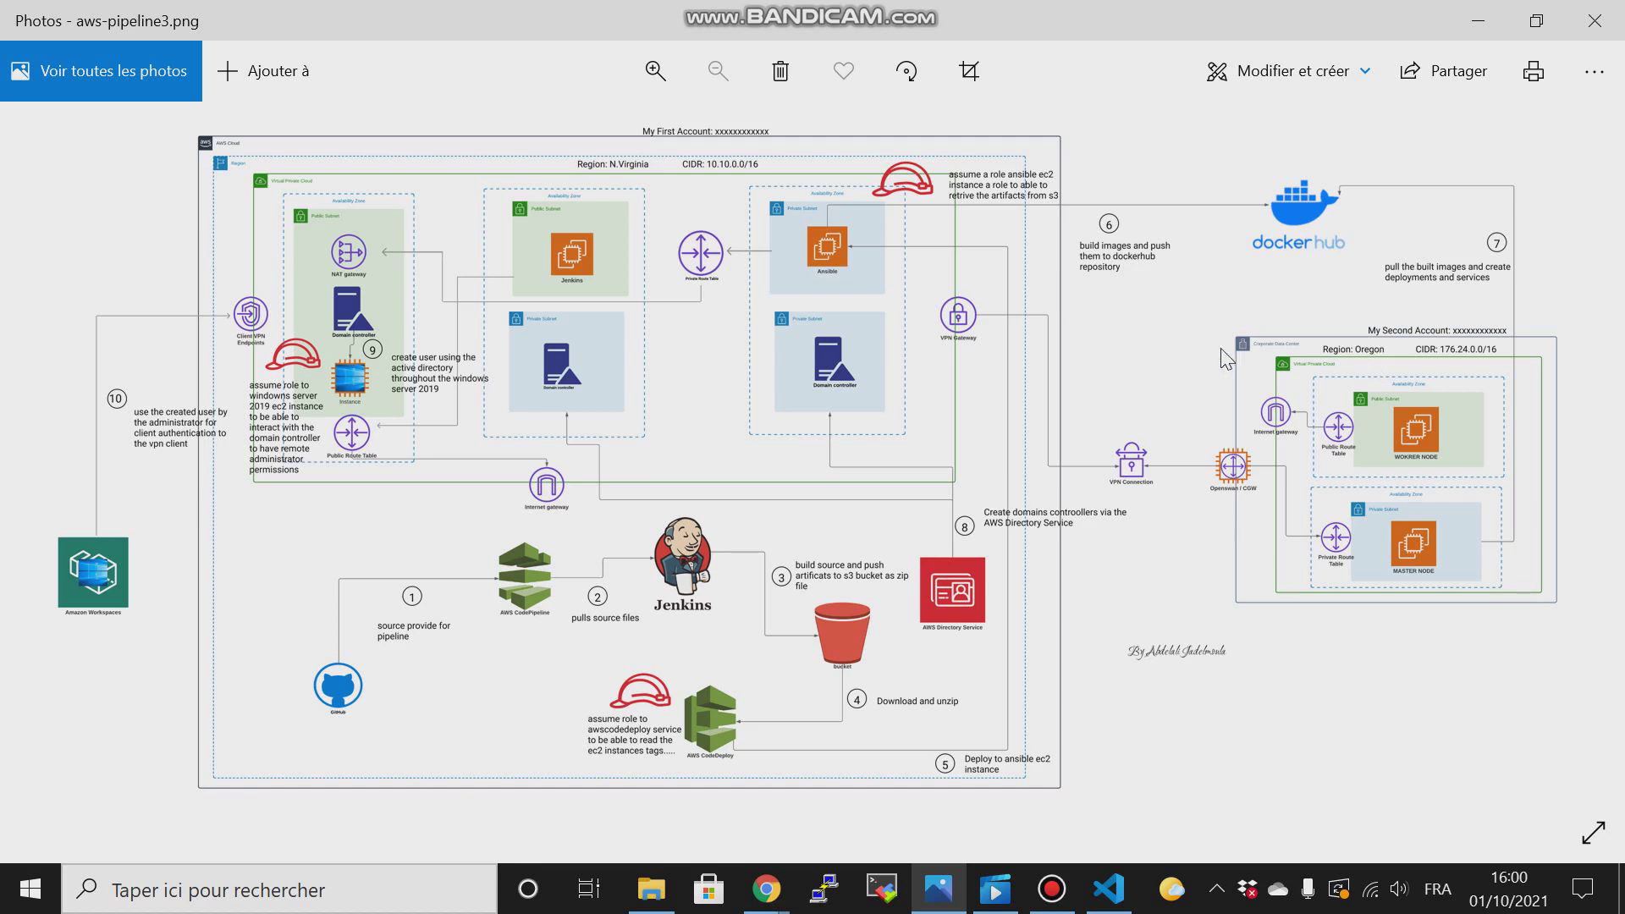
{"action": "mouse_move", "coordinate": [720, 190]}
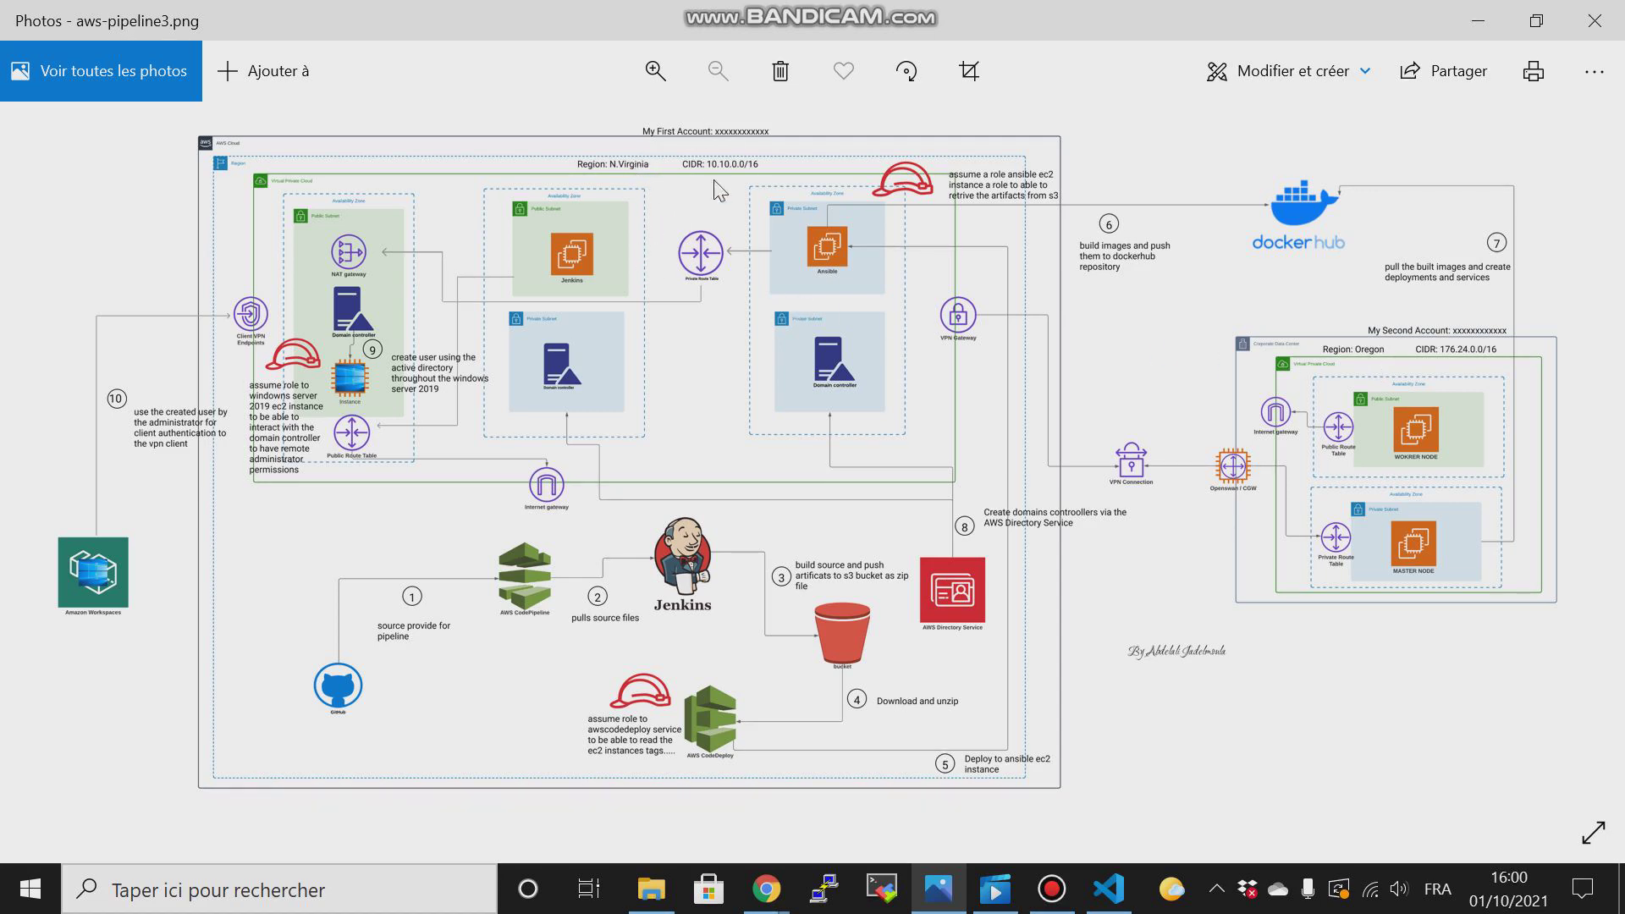
{"action": "mouse_move", "coordinate": [555, 196]}
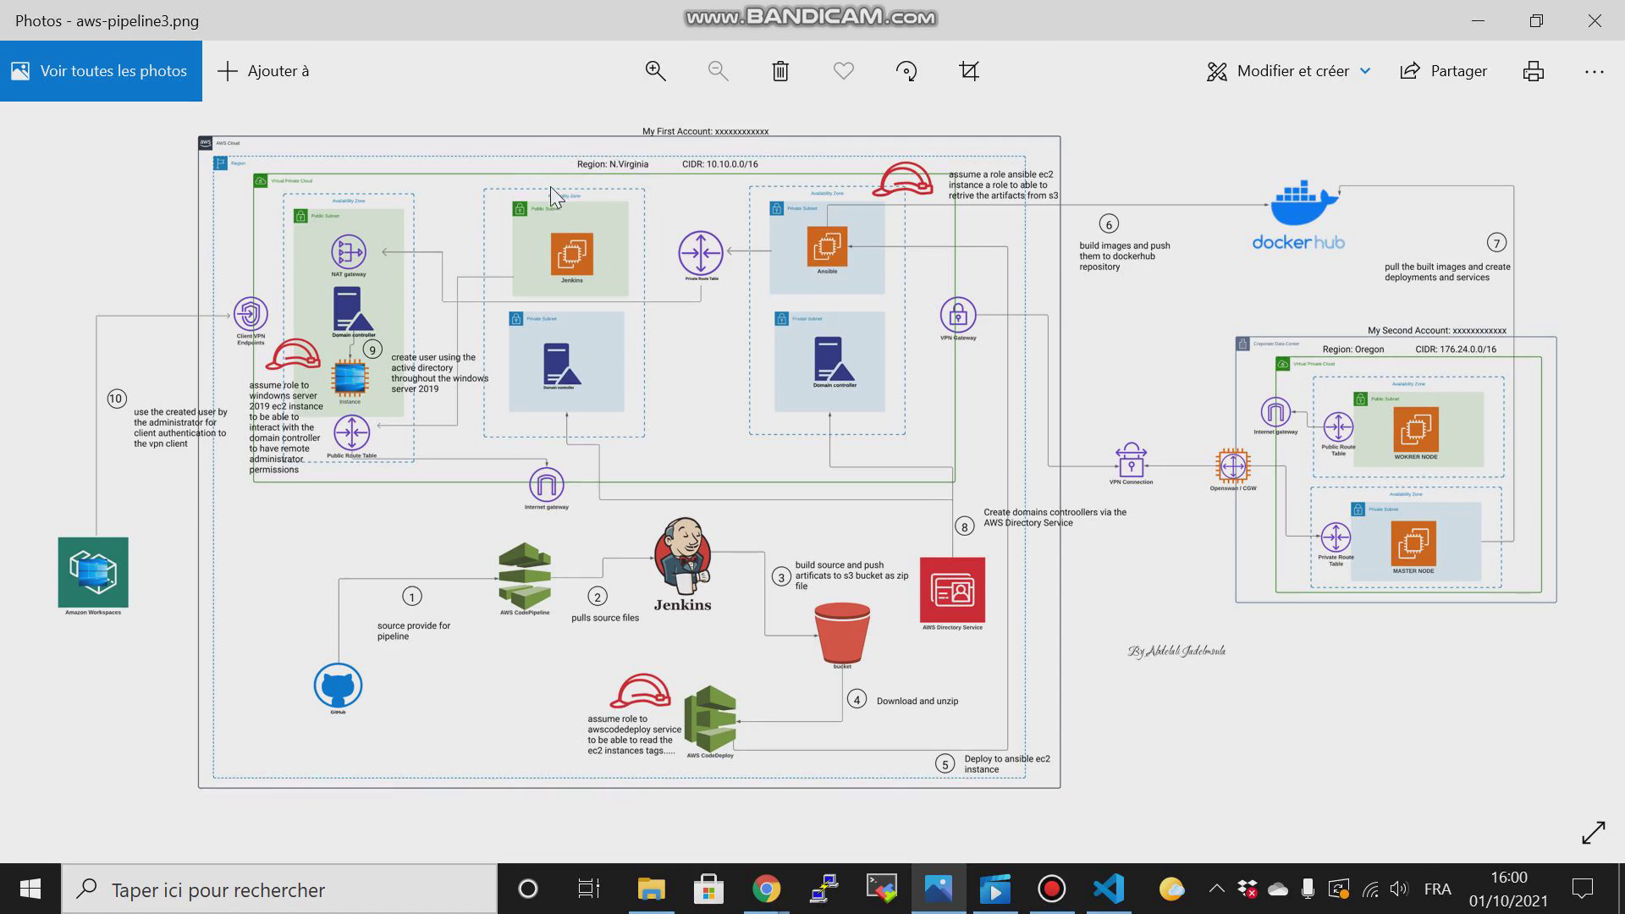
{"action": "mouse_move", "coordinate": [647, 205]}
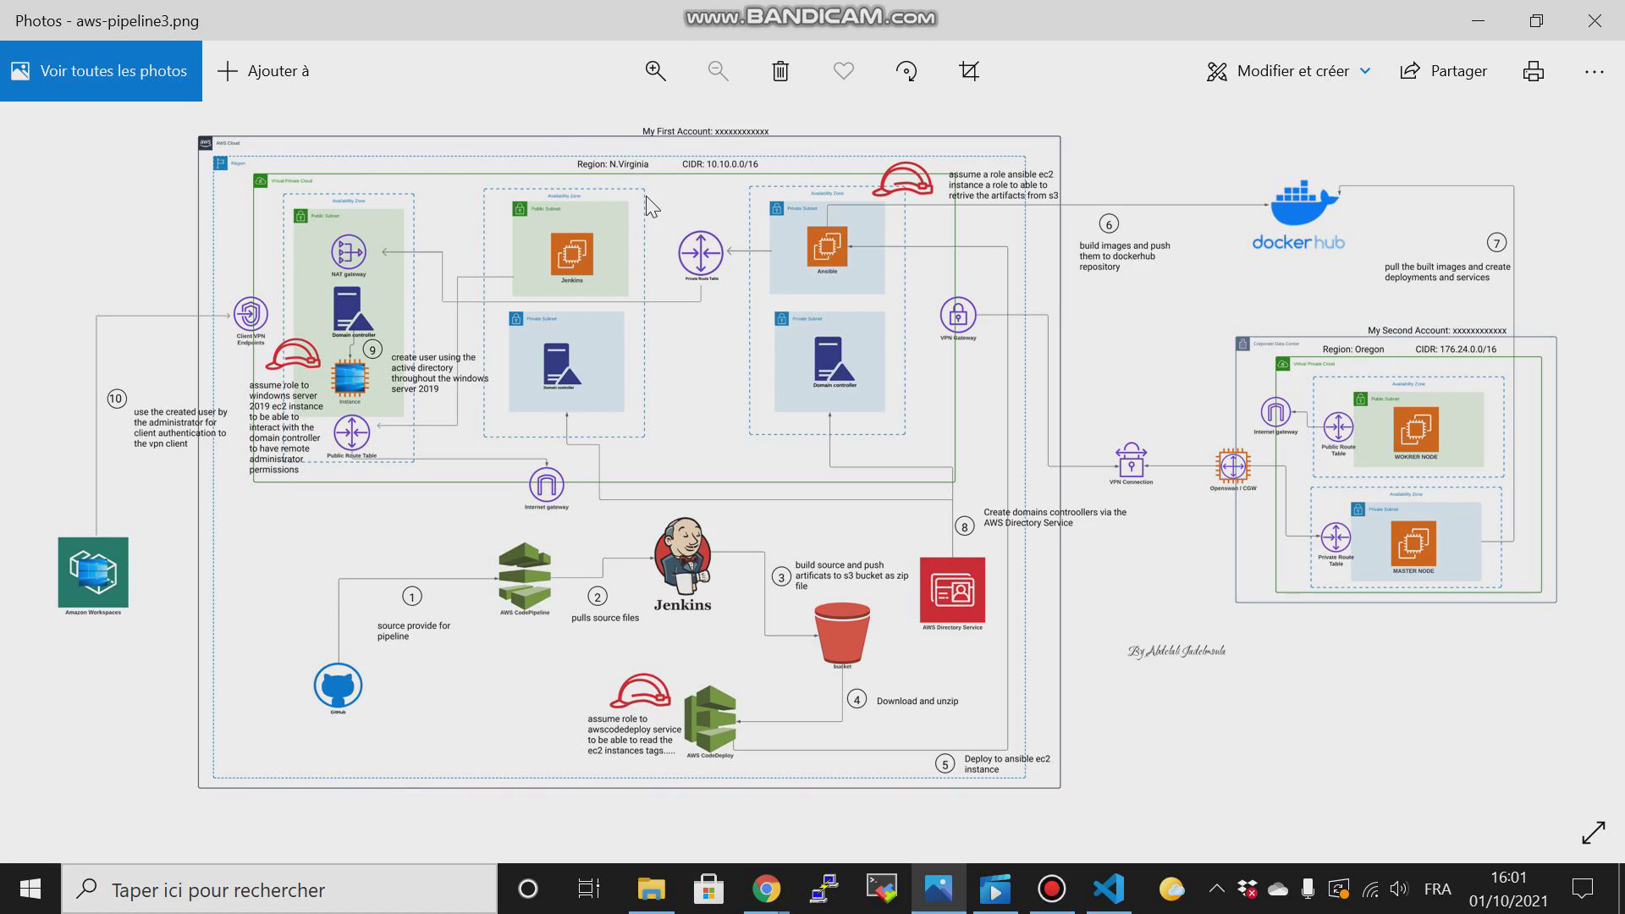
{"action": "mouse_move", "coordinate": [661, 177]}
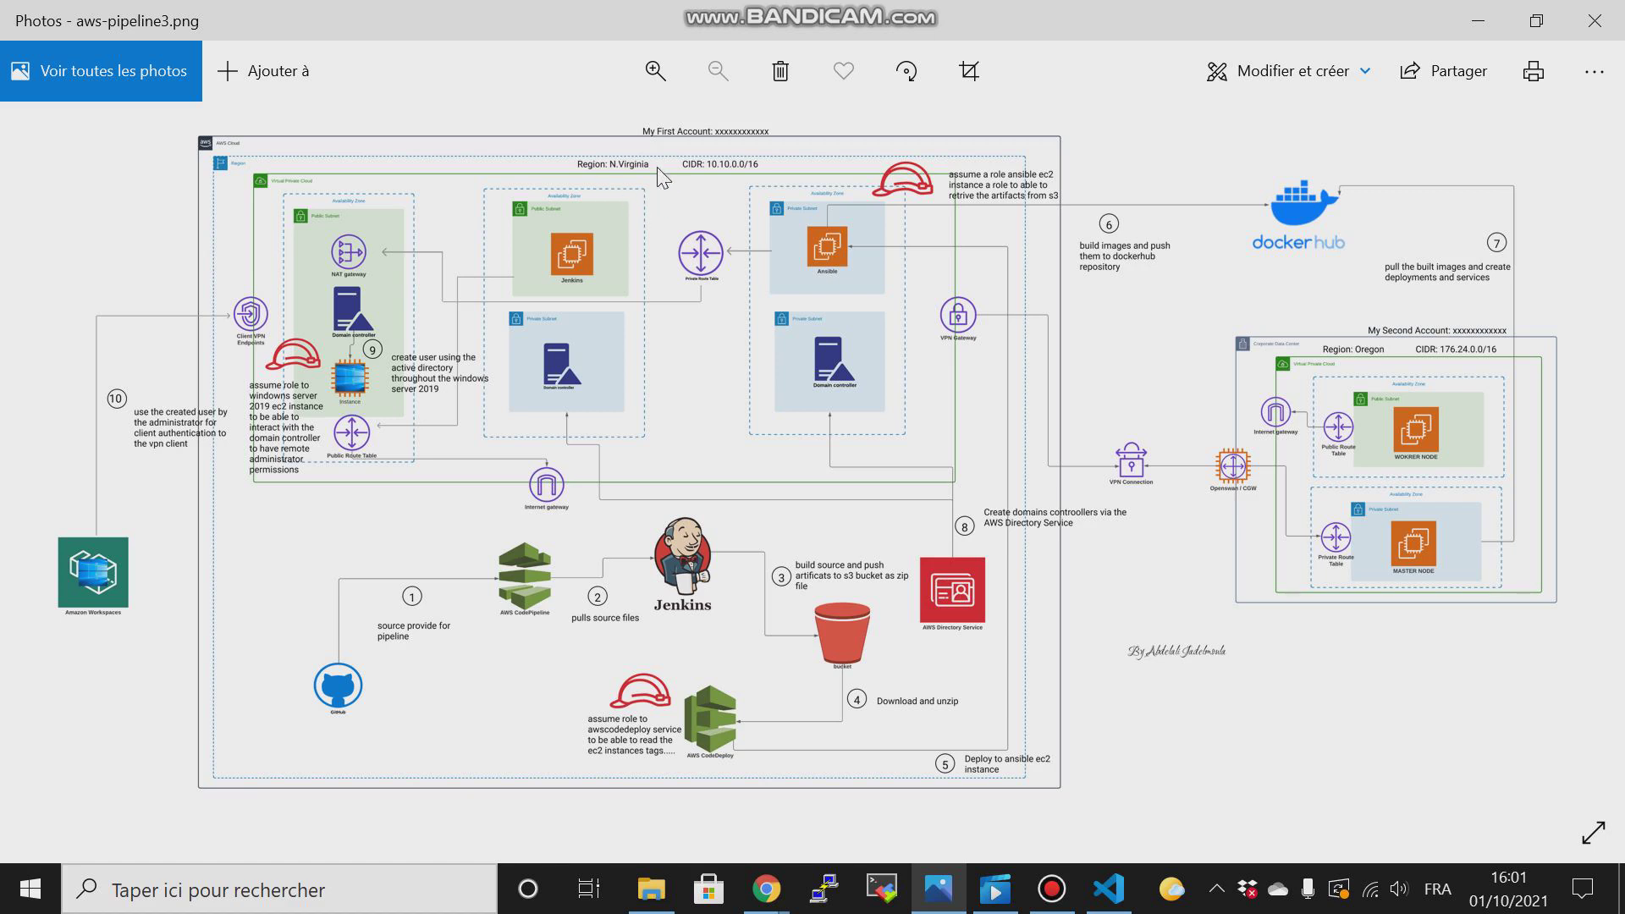
{"action": "mouse_move", "coordinate": [678, 200]}
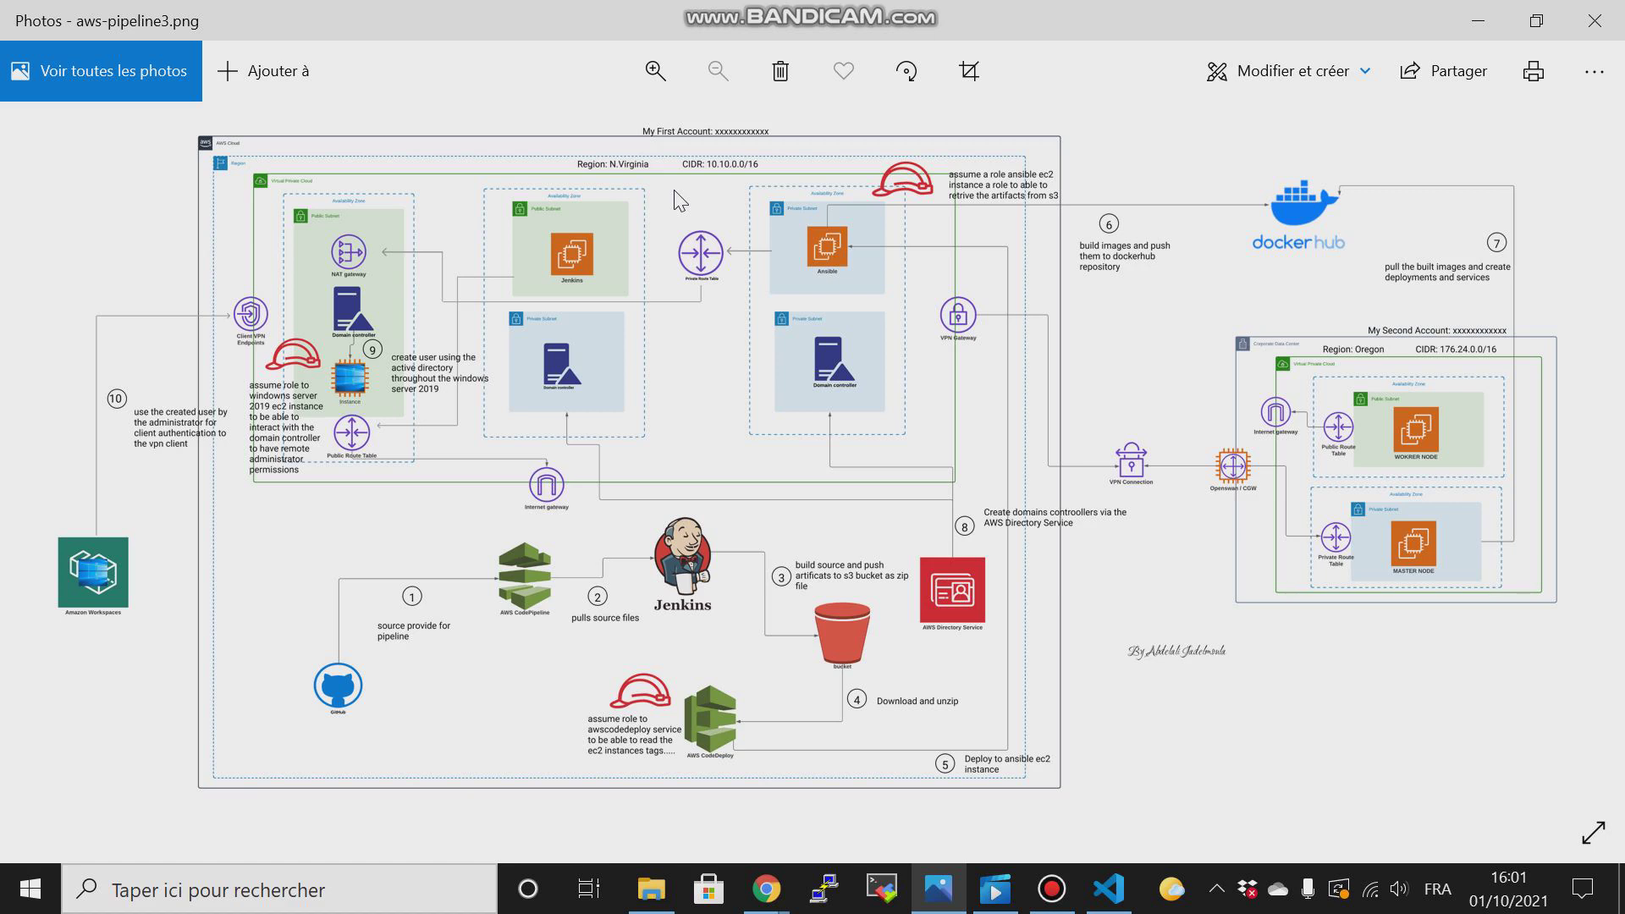
{"action": "mouse_move", "coordinate": [1002, 631]}
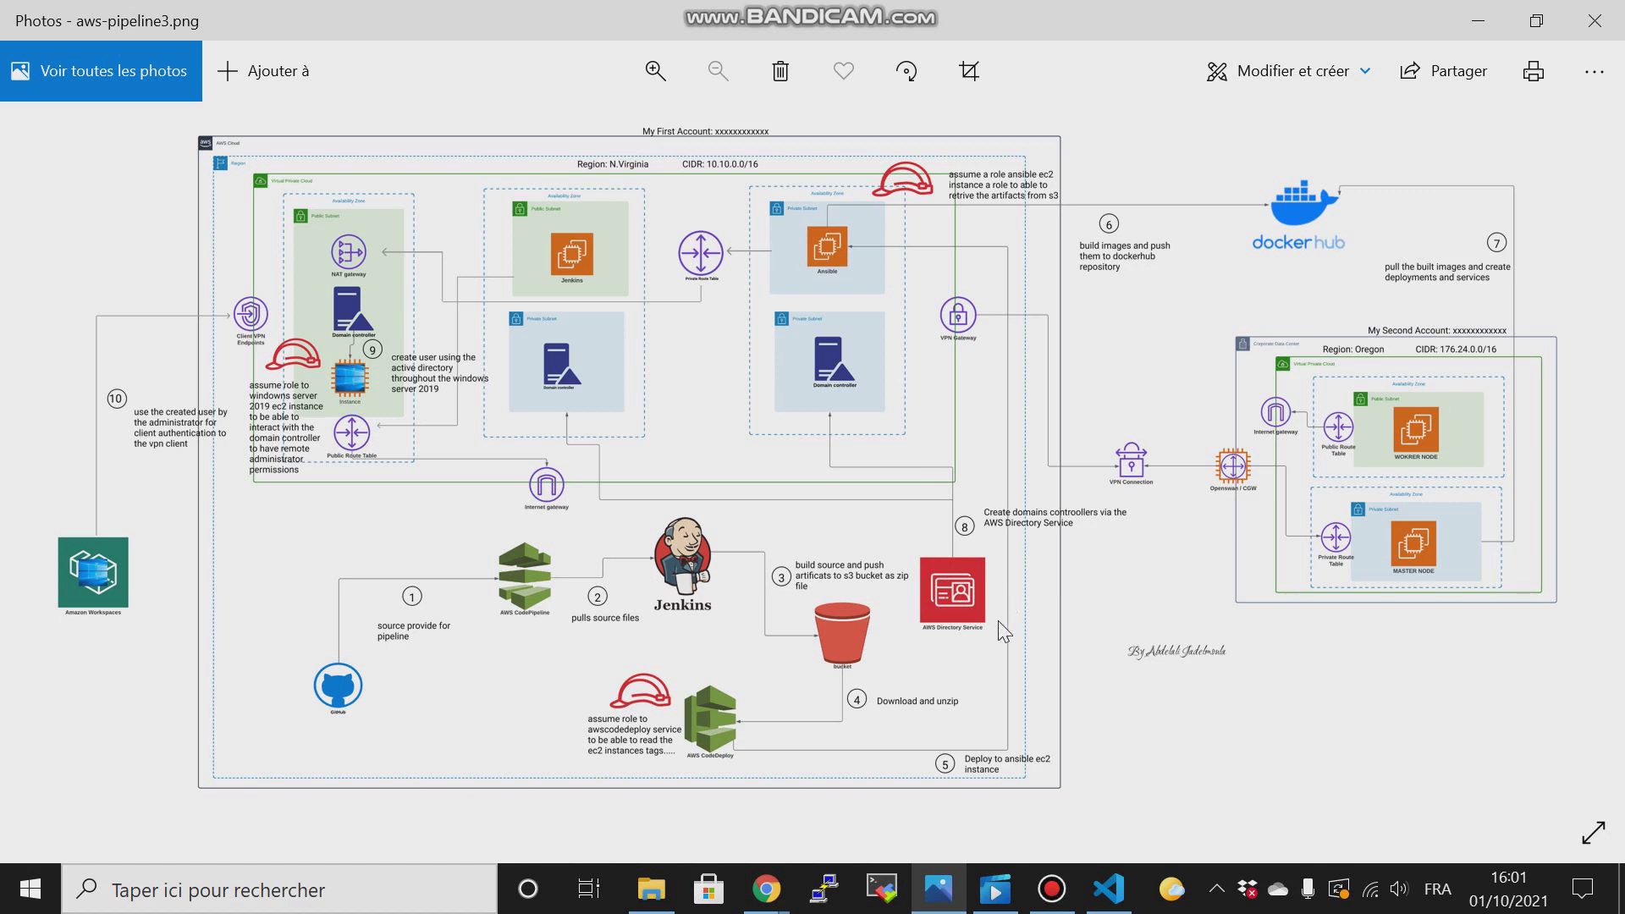
{"action": "mouse_move", "coordinate": [994, 645]}
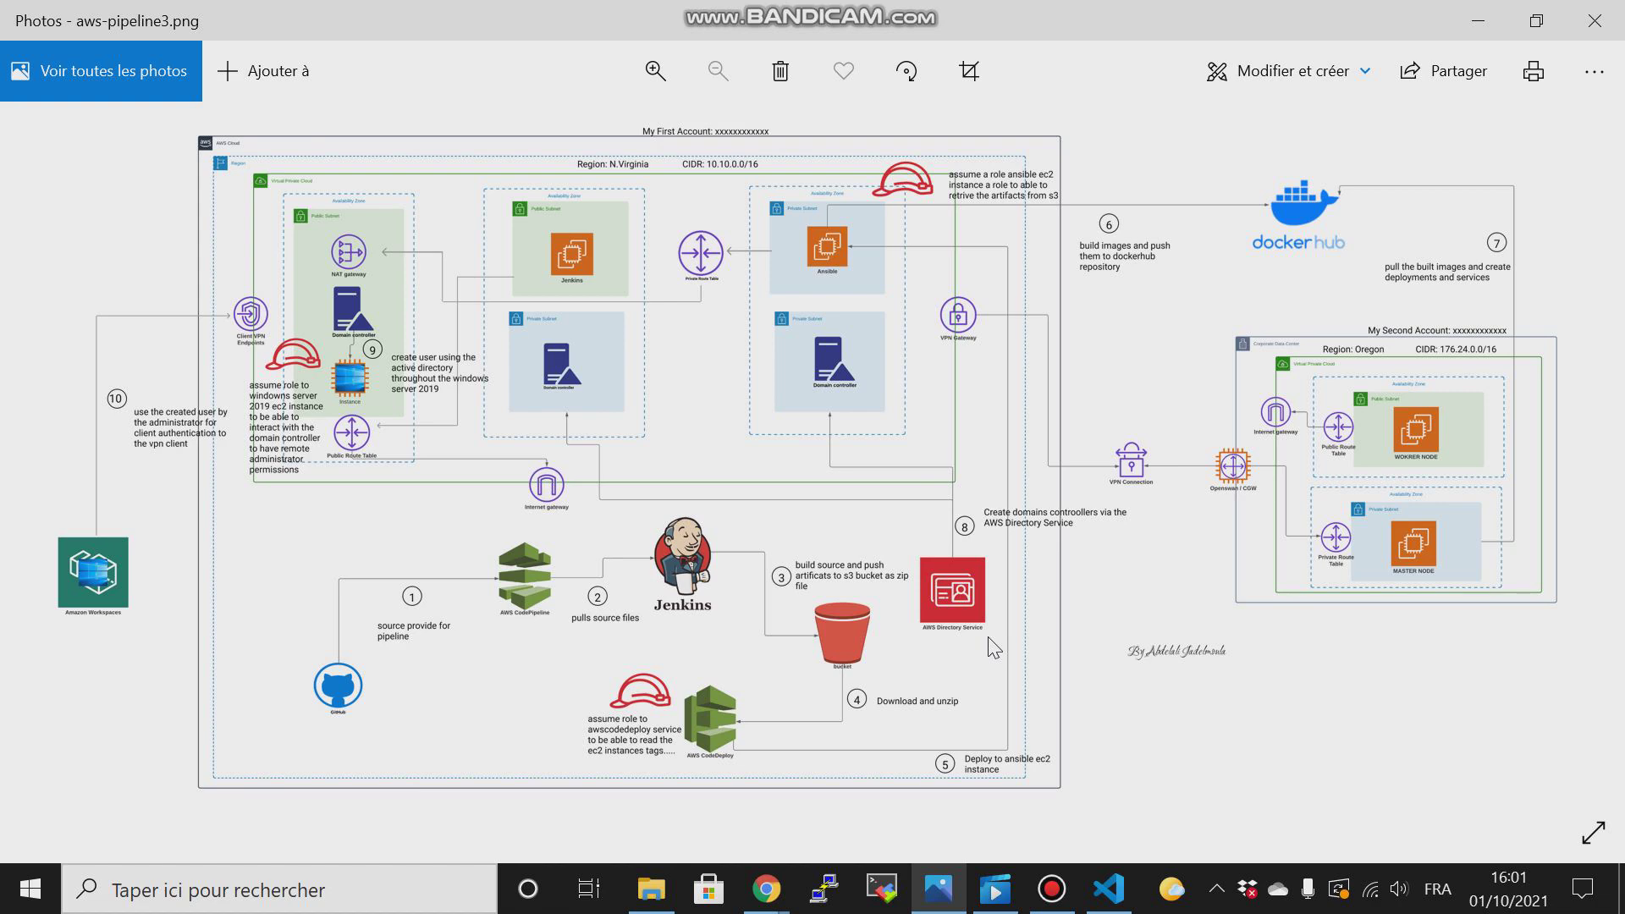
{"action": "mouse_move", "coordinate": [765, 889]}
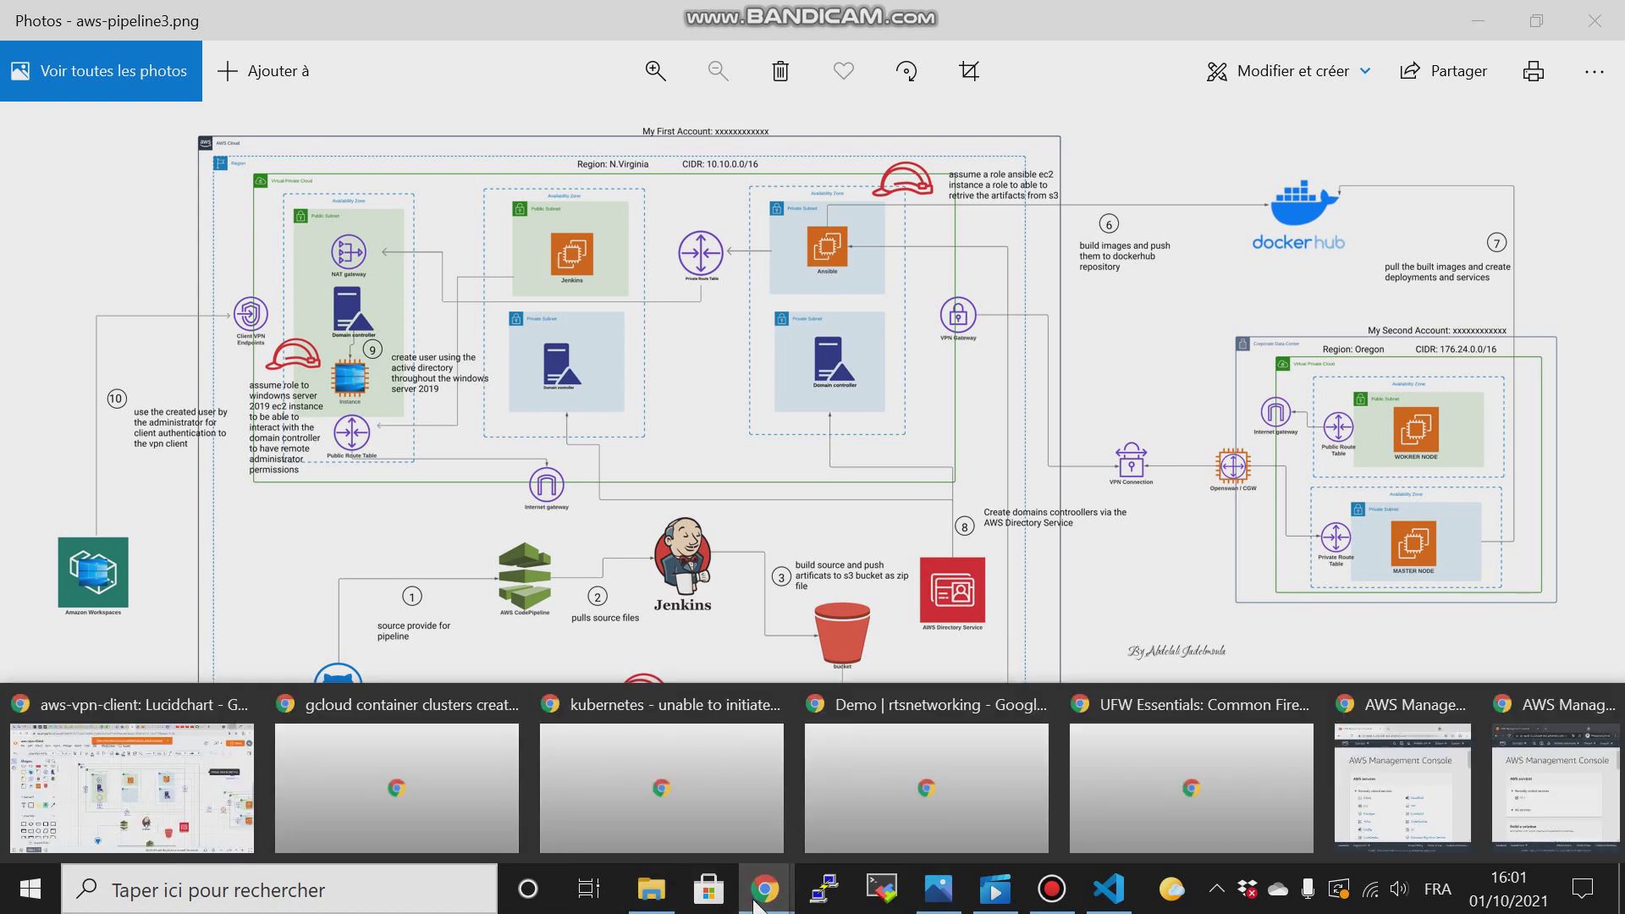
Switch between the diagram and the two console windows, ending on the second console session.
{"action": "left_click", "coordinate": [1402, 787]}
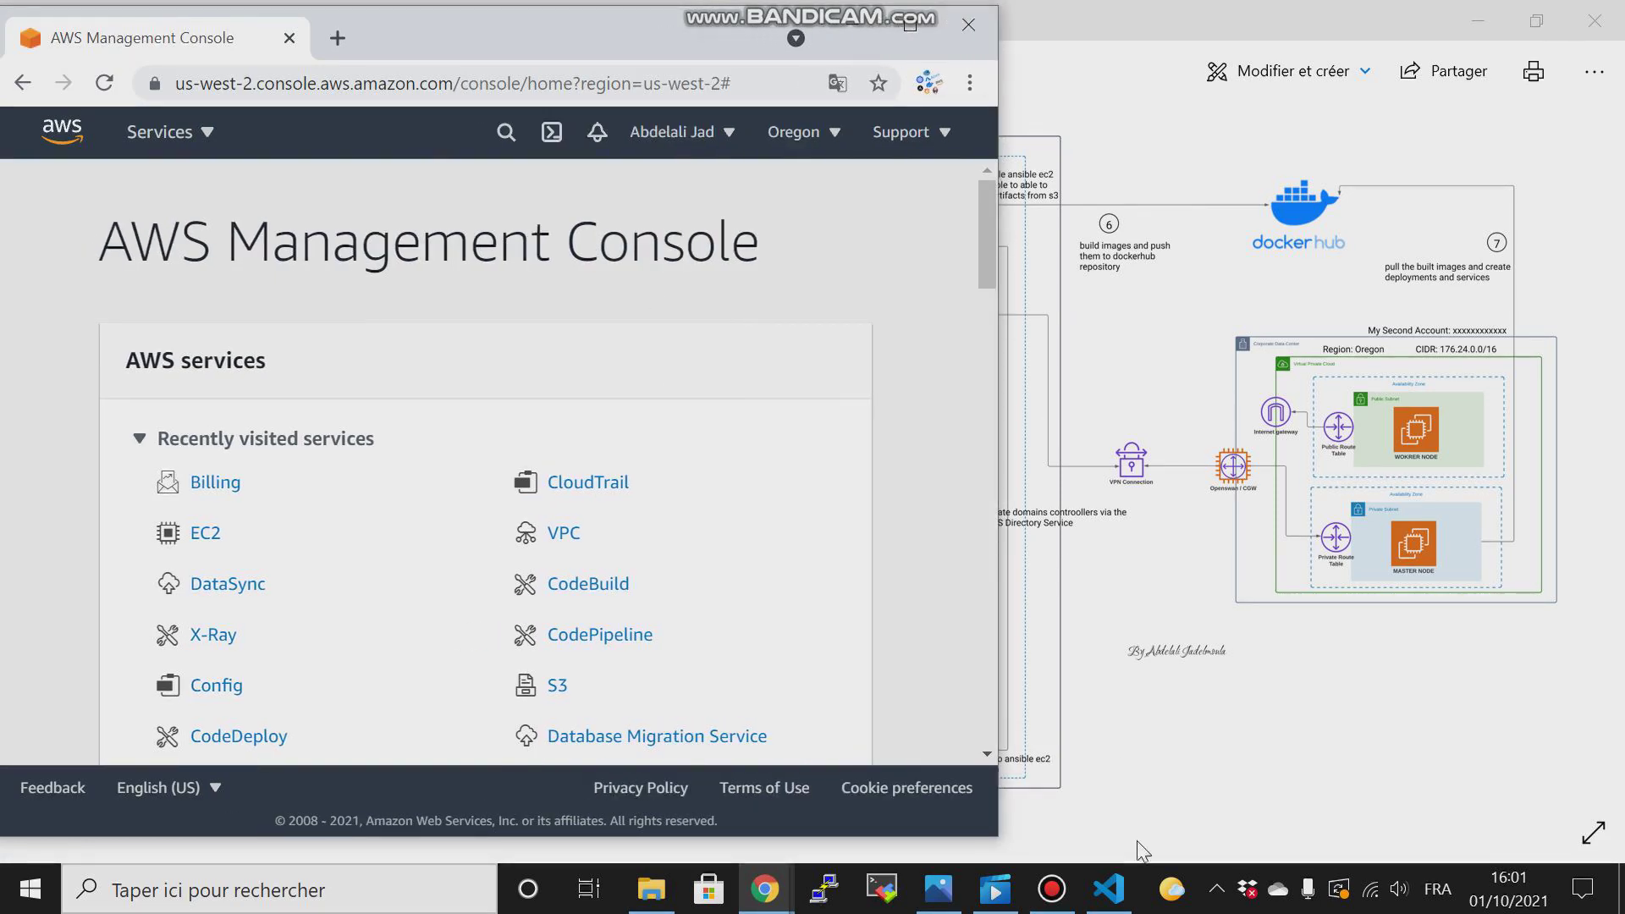
{"action": "left_click", "coordinate": [1051, 889]}
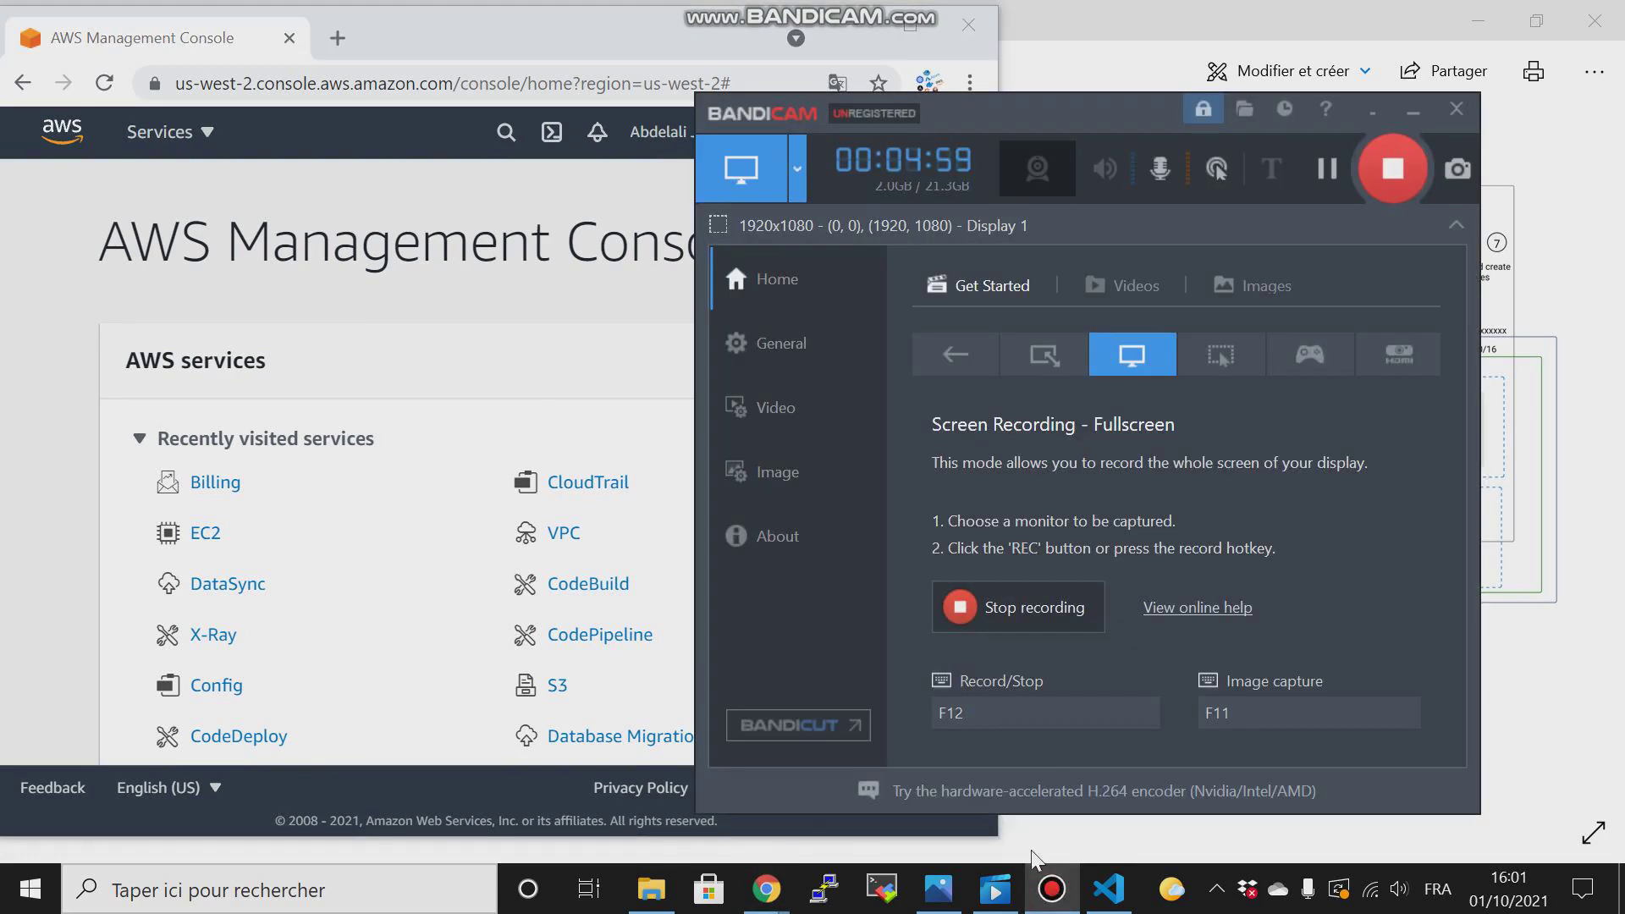
{"action": "mouse_move", "coordinate": [1372, 113]}
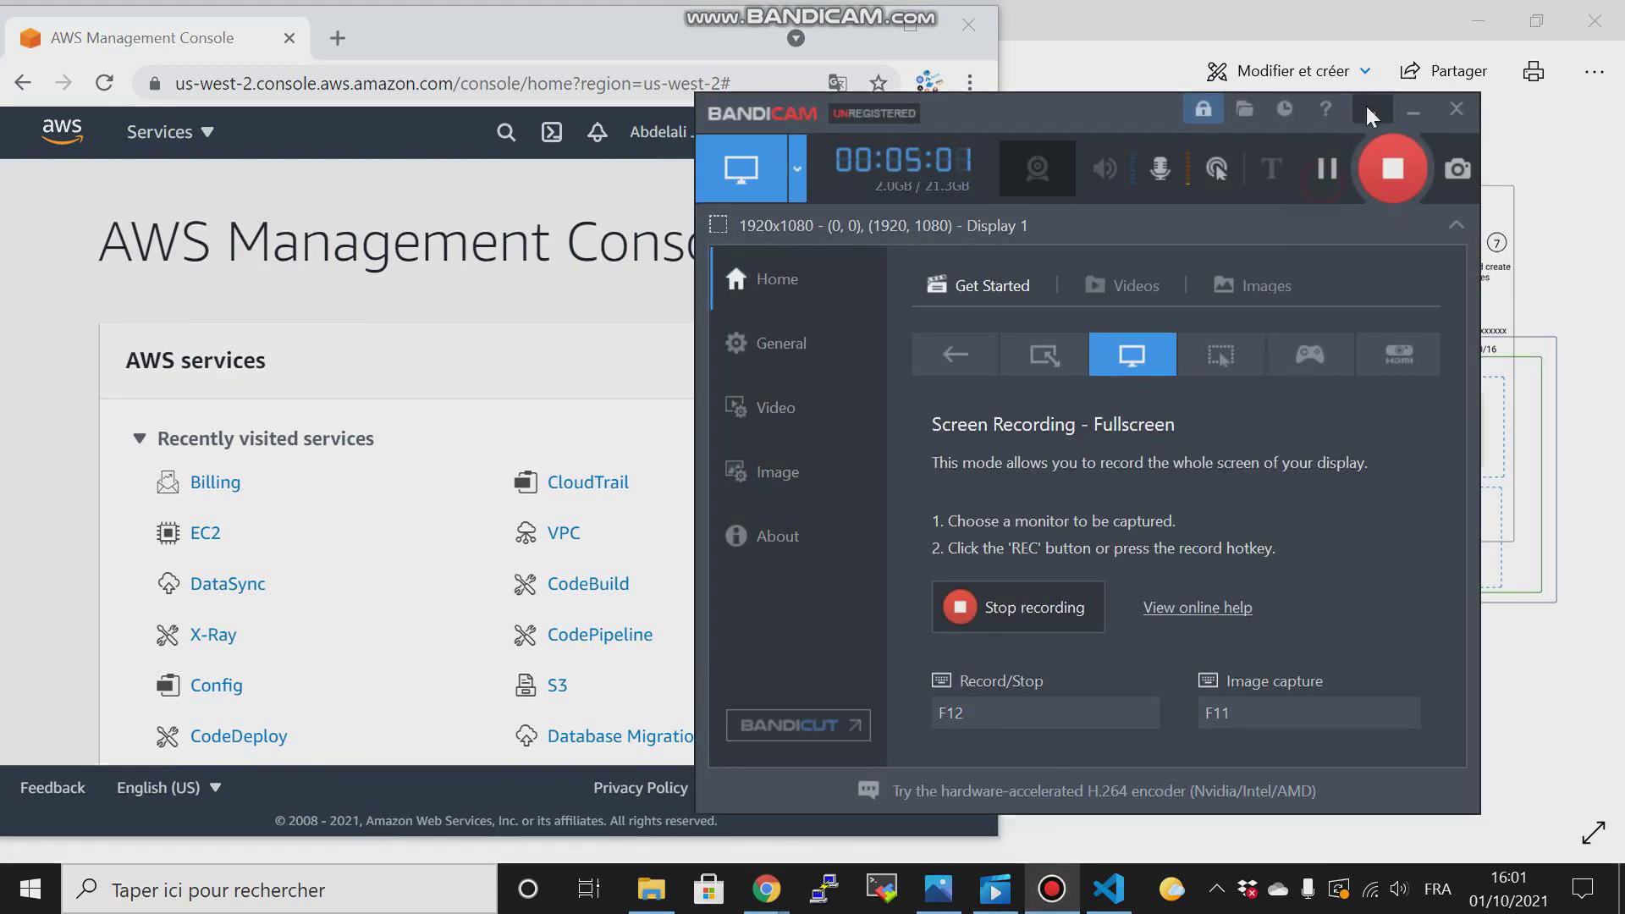
{"action": "mouse_move", "coordinate": [1412, 116]}
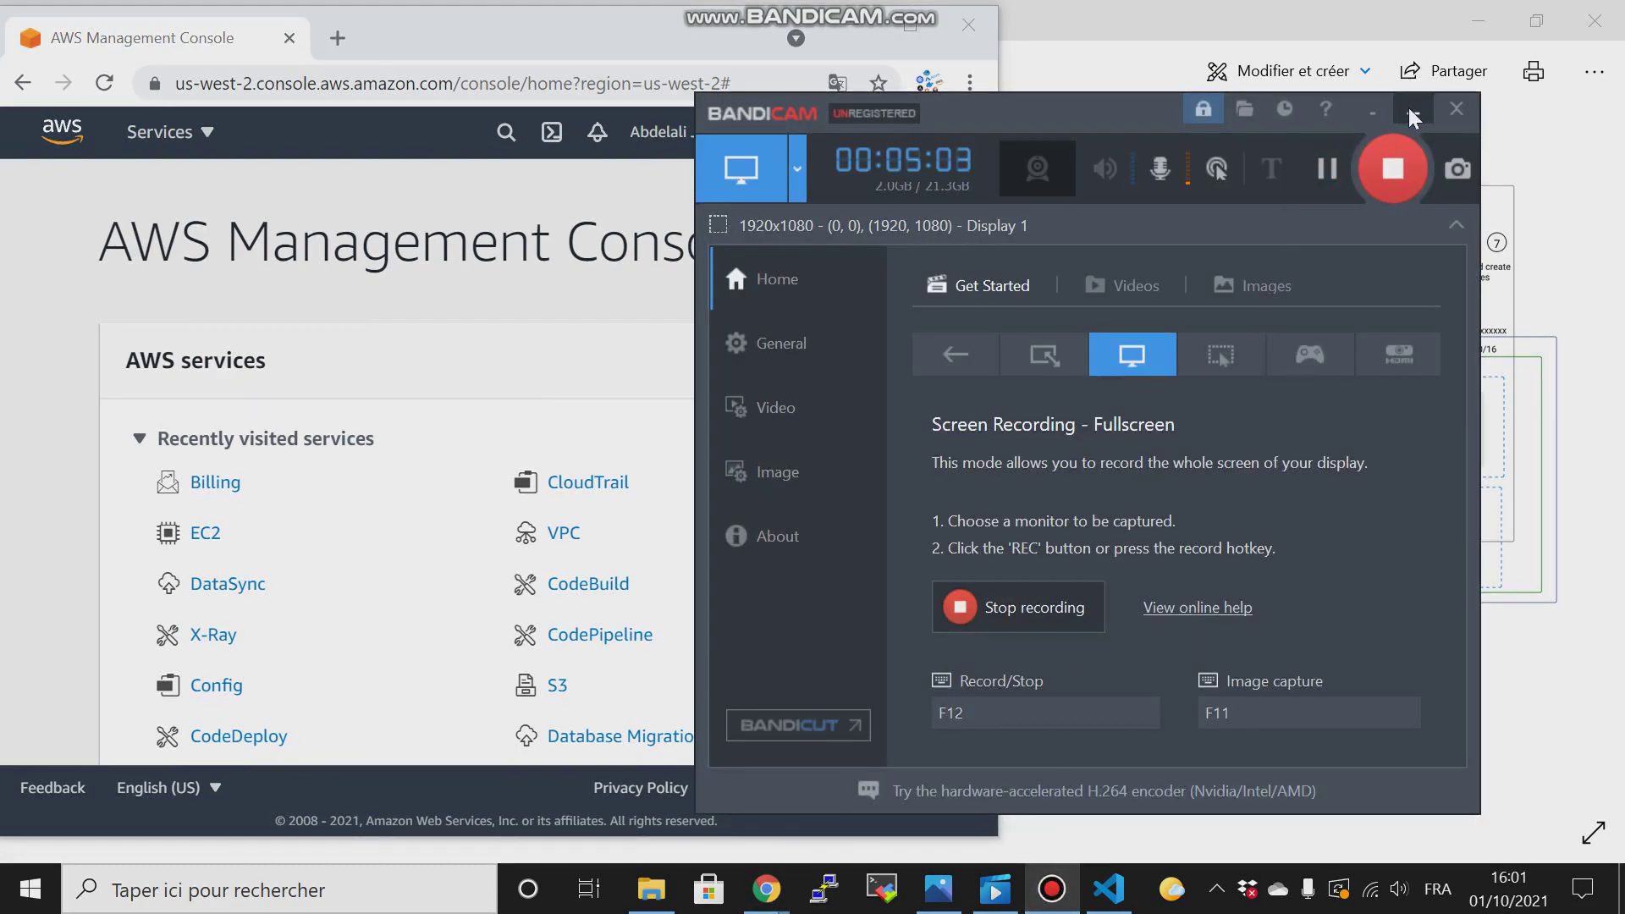
{"action": "left_click", "coordinate": [1411, 110]}
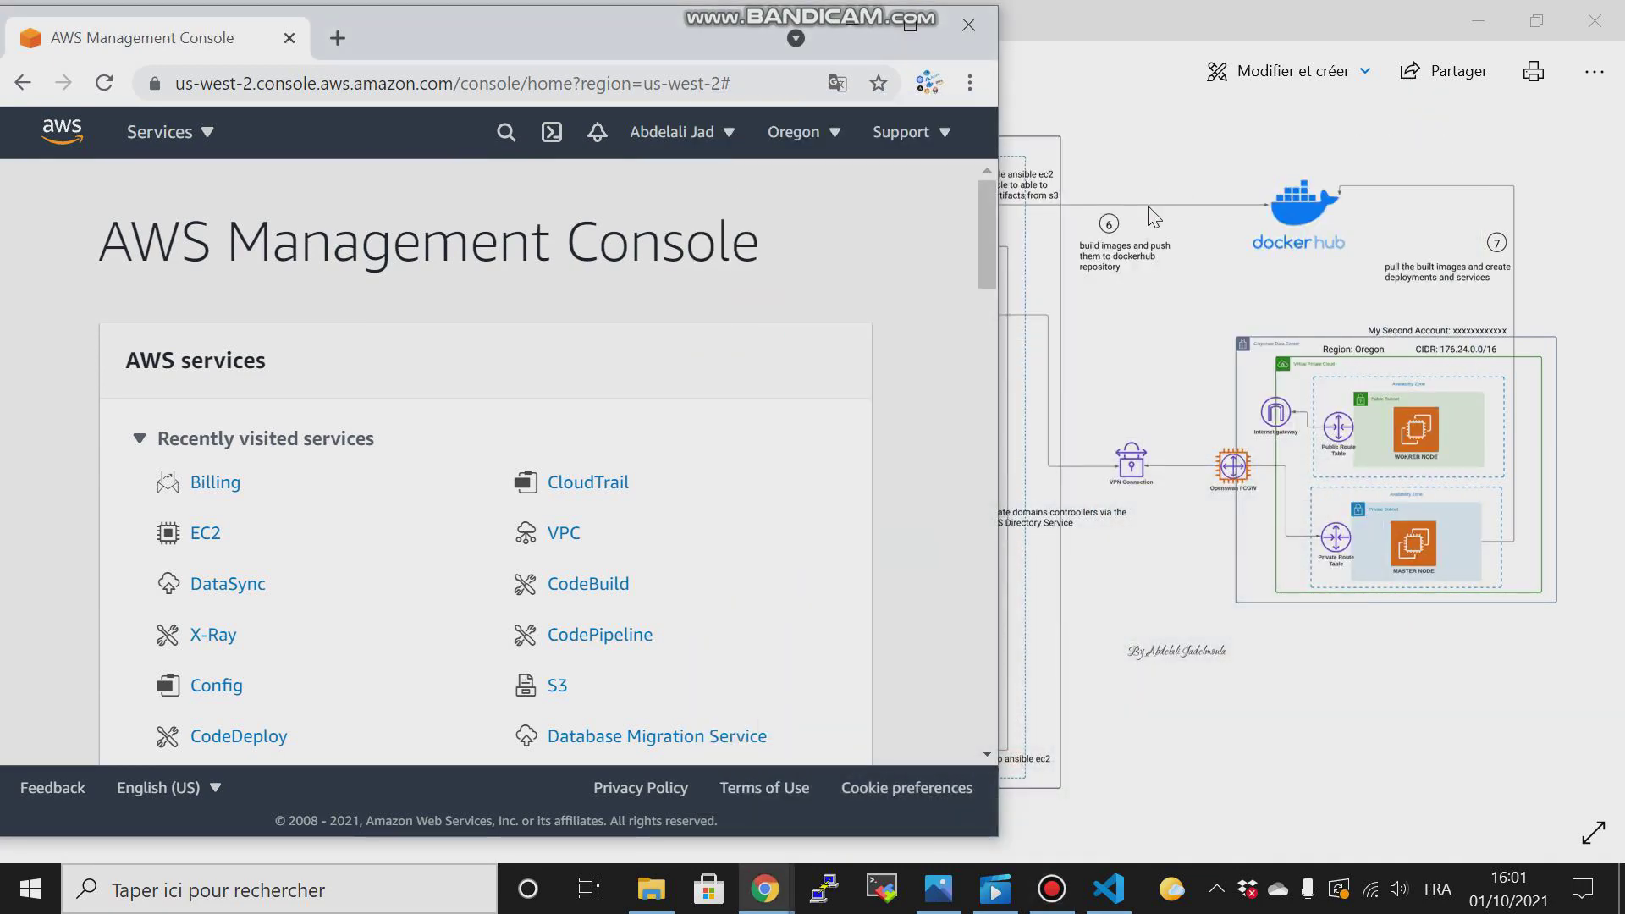
{"action": "left_click", "coordinate": [937, 889]}
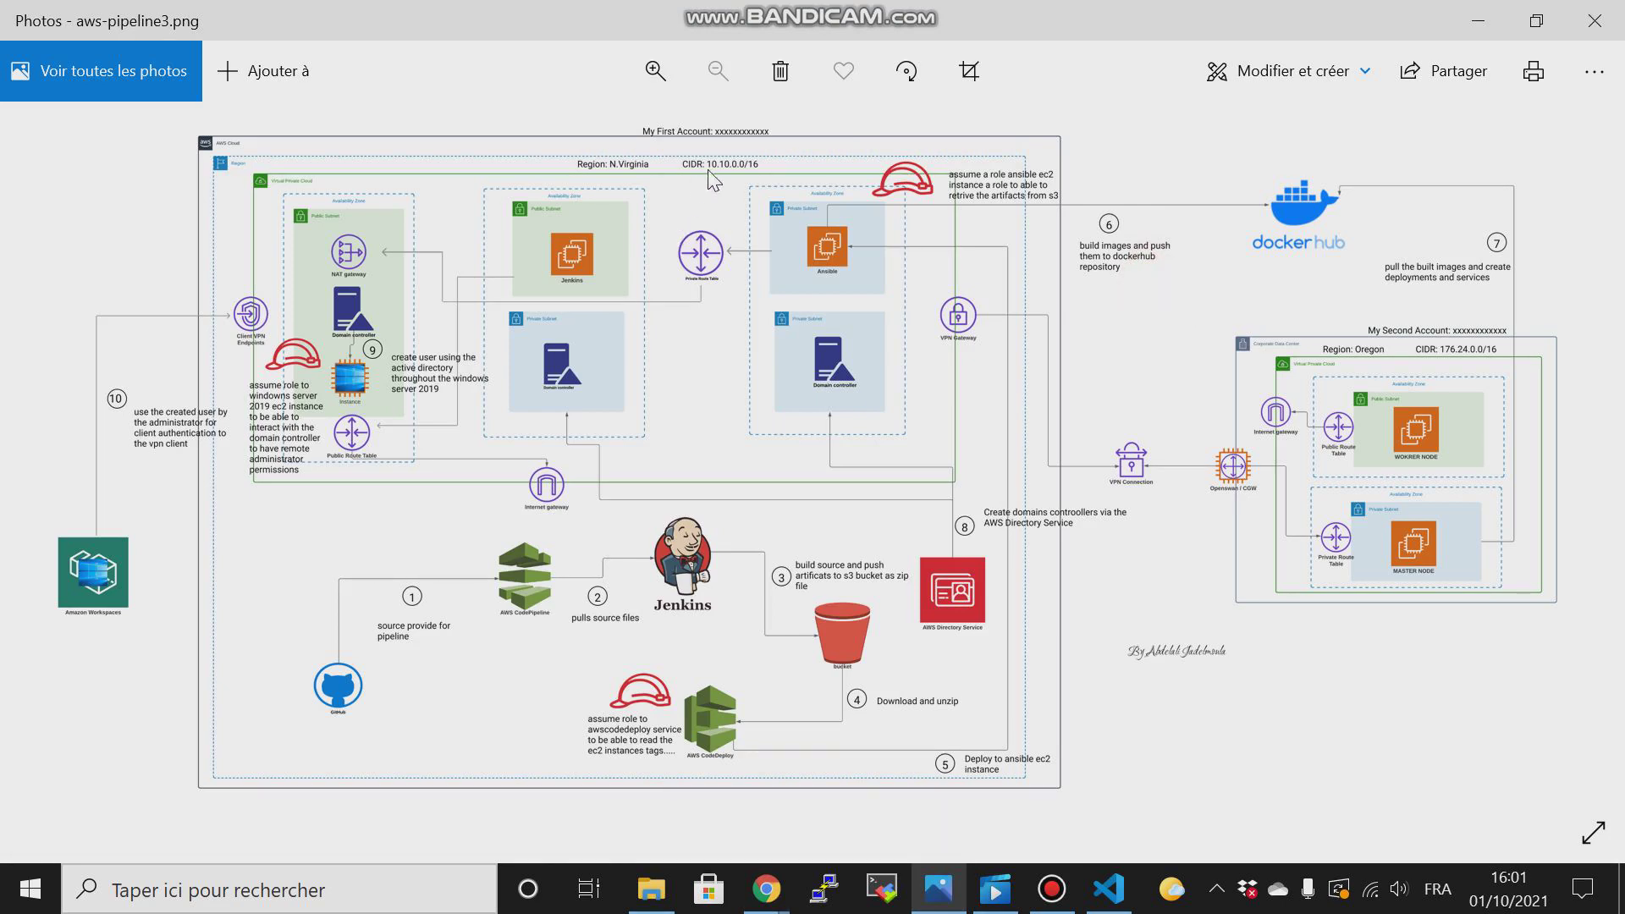
{"action": "mouse_move", "coordinate": [1100, 343]}
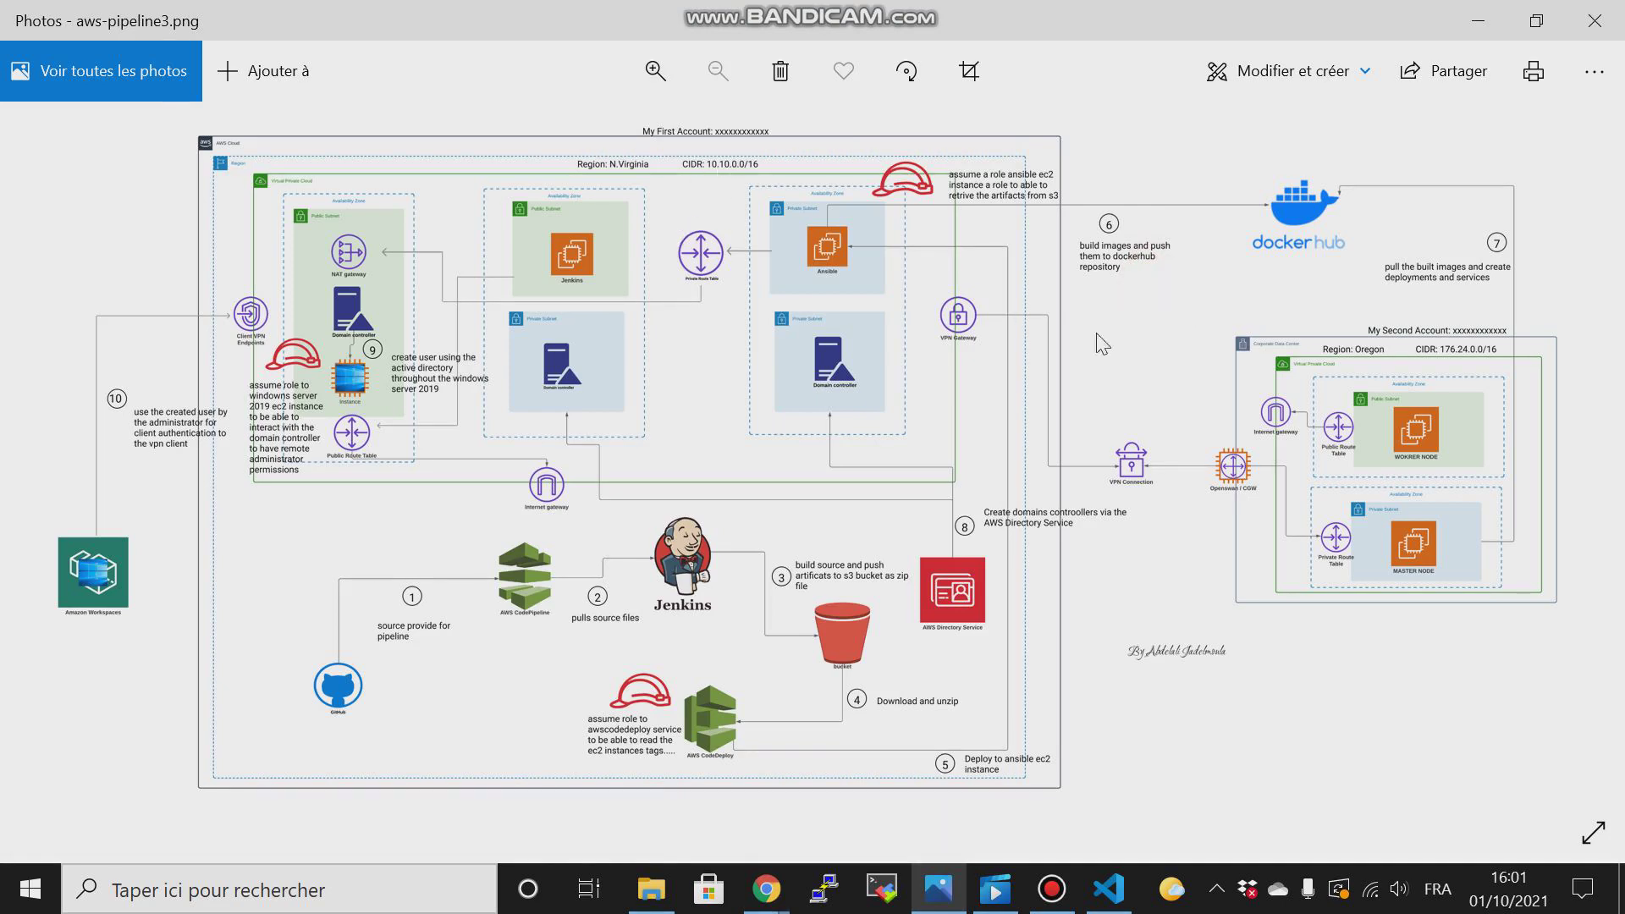
{"action": "mouse_move", "coordinate": [1388, 364]}
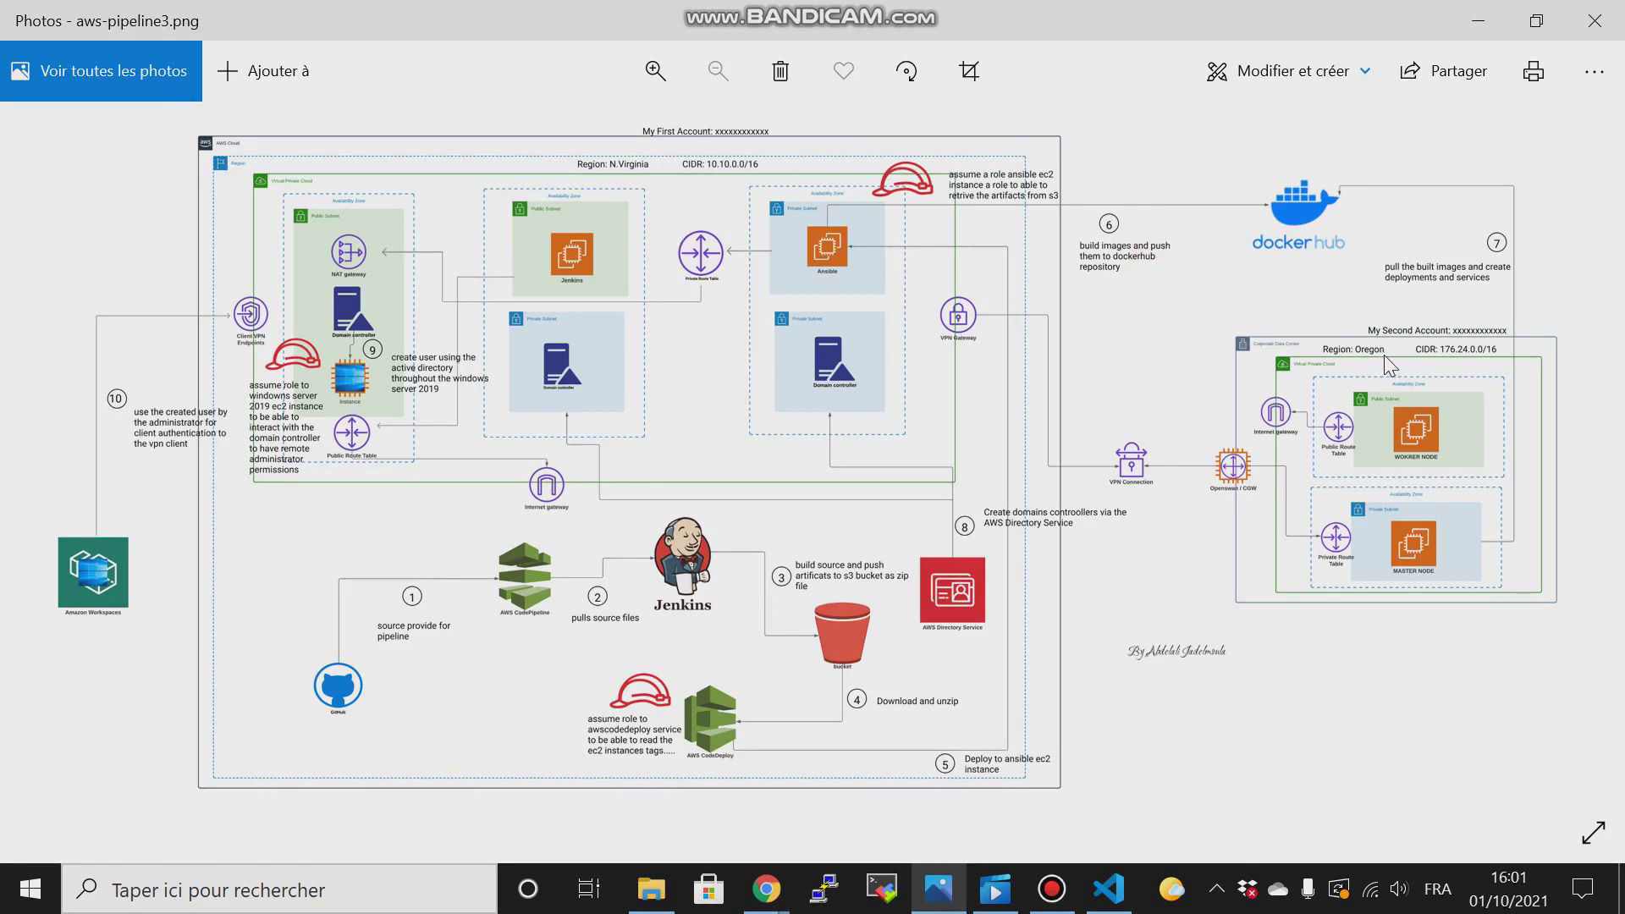
{"action": "mouse_move", "coordinate": [1285, 413]}
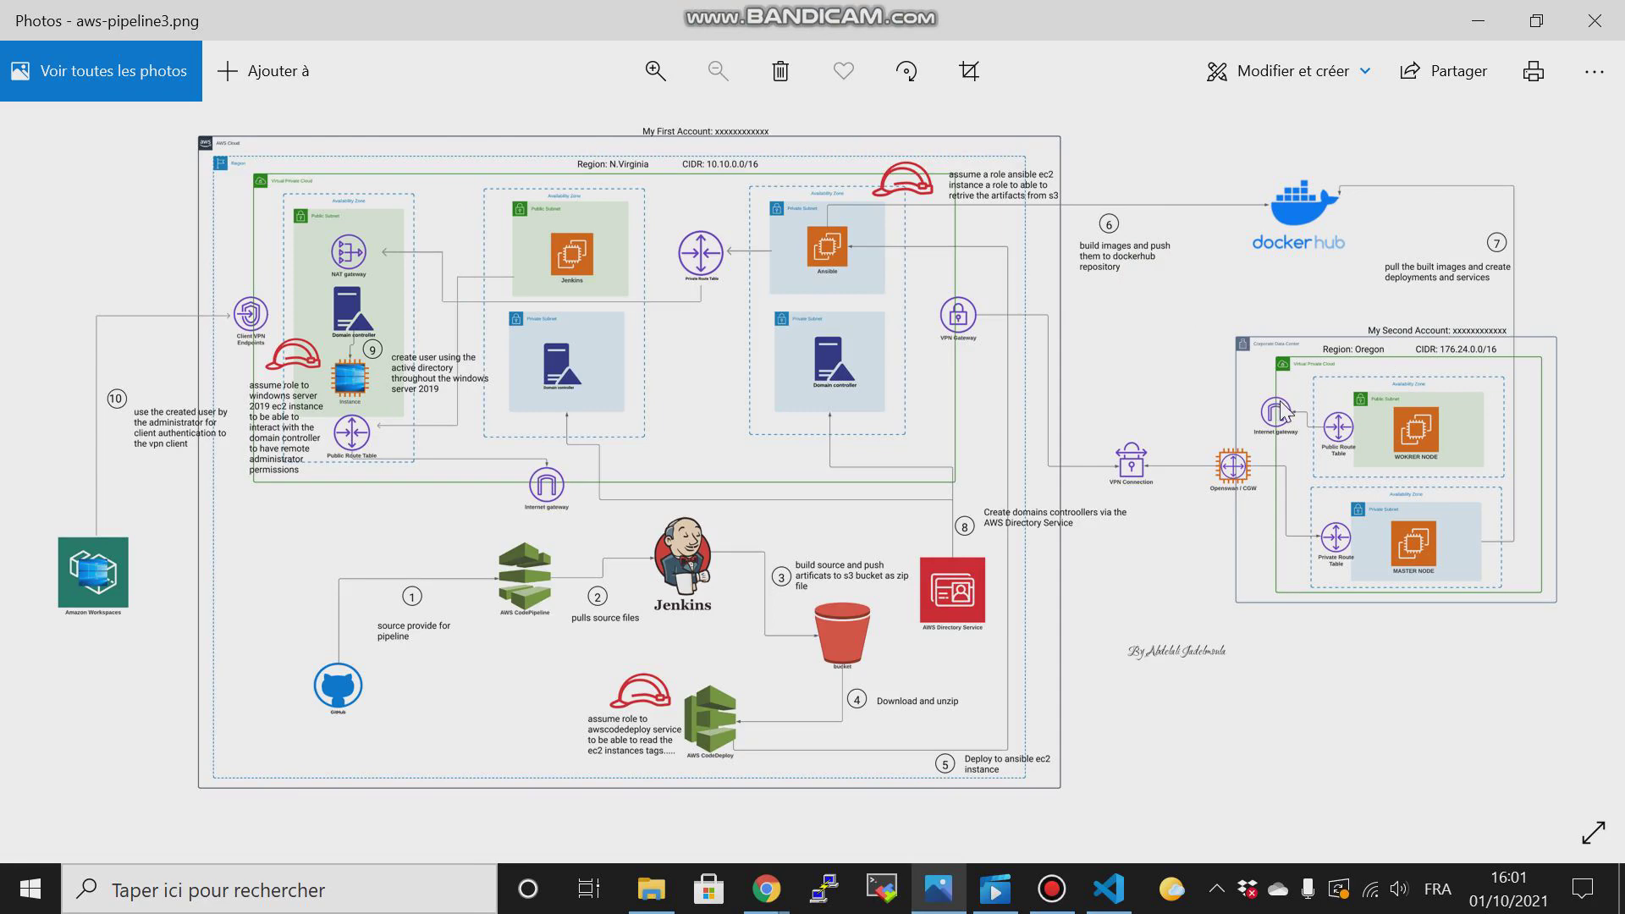
{"action": "mouse_move", "coordinate": [936, 538]}
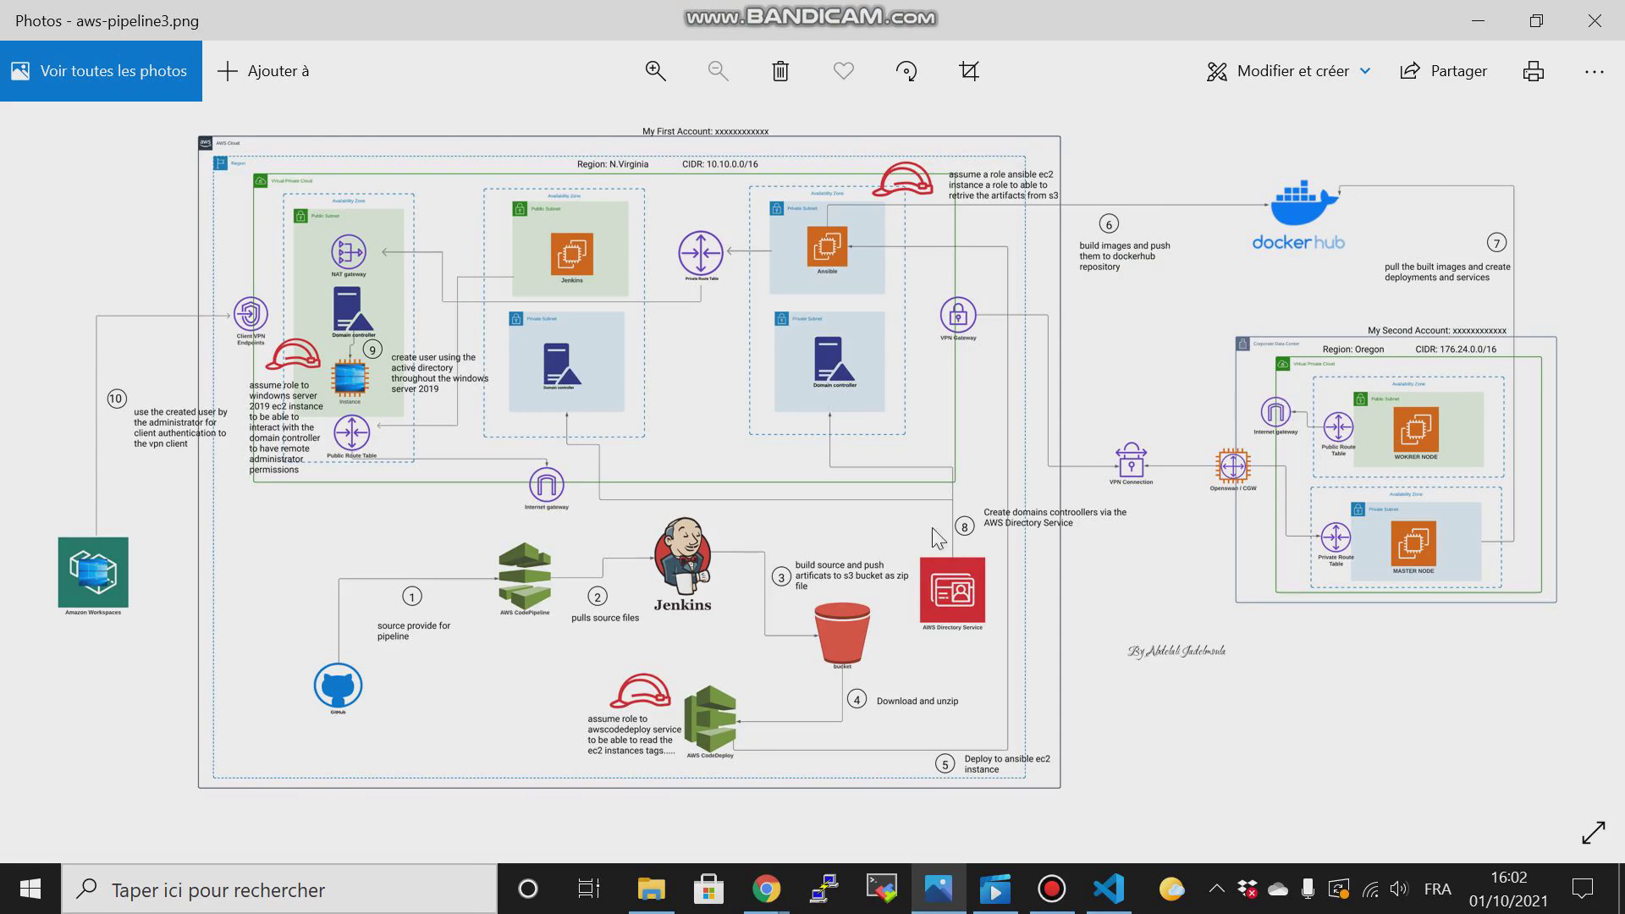
{"action": "left_click", "coordinate": [764, 889]}
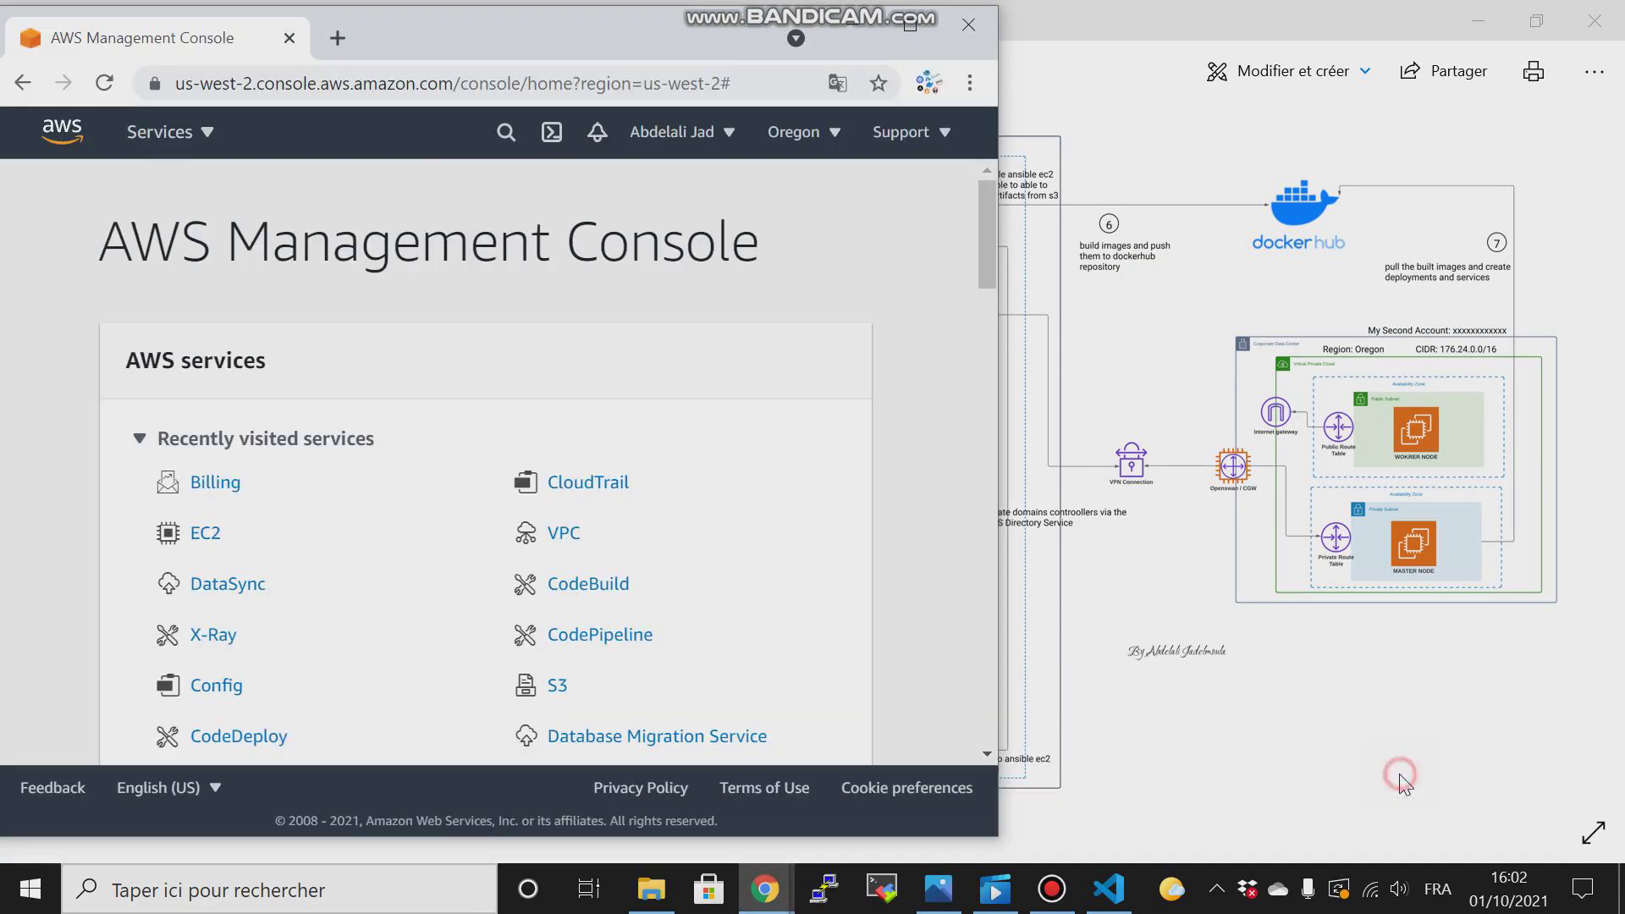
{"action": "mouse_move", "coordinate": [562, 10]}
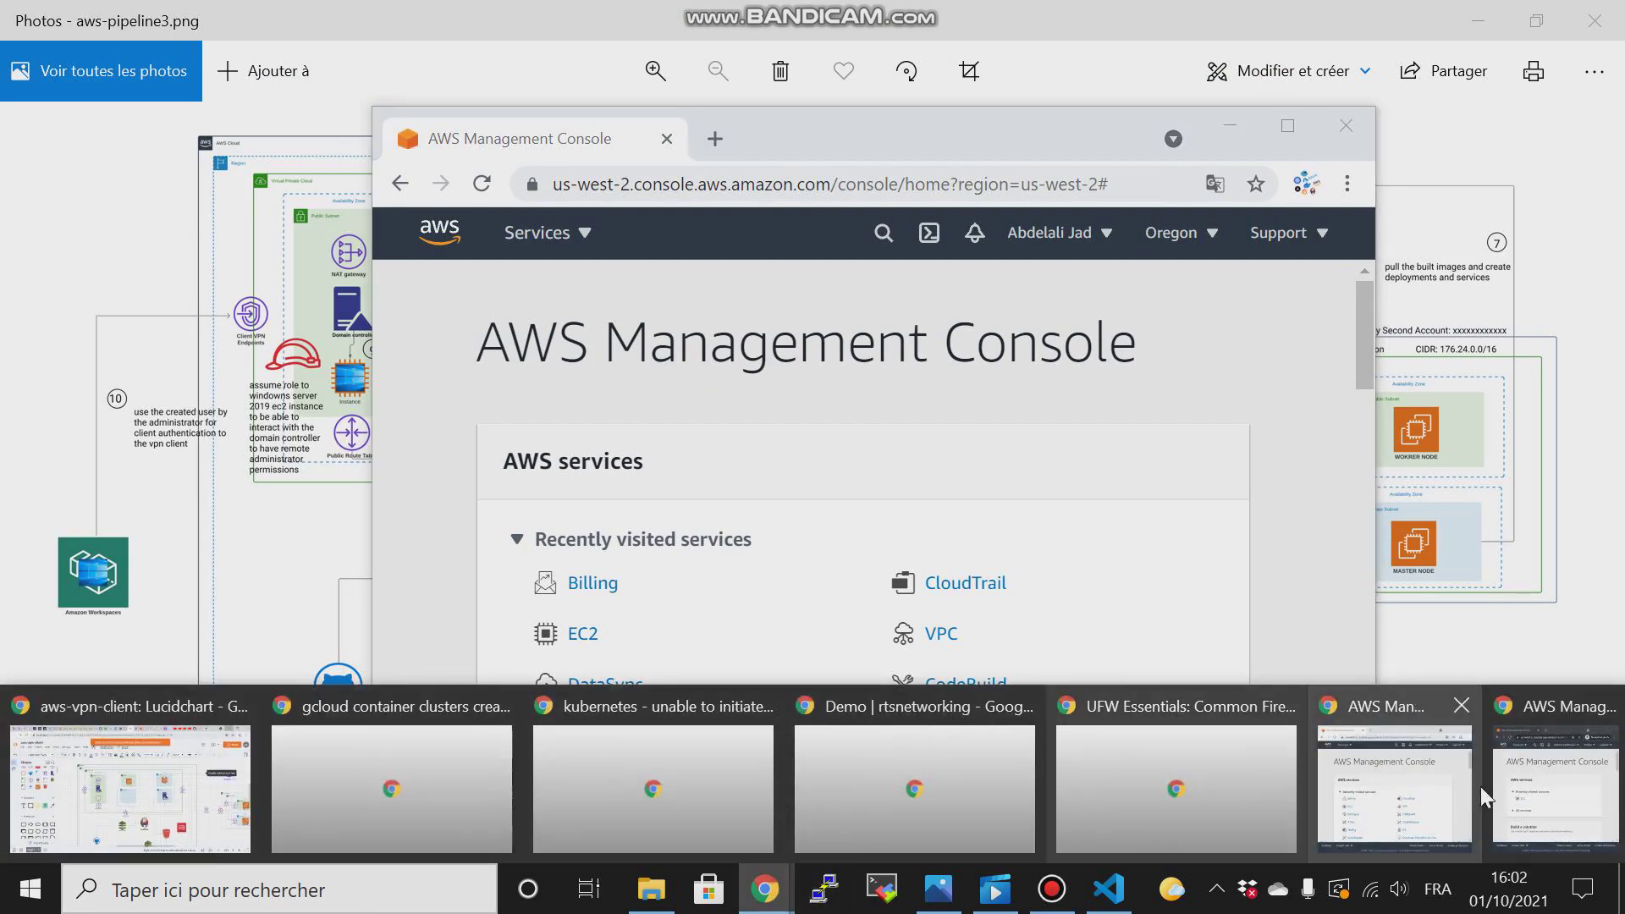
{"action": "left_click", "coordinate": [1552, 787]}
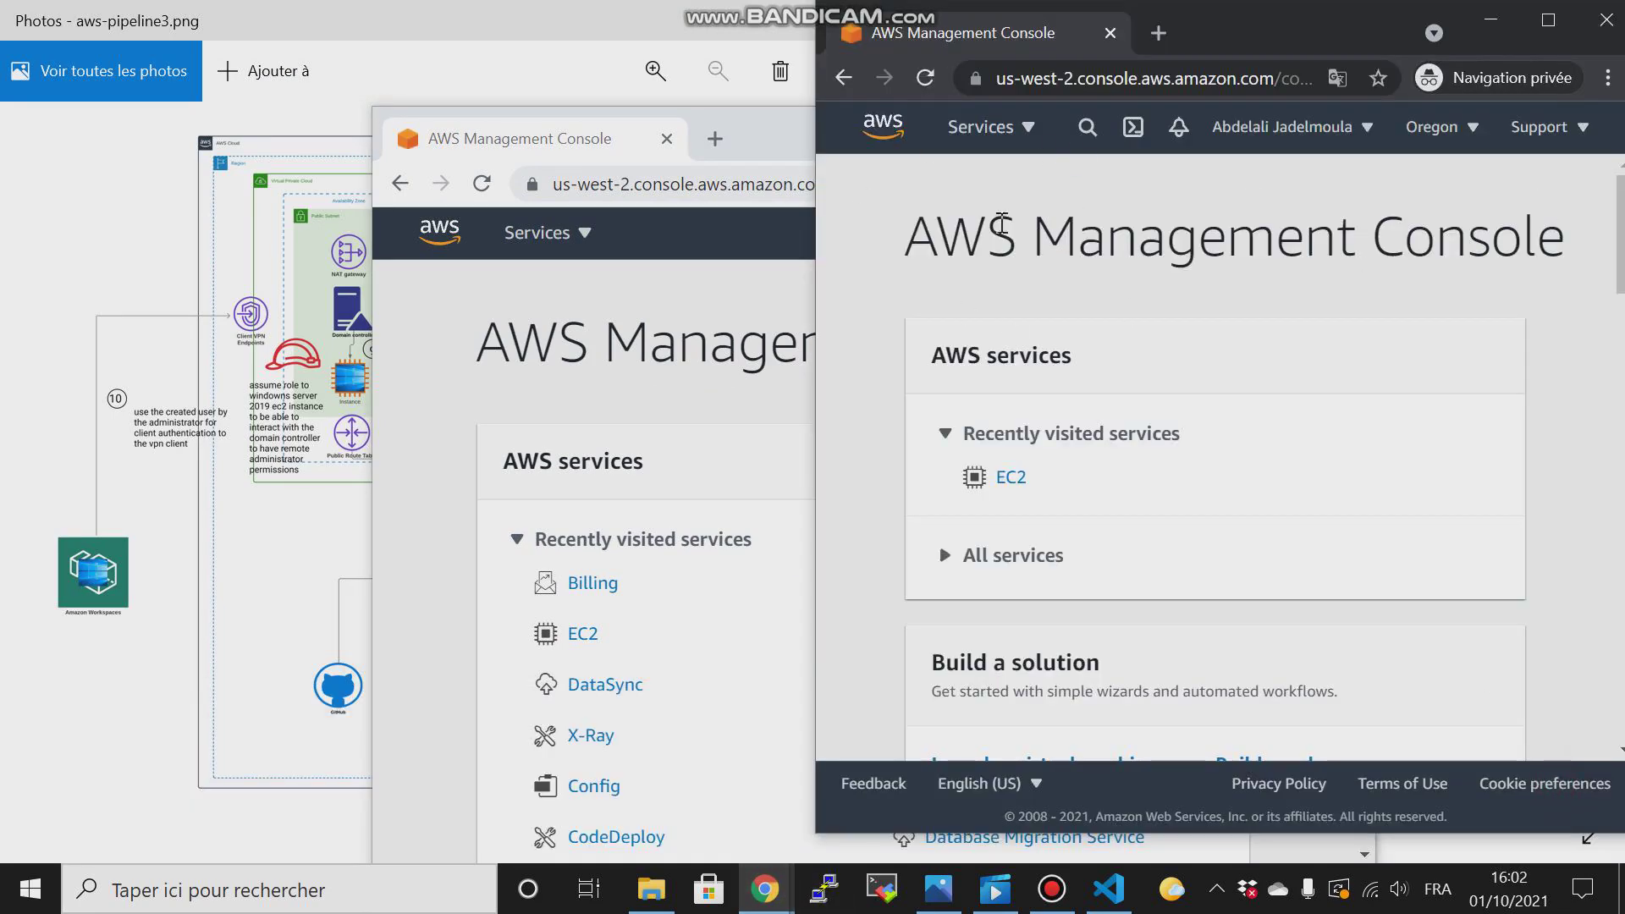
{"action": "mouse_move", "coordinate": [1290, 306]}
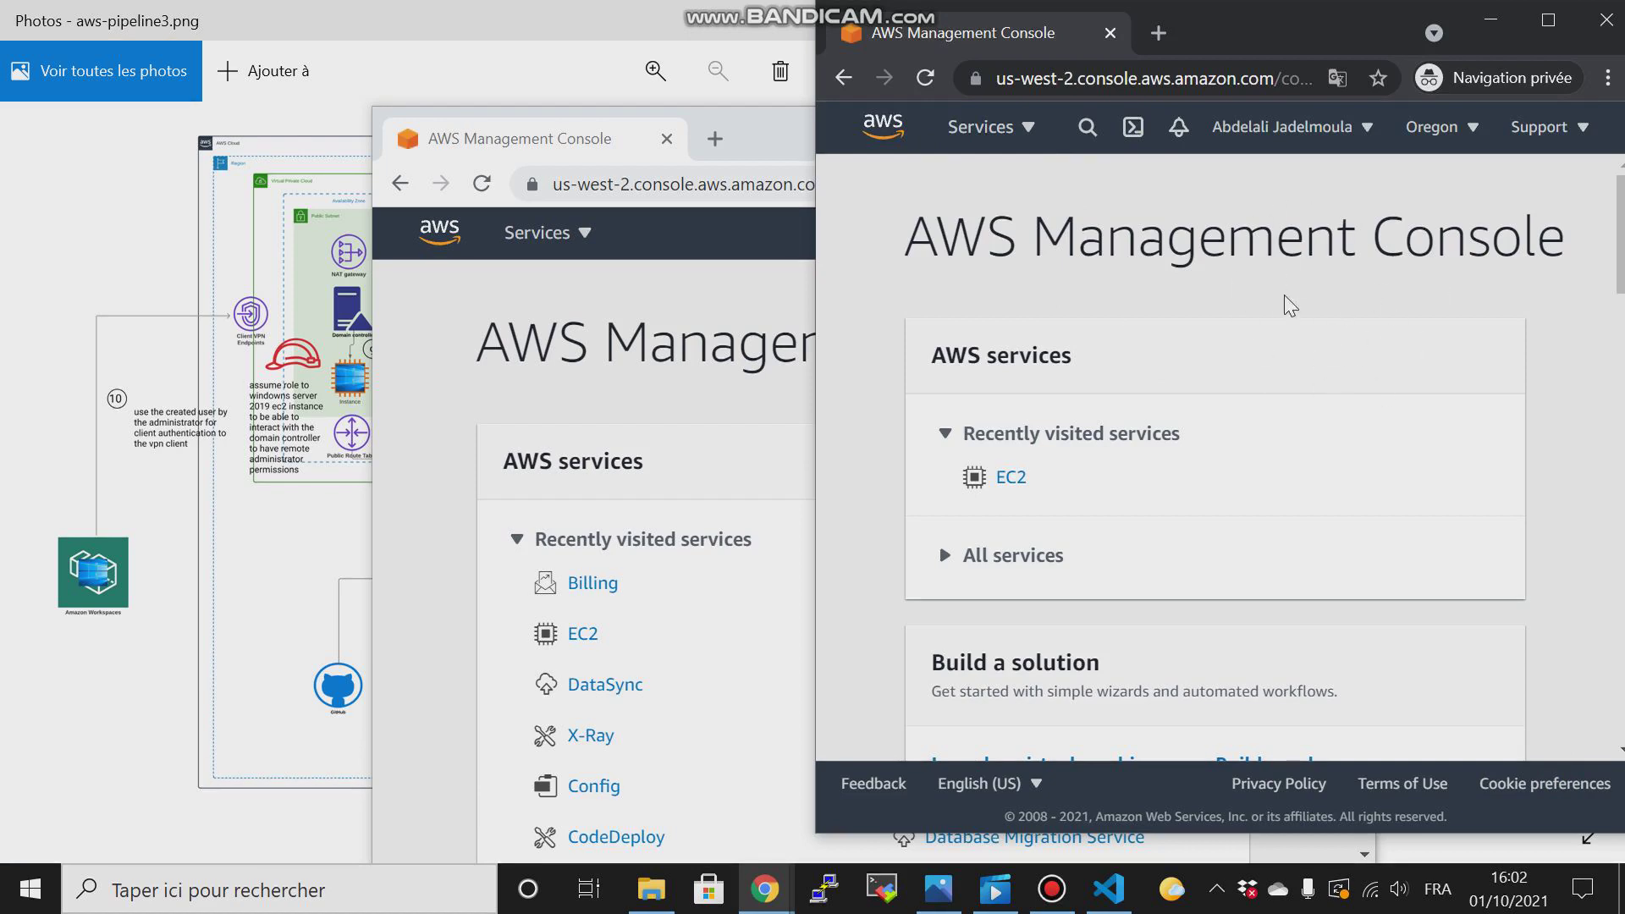
{"action": "mouse_move", "coordinate": [1480, 197]}
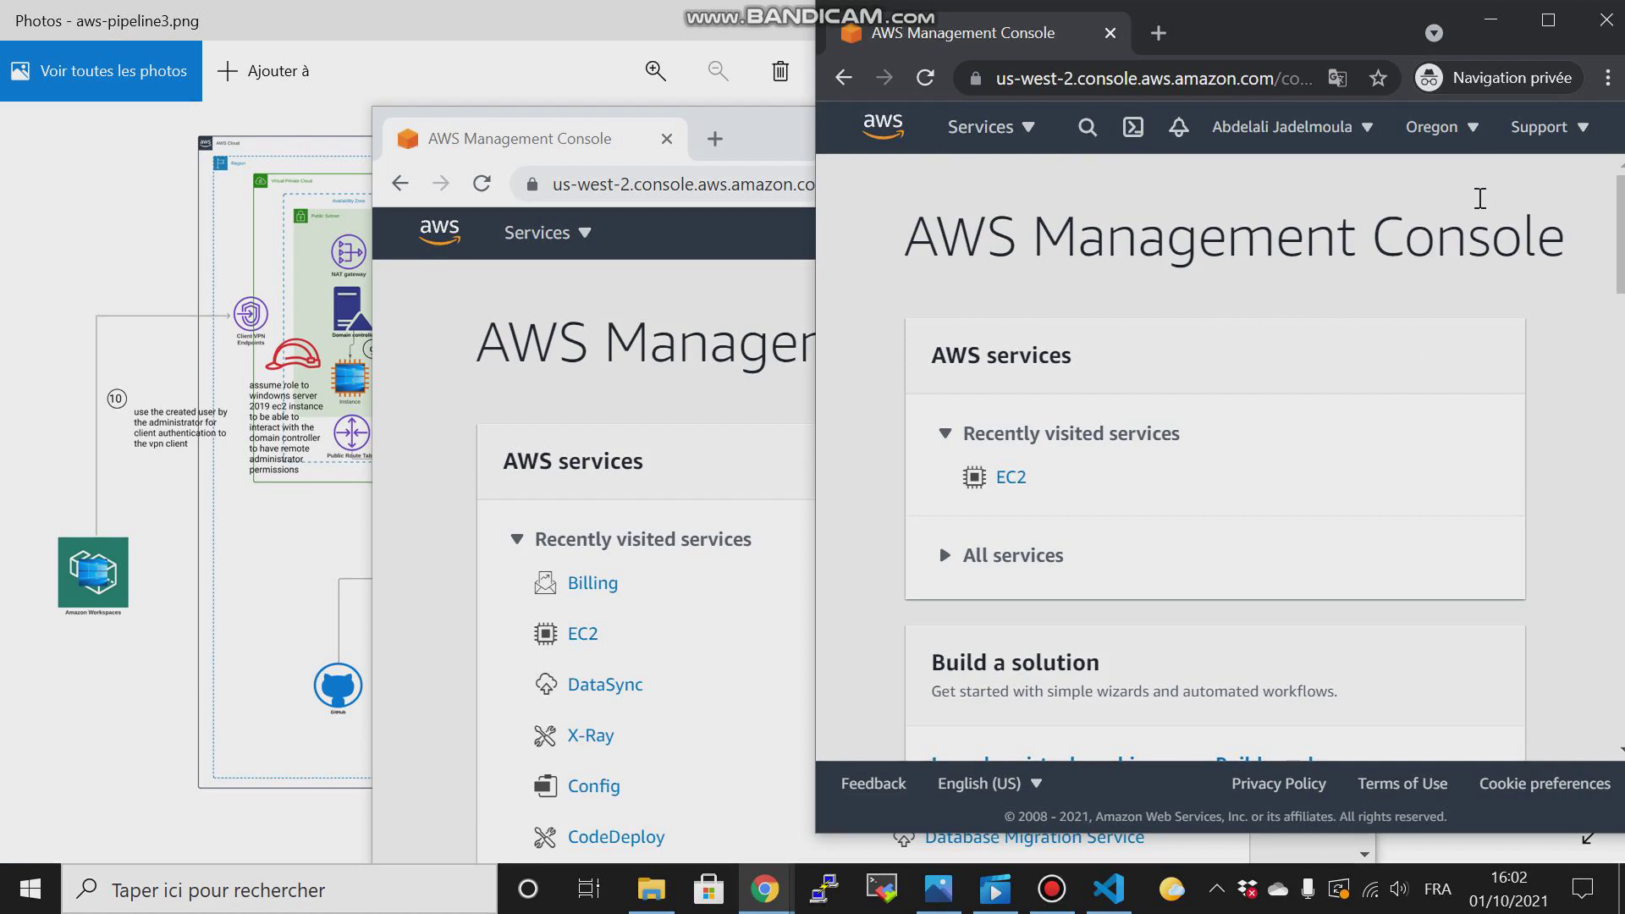
{"action": "mouse_move", "coordinate": [1444, 252]}
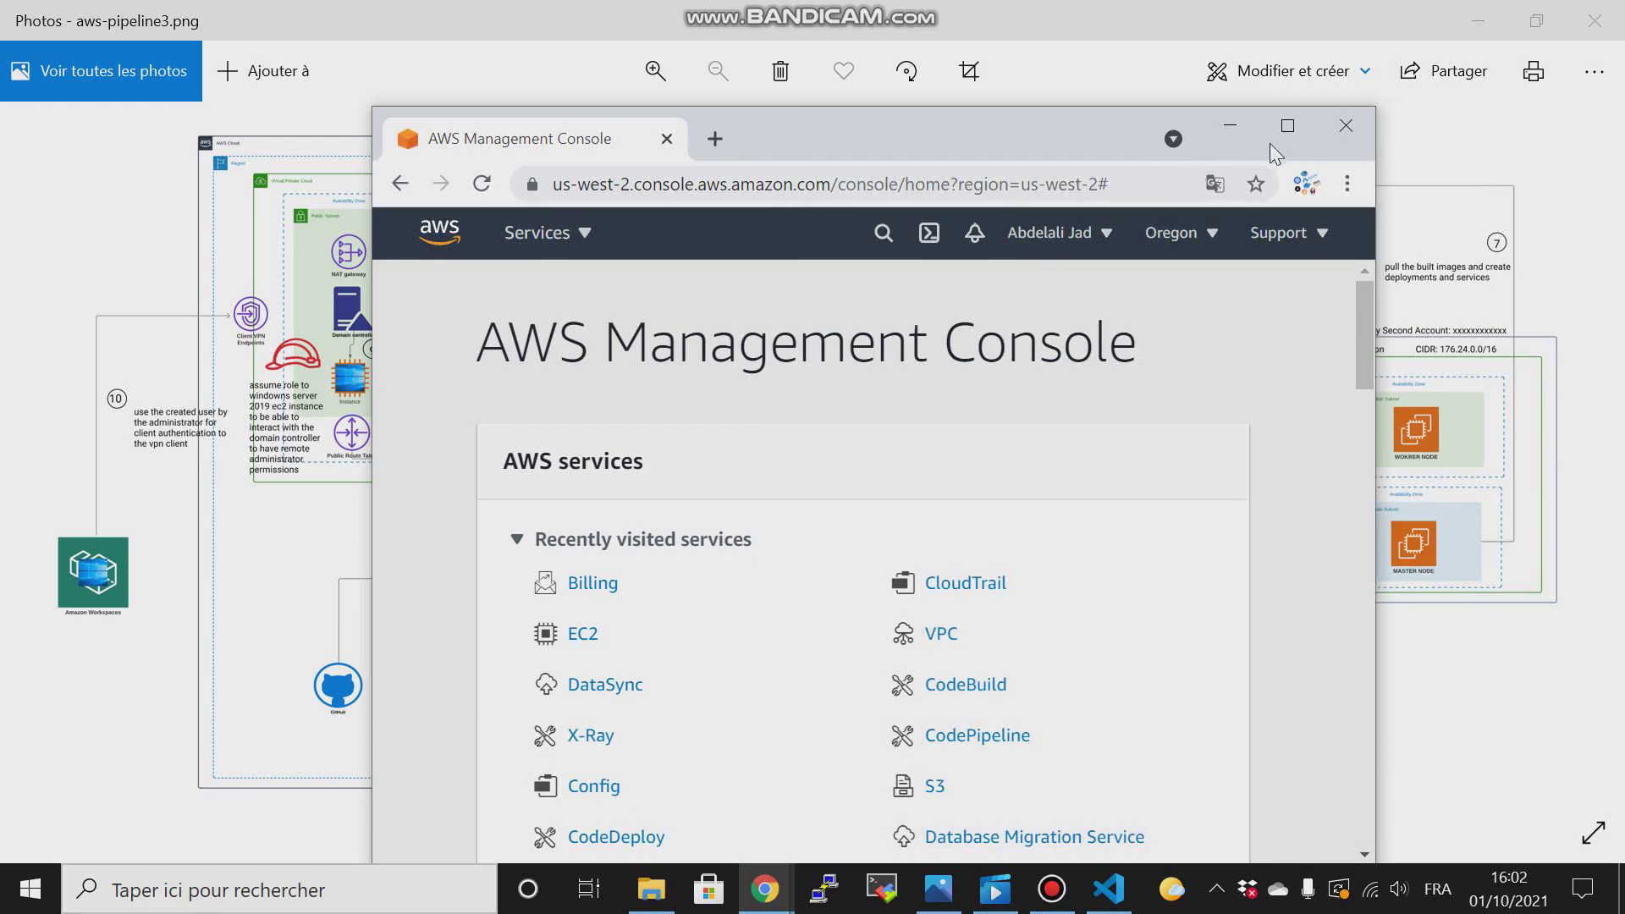
Maximize the console and set the region to US East (N. Virginia) us-east-1.
{"action": "left_click", "coordinate": [1286, 125]}
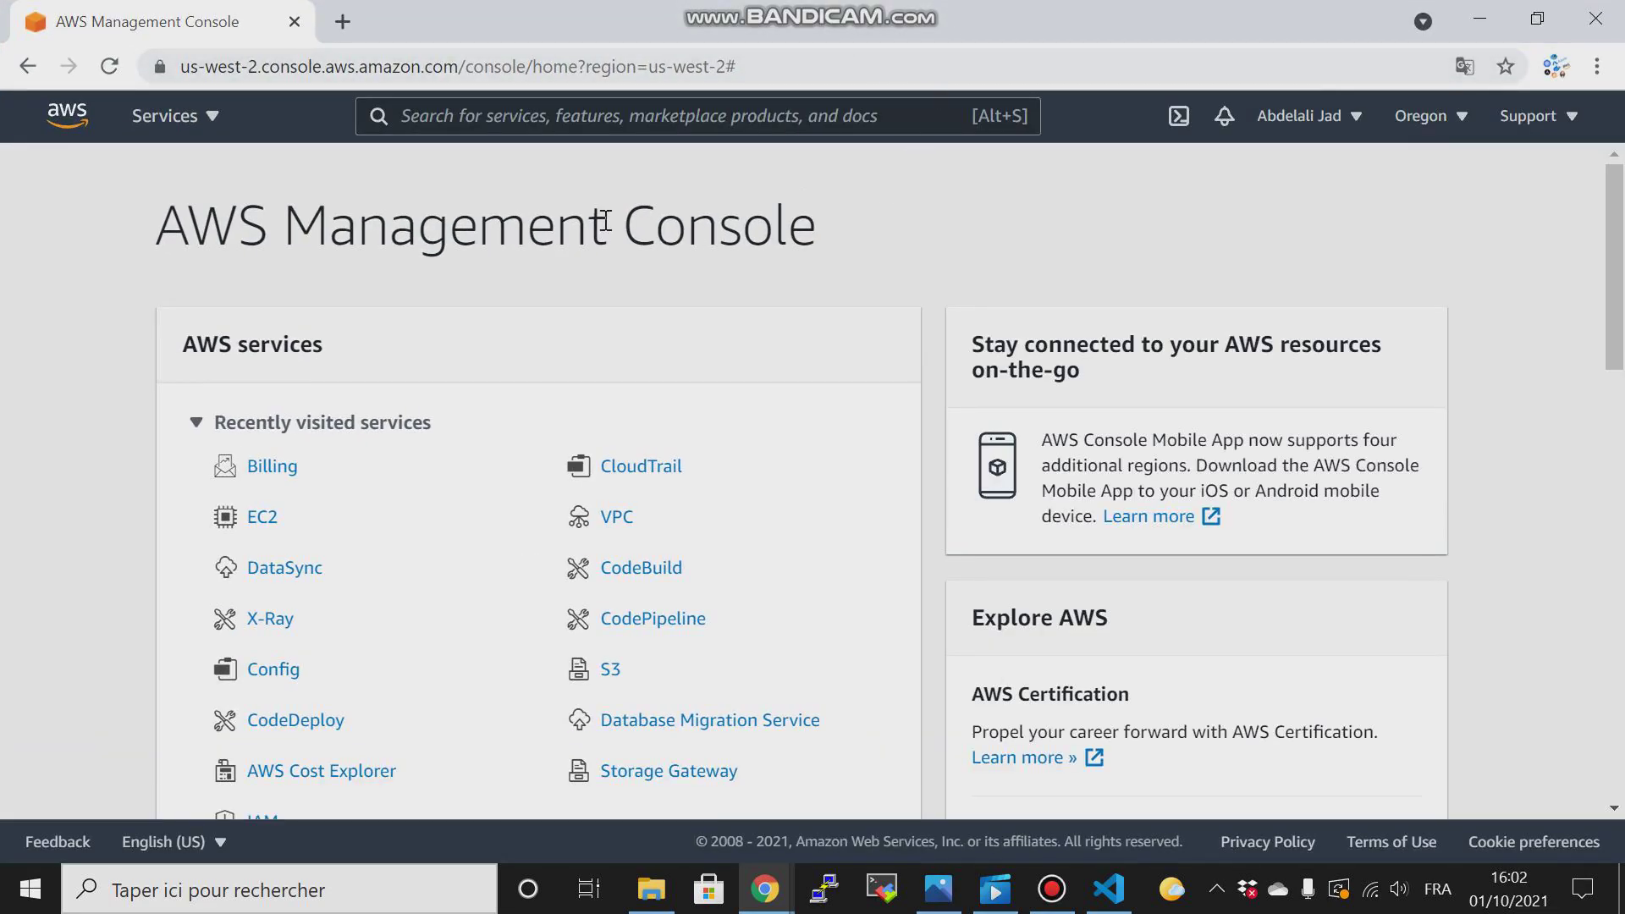
{"action": "mouse_move", "coordinate": [1419, 140]}
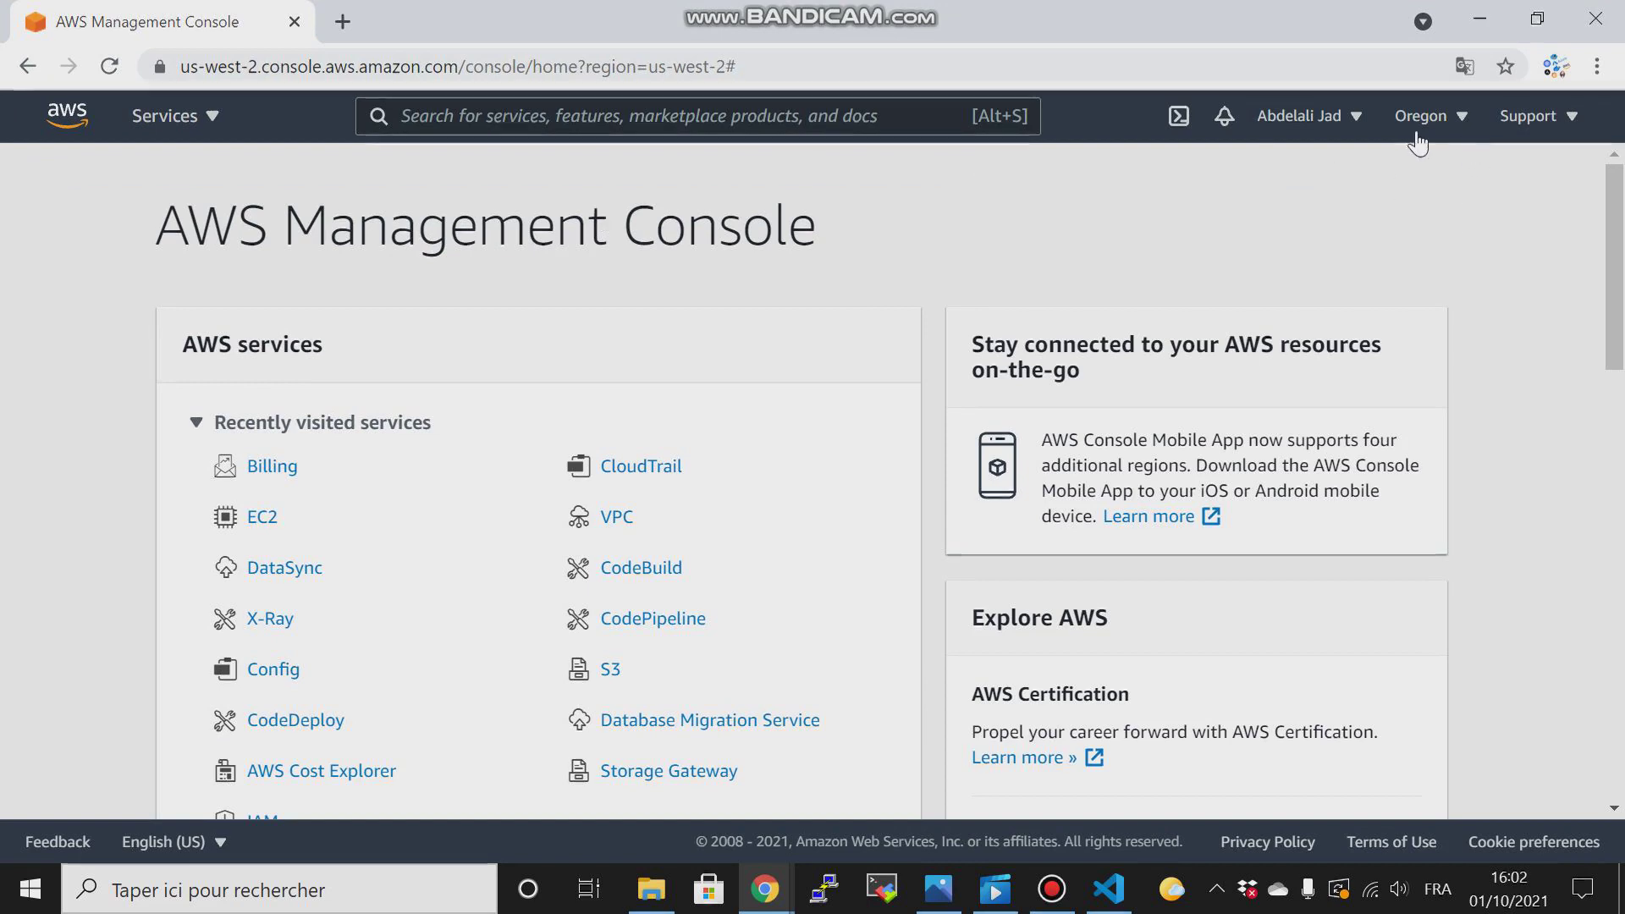
{"action": "left_click", "coordinate": [1424, 115]}
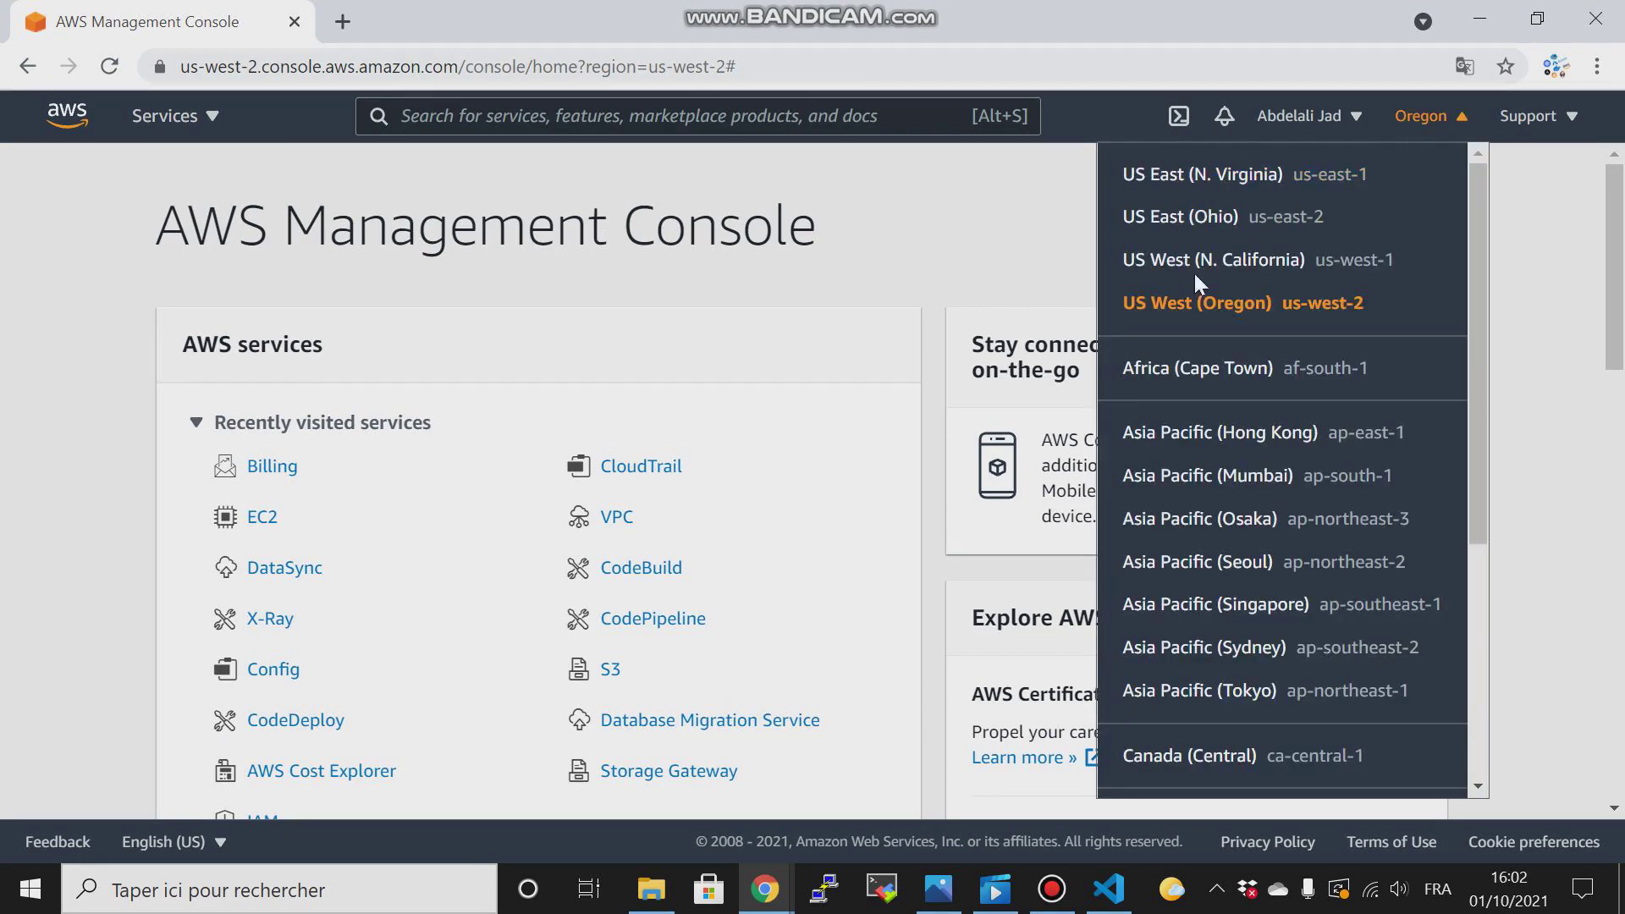
{"action": "mouse_move", "coordinate": [1202, 173]}
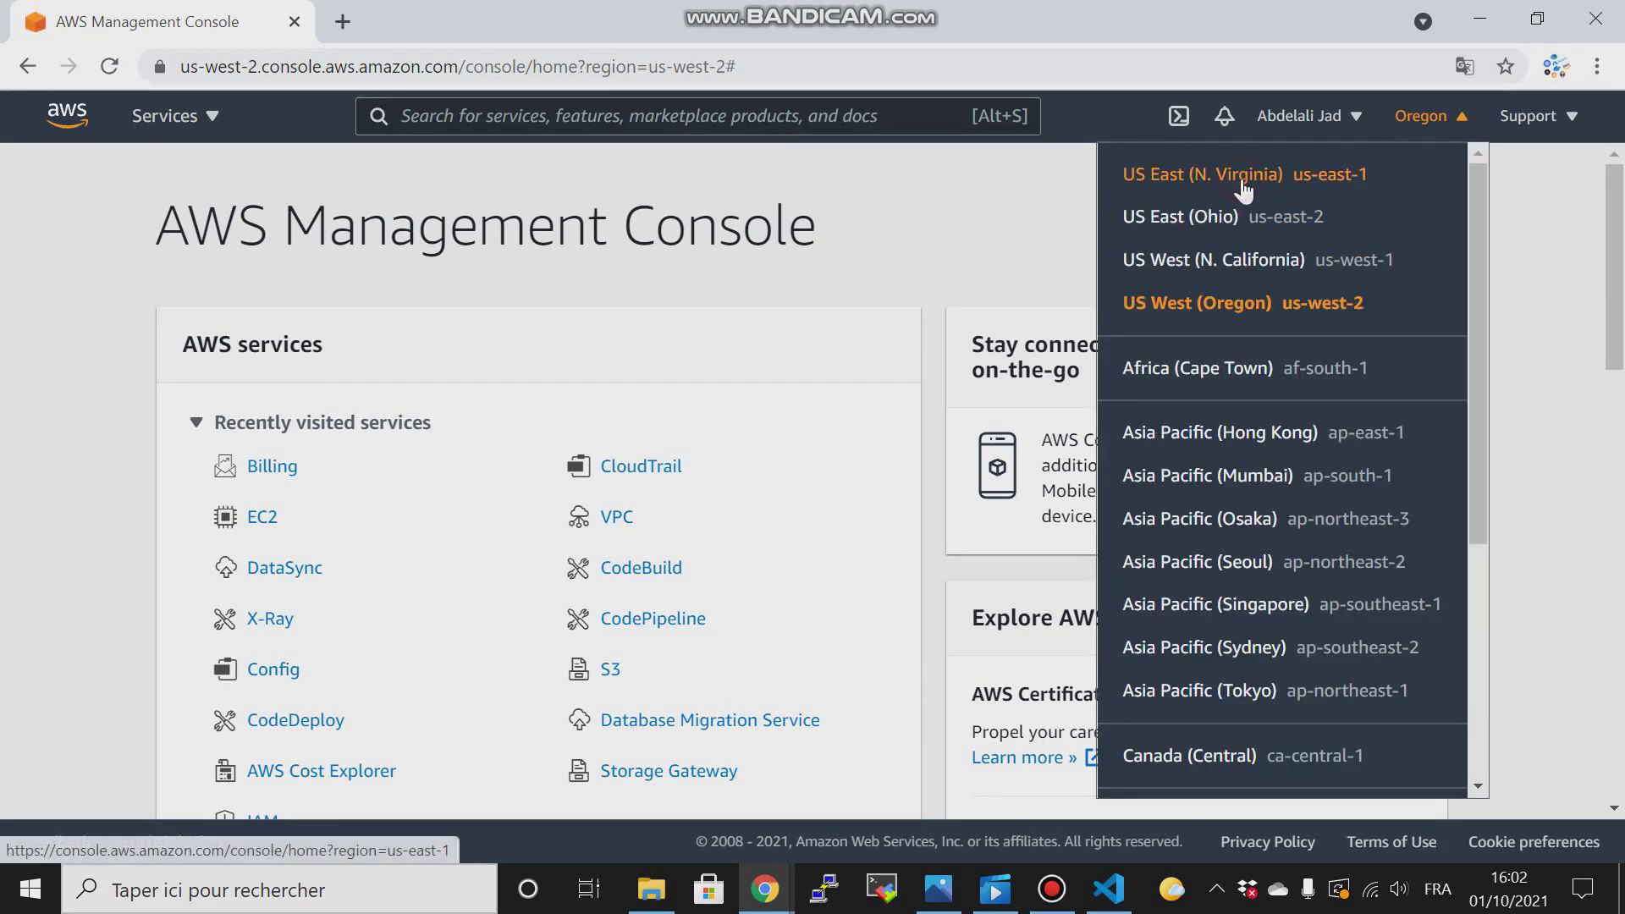
{"action": "left_click", "coordinate": [1200, 173]}
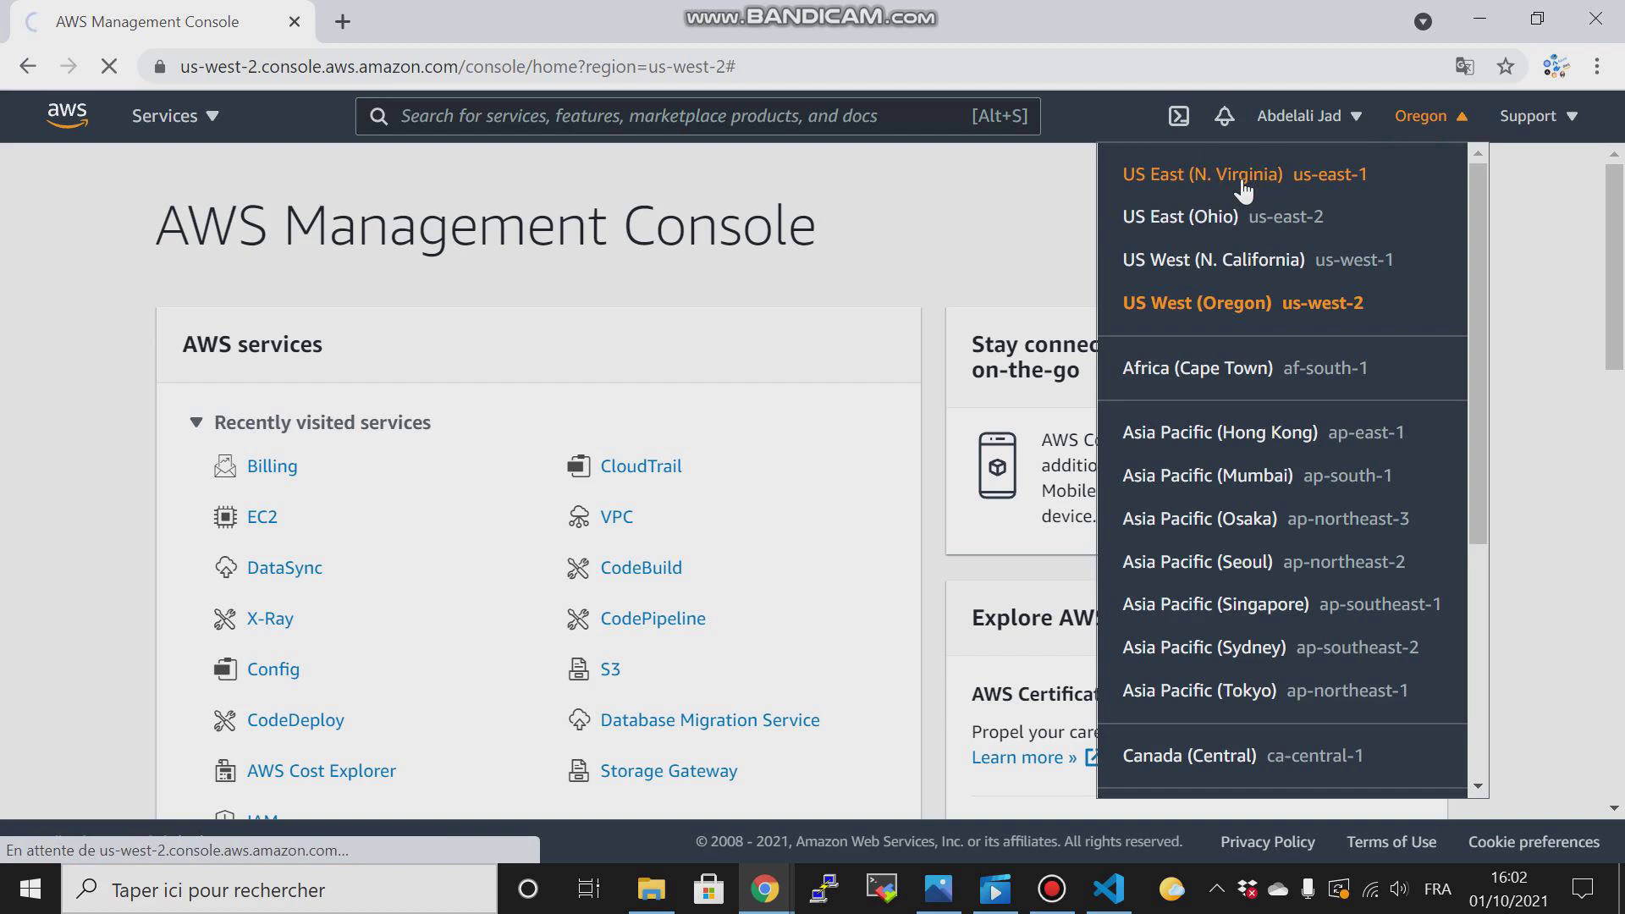
{"action": "left_click", "coordinate": [1198, 174]}
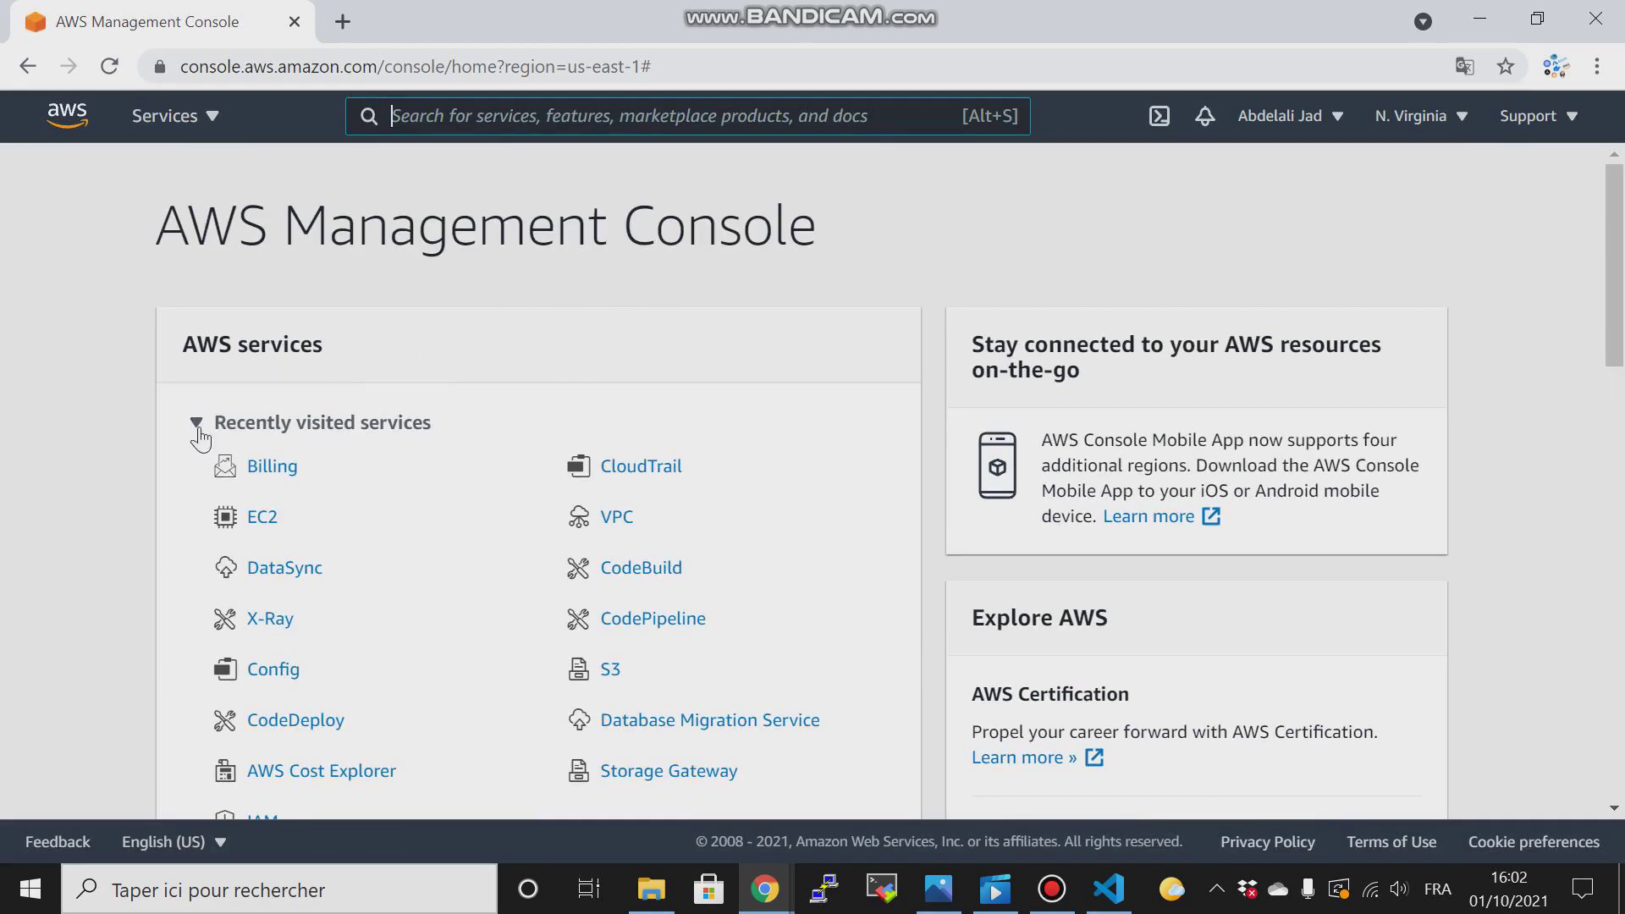
Go to the VPC service and list Your VPCs, showing the two existing VPCs.
{"action": "left_click", "coordinate": [616, 516]}
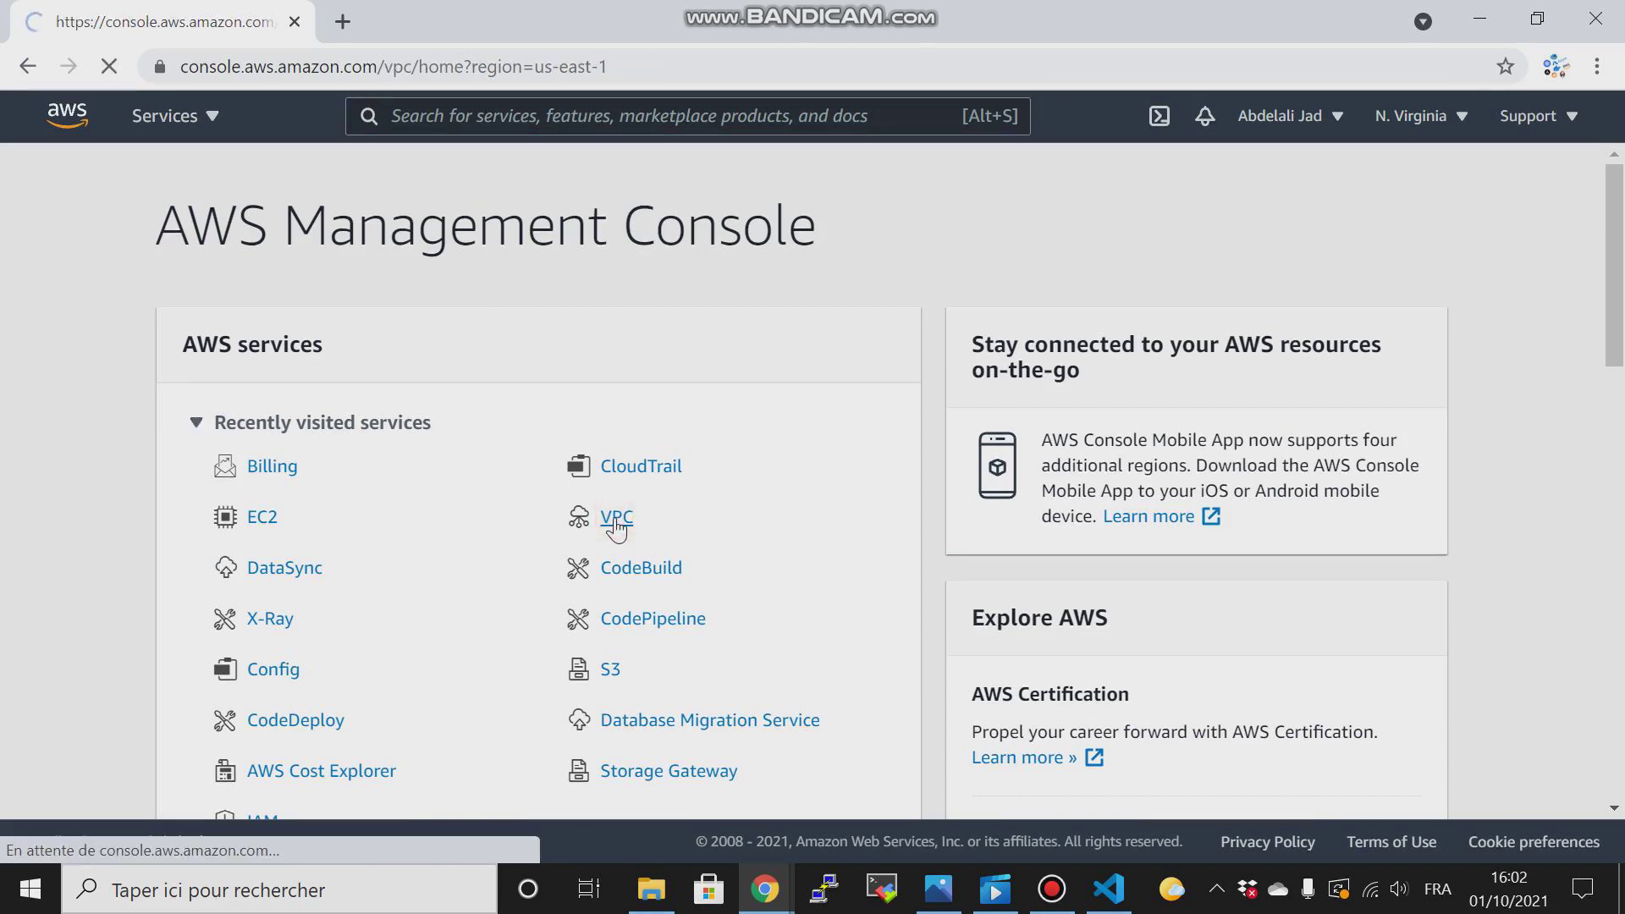
{"action": "left_click", "coordinate": [616, 518]}
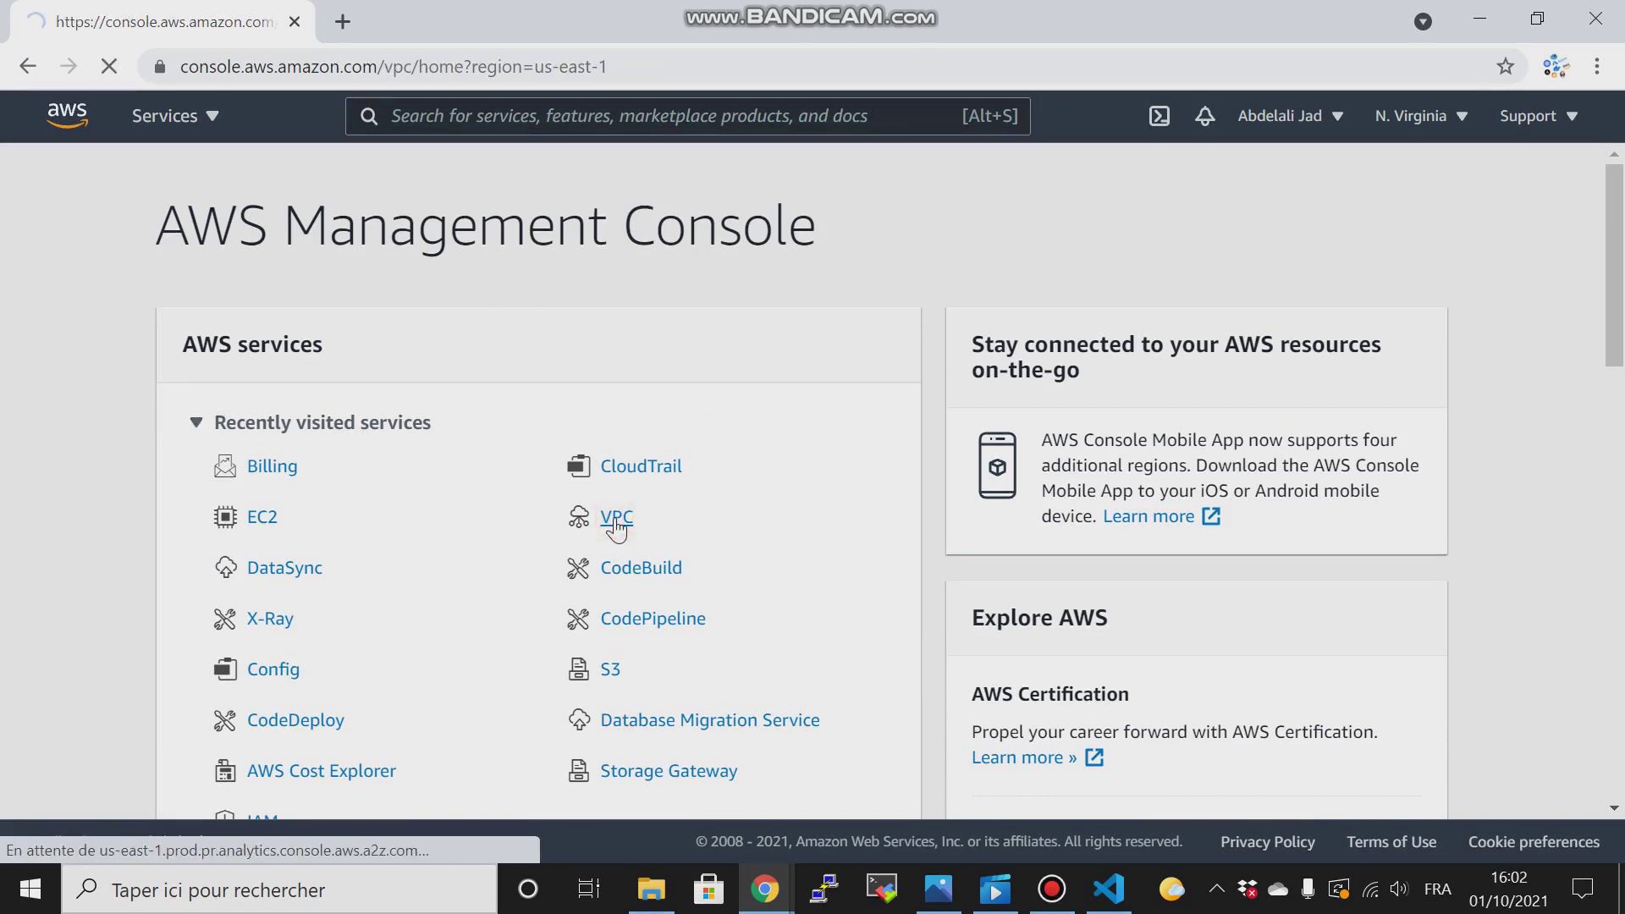
{"action": "left_click", "coordinate": [617, 518]}
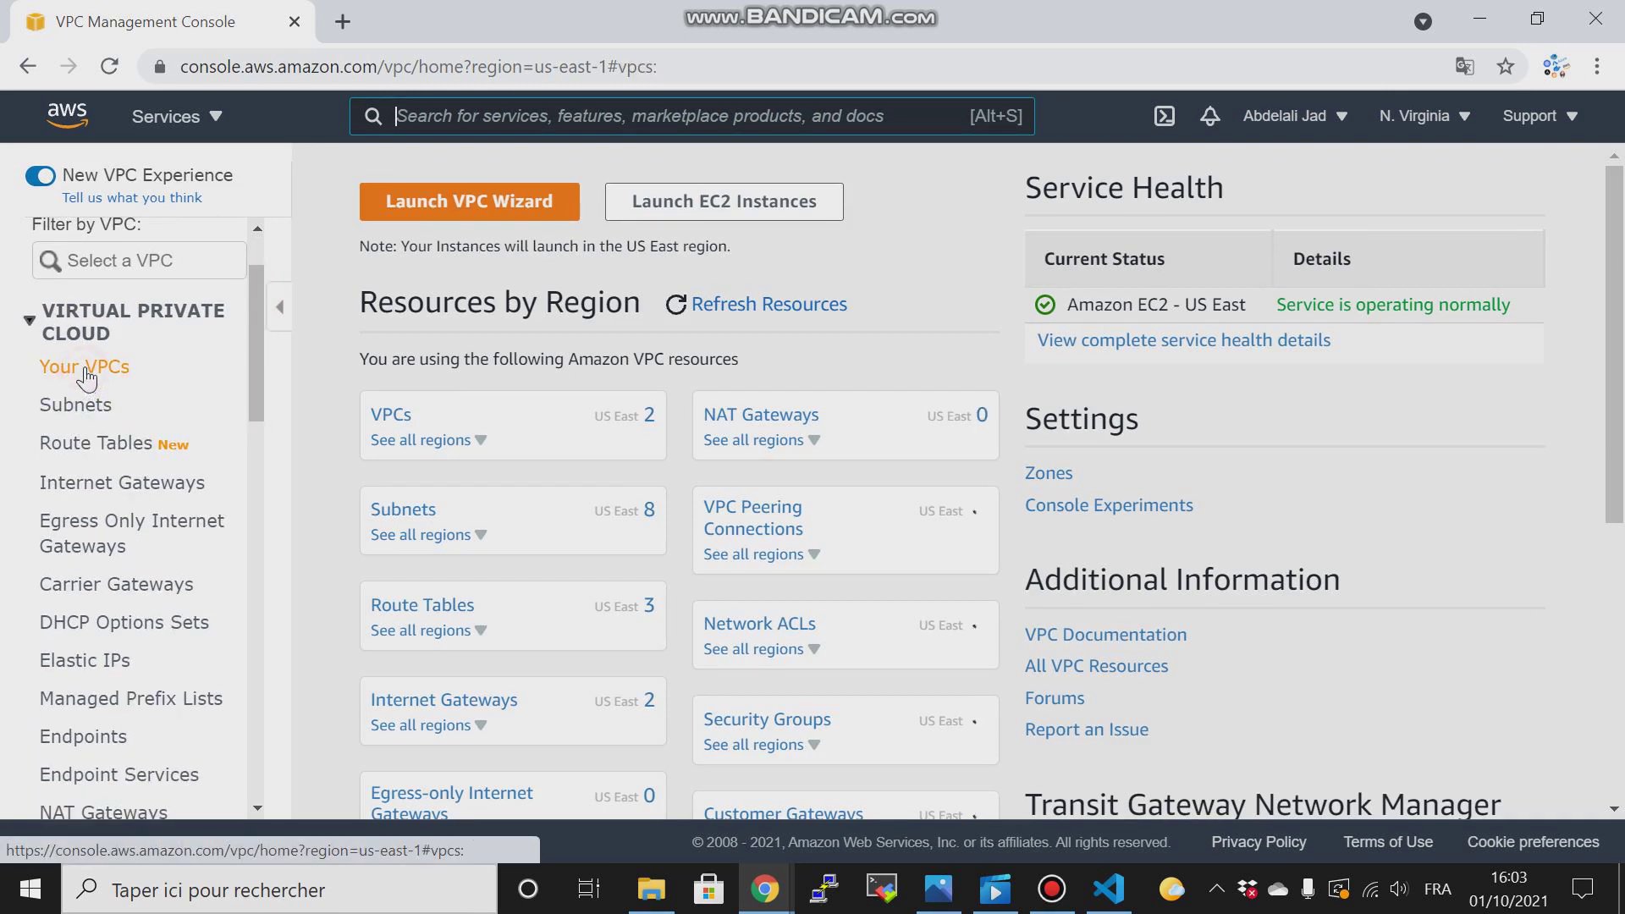
{"action": "left_click", "coordinate": [84, 365]}
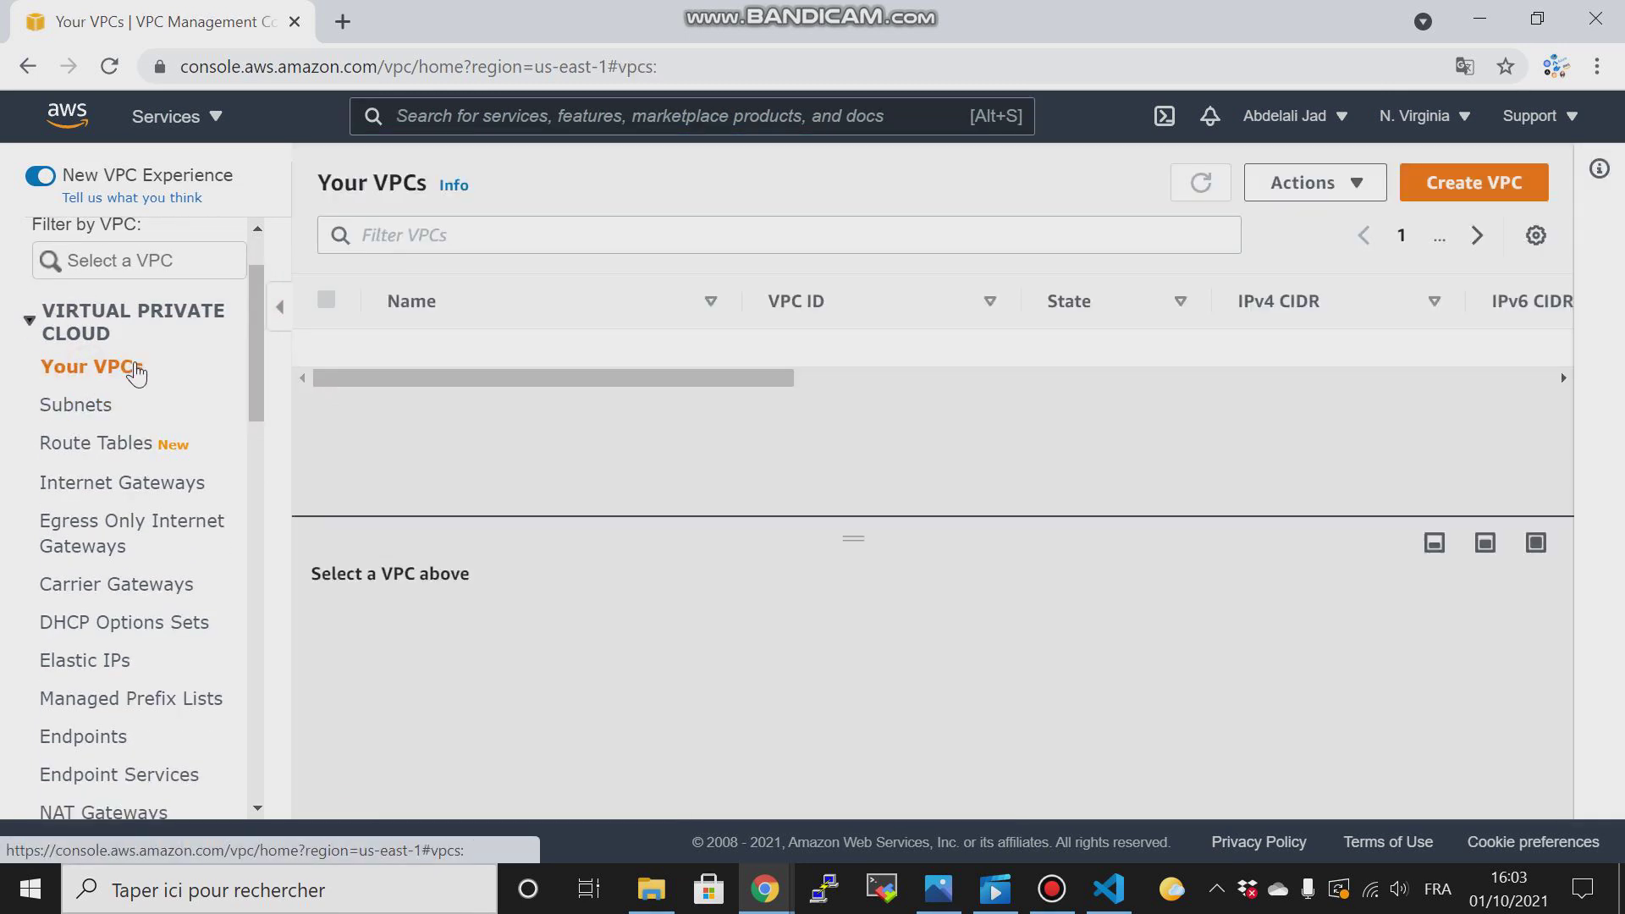
{"action": "mouse_move", "coordinate": [1396, 171]}
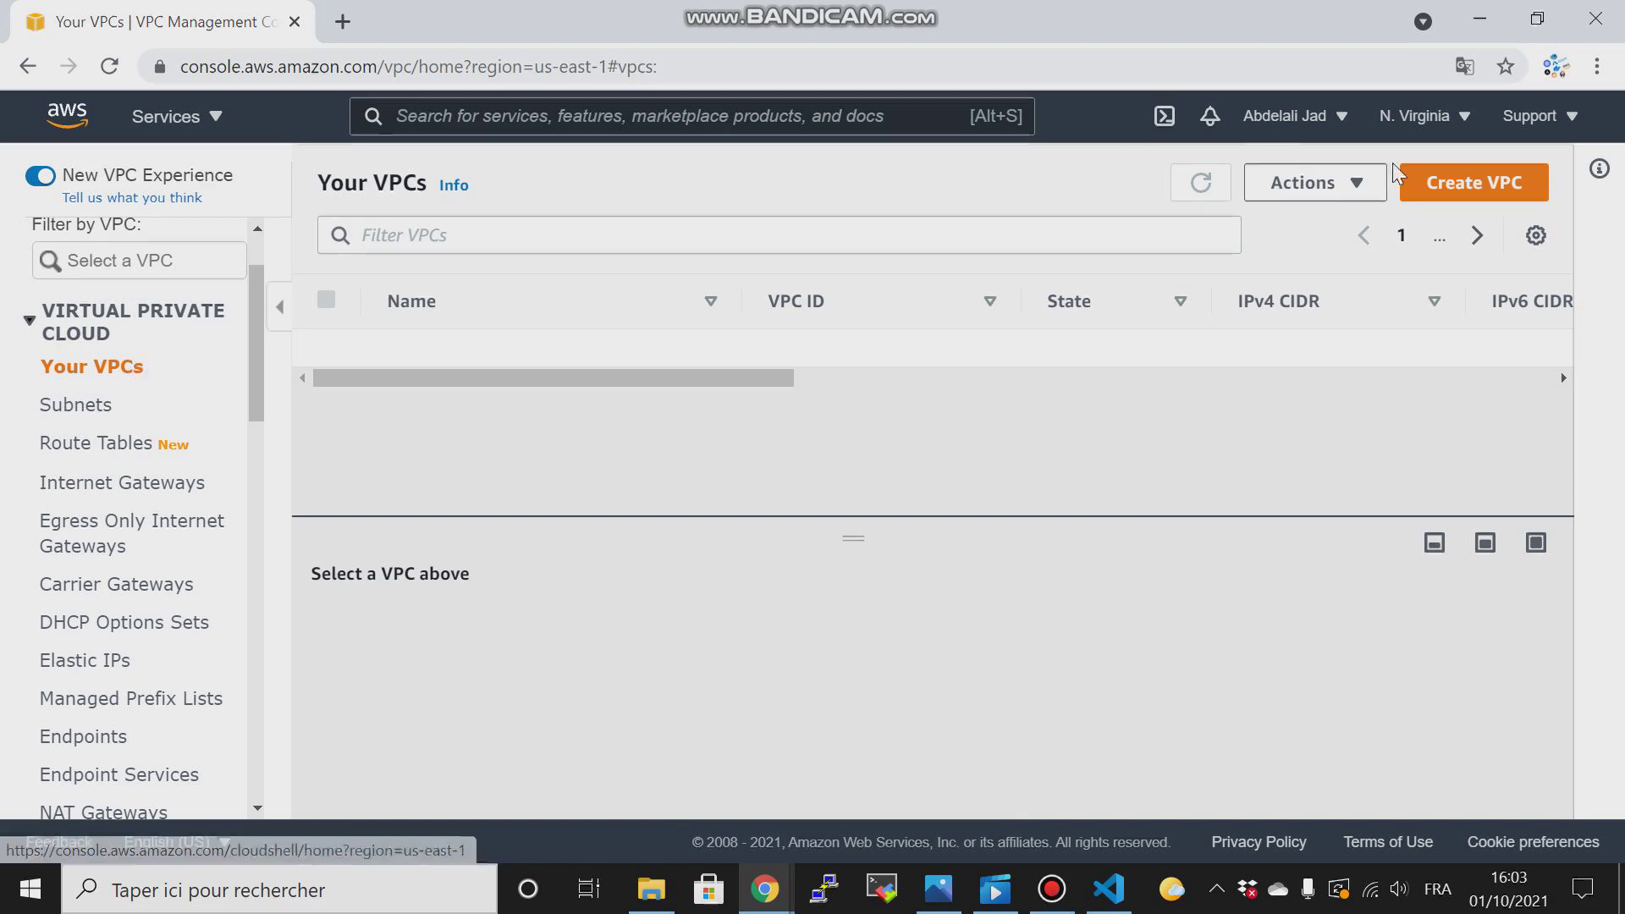
{"action": "left_click", "coordinate": [1198, 183]}
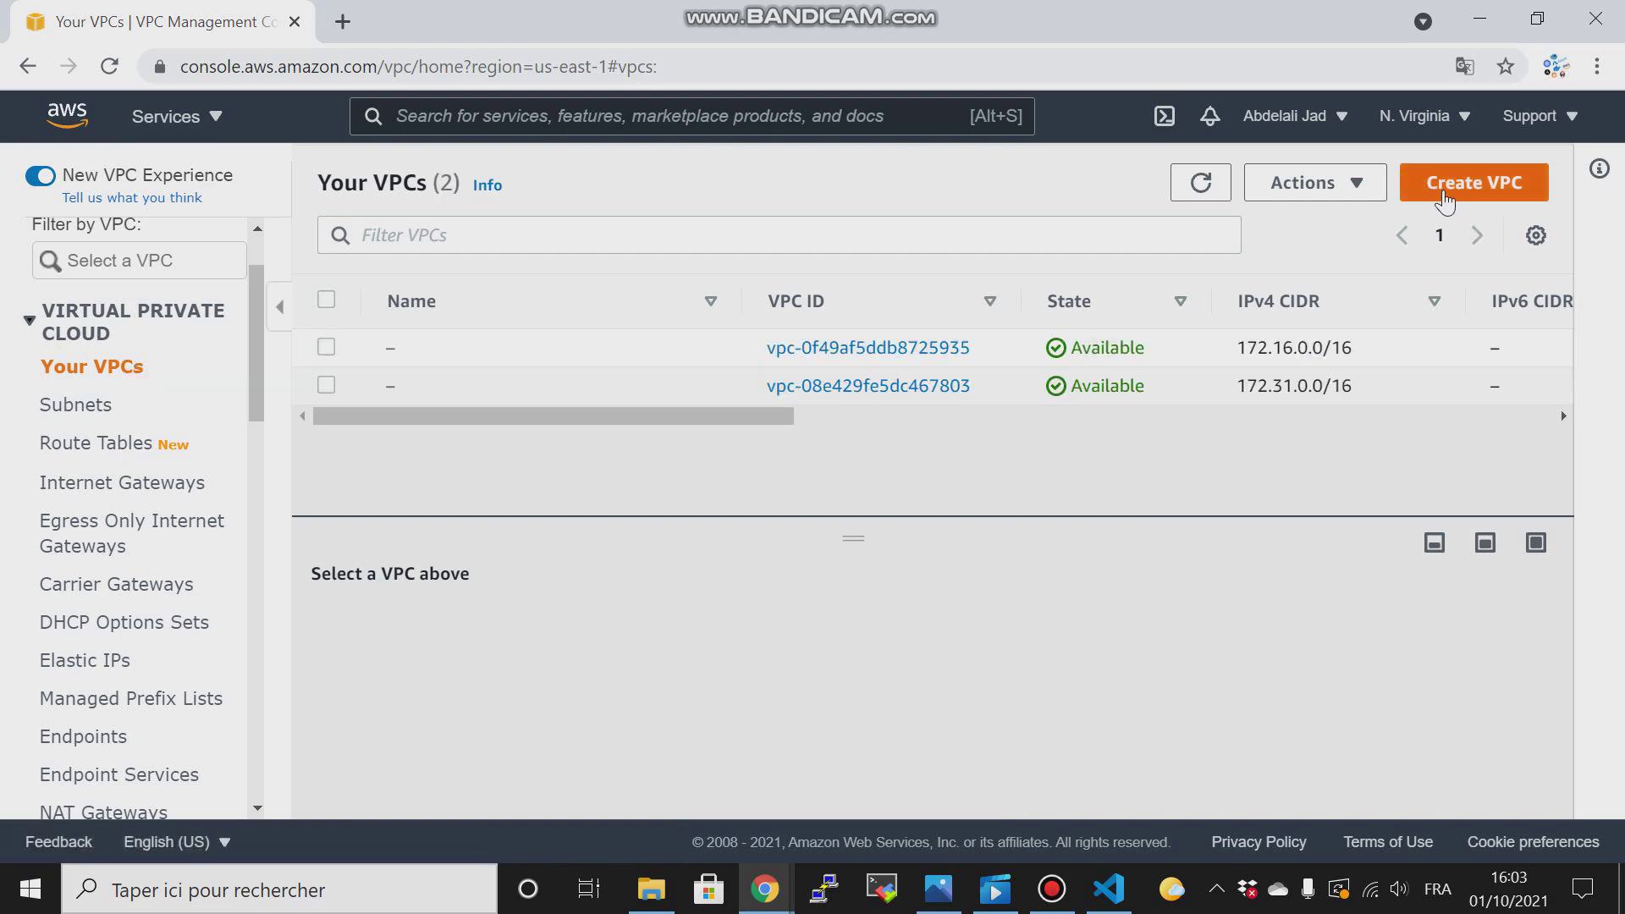
Fill the new VPC form with name my-vpc and IPv4 CIDR 10.10.0.0/16.
{"action": "left_click", "coordinate": [1471, 183]}
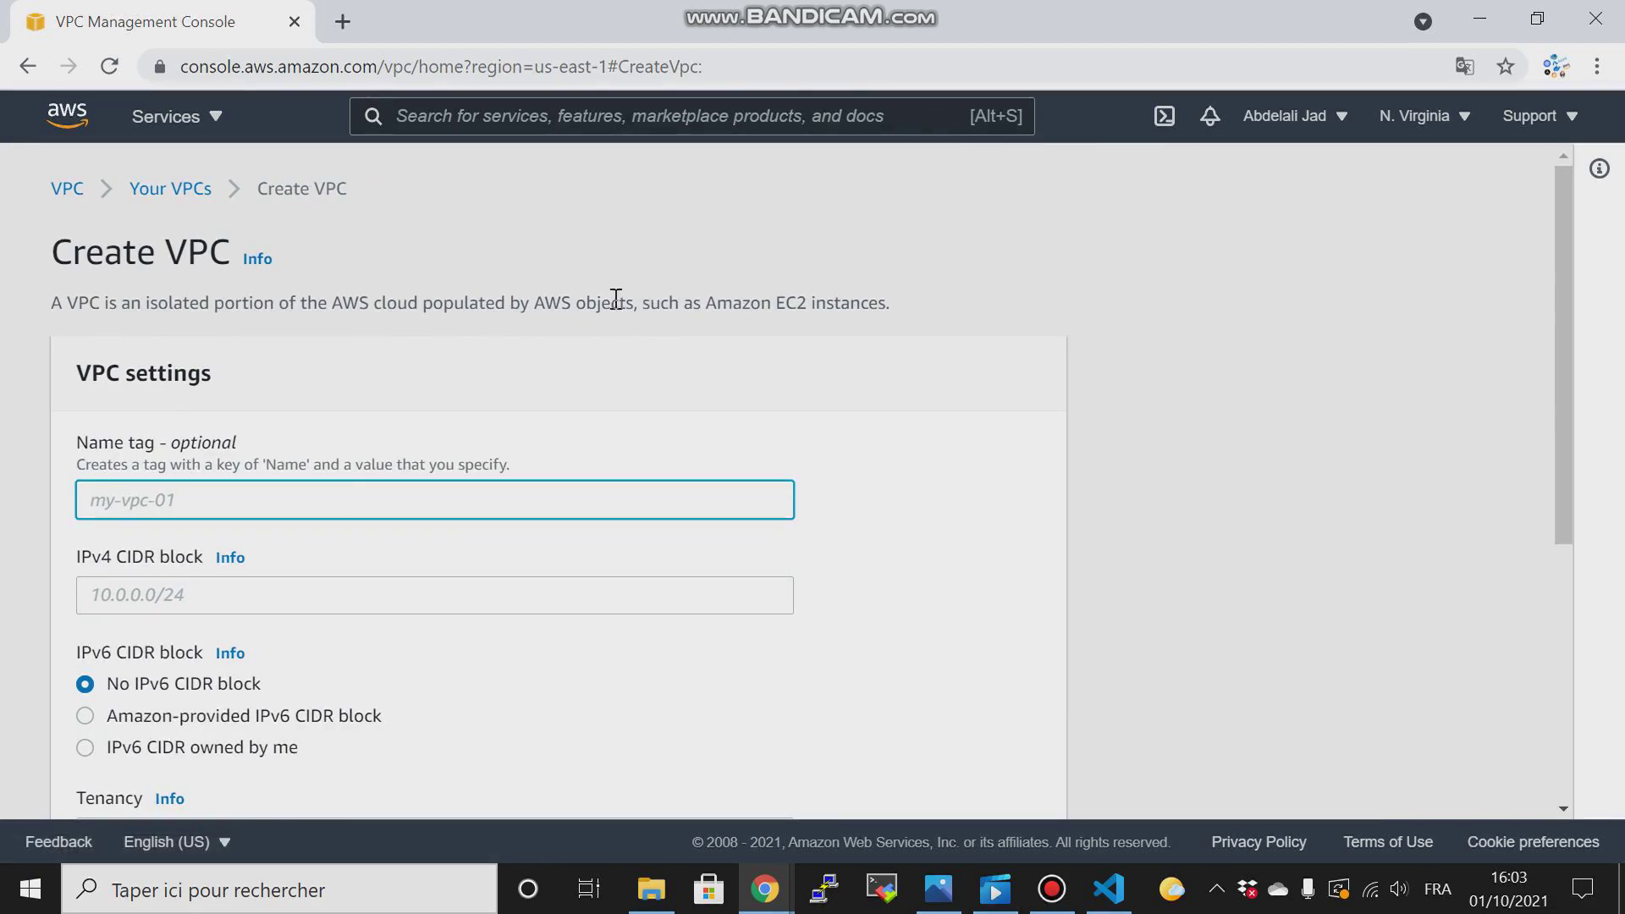
{"action": "type", "text": "my-"}
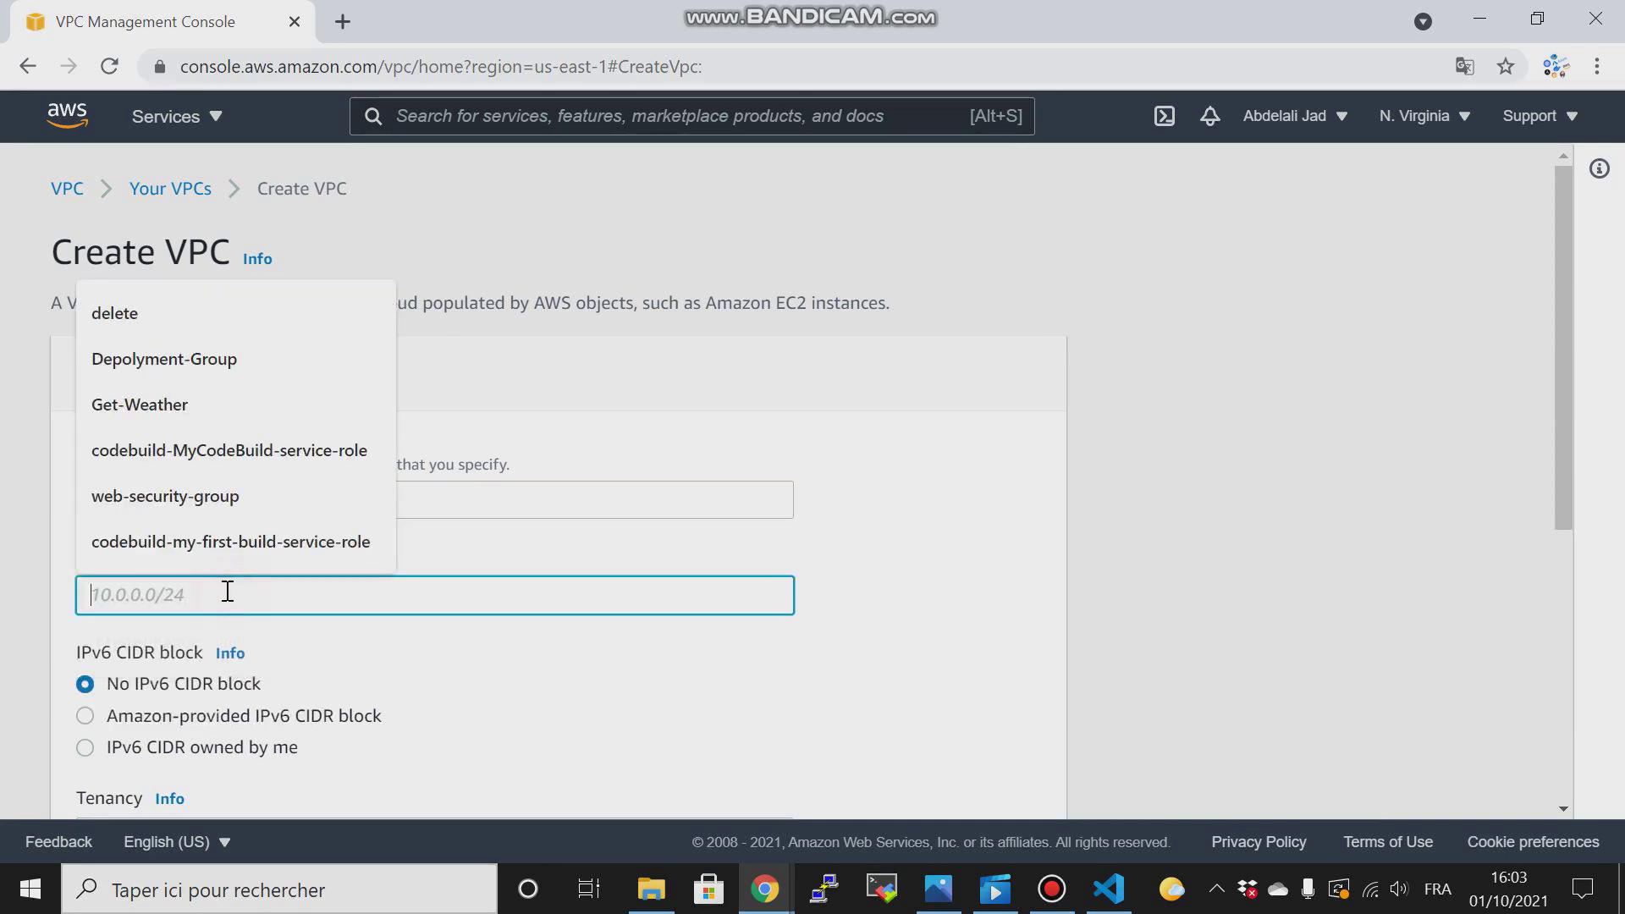
{"action": "mouse_move", "coordinate": [936, 889]}
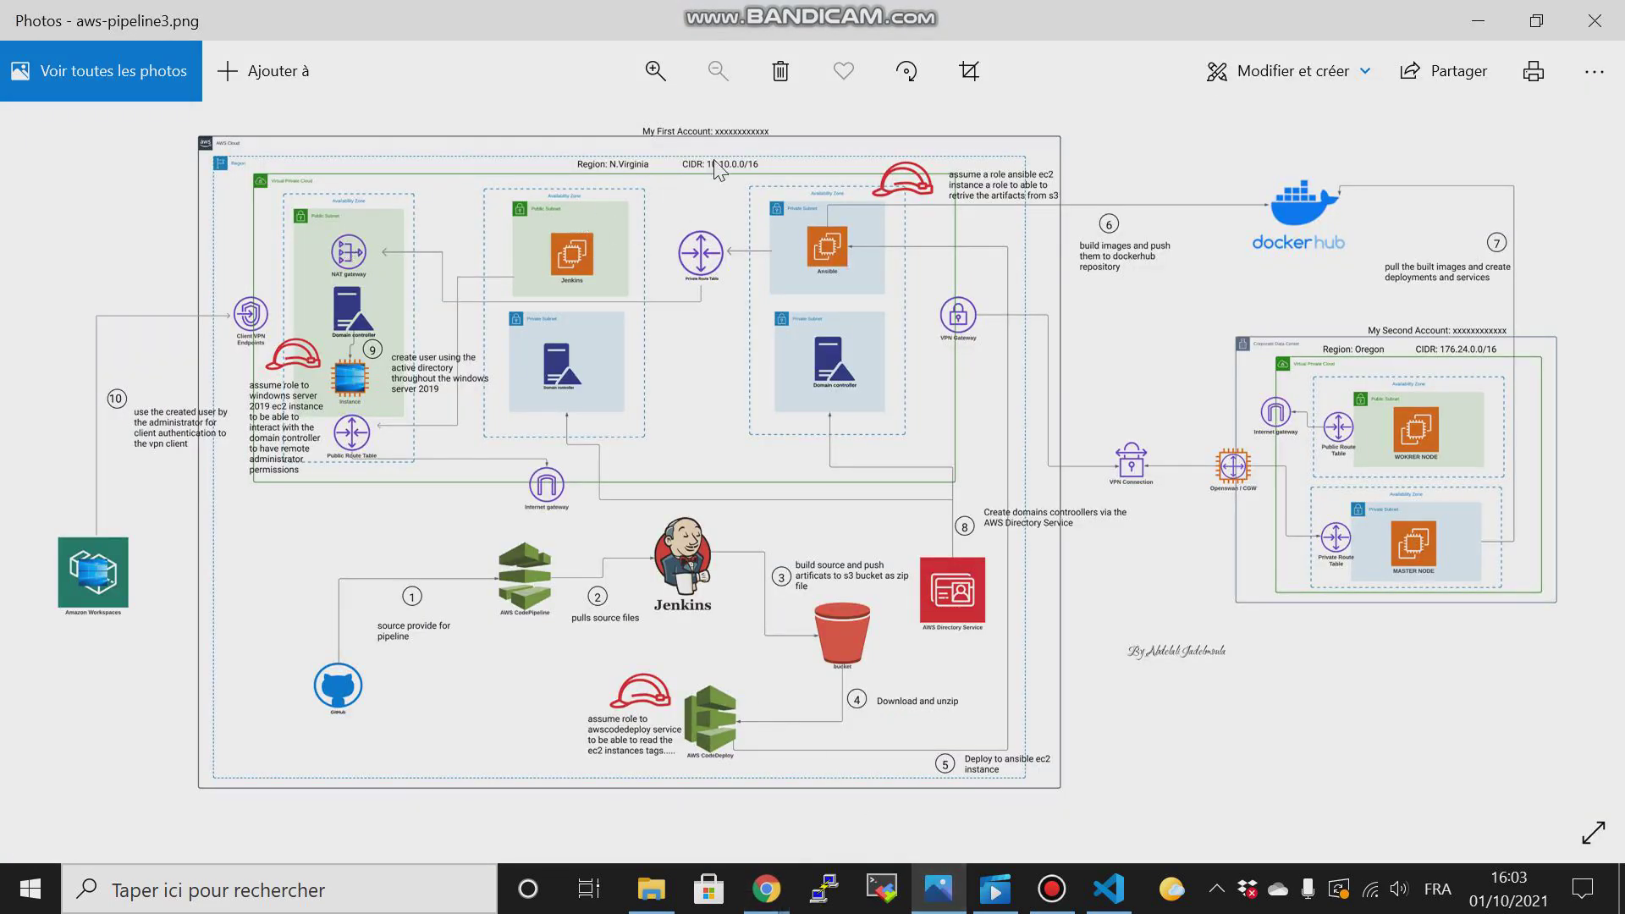
{"action": "left_click", "coordinate": [763, 889]}
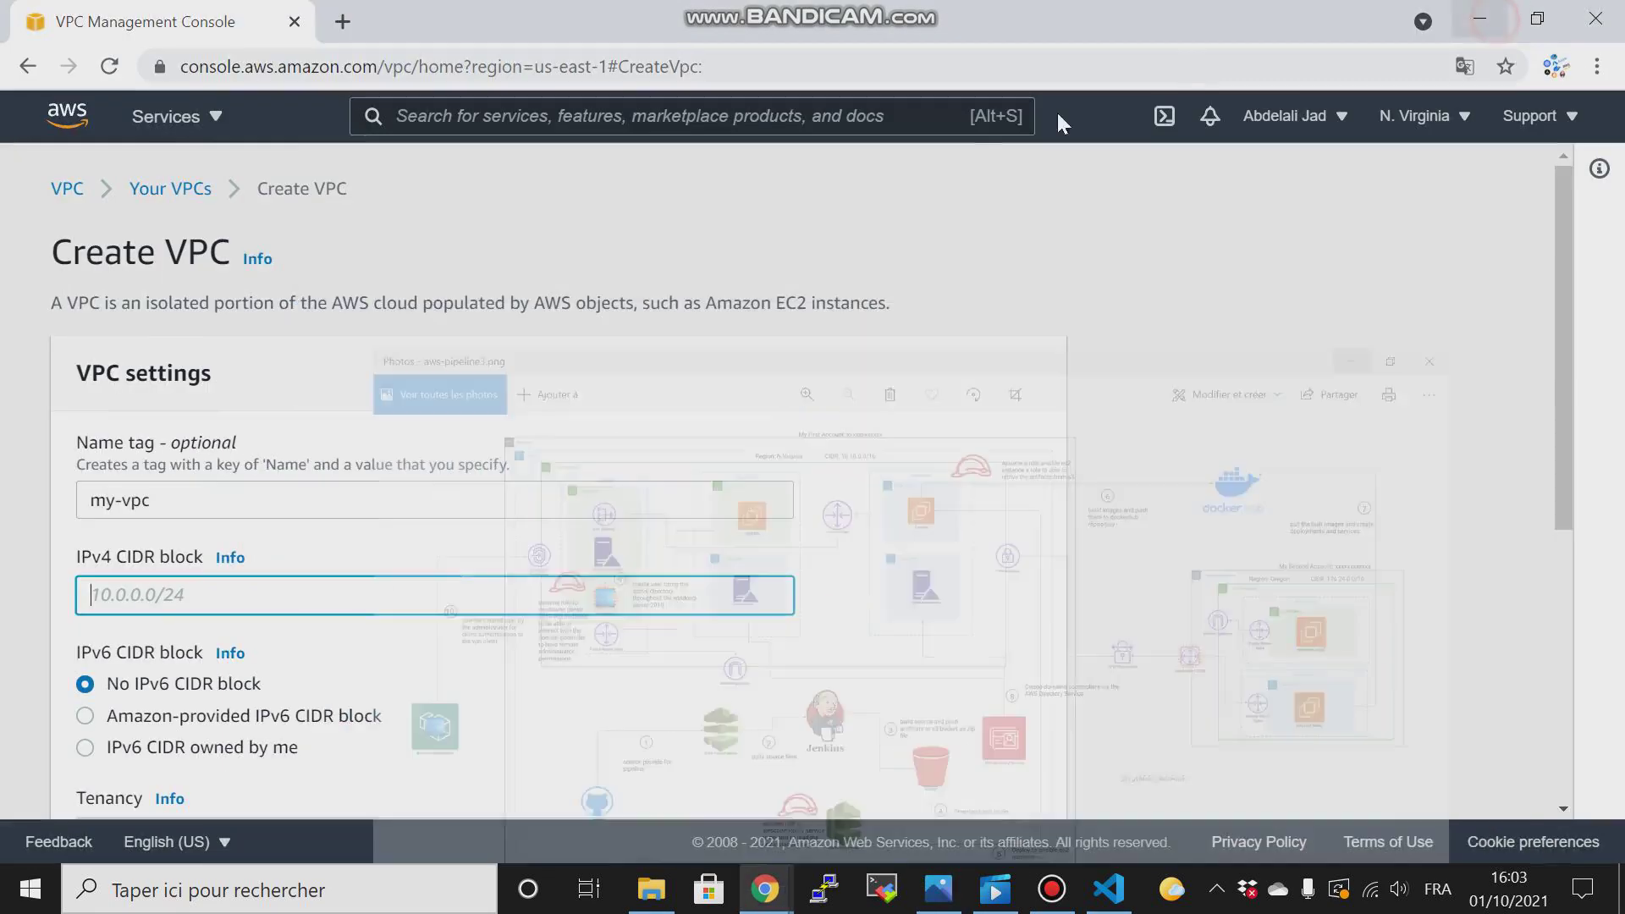
{"action": "type", "text": "10.10"}
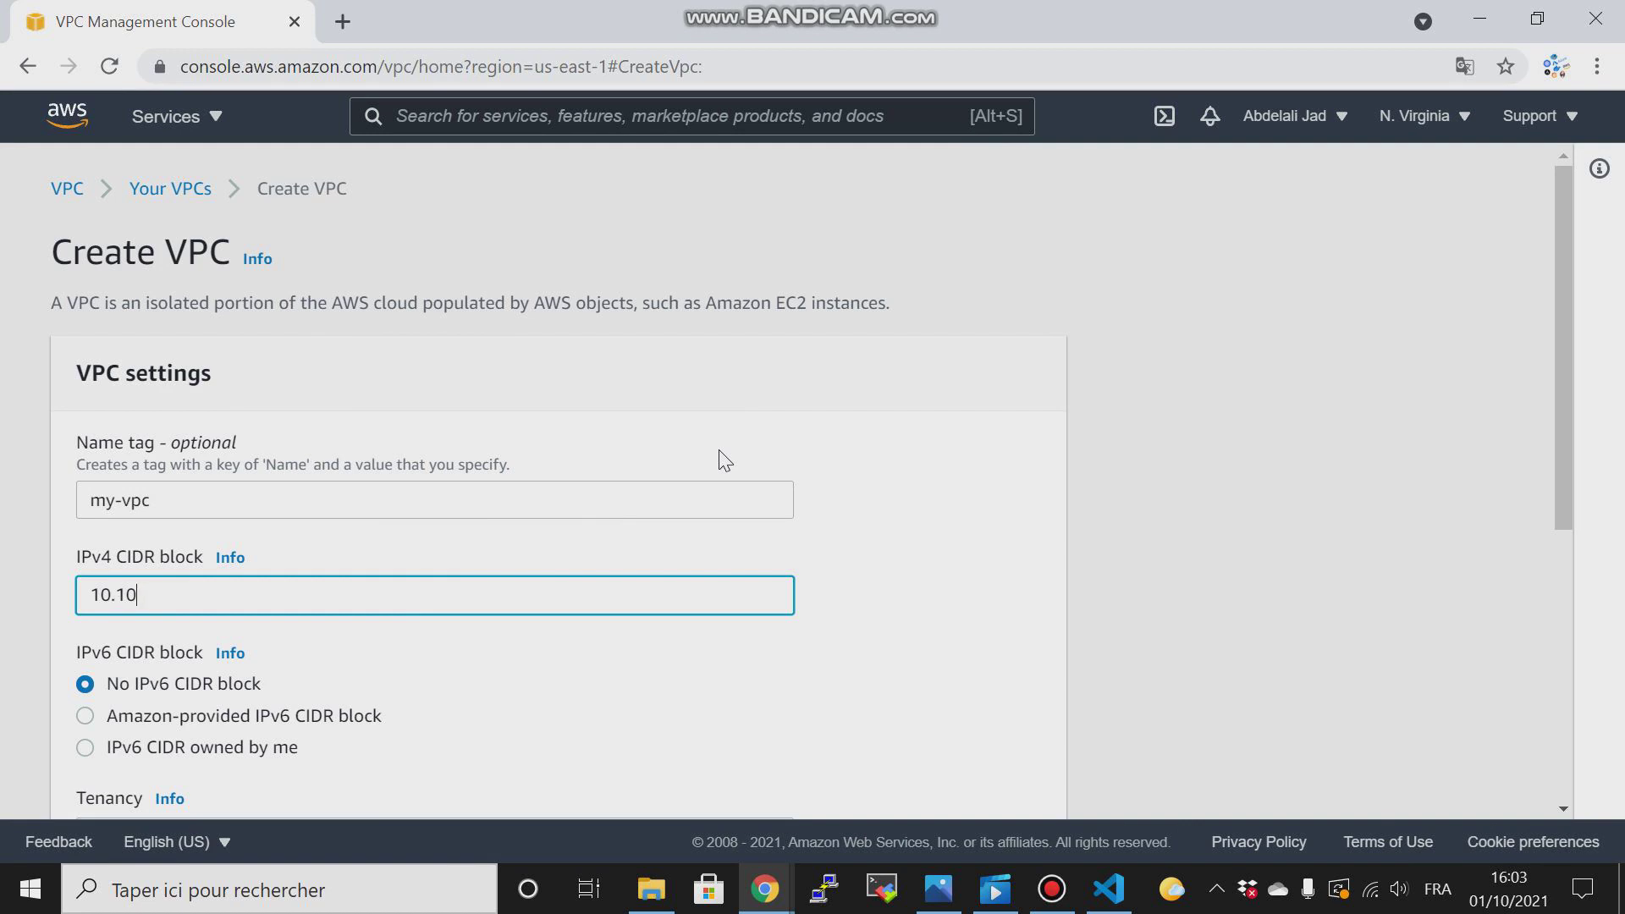
{"action": "type", "text": ".0.0/"}
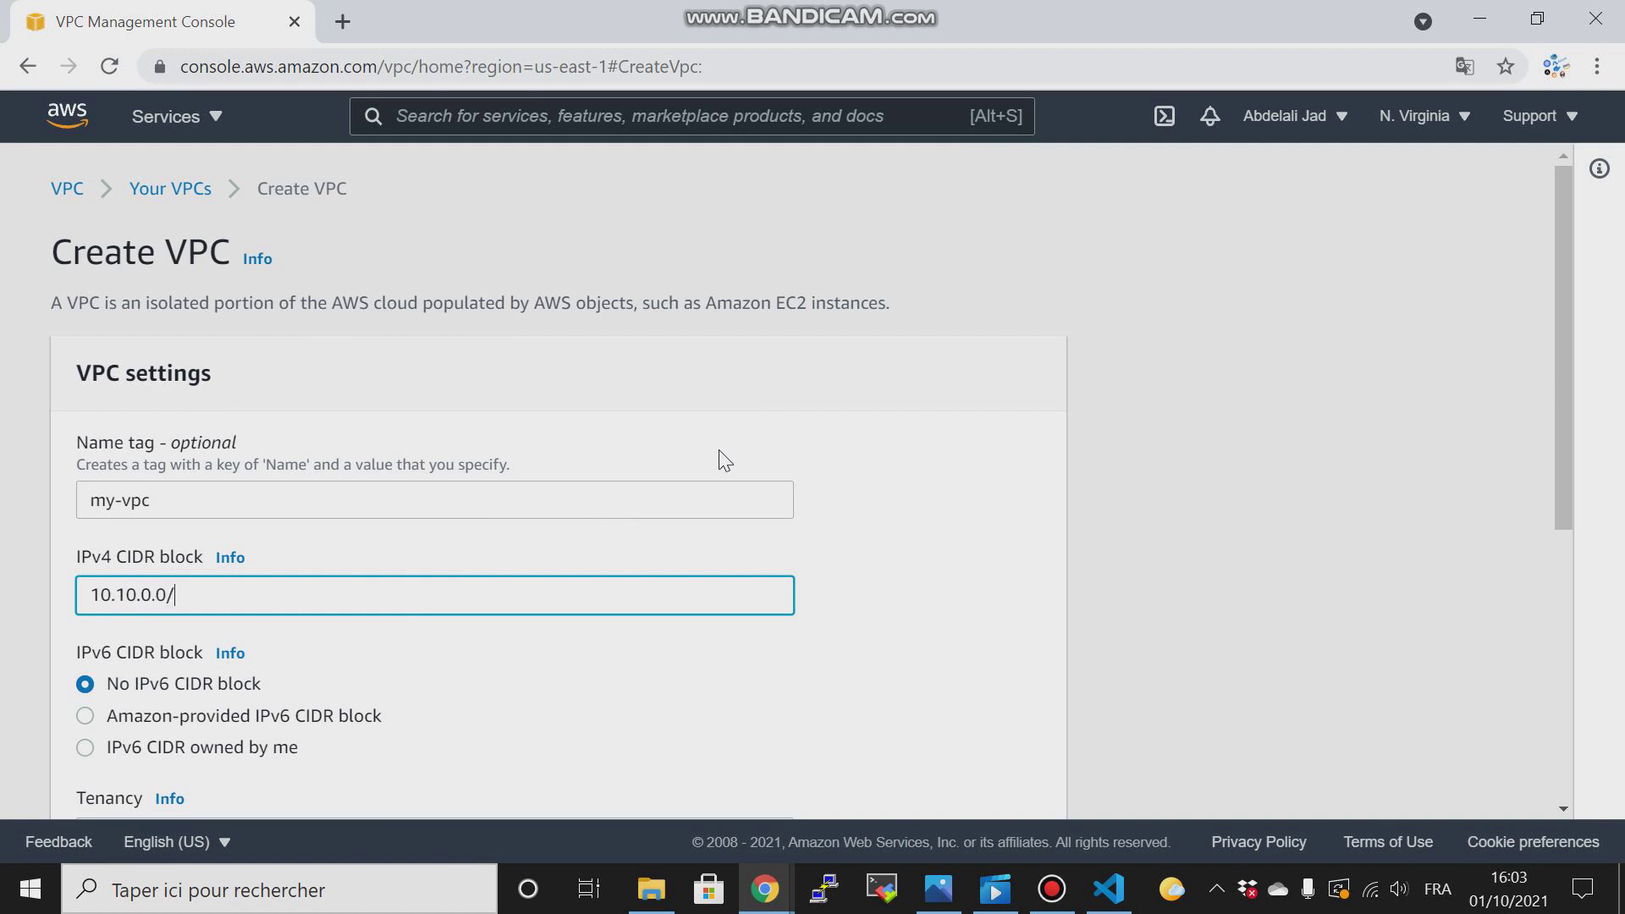
{"action": "type", "text": "16"}
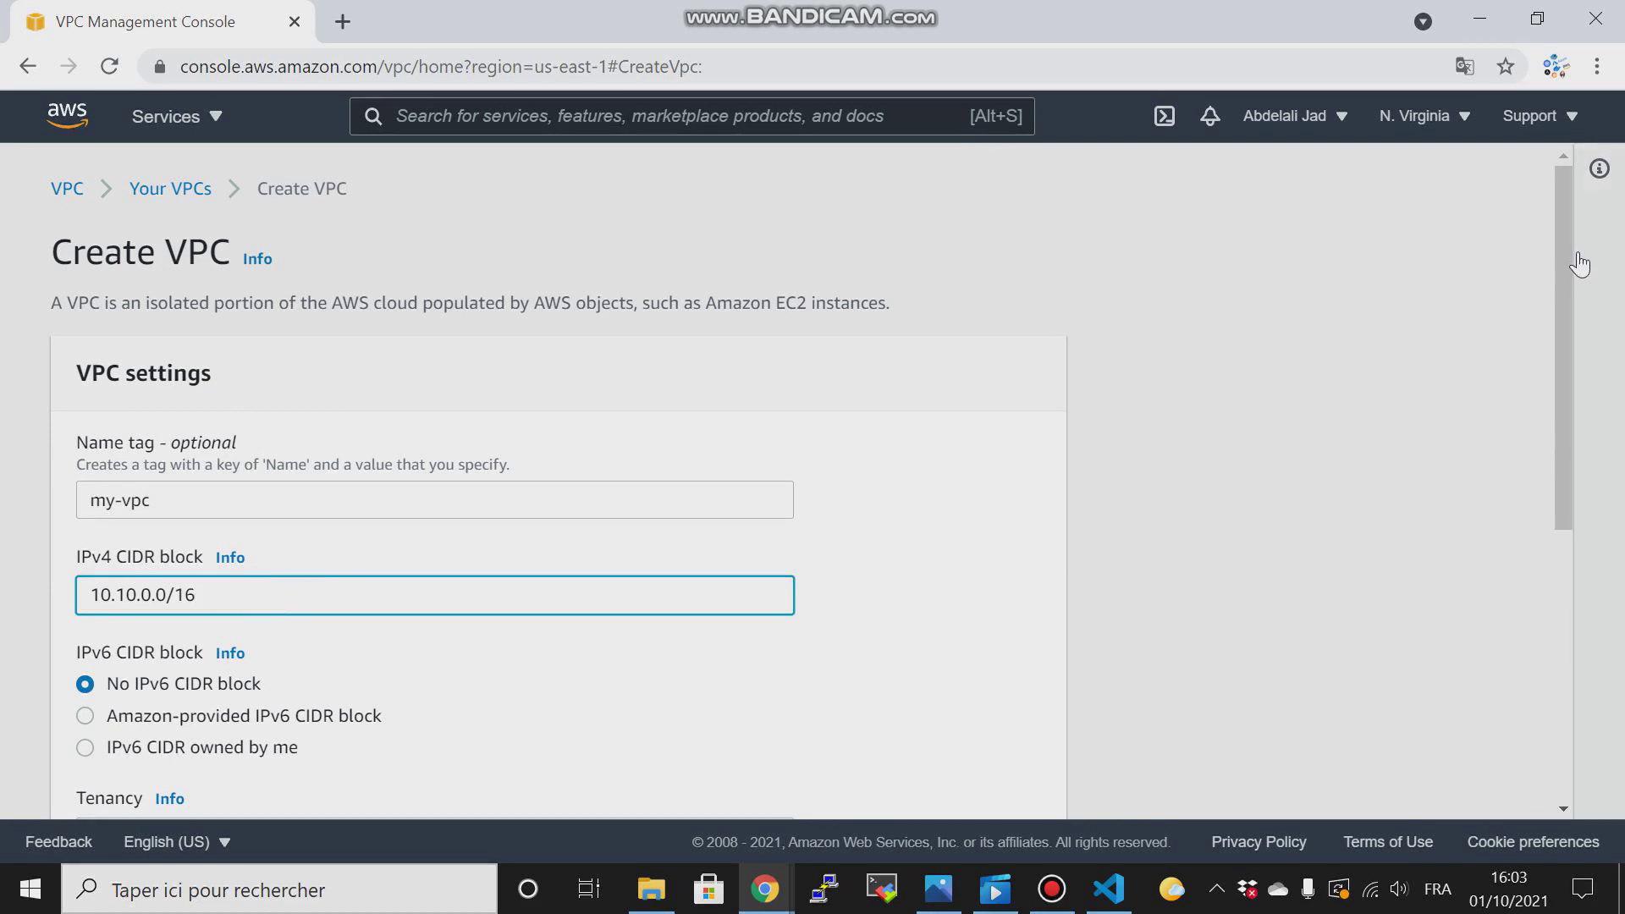
{"action": "scroll", "scroll_direction": "down", "scroll_amount": 3}
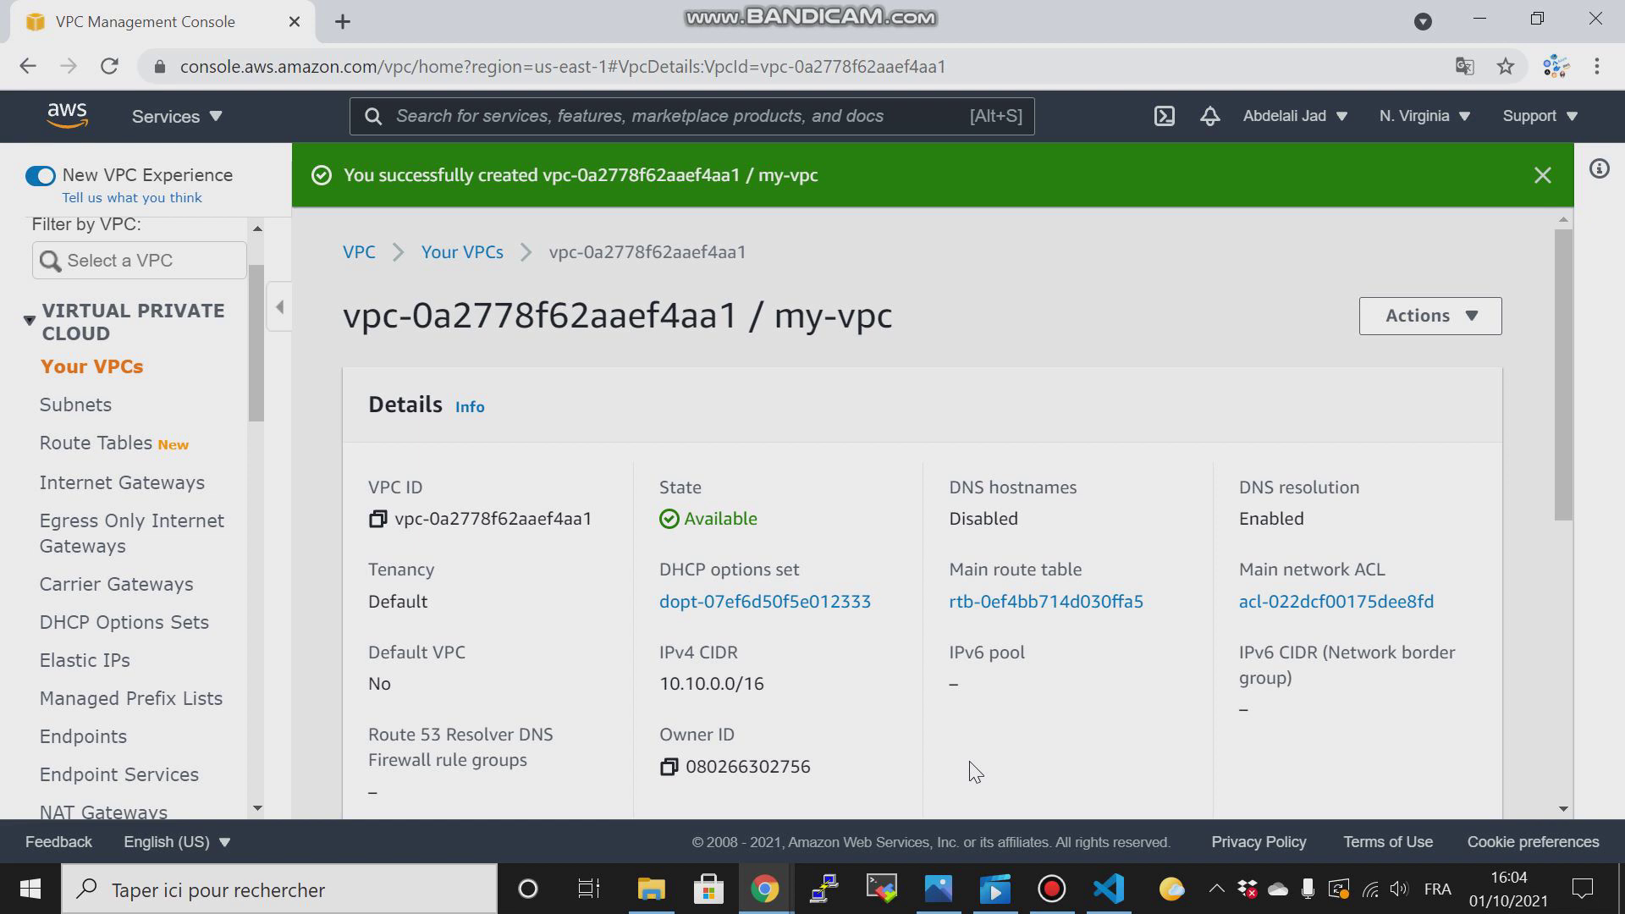
Check the diagram, then go to Subnets and start a new subnet.
{"action": "left_click", "coordinate": [936, 889]}
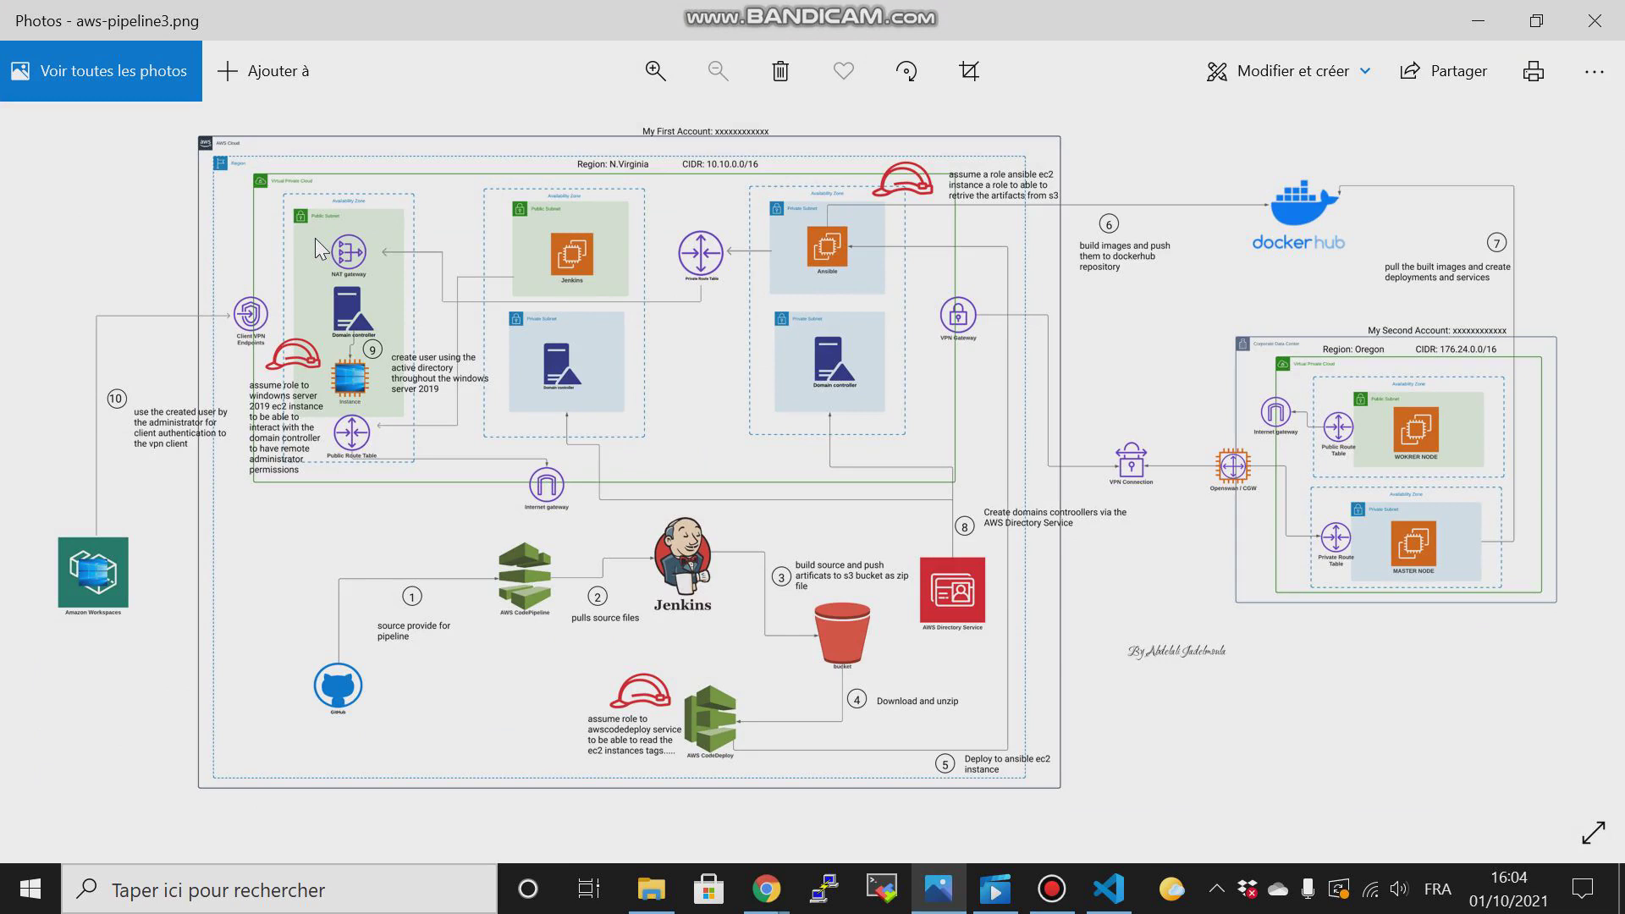
{"action": "mouse_move", "coordinate": [1449, 36]}
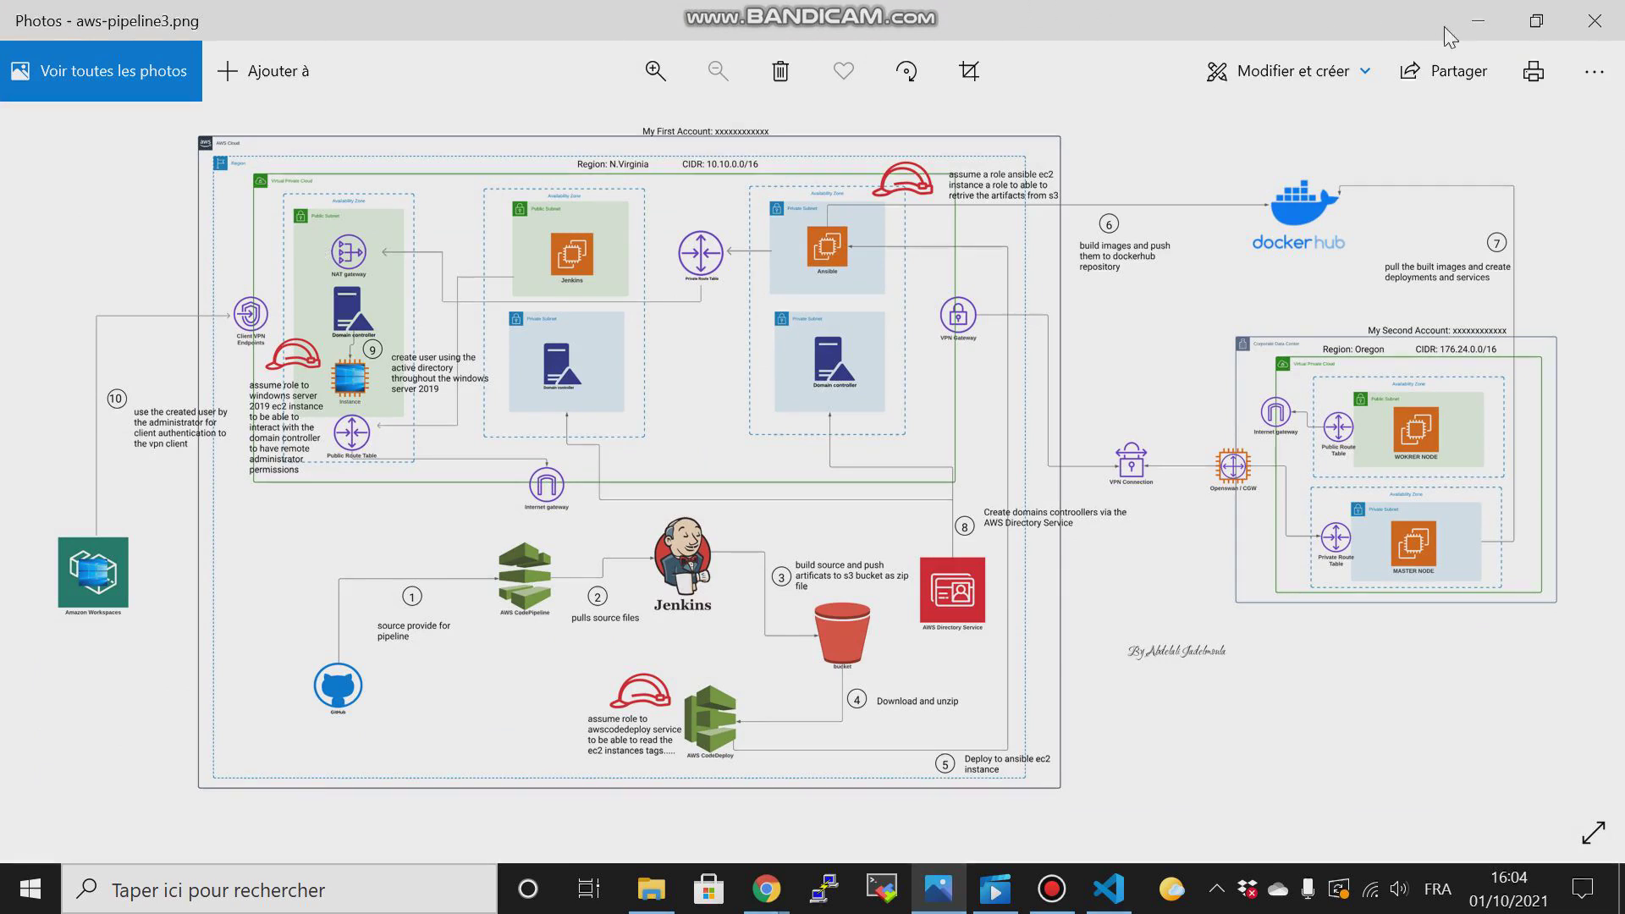
{"action": "mouse_move", "coordinate": [1476, 21]}
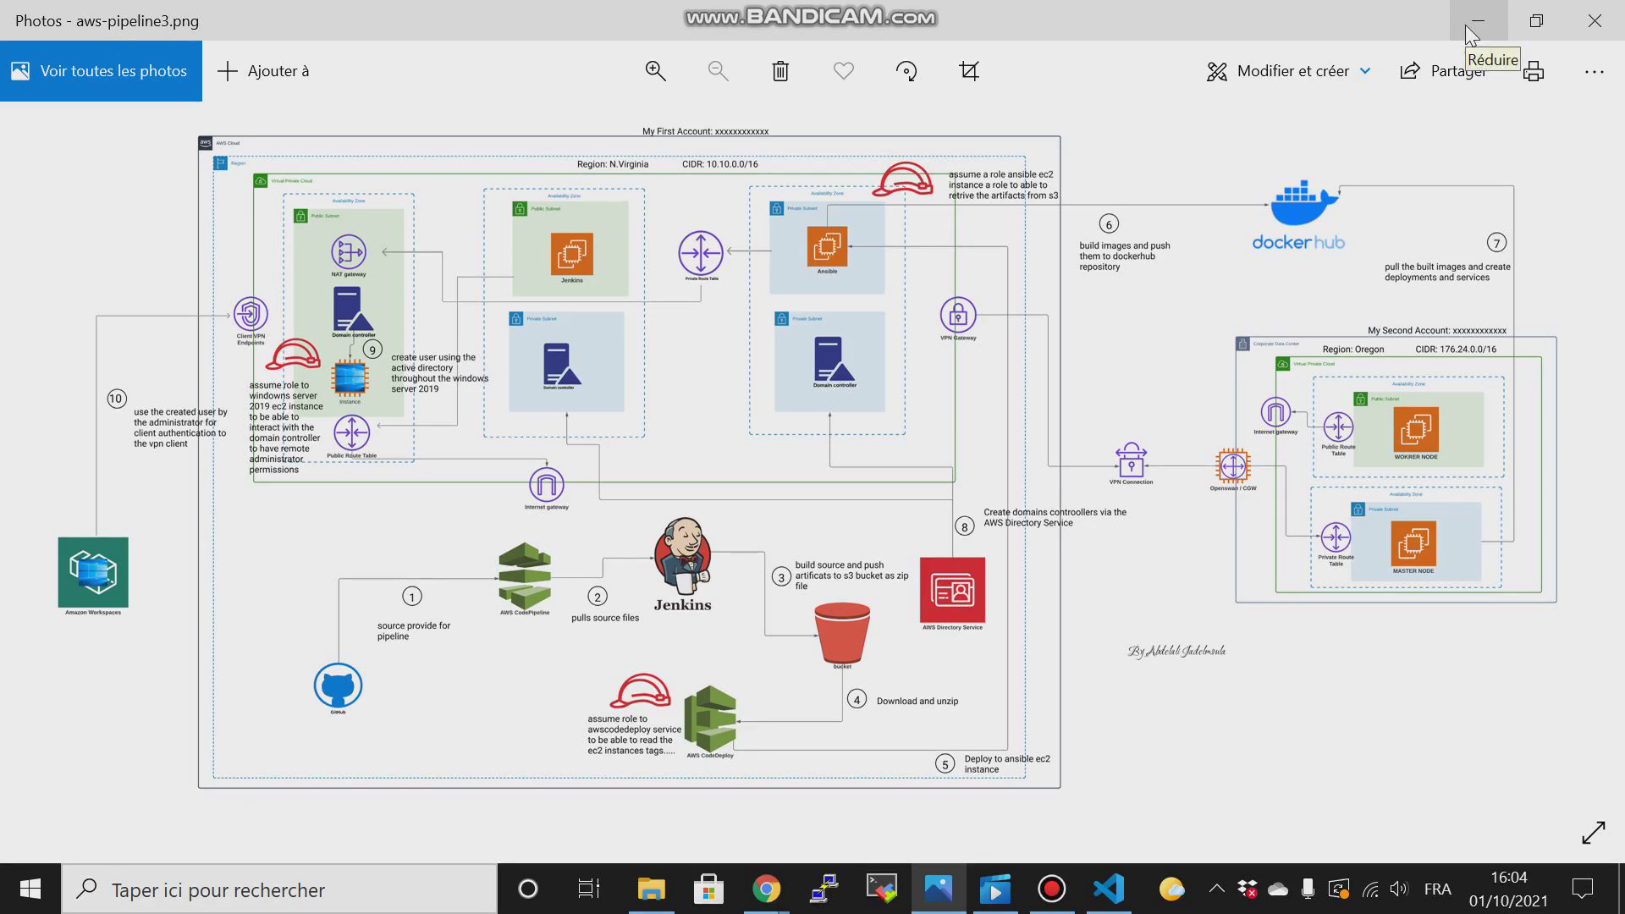
{"action": "left_click", "coordinate": [765, 889]}
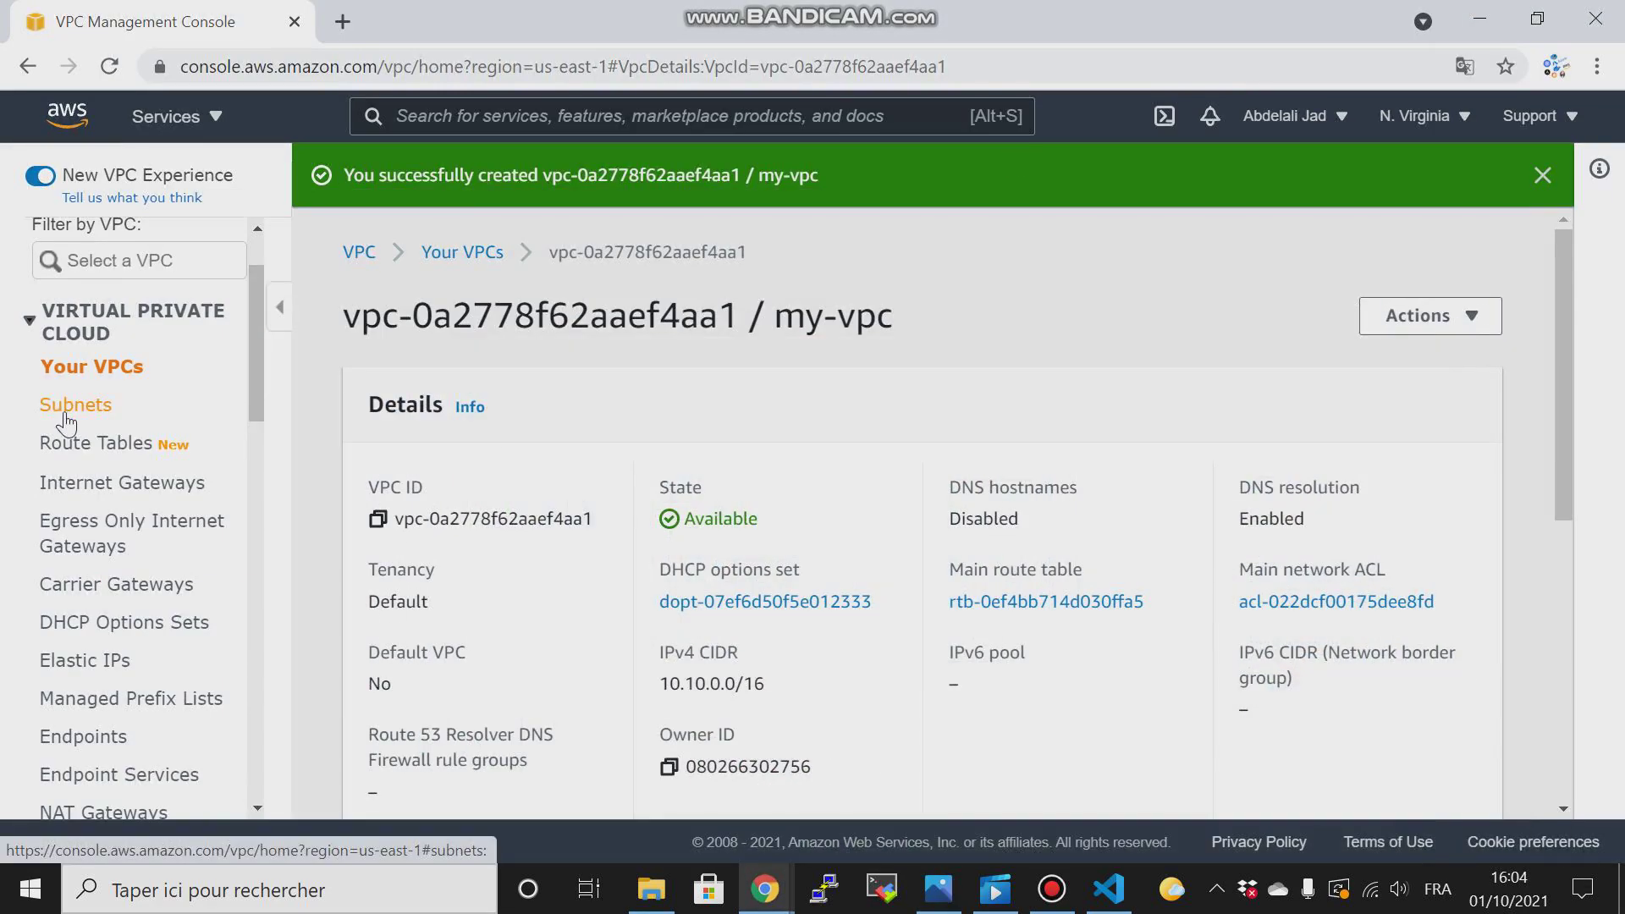
{"action": "left_click", "coordinate": [75, 405]}
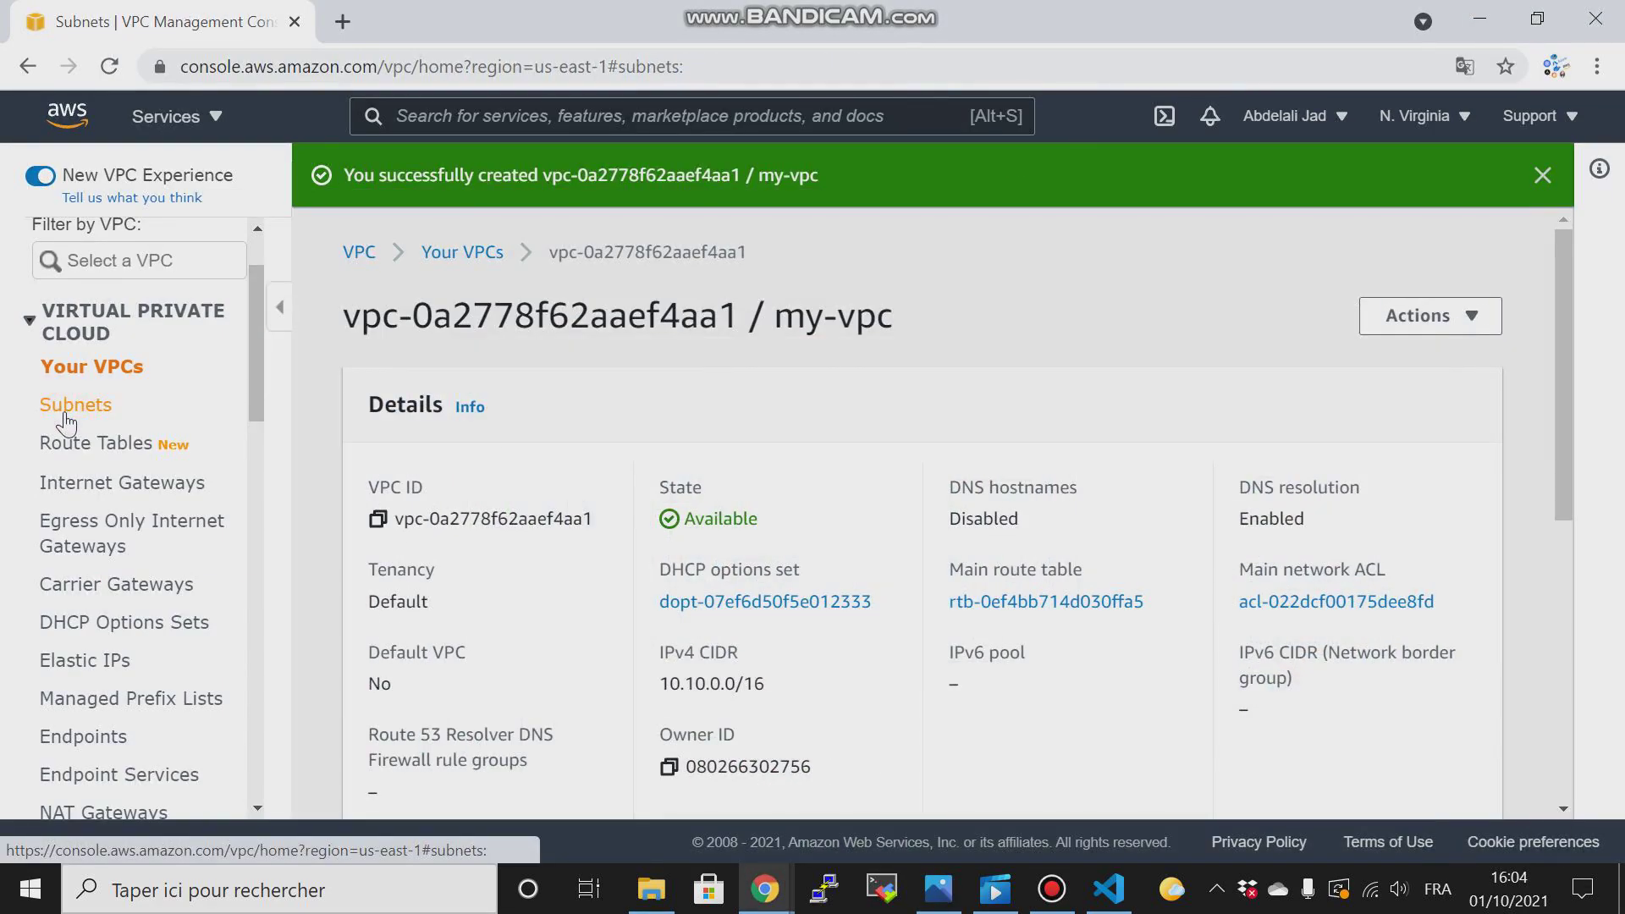
{"action": "left_click", "coordinate": [76, 404]}
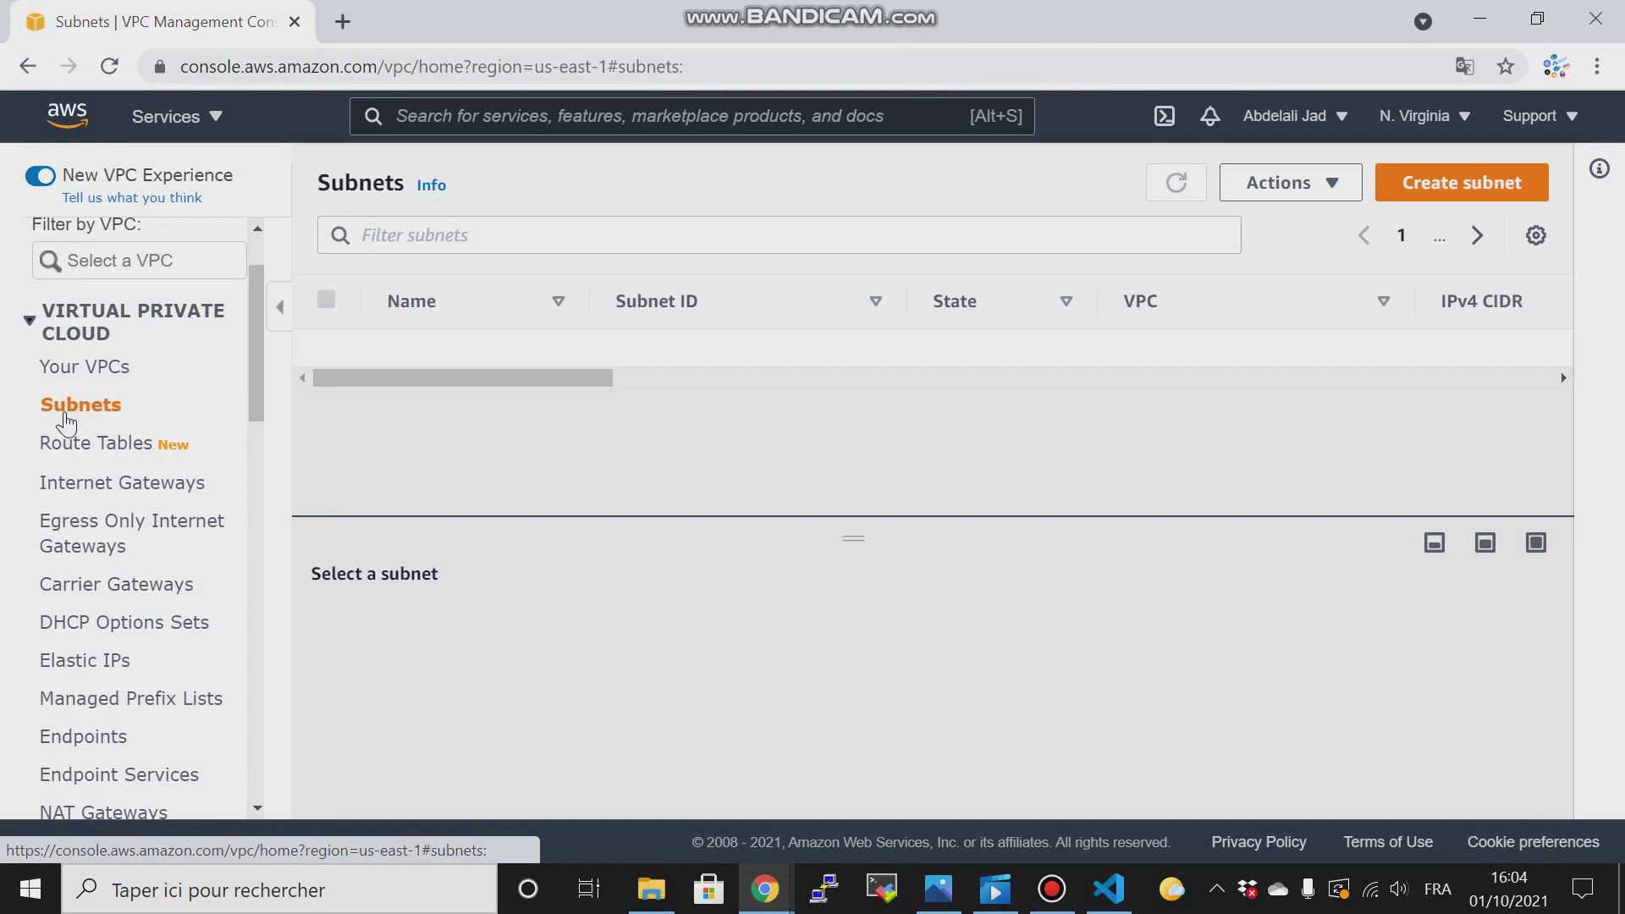
{"action": "mouse_move", "coordinate": [1170, 403]}
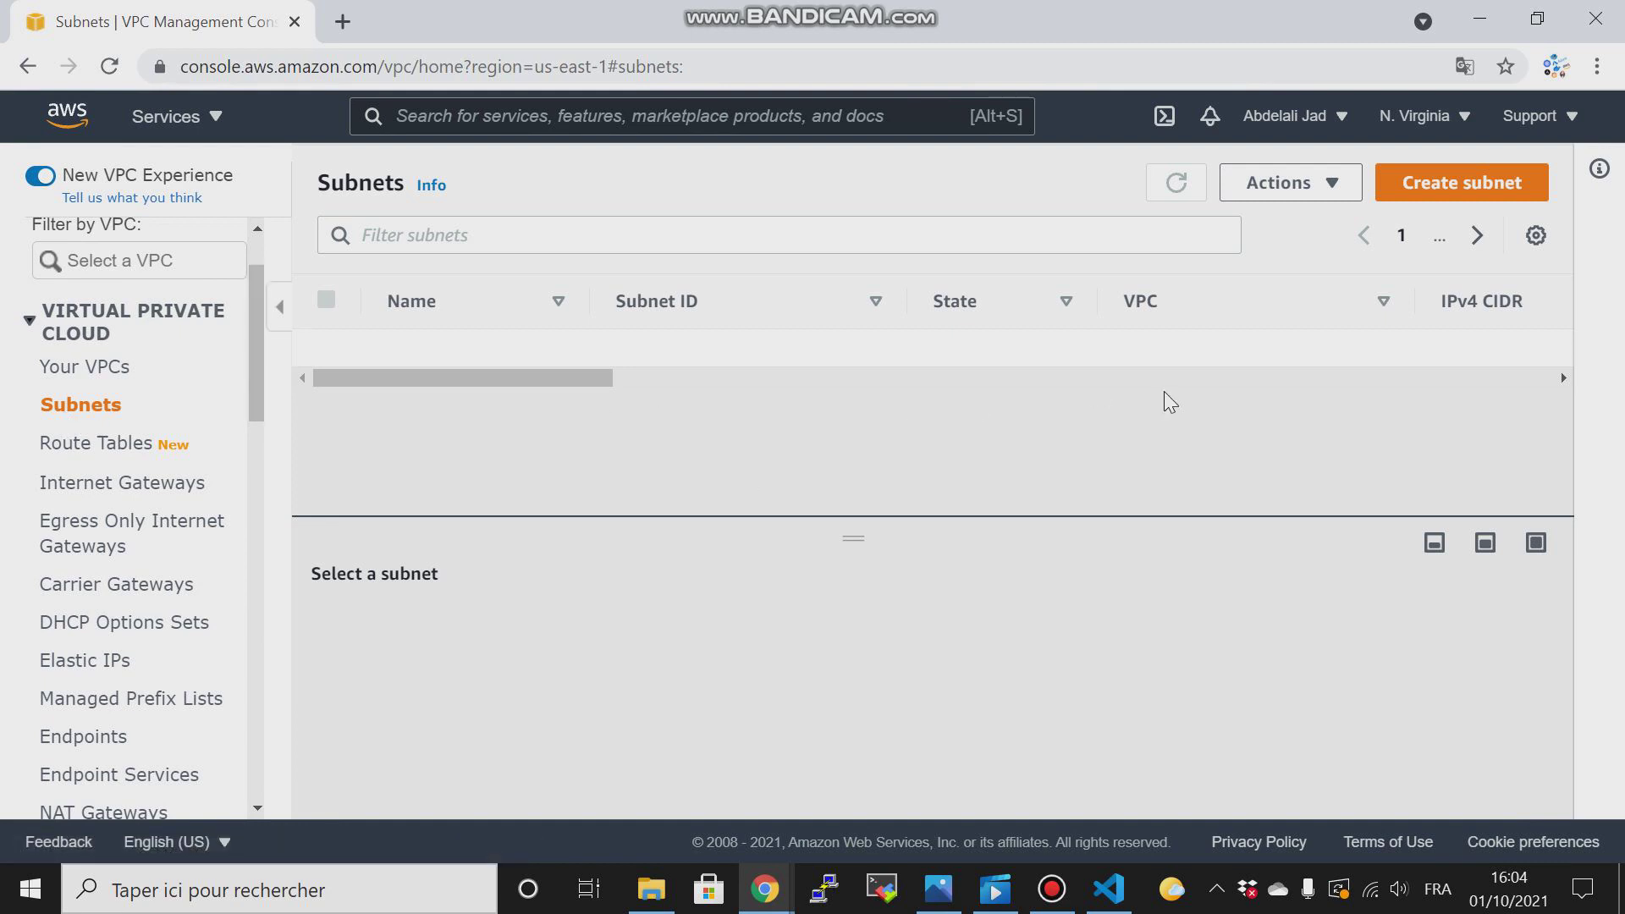
{"action": "left_click", "coordinate": [1175, 183]}
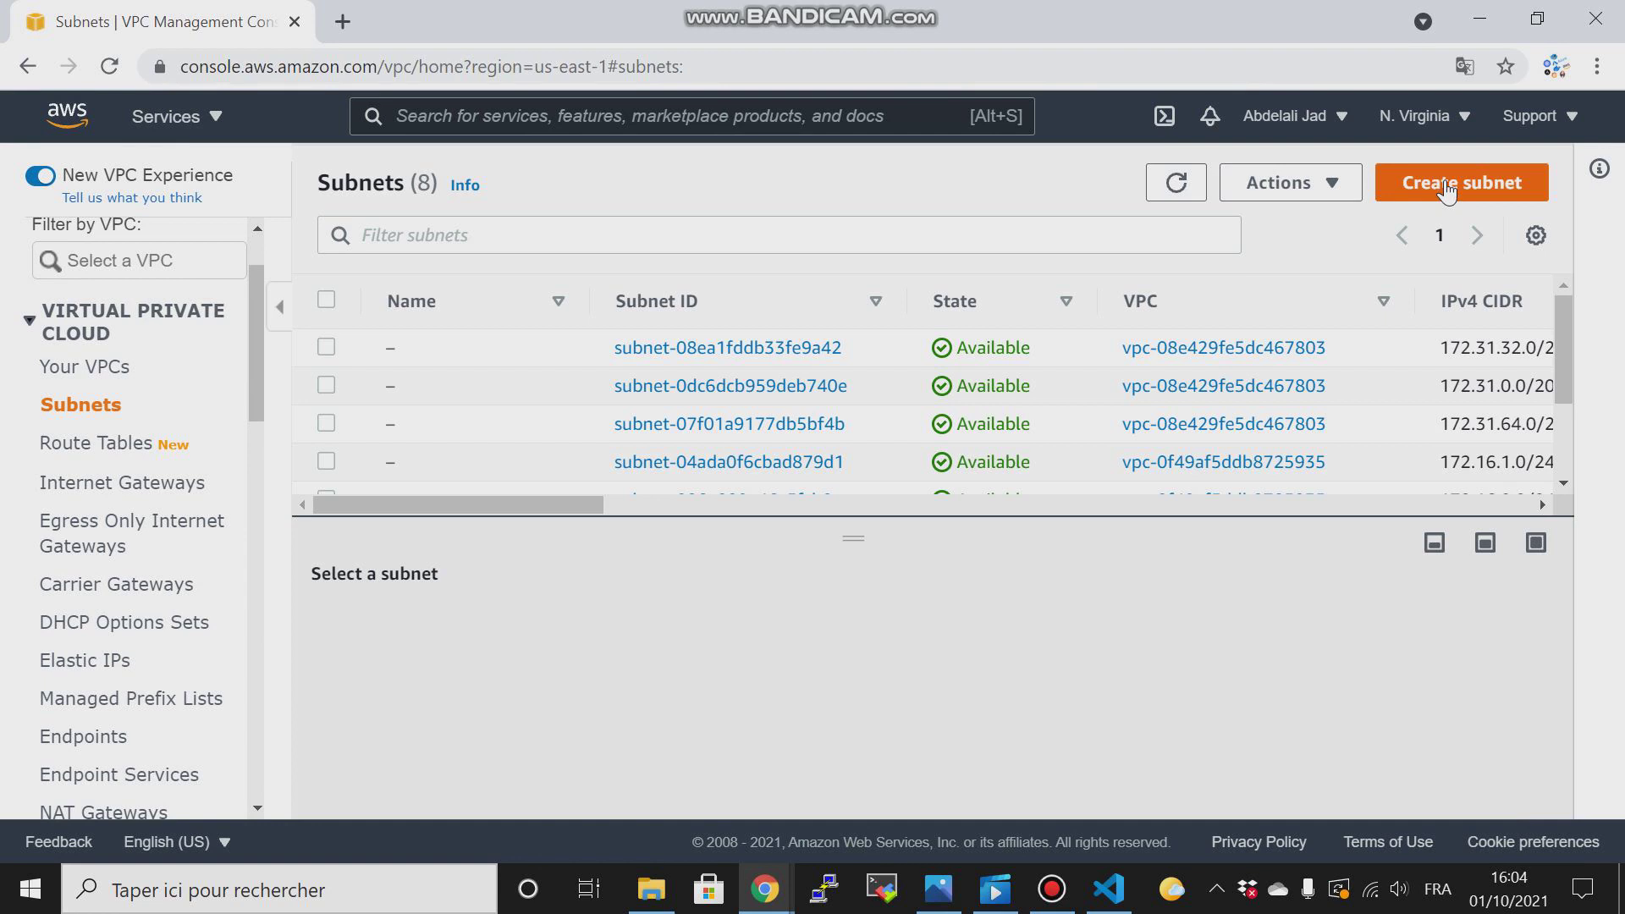
{"action": "left_click", "coordinate": [1461, 183]}
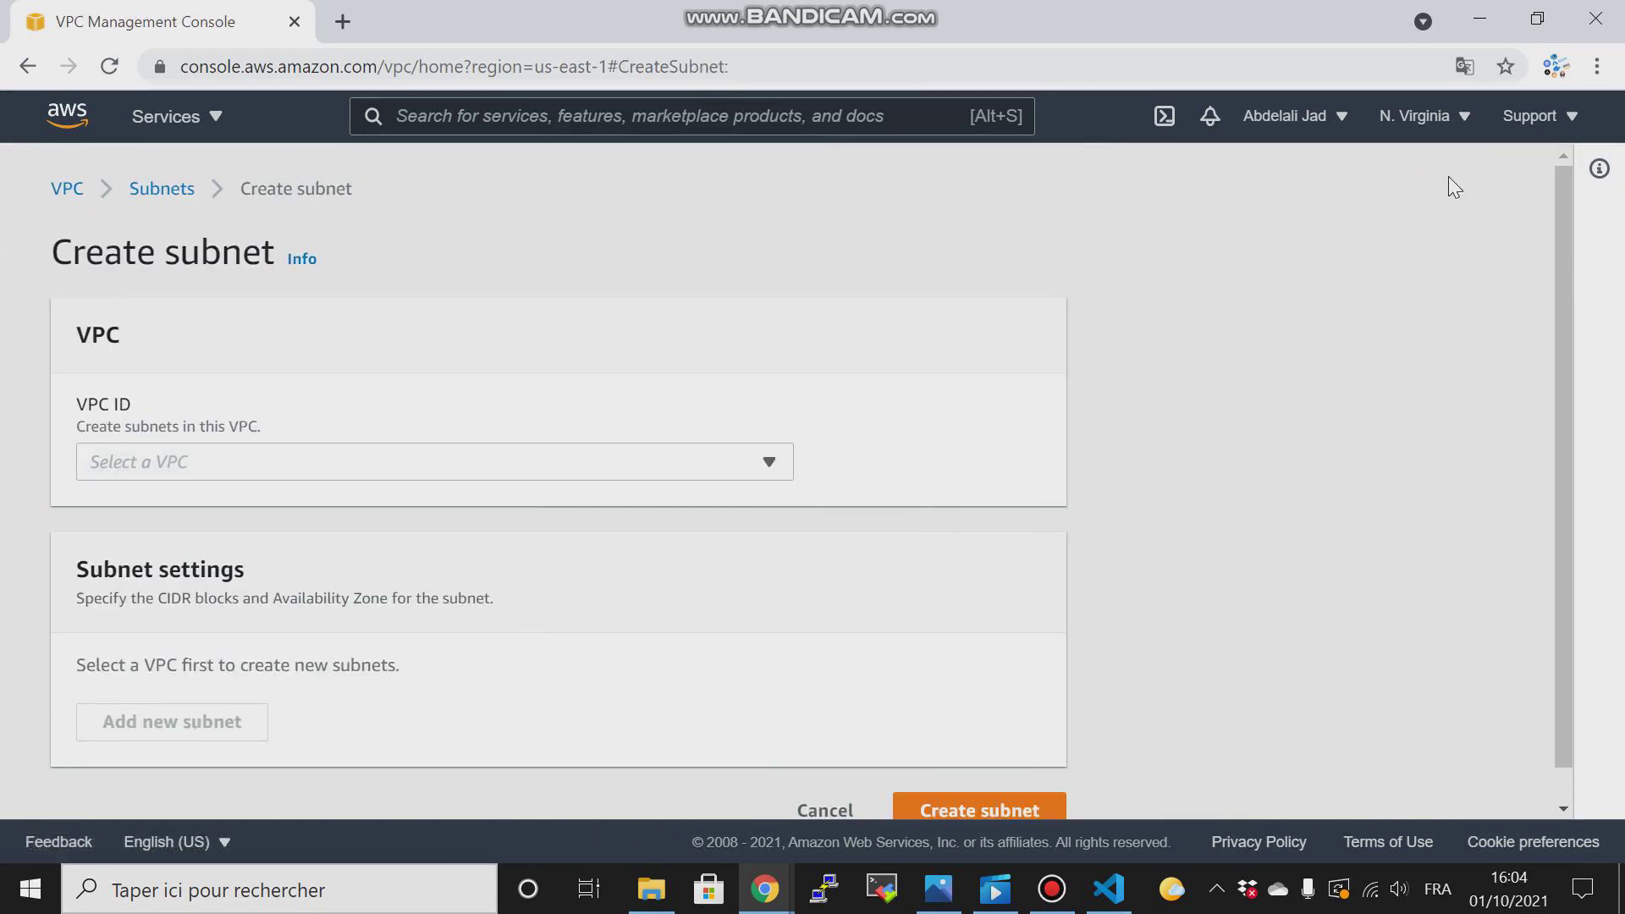
Create public-subnet1 in my-vpc, zone us-east-1a, CIDR 10.10.1.0/24.
{"action": "left_click", "coordinate": [434, 460]}
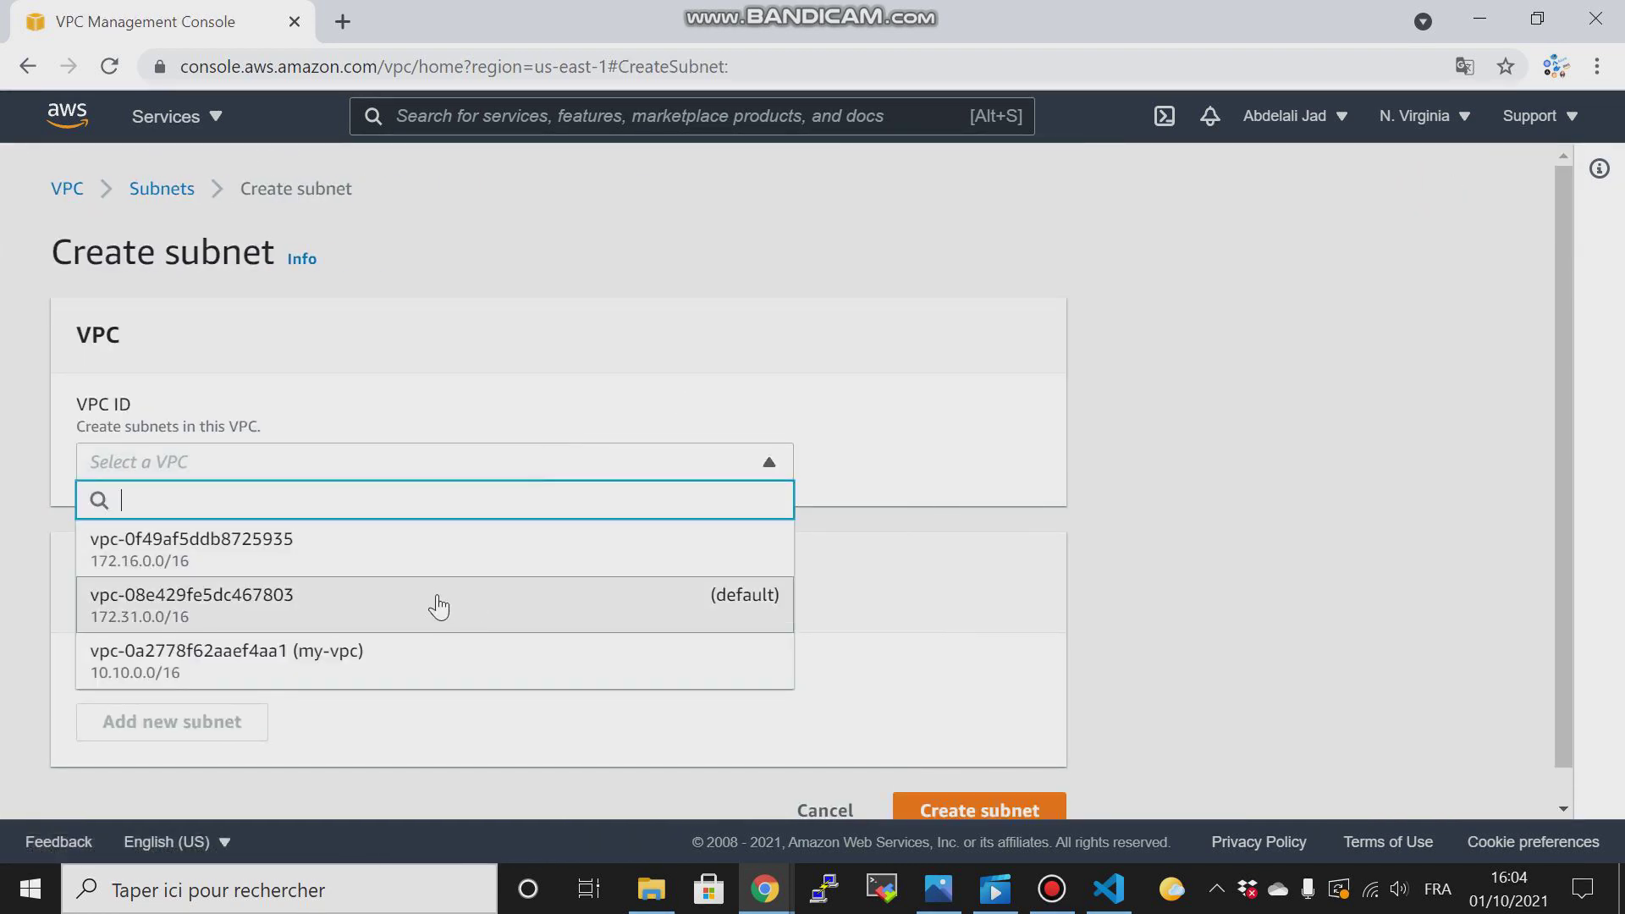
{"action": "left_click", "coordinate": [226, 662]}
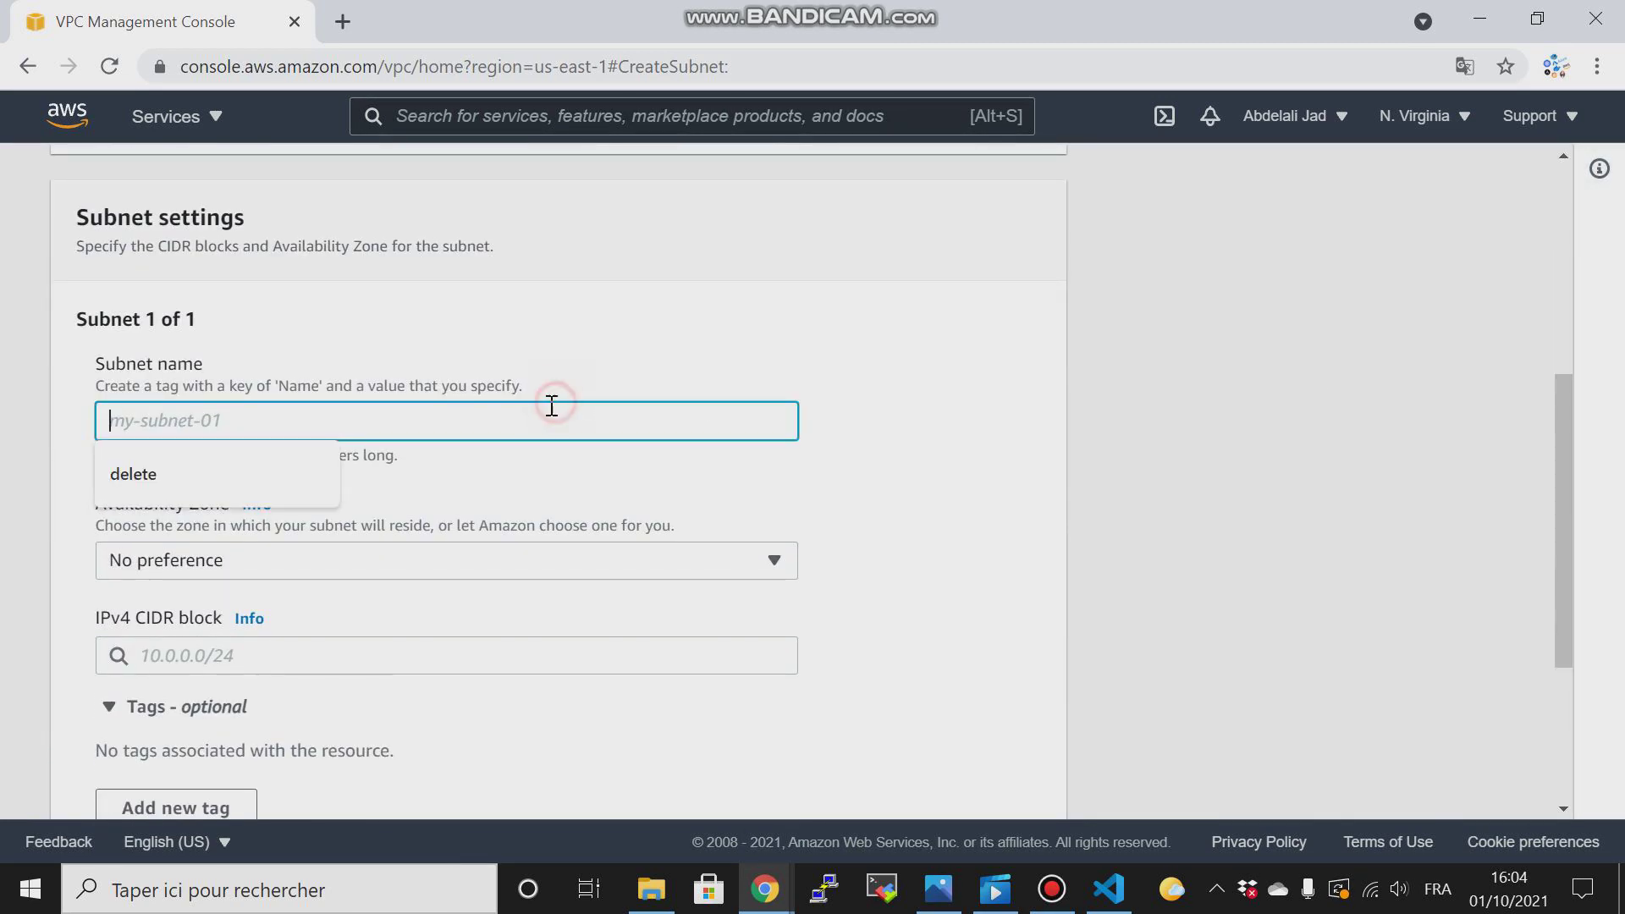
{"action": "type", "text": "publi"}
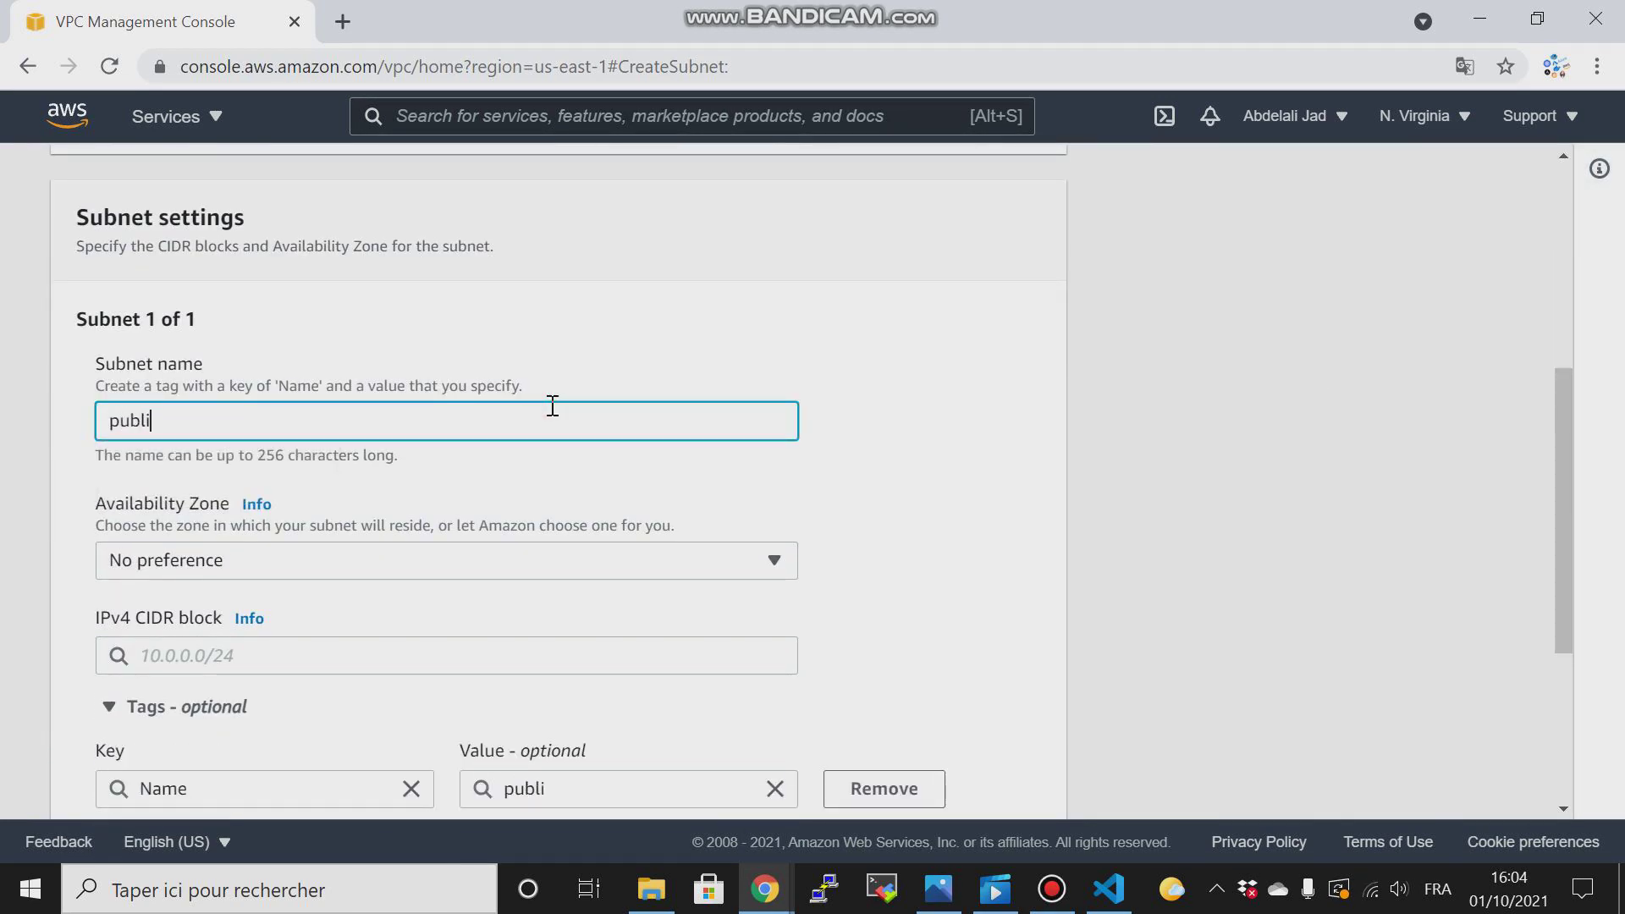
{"action": "type", "text": "c-s"}
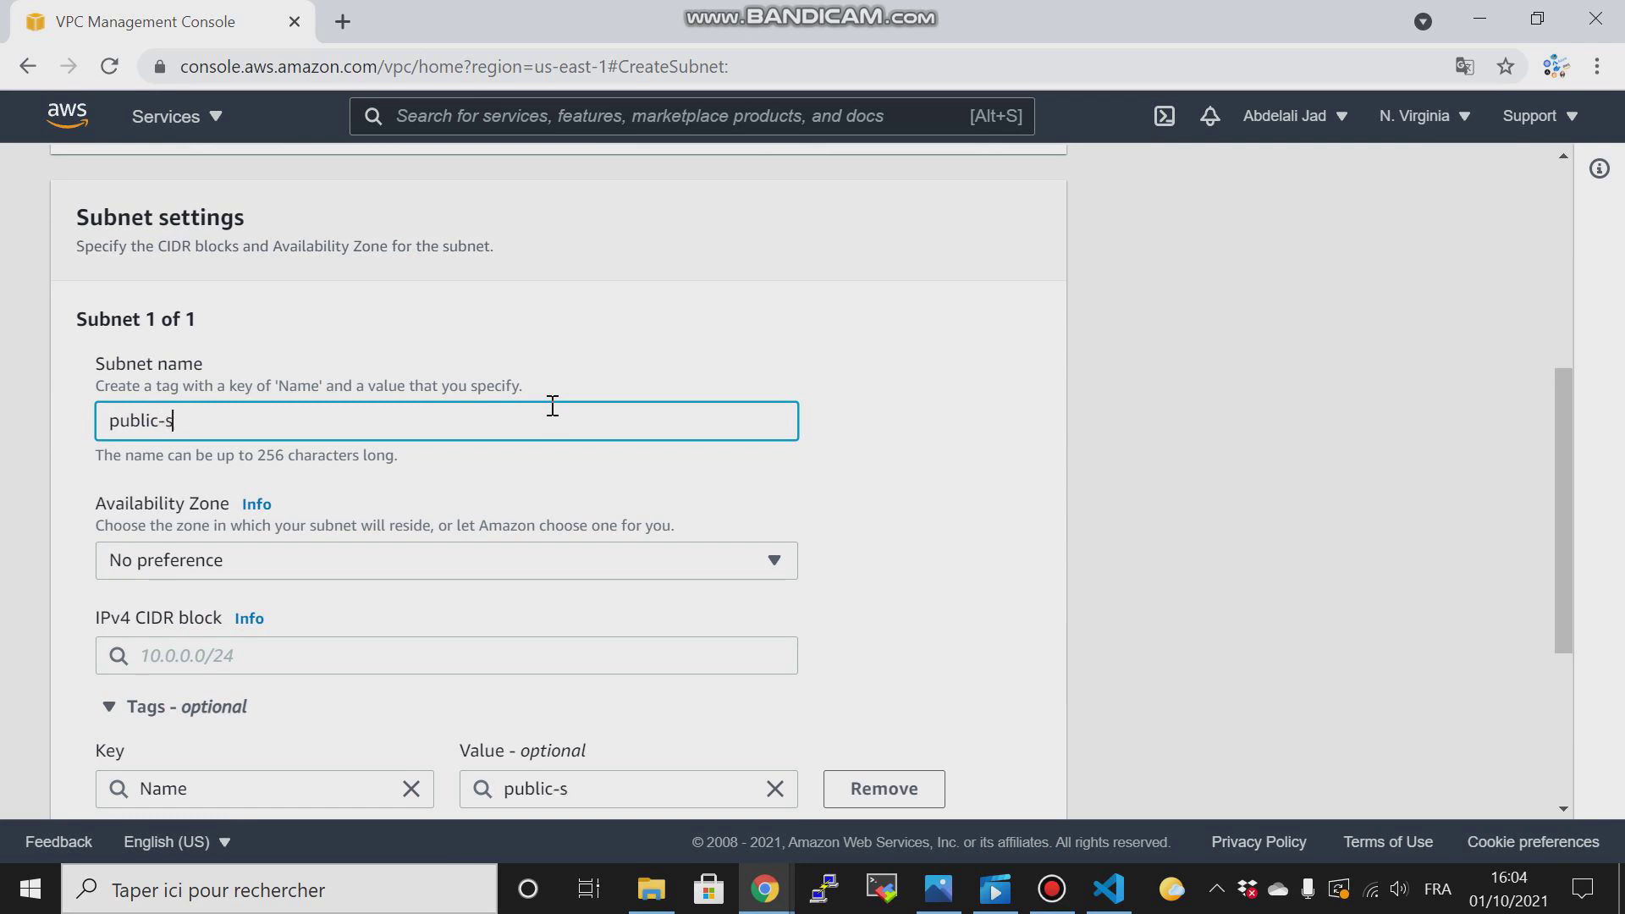
{"action": "type", "text": "ubnet1"}
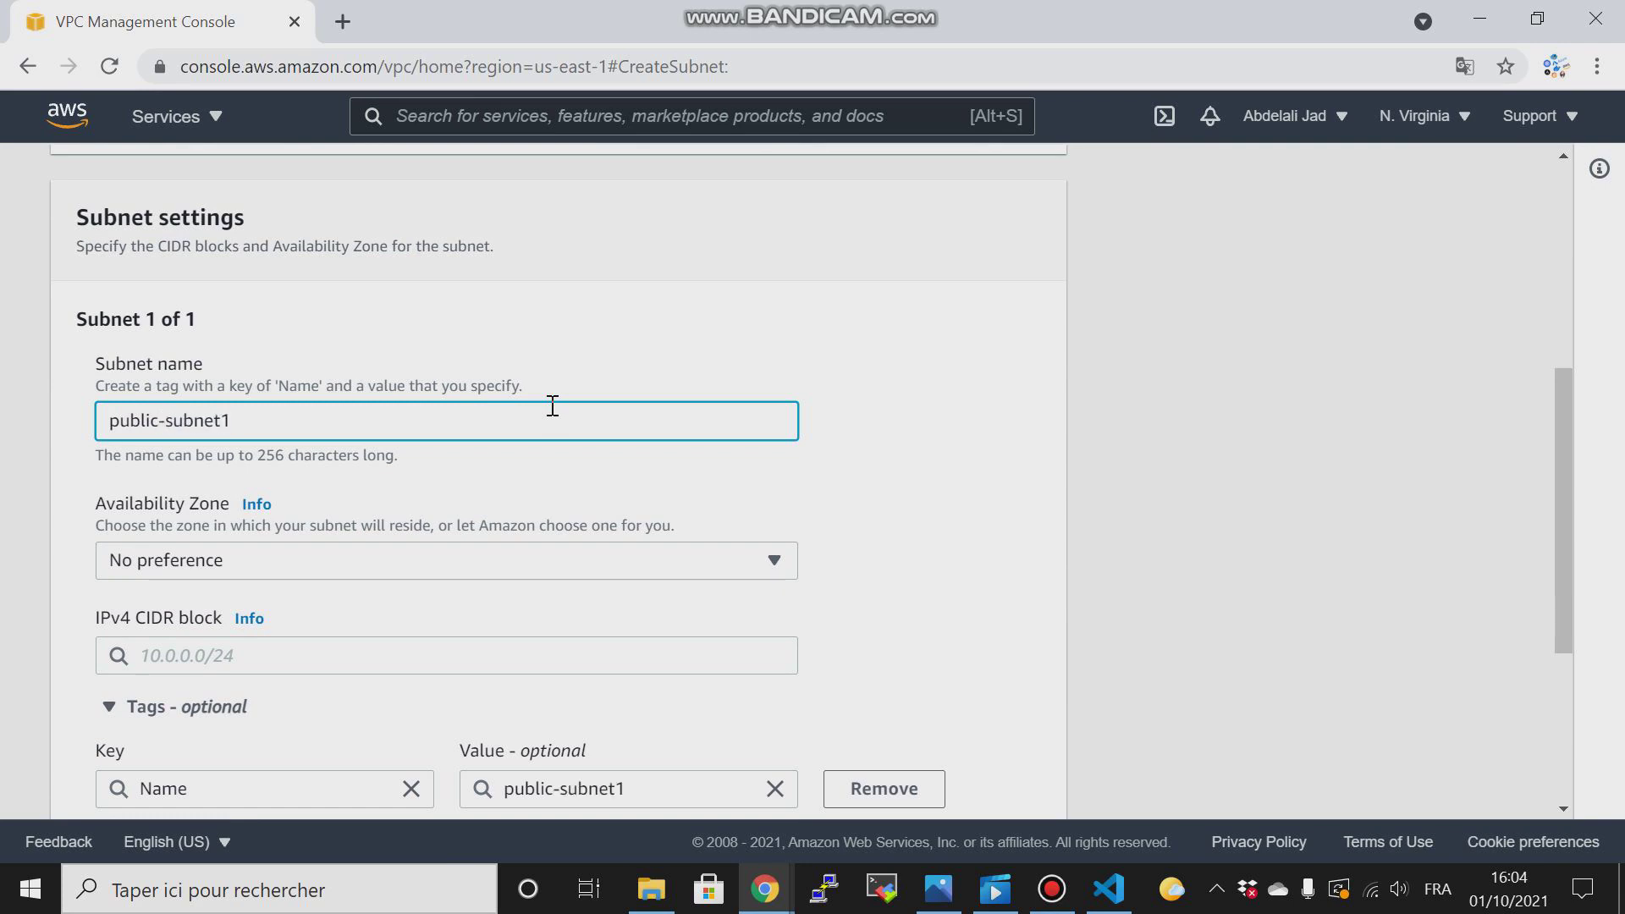
{"action": "left_click", "coordinate": [445, 561]}
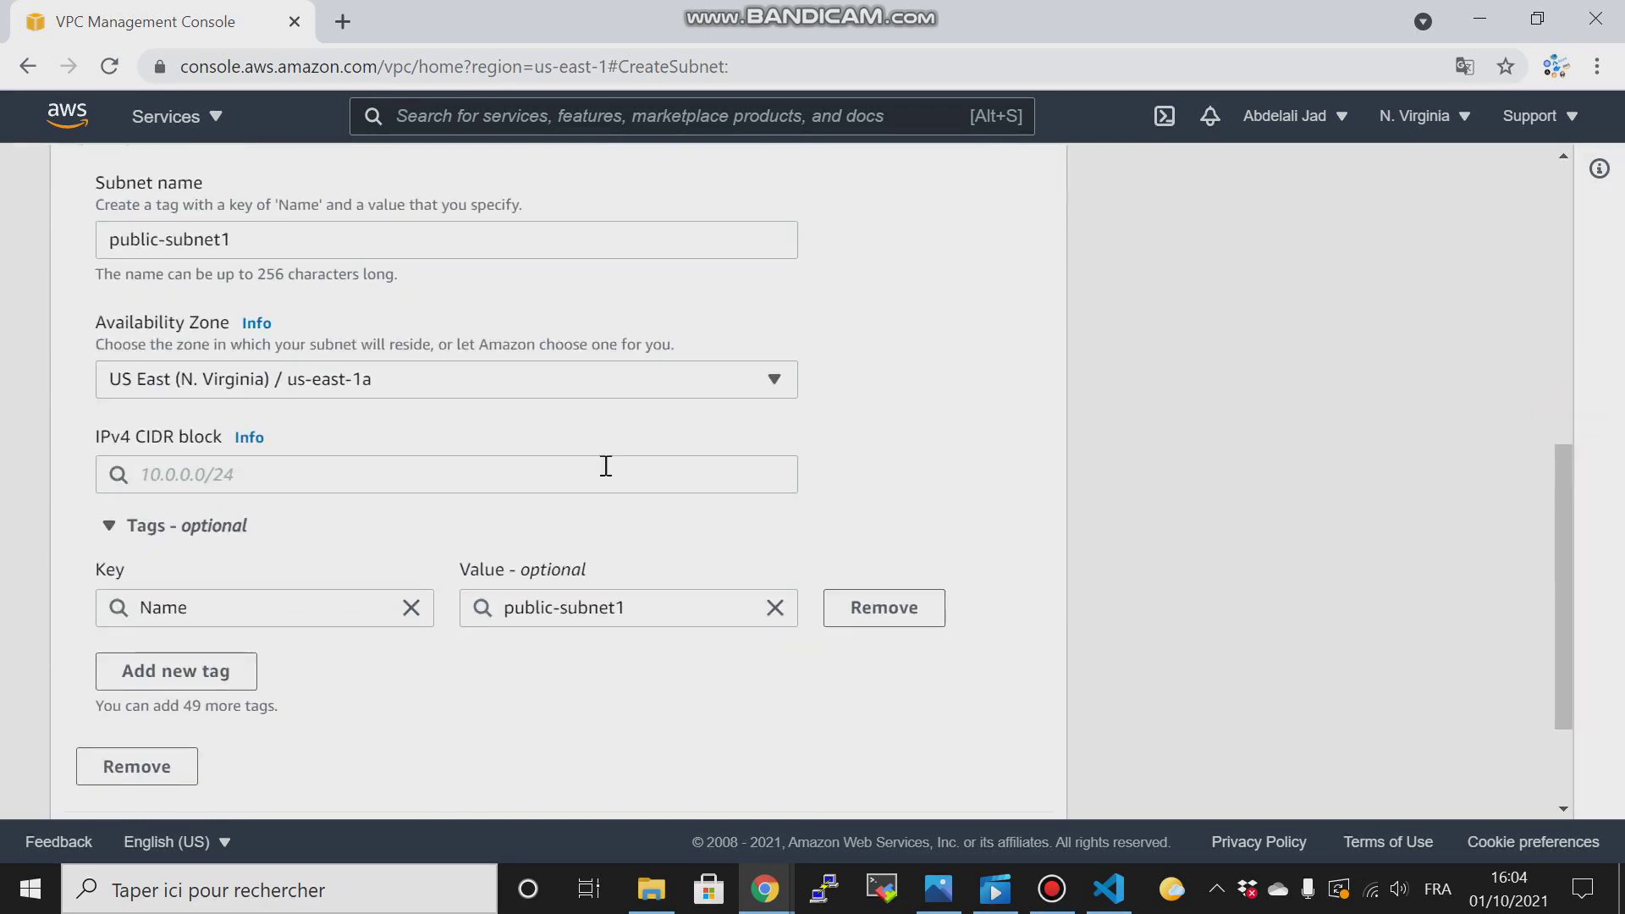
{"action": "type", "text": "10.10.1"}
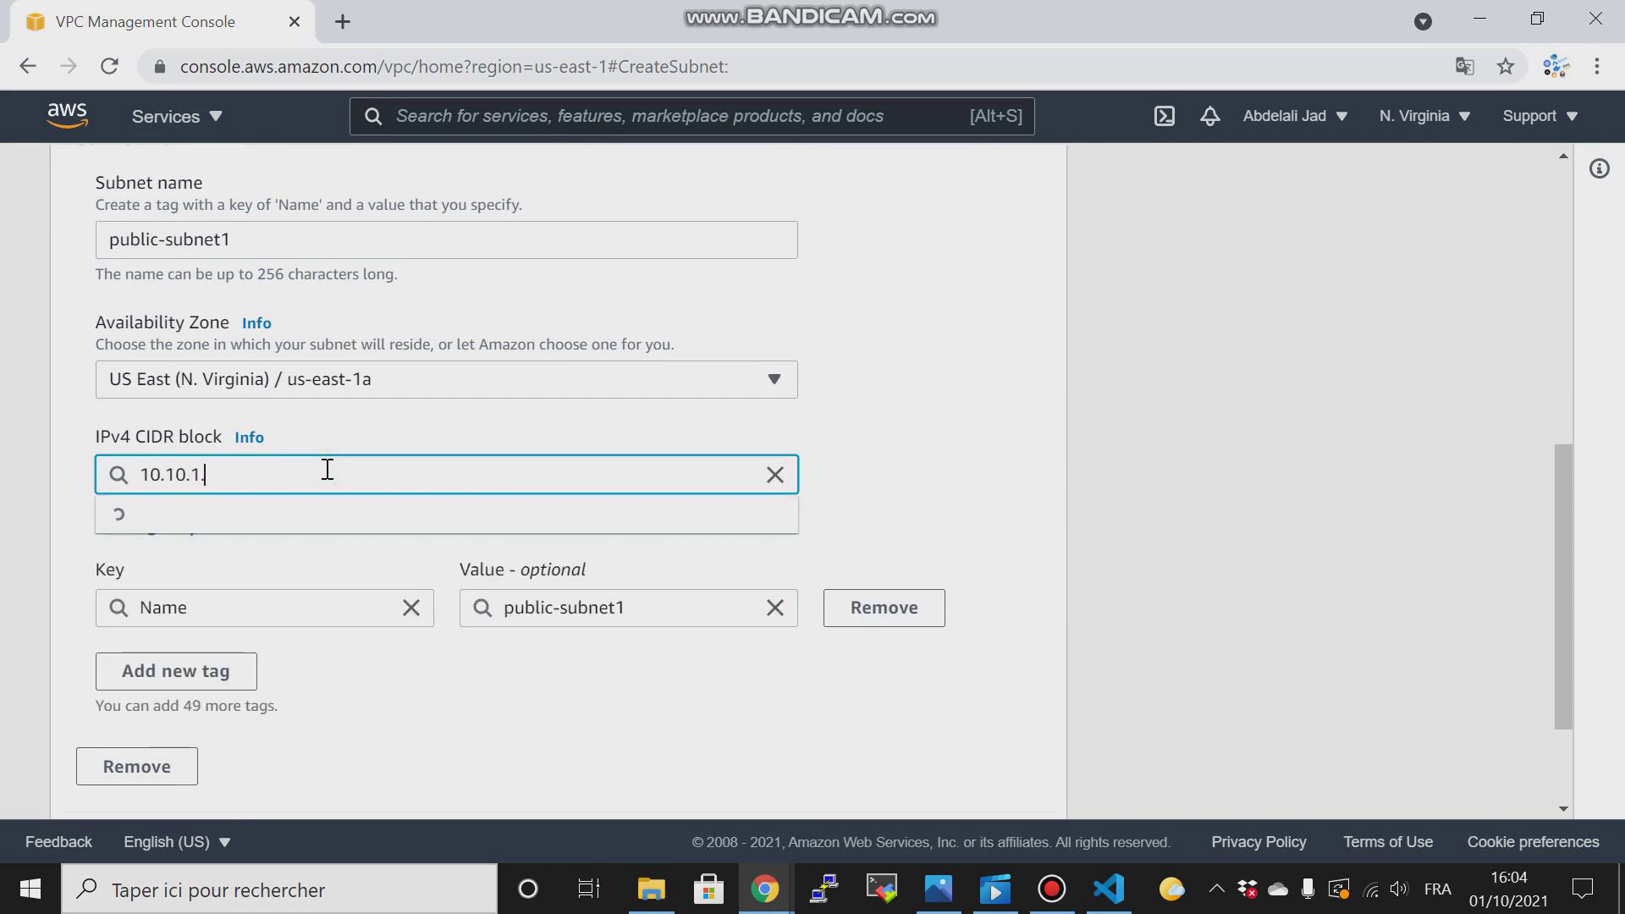
{"action": "type", "text": ".0/24"}
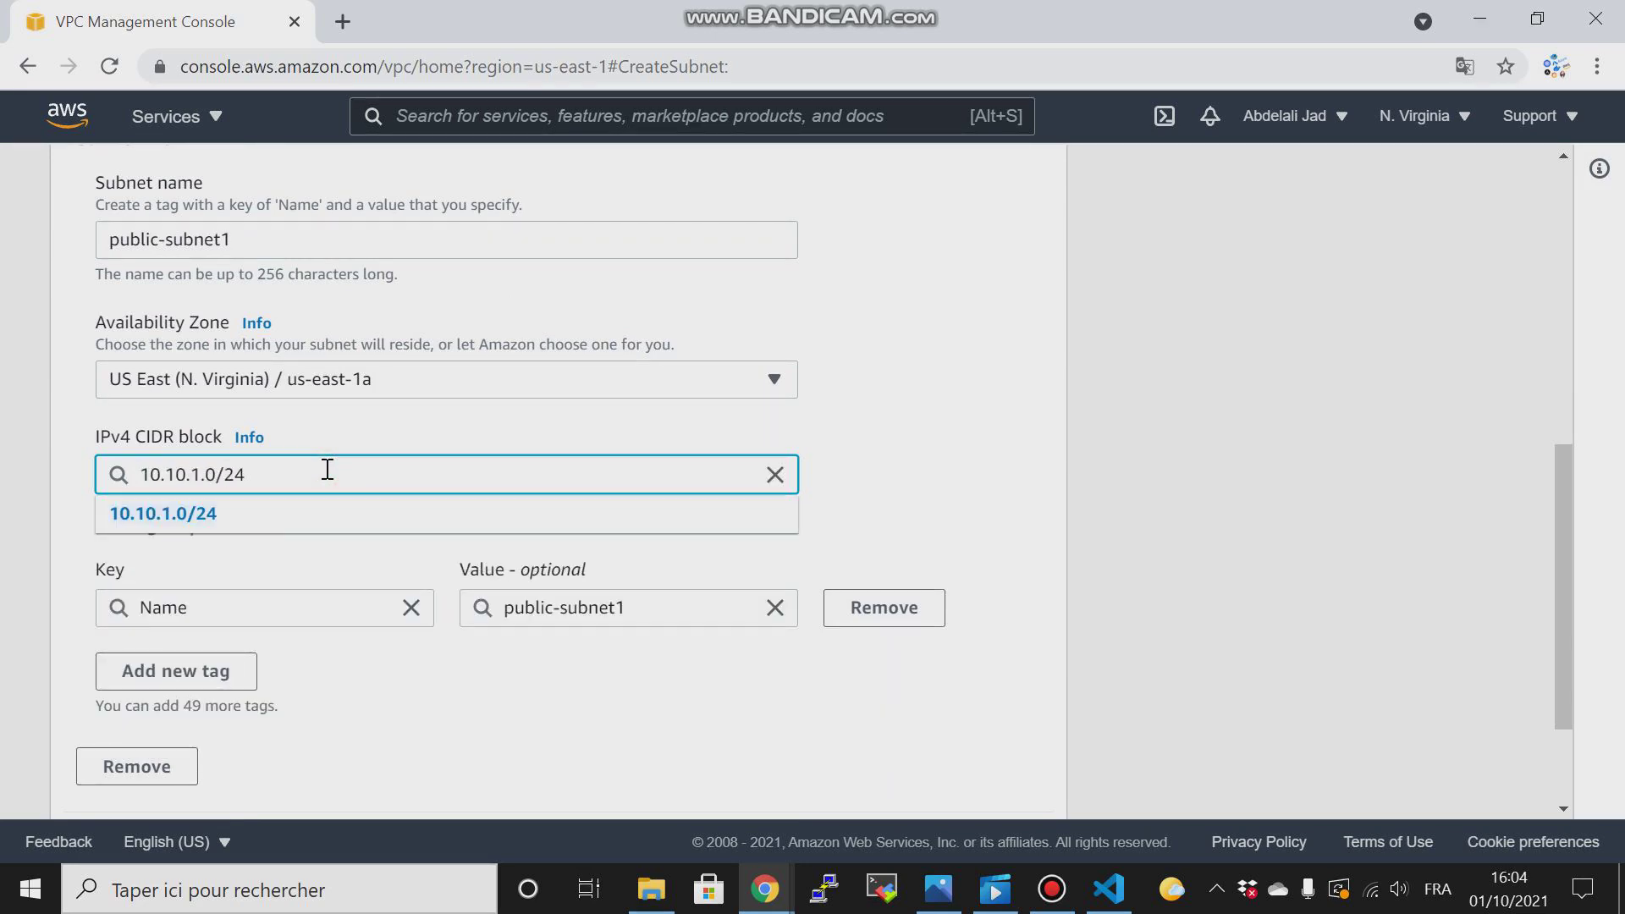
{"action": "scroll", "scroll_direction": "down", "scroll_amount": 3}
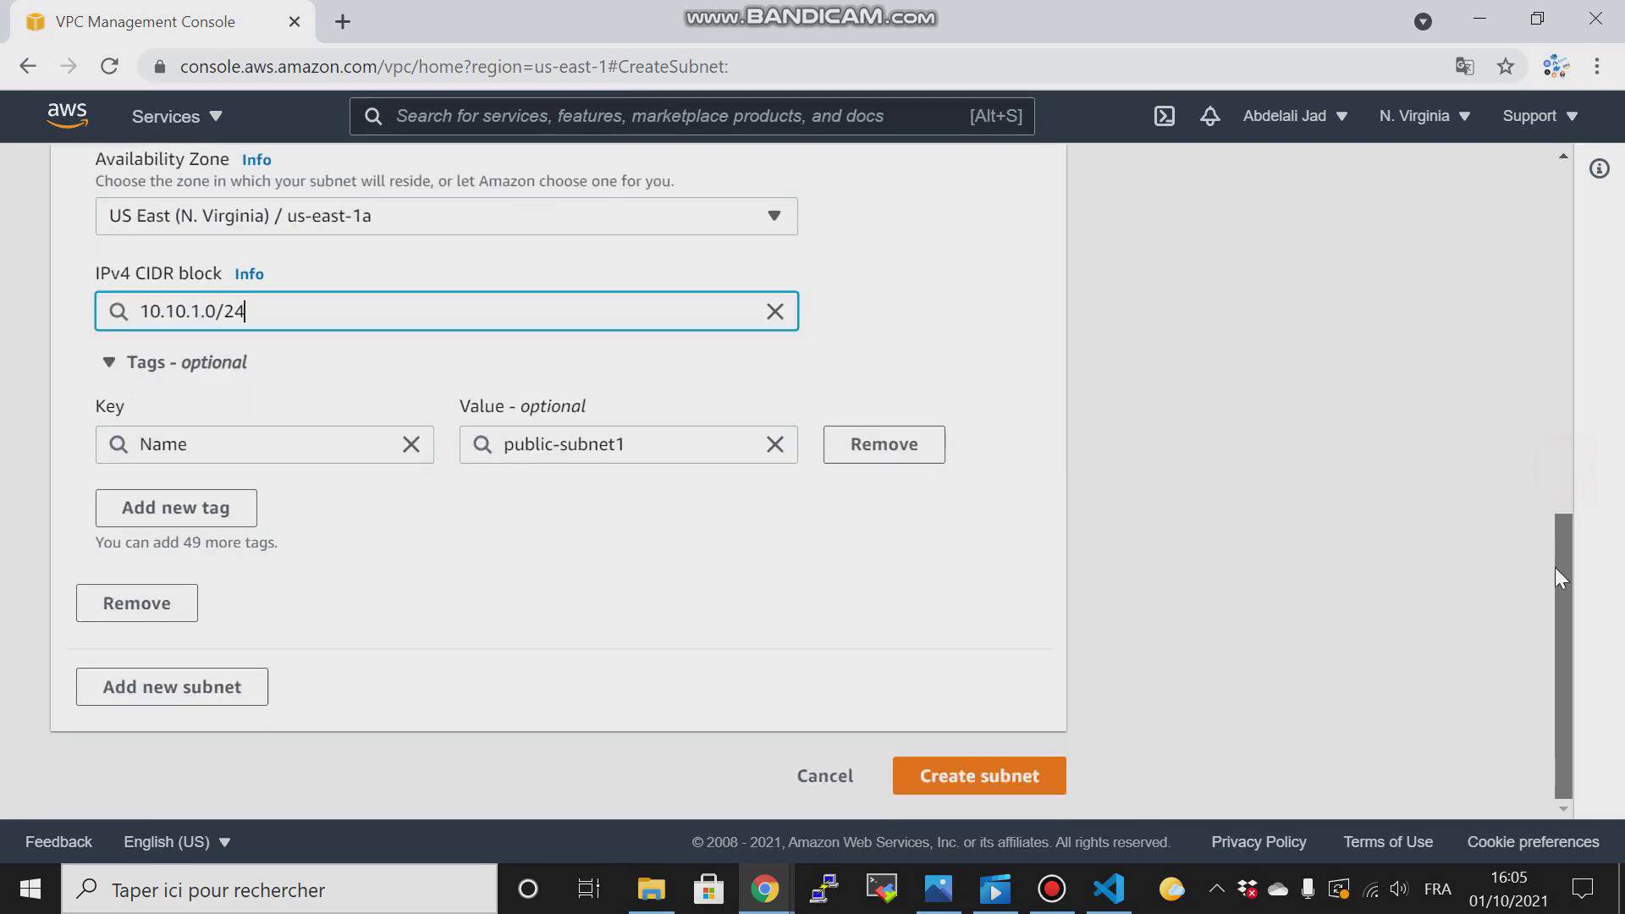
{"action": "mouse_move", "coordinate": [976, 776]}
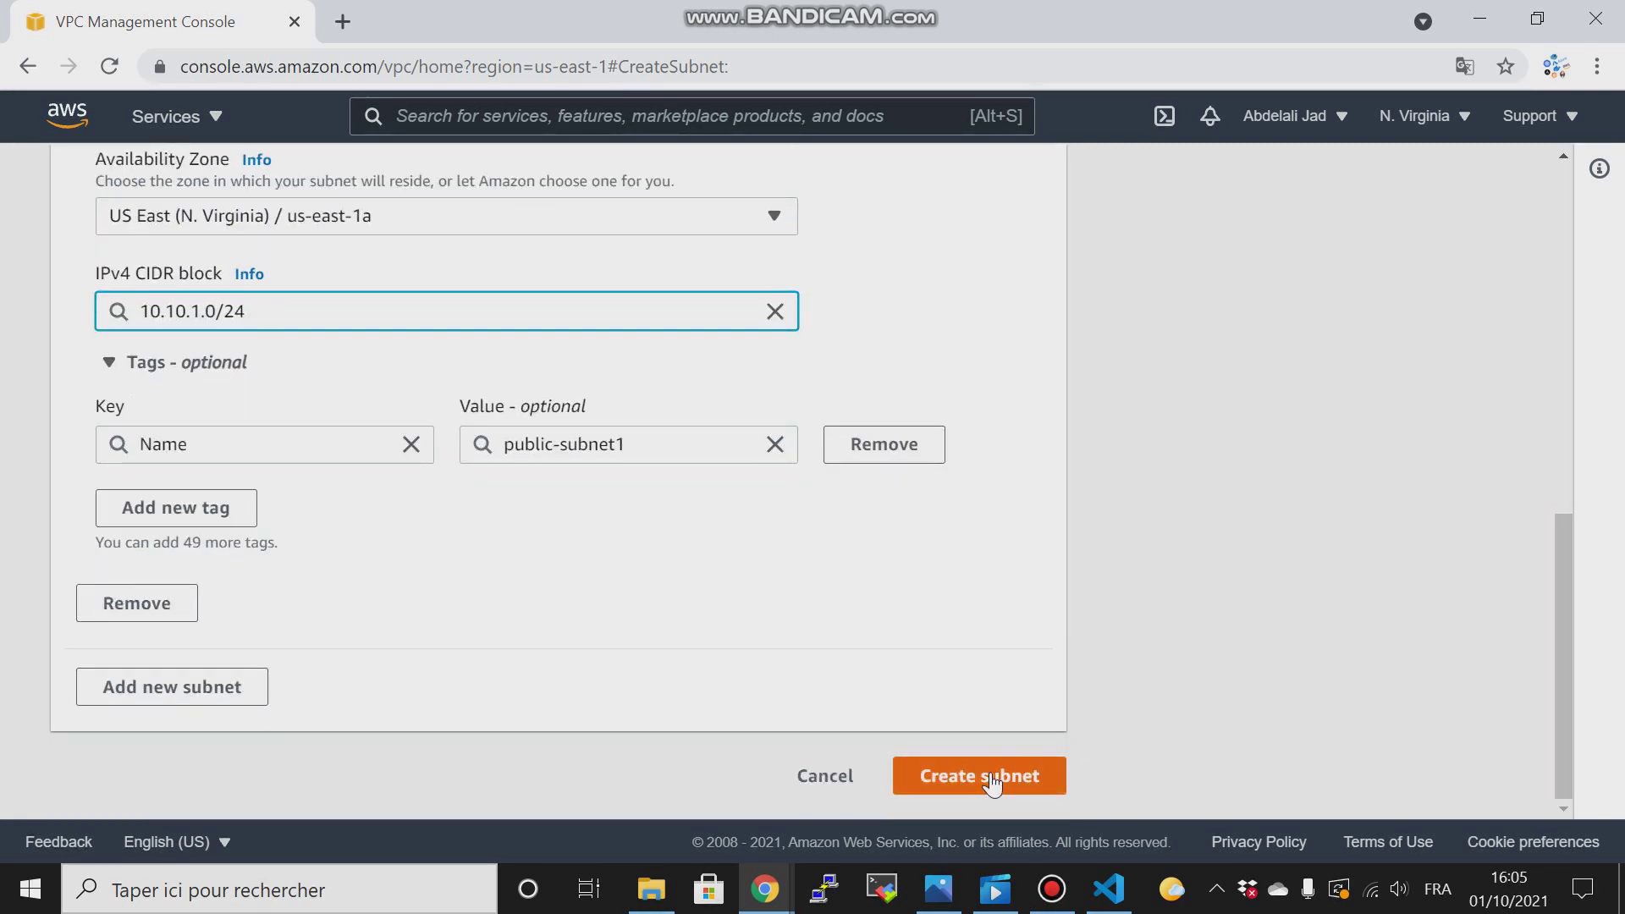
{"action": "left_click", "coordinate": [976, 775]}
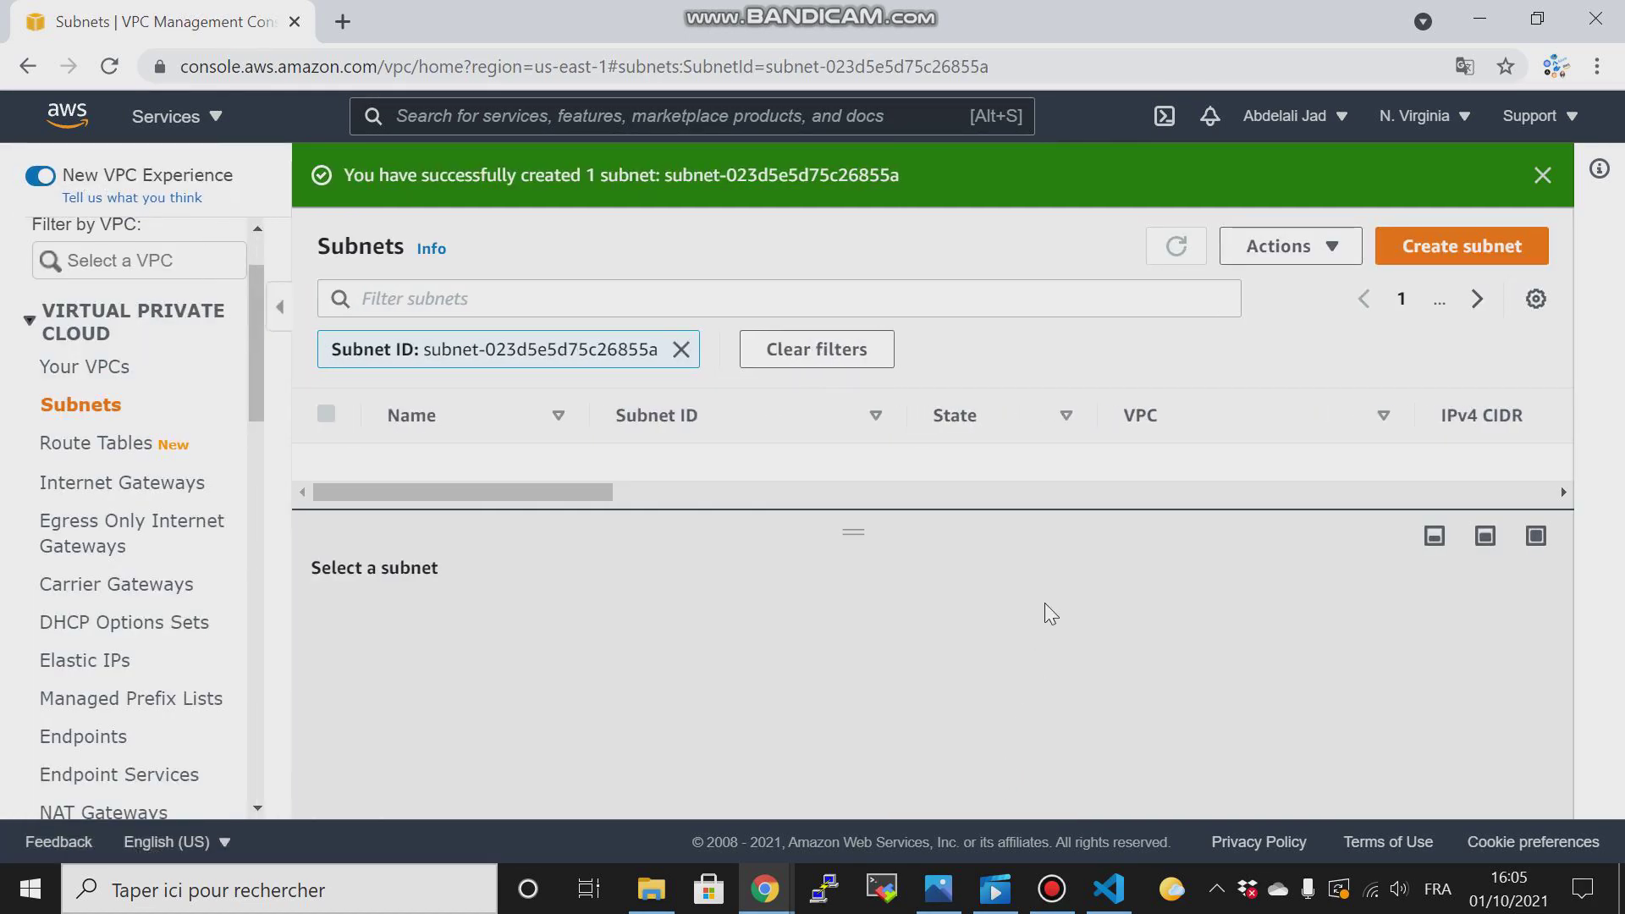
Glance at the diagram, then start another subnet from the Subnets page.
{"action": "left_click", "coordinate": [937, 889]}
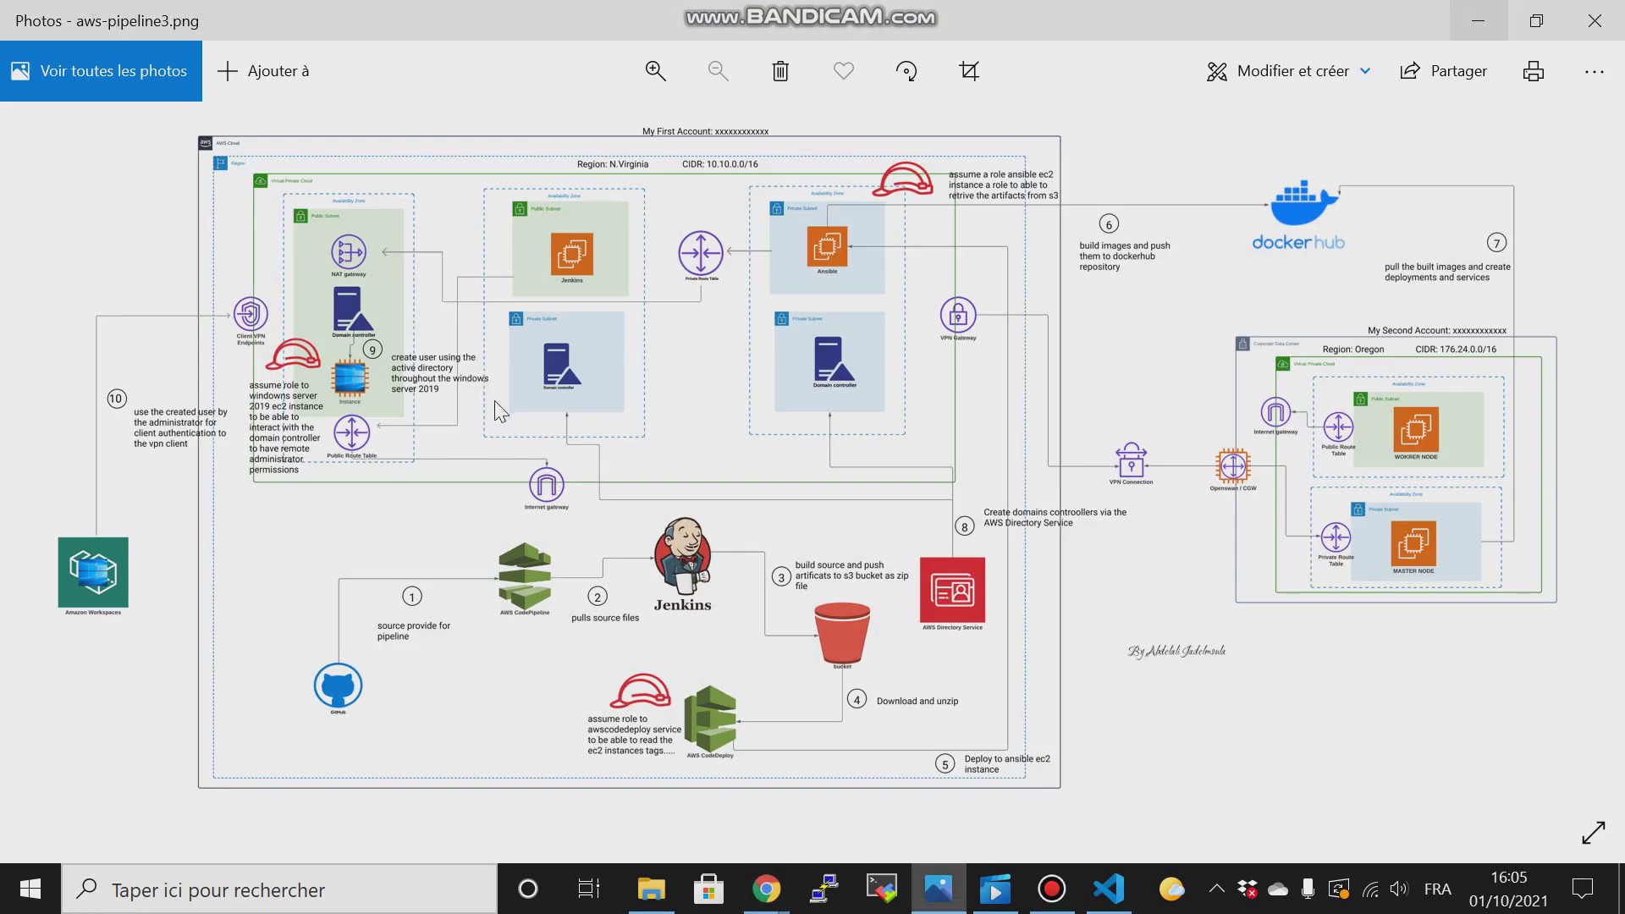
{"action": "mouse_move", "coordinate": [561, 270]}
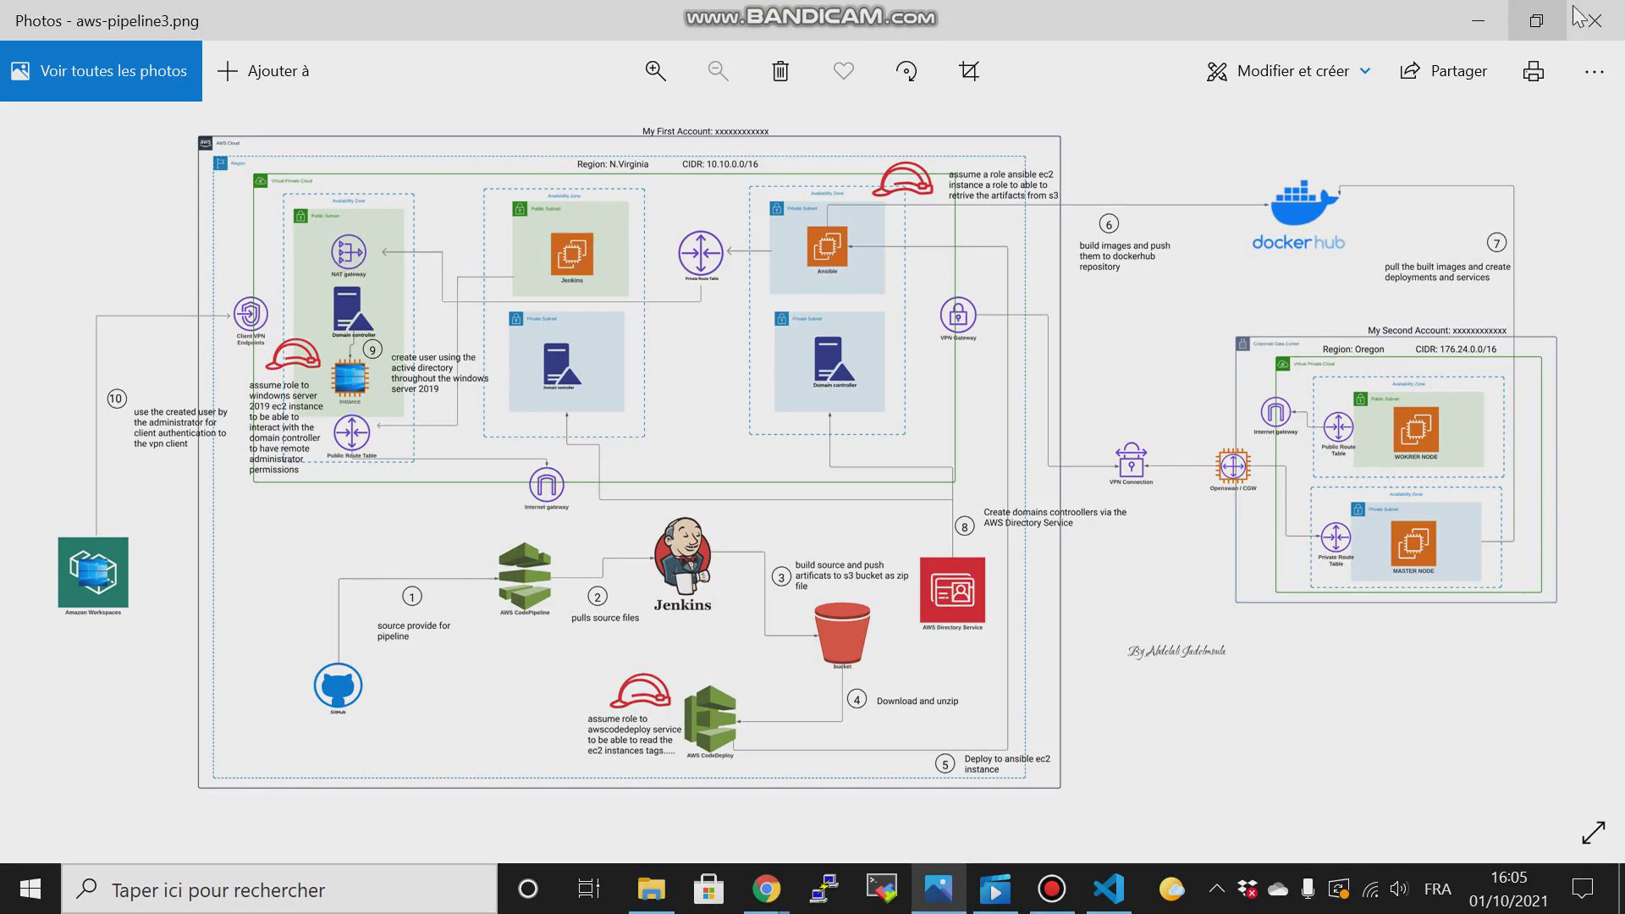
{"action": "left_click", "coordinate": [765, 888]}
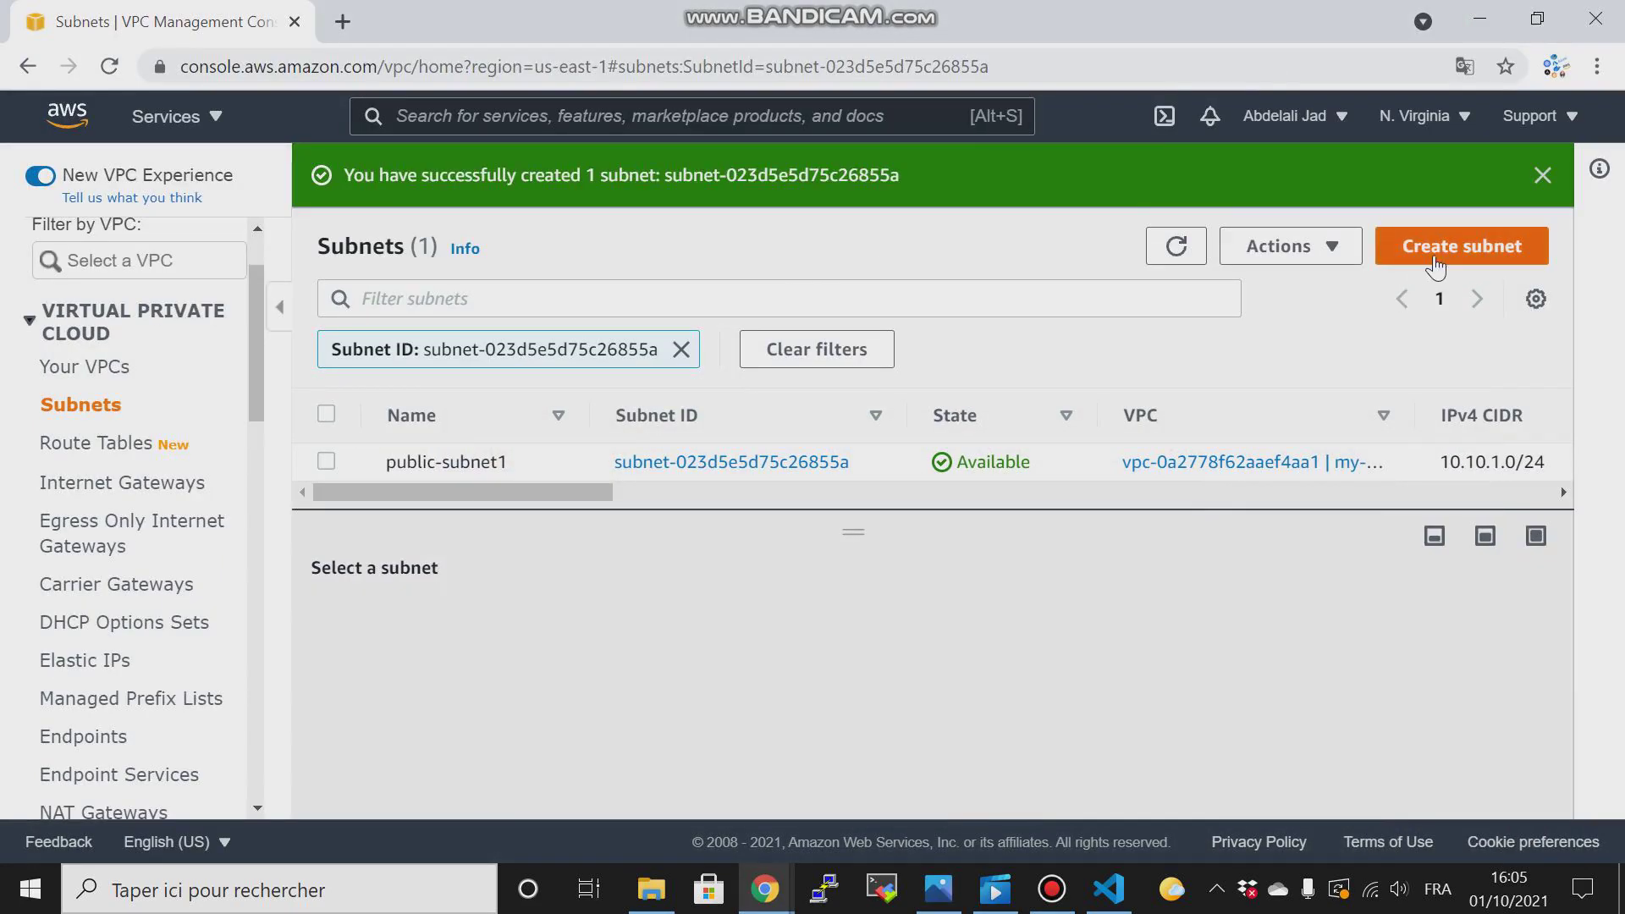
{"action": "left_click", "coordinate": [1461, 245]}
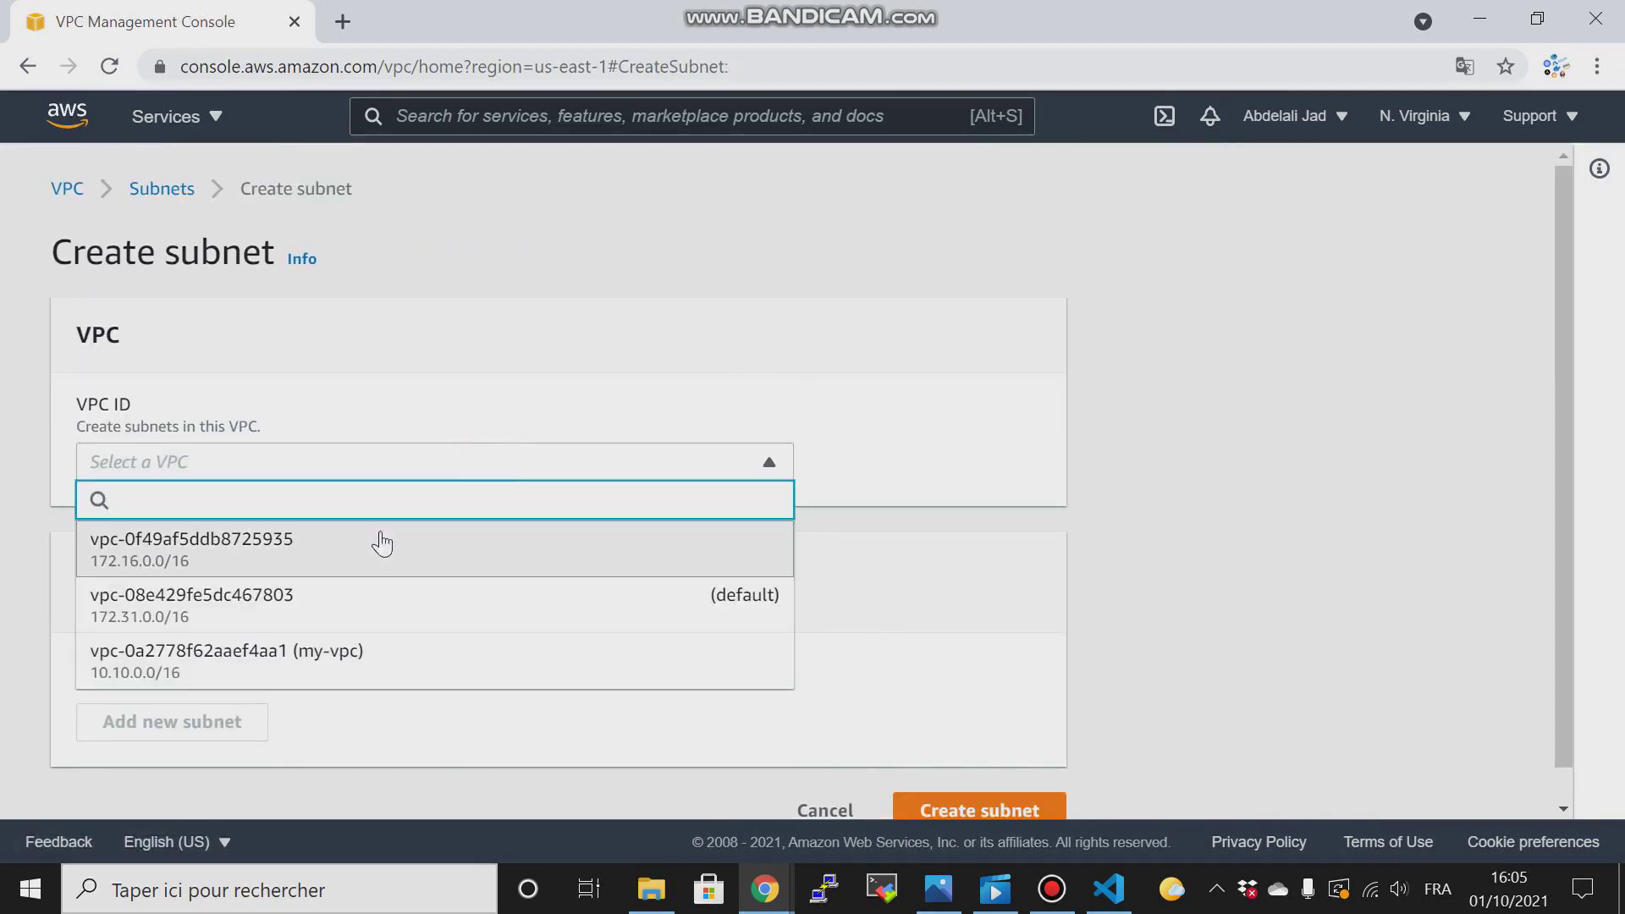
Select my-vpc, name the subnet public-subnet2 and set zone us-east-1b.
{"action": "left_click", "coordinate": [225, 660]}
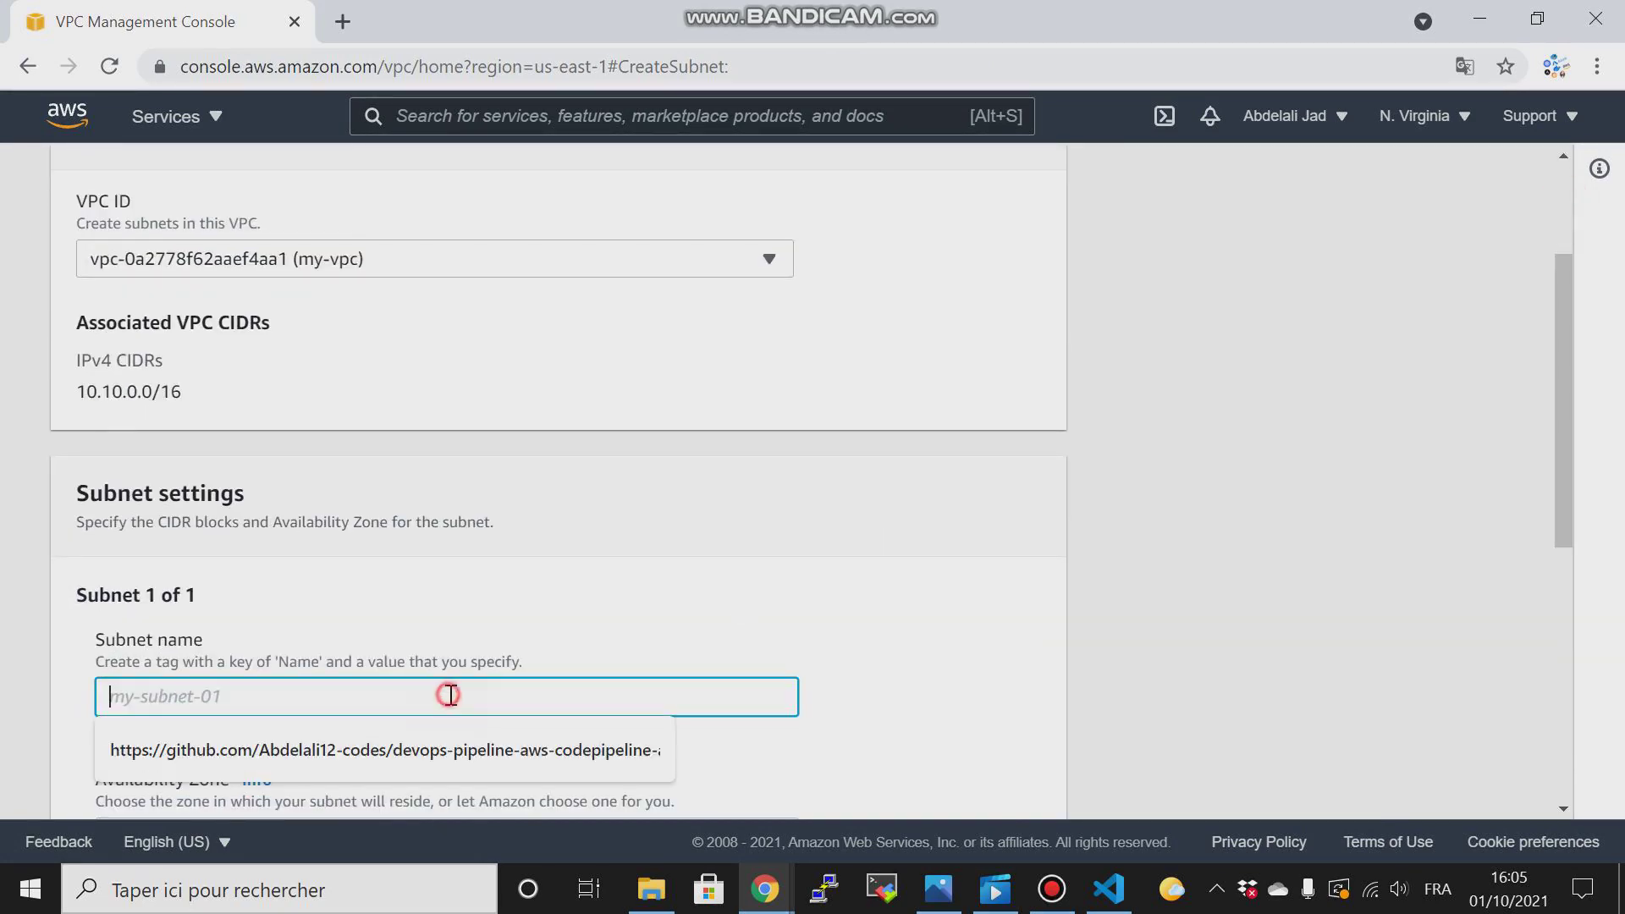
{"action": "type", "text": "public"}
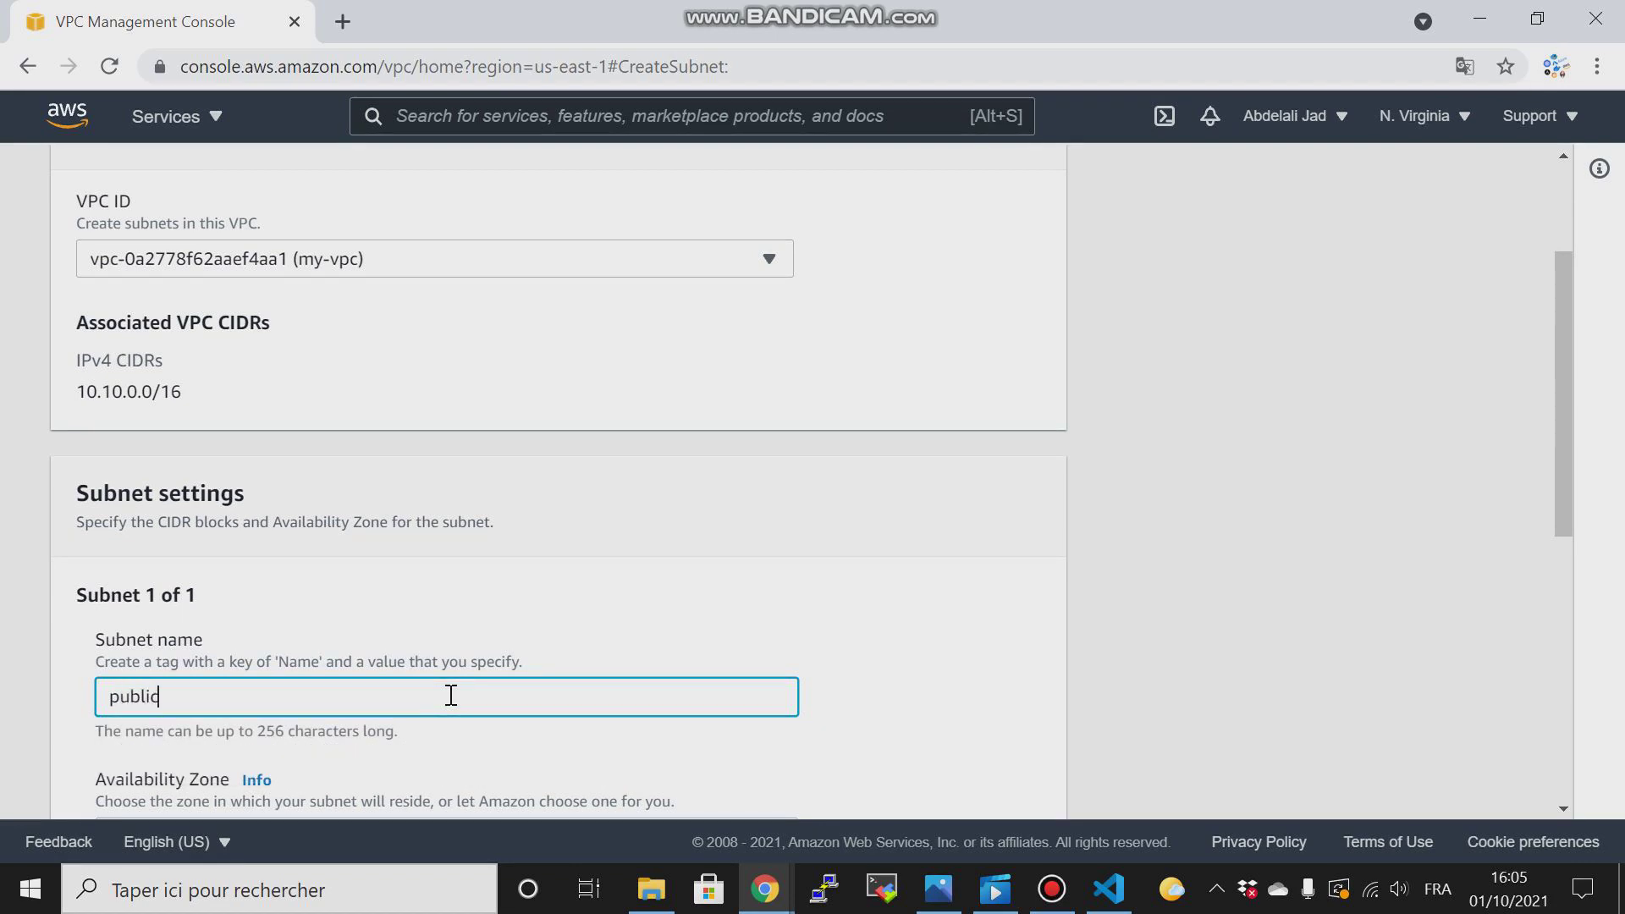
{"action": "type", "text": "-subnet"}
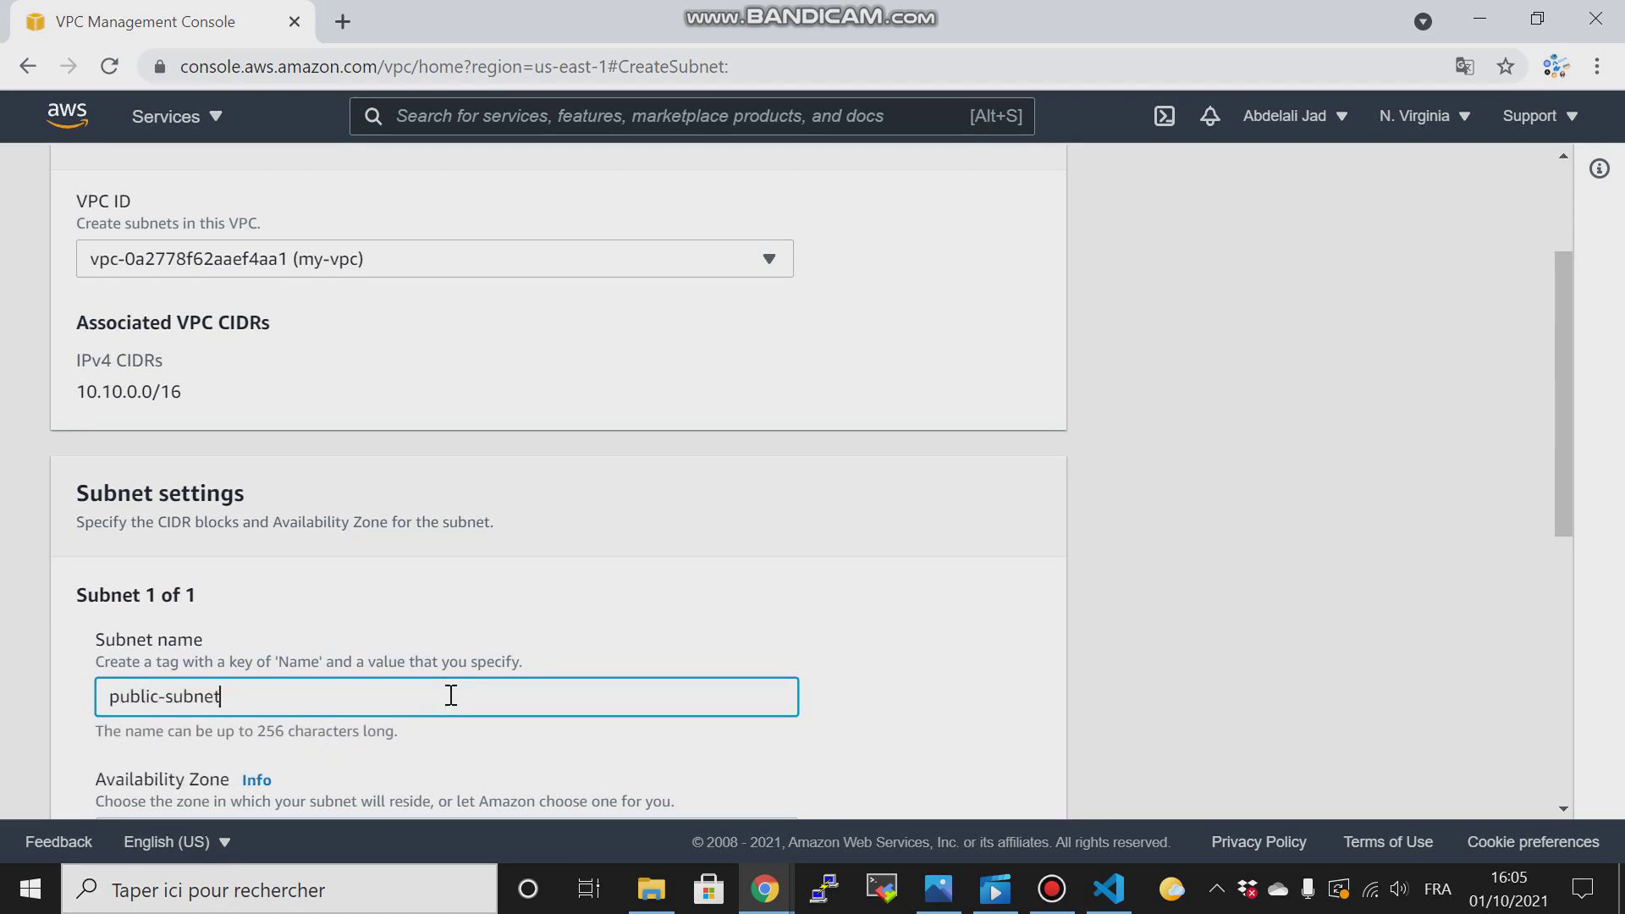
{"action": "type", "text": "2"}
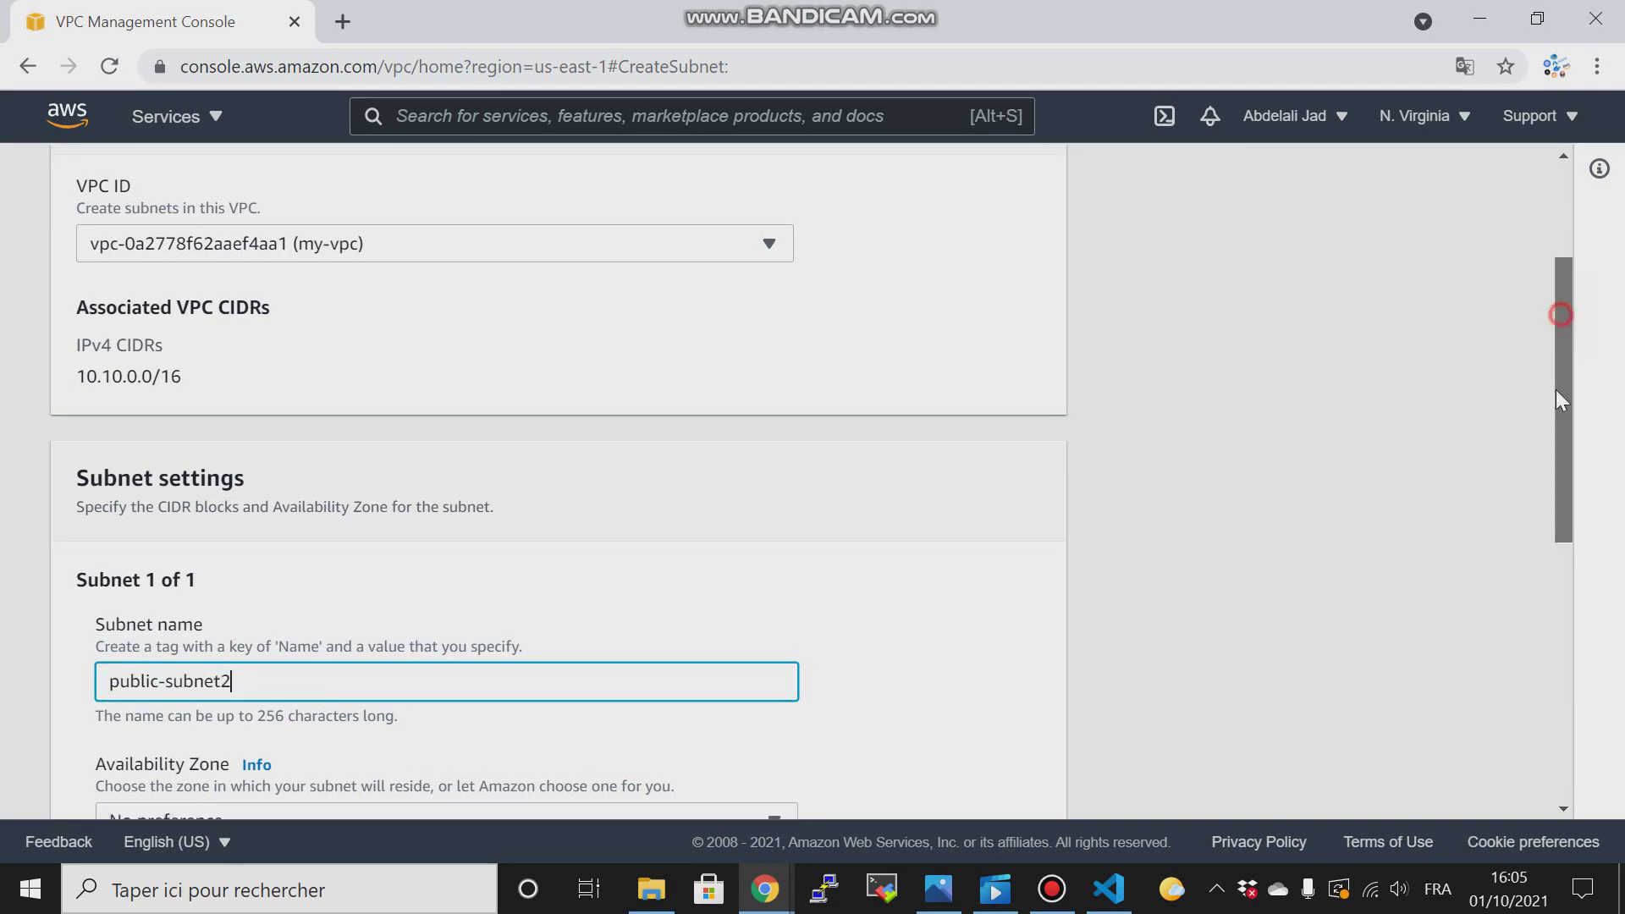
{"action": "left_click", "coordinate": [445, 815]}
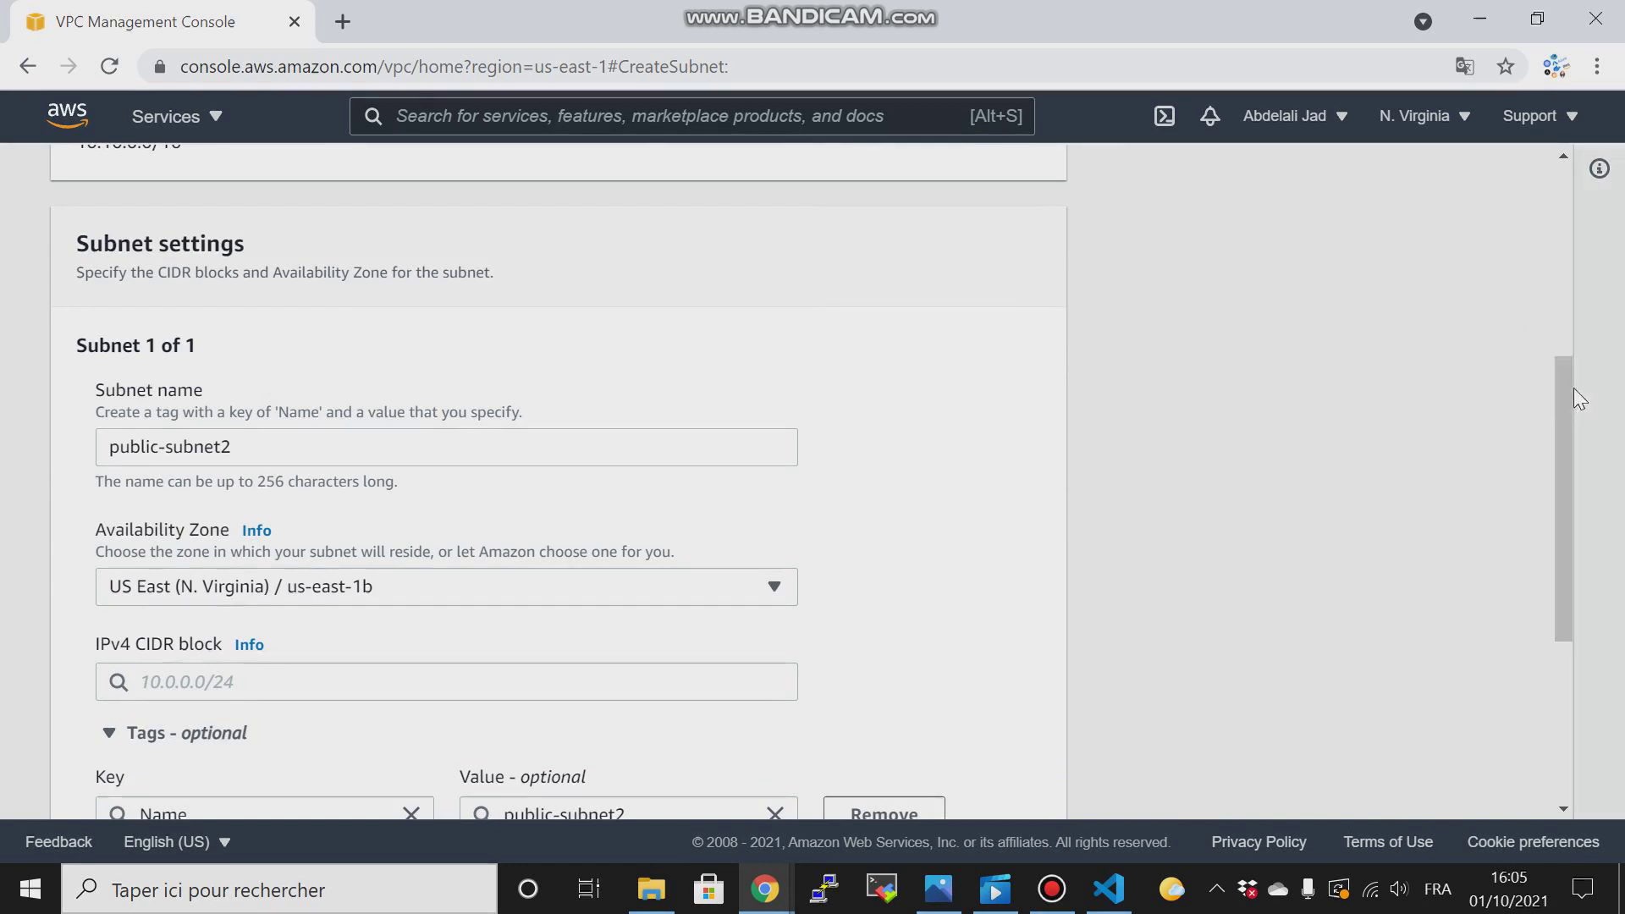
Enter CIDR 10.10.2.0/24 and create public-subnet2.
{"action": "left_click", "coordinate": [446, 680]}
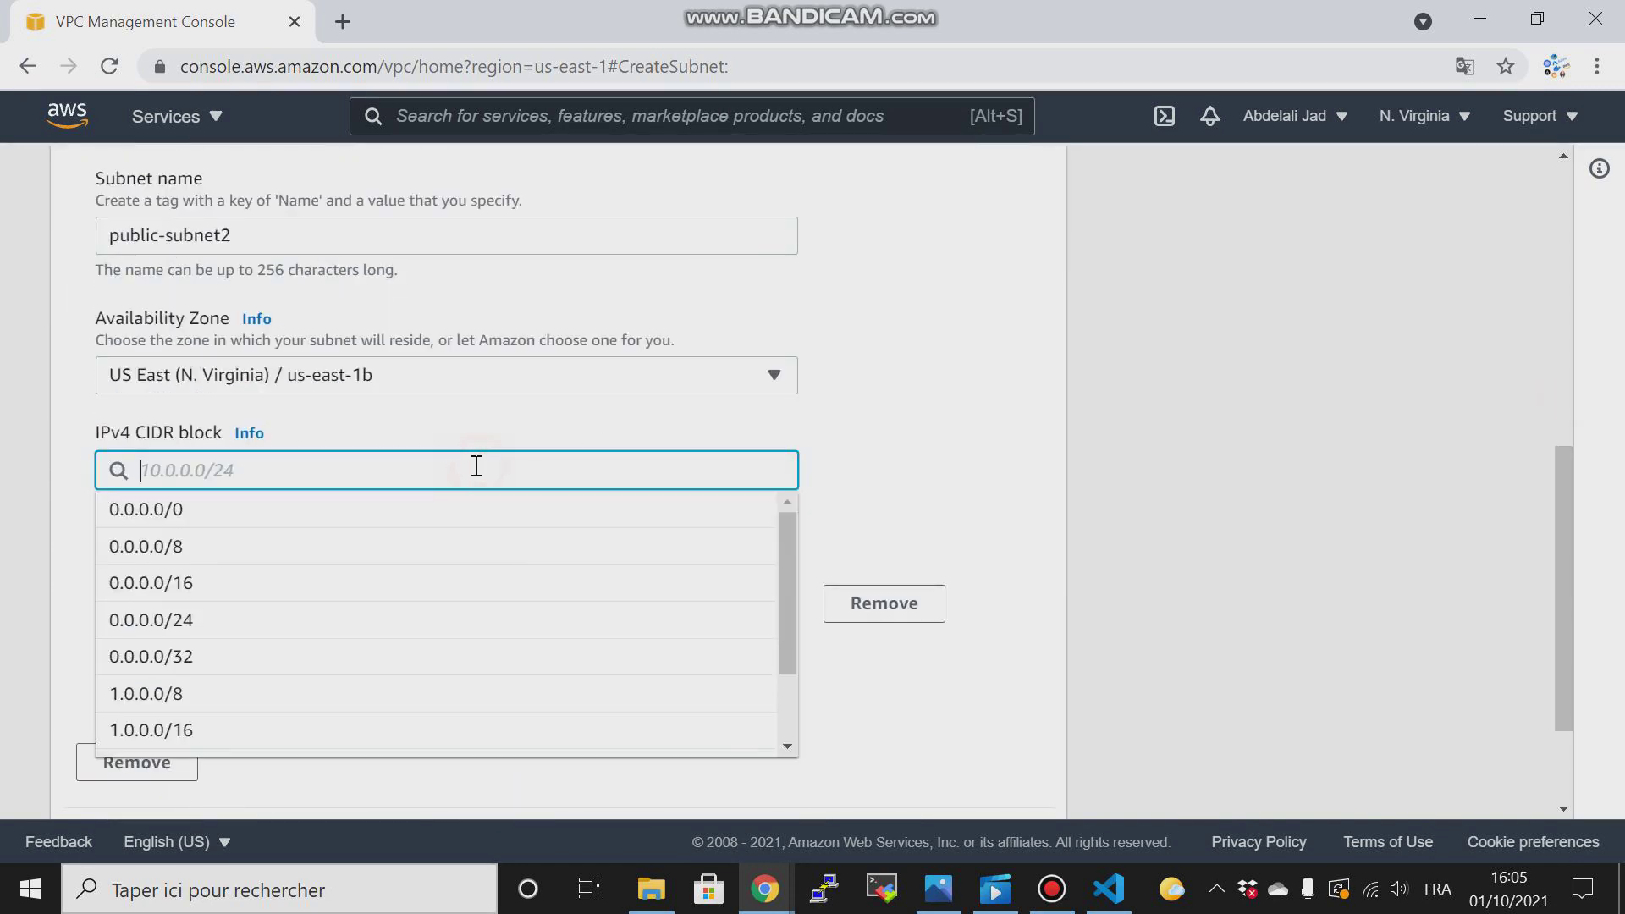
{"action": "type", "text": "10.10.2"}
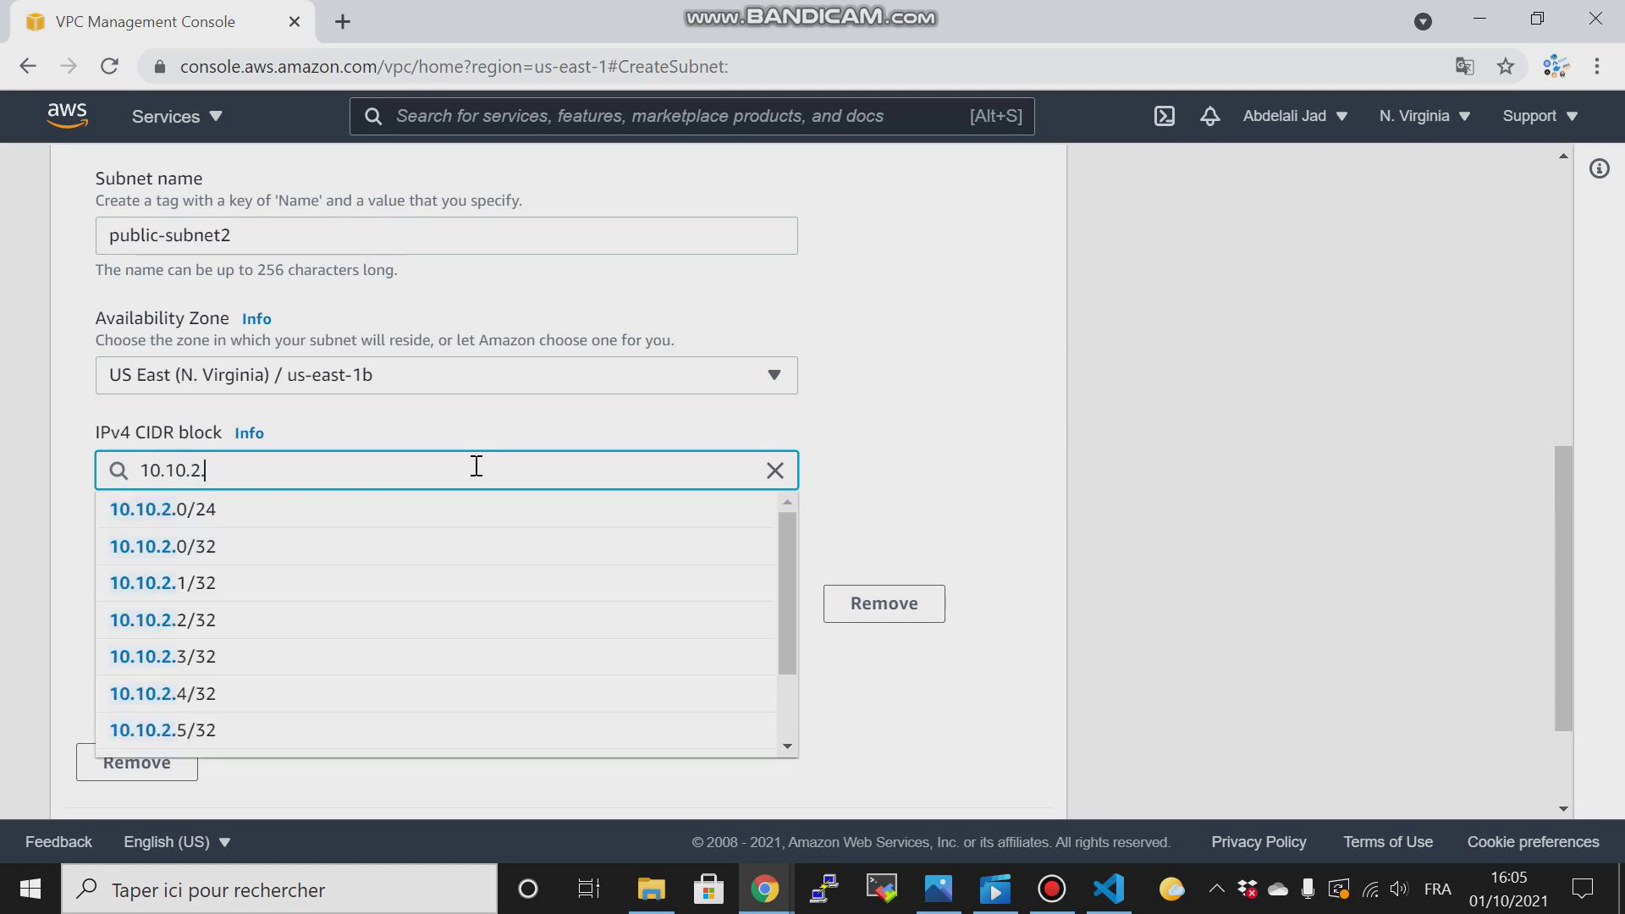
{"action": "left_click", "coordinate": [162, 510]}
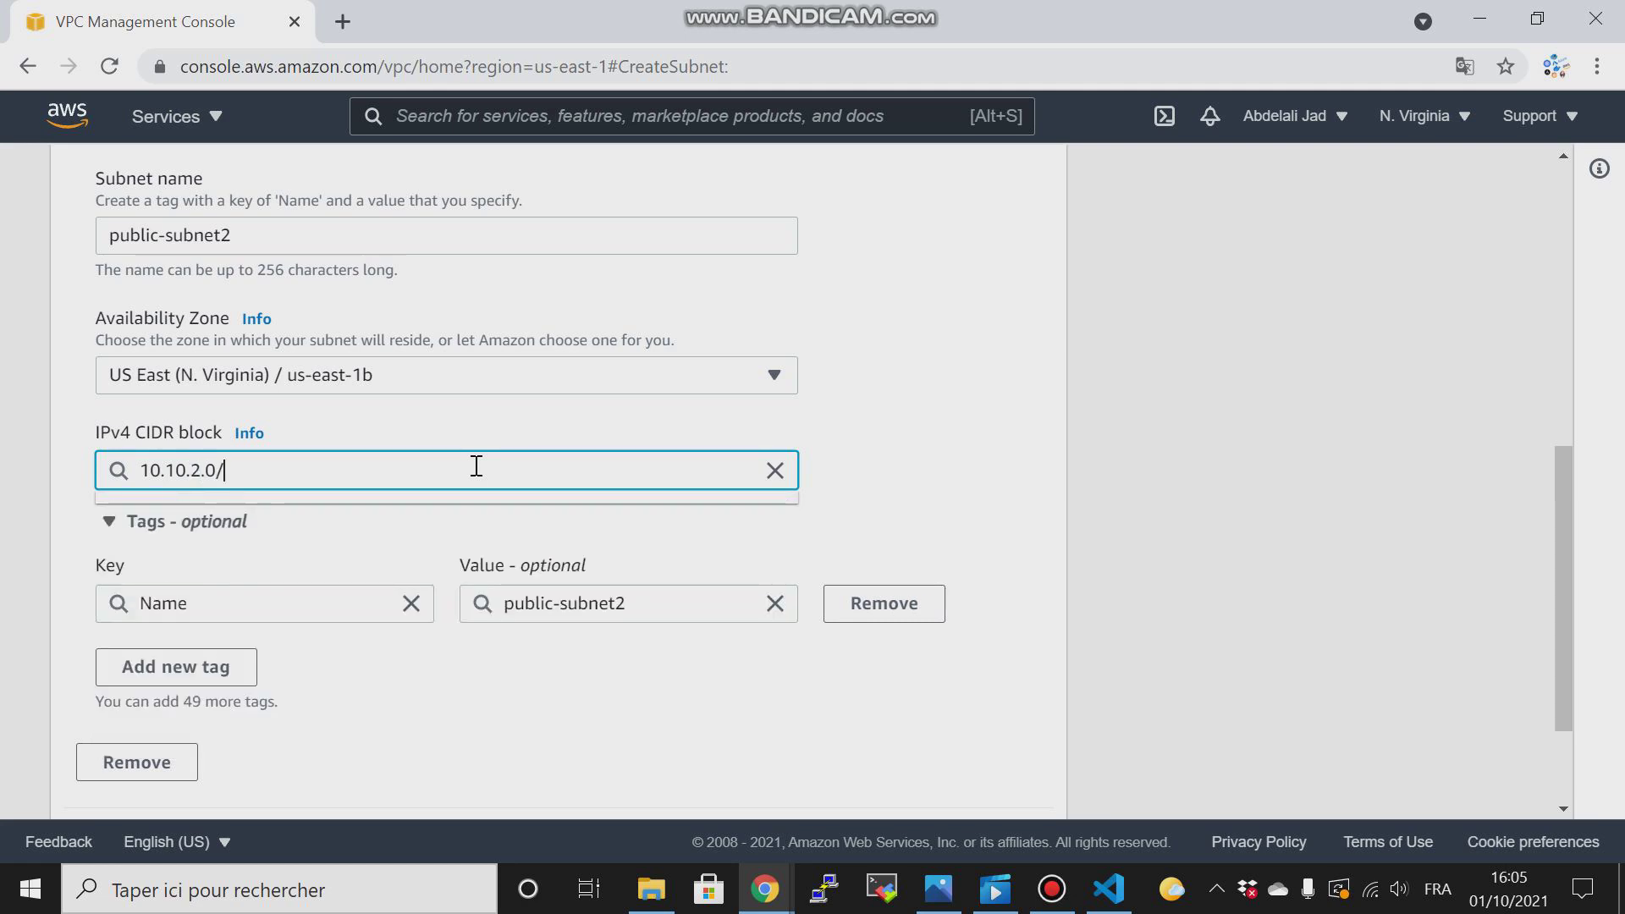
{"action": "type", "text": "24"}
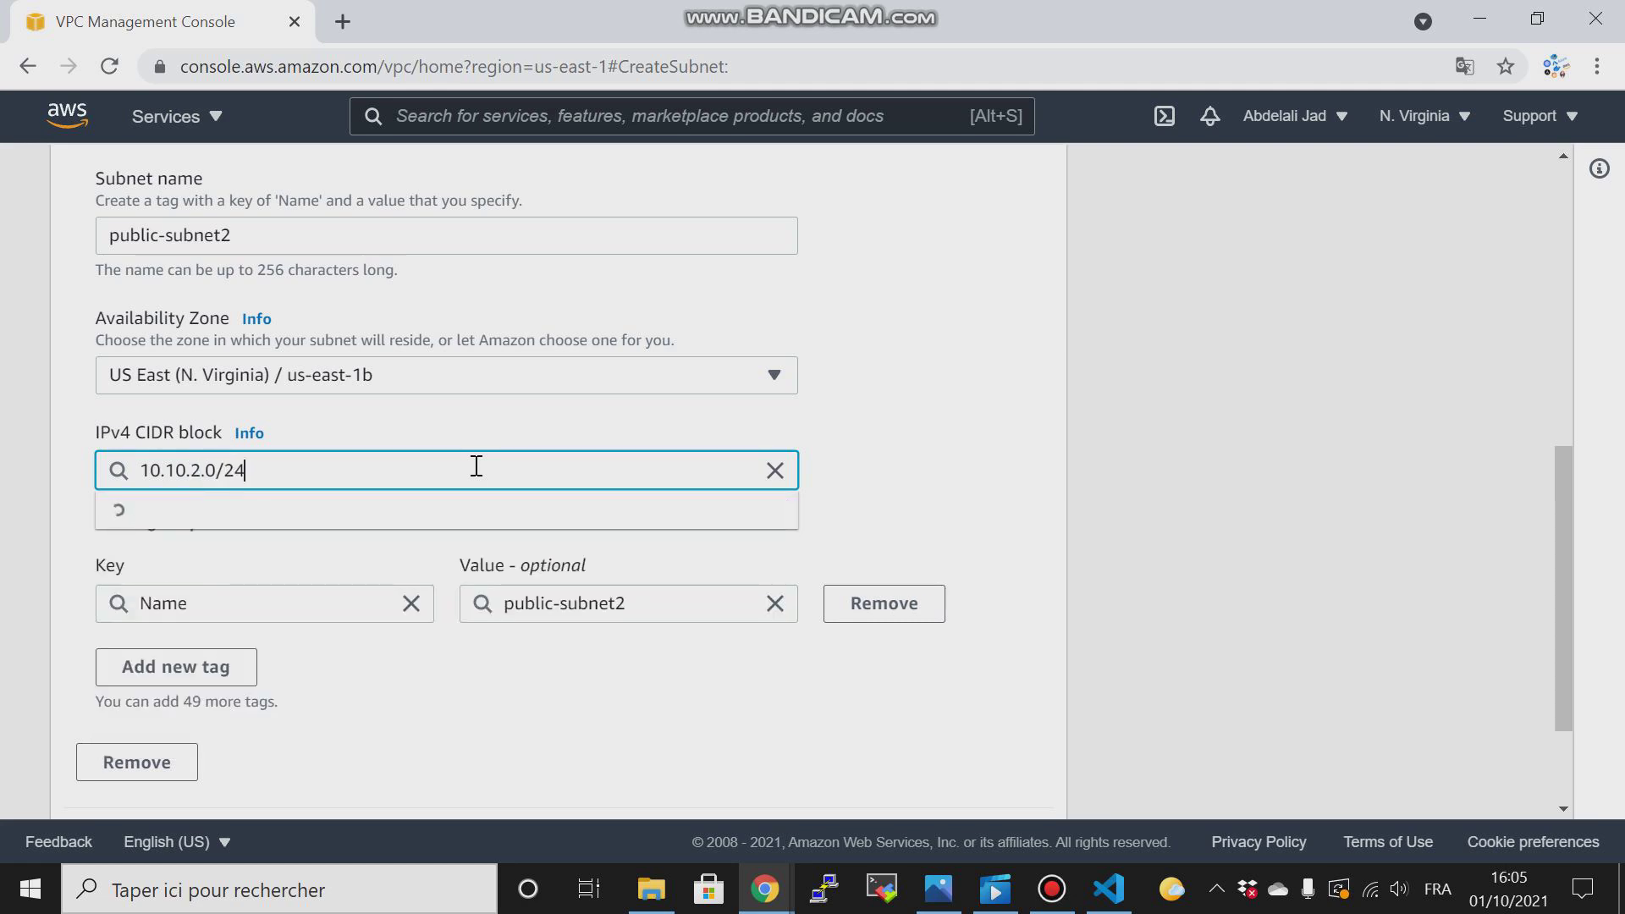
{"action": "scroll", "scroll_direction": "down", "scroll_amount": 3}
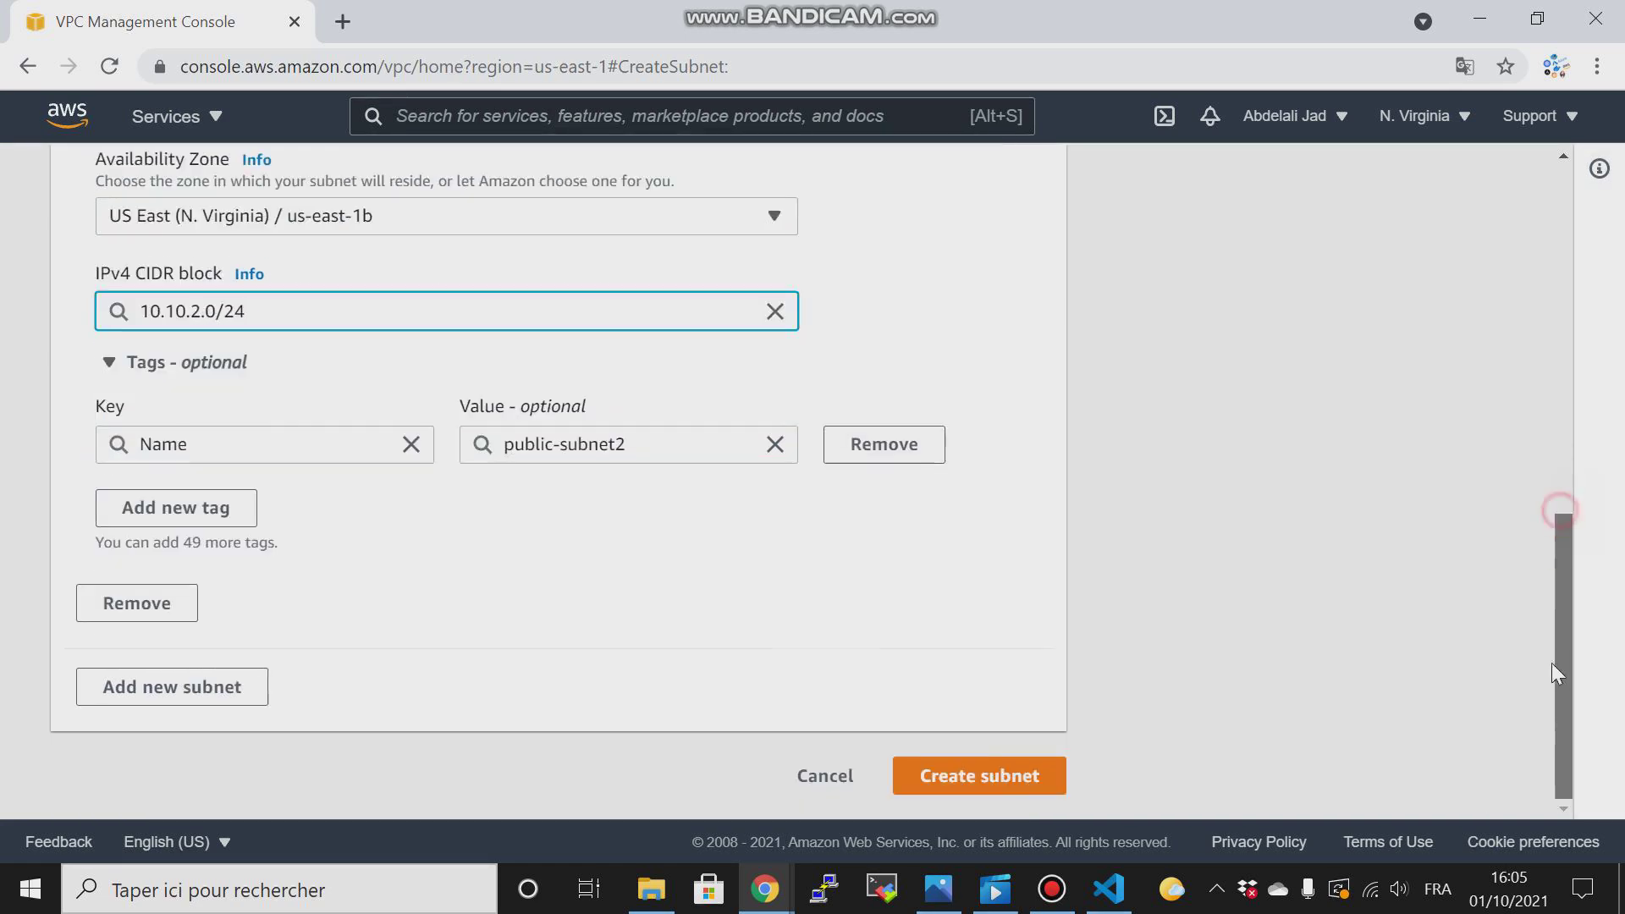
{"action": "left_click", "coordinate": [977, 775]}
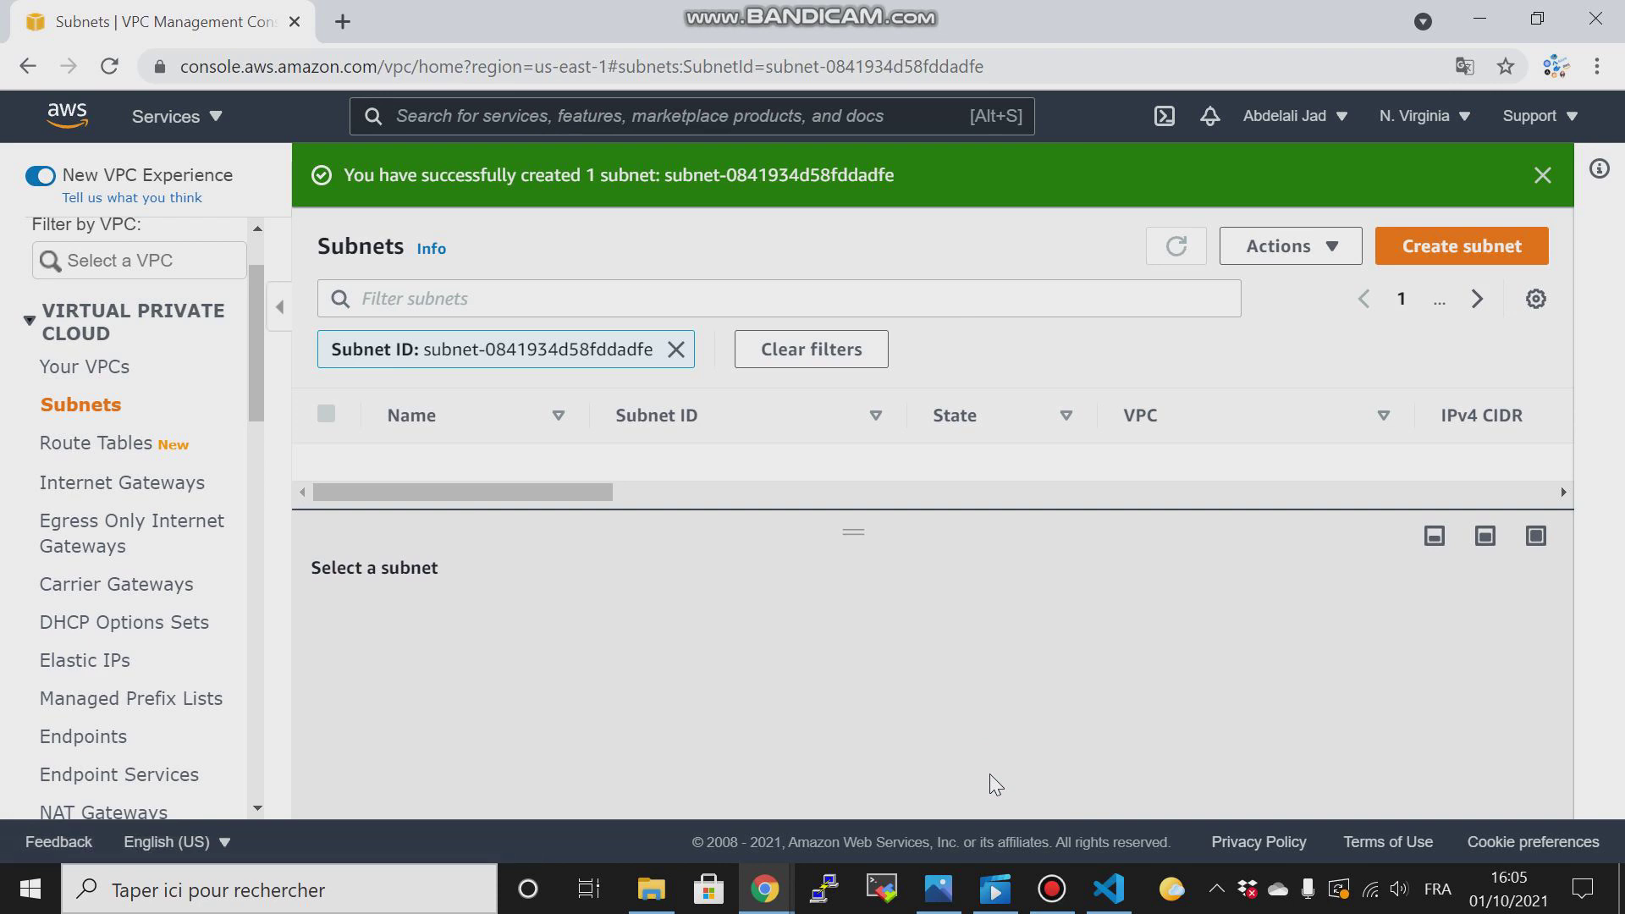
{"action": "left_click", "coordinate": [1174, 245]}
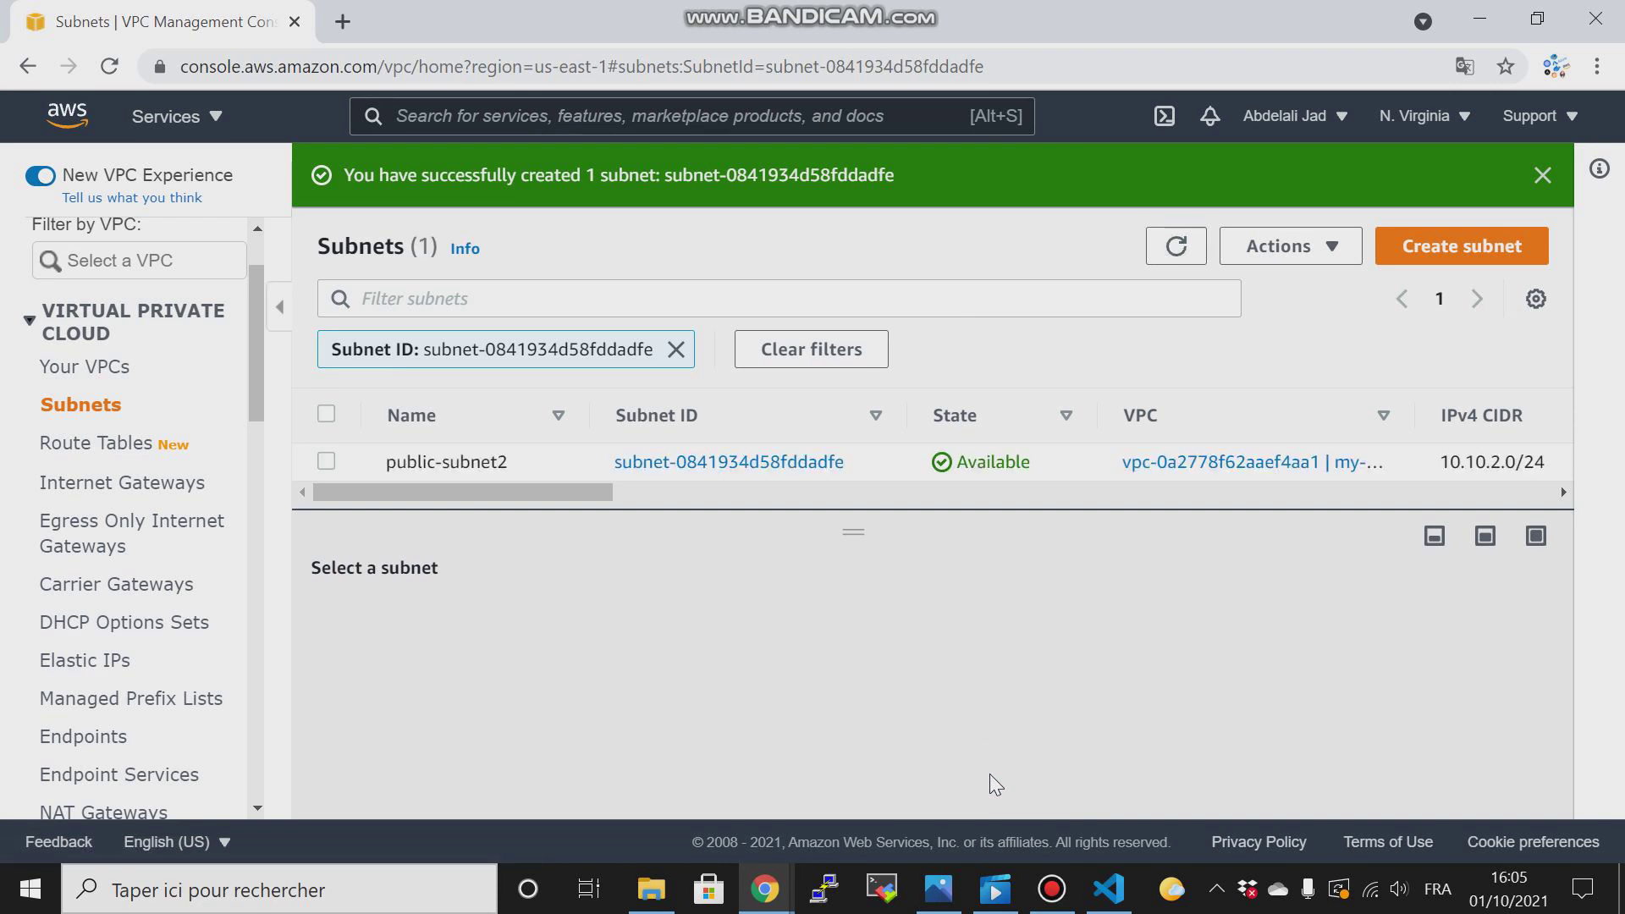
{"action": "mouse_move", "coordinate": [934, 888]}
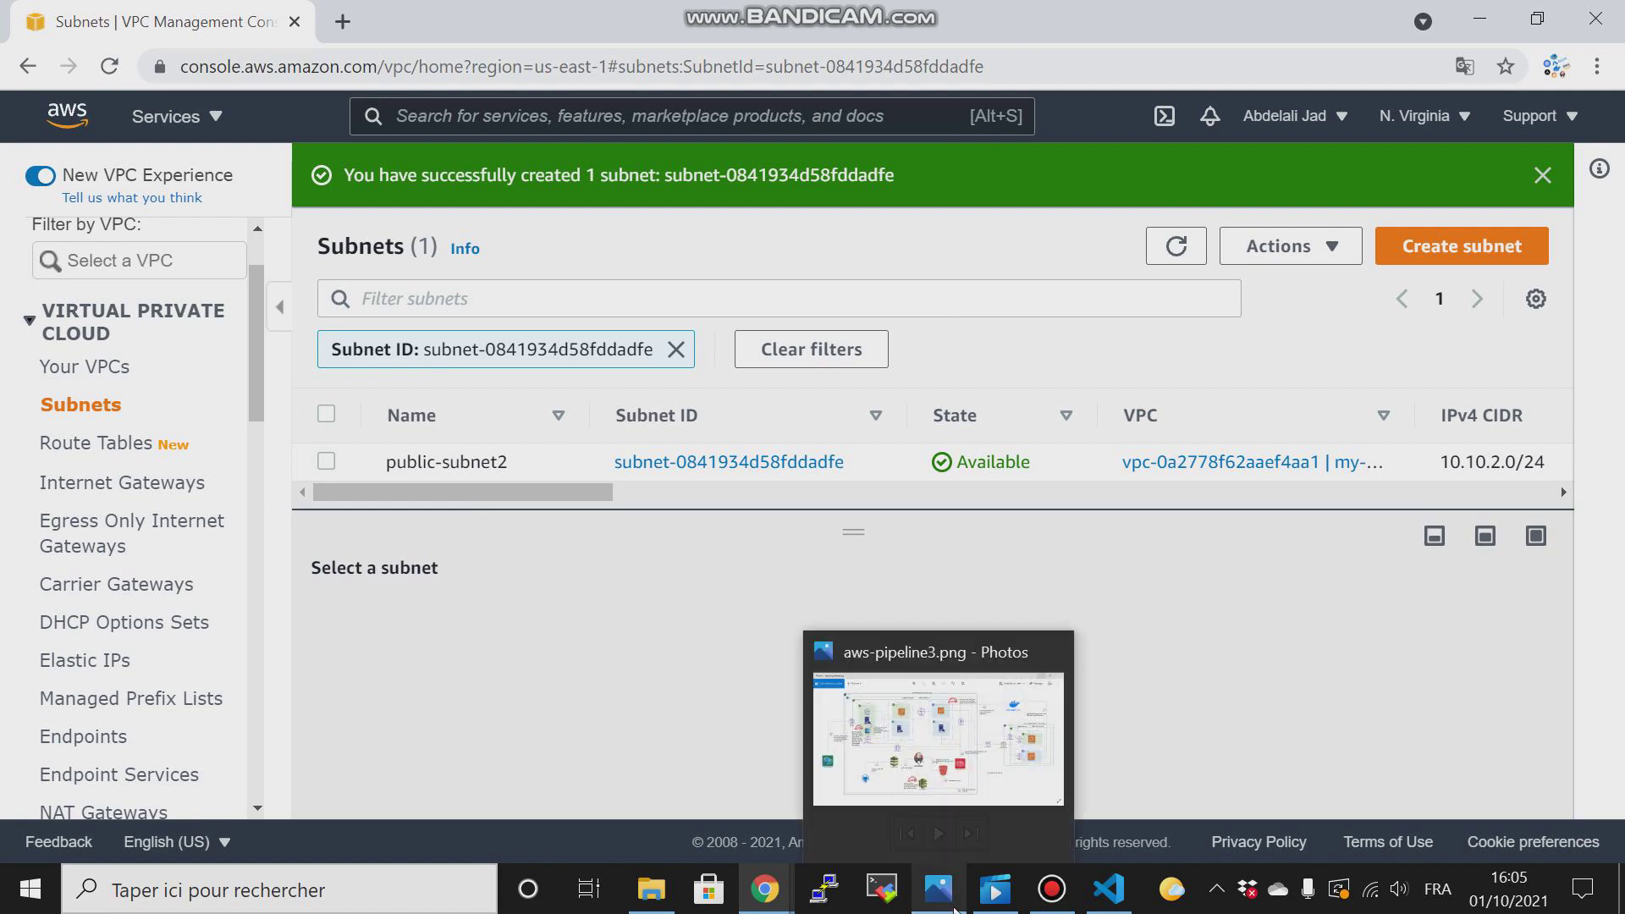
{"action": "left_click", "coordinate": [938, 738]}
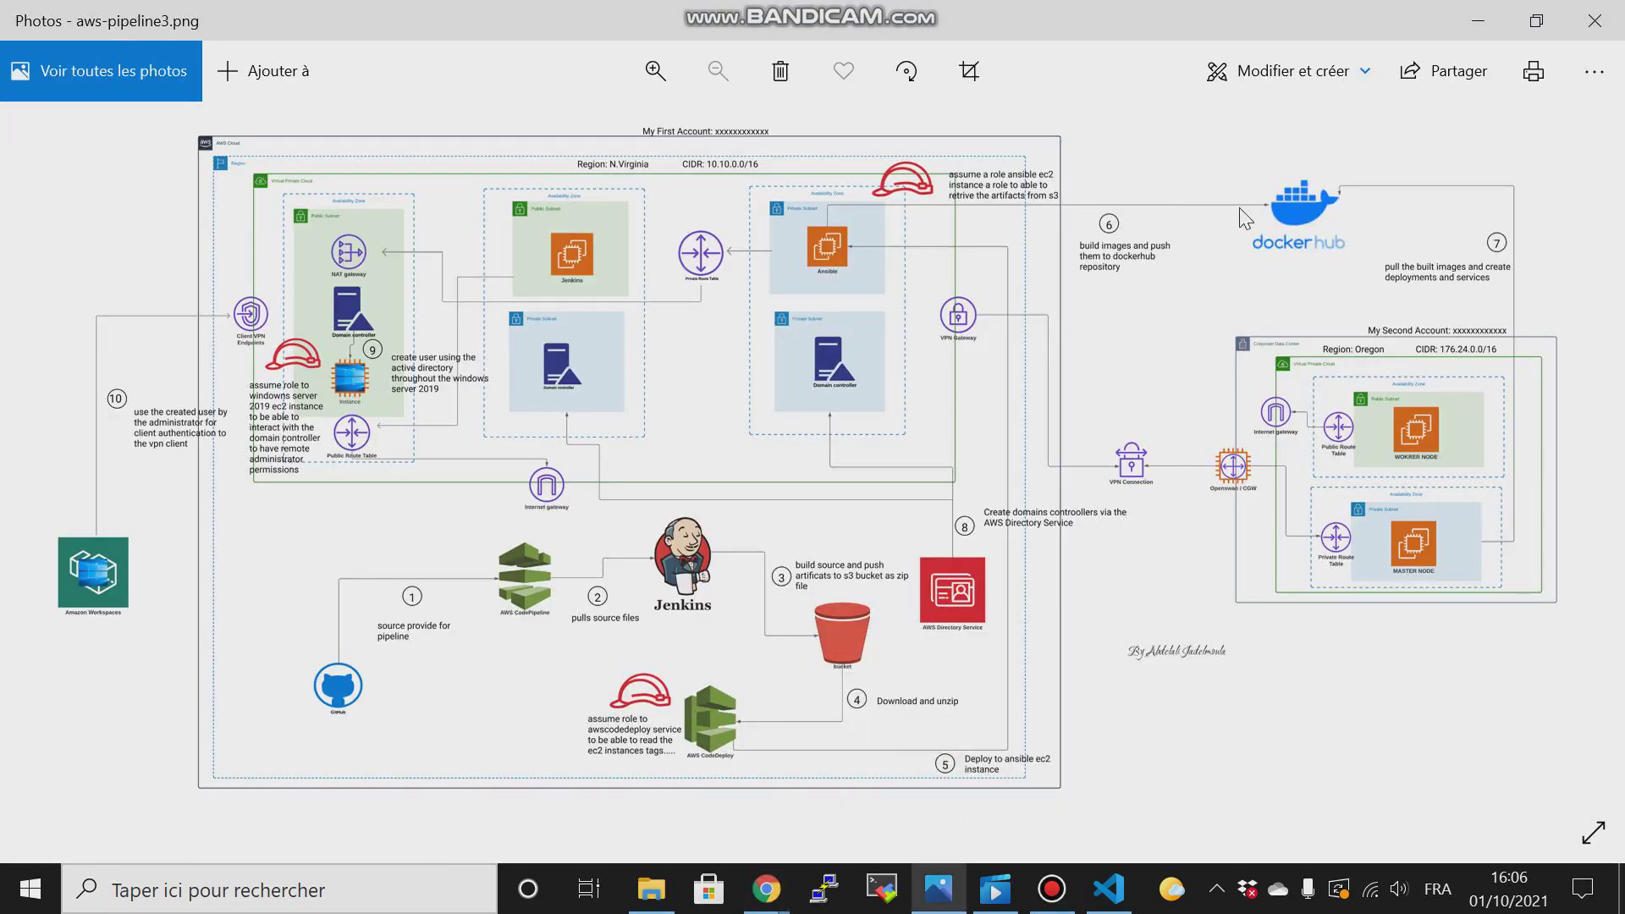
{"action": "mouse_move", "coordinate": [1596, 16]}
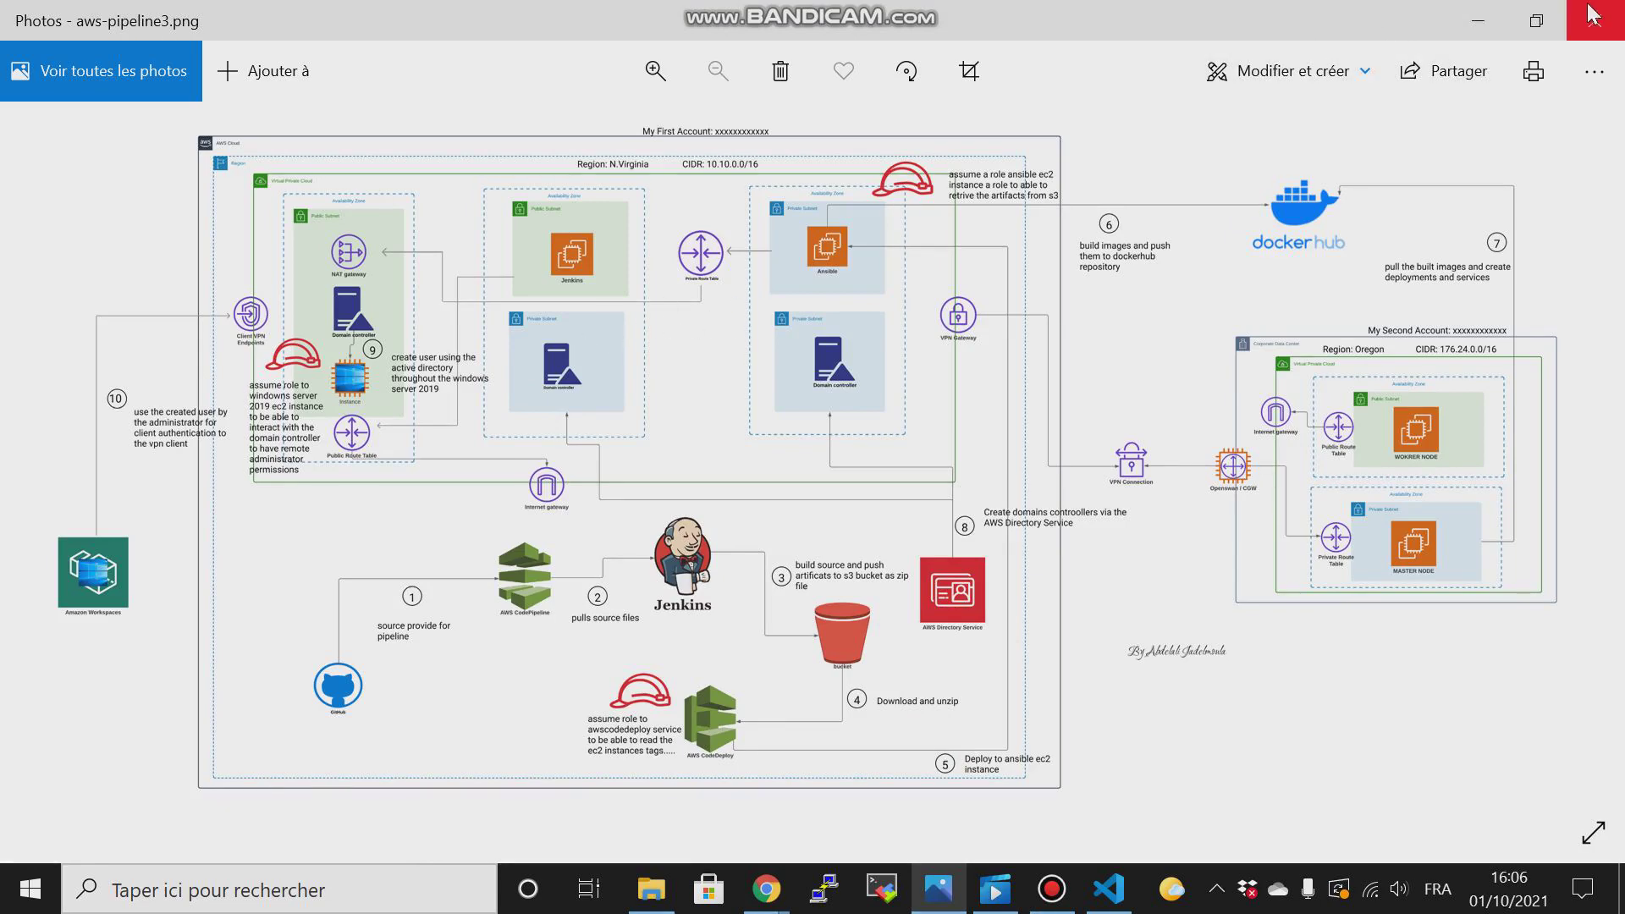
{"action": "mouse_move", "coordinate": [1478, 20]}
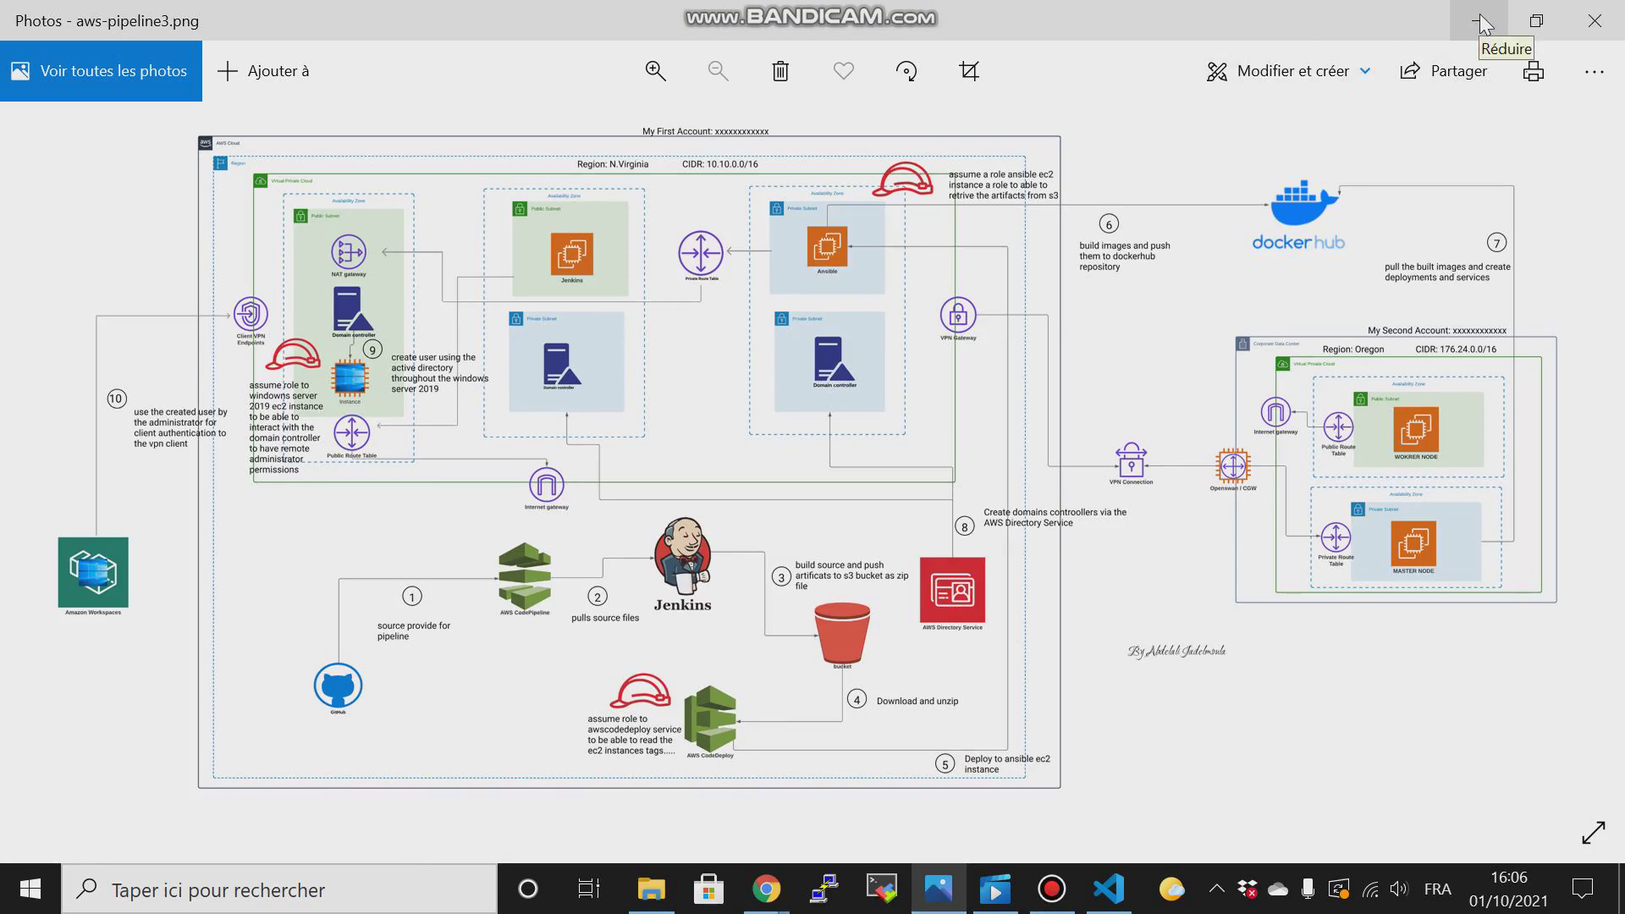
{"action": "left_click", "coordinate": [765, 888]}
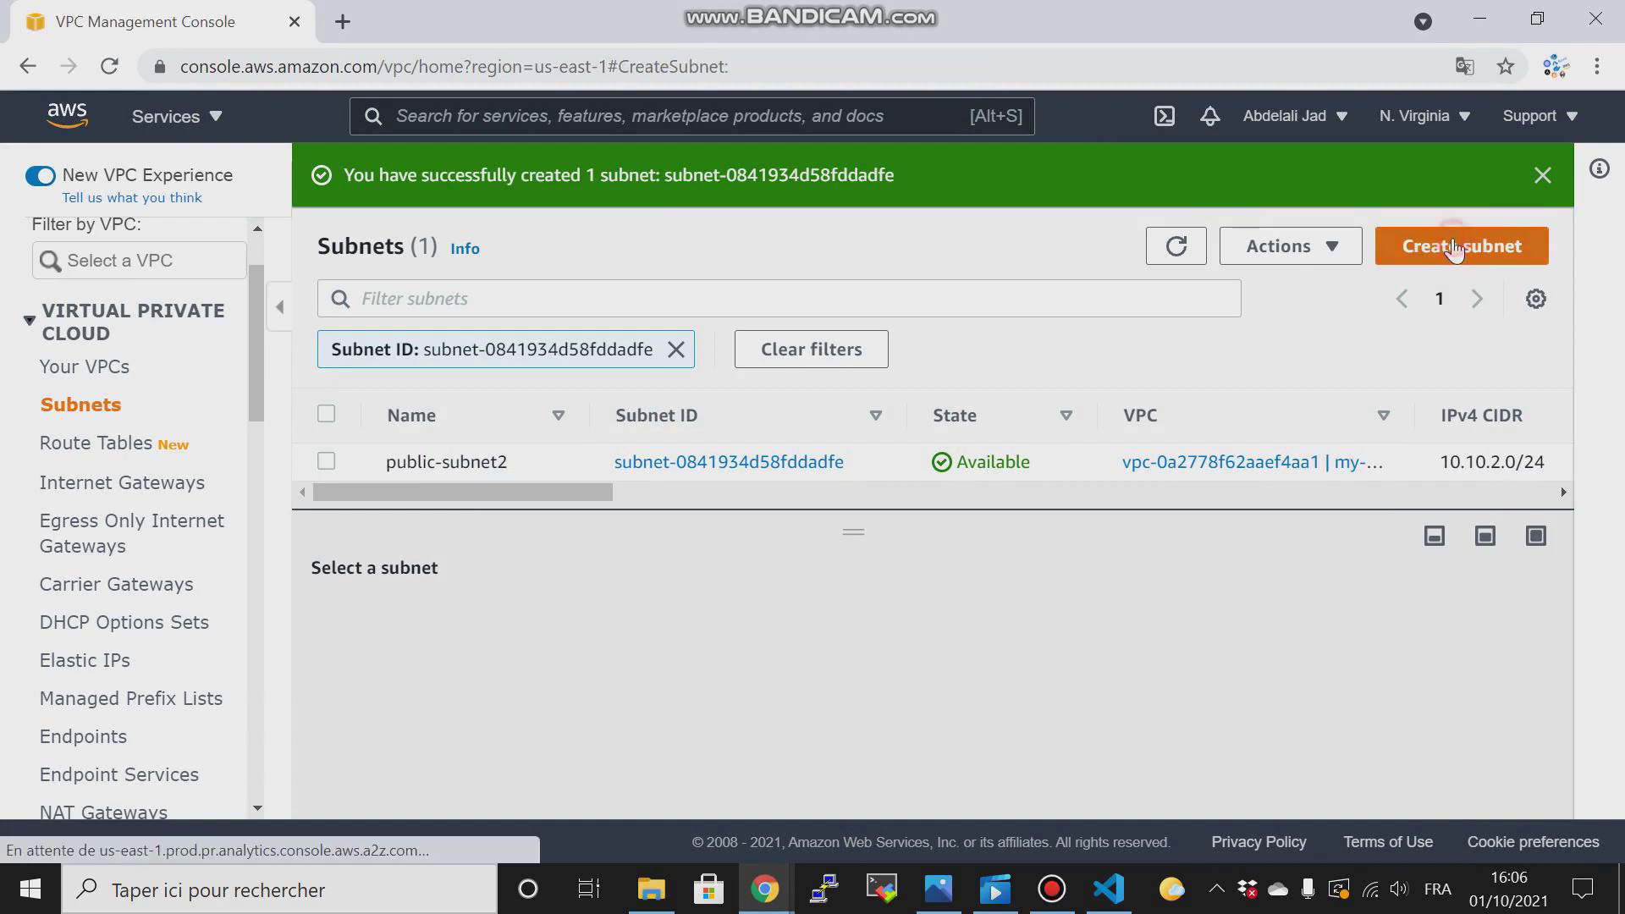
Create a third subnet in my-vpc, zone us-east-1b, CIDR 10.10.3.0/24.
{"action": "left_click", "coordinate": [1461, 246]}
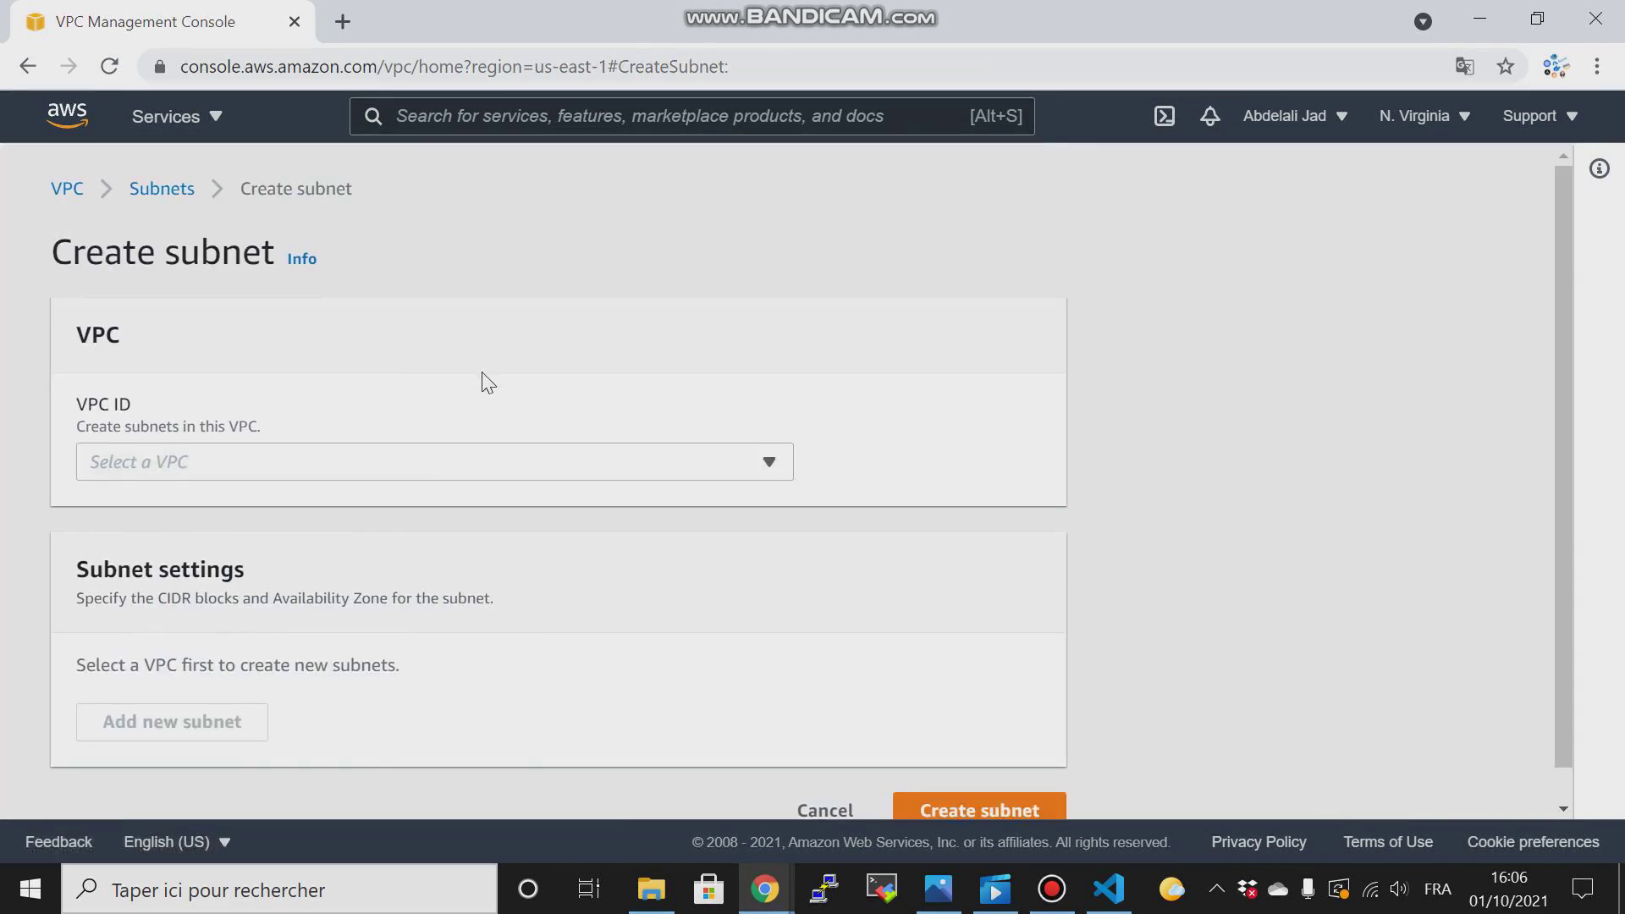
{"action": "left_click", "coordinate": [434, 461]}
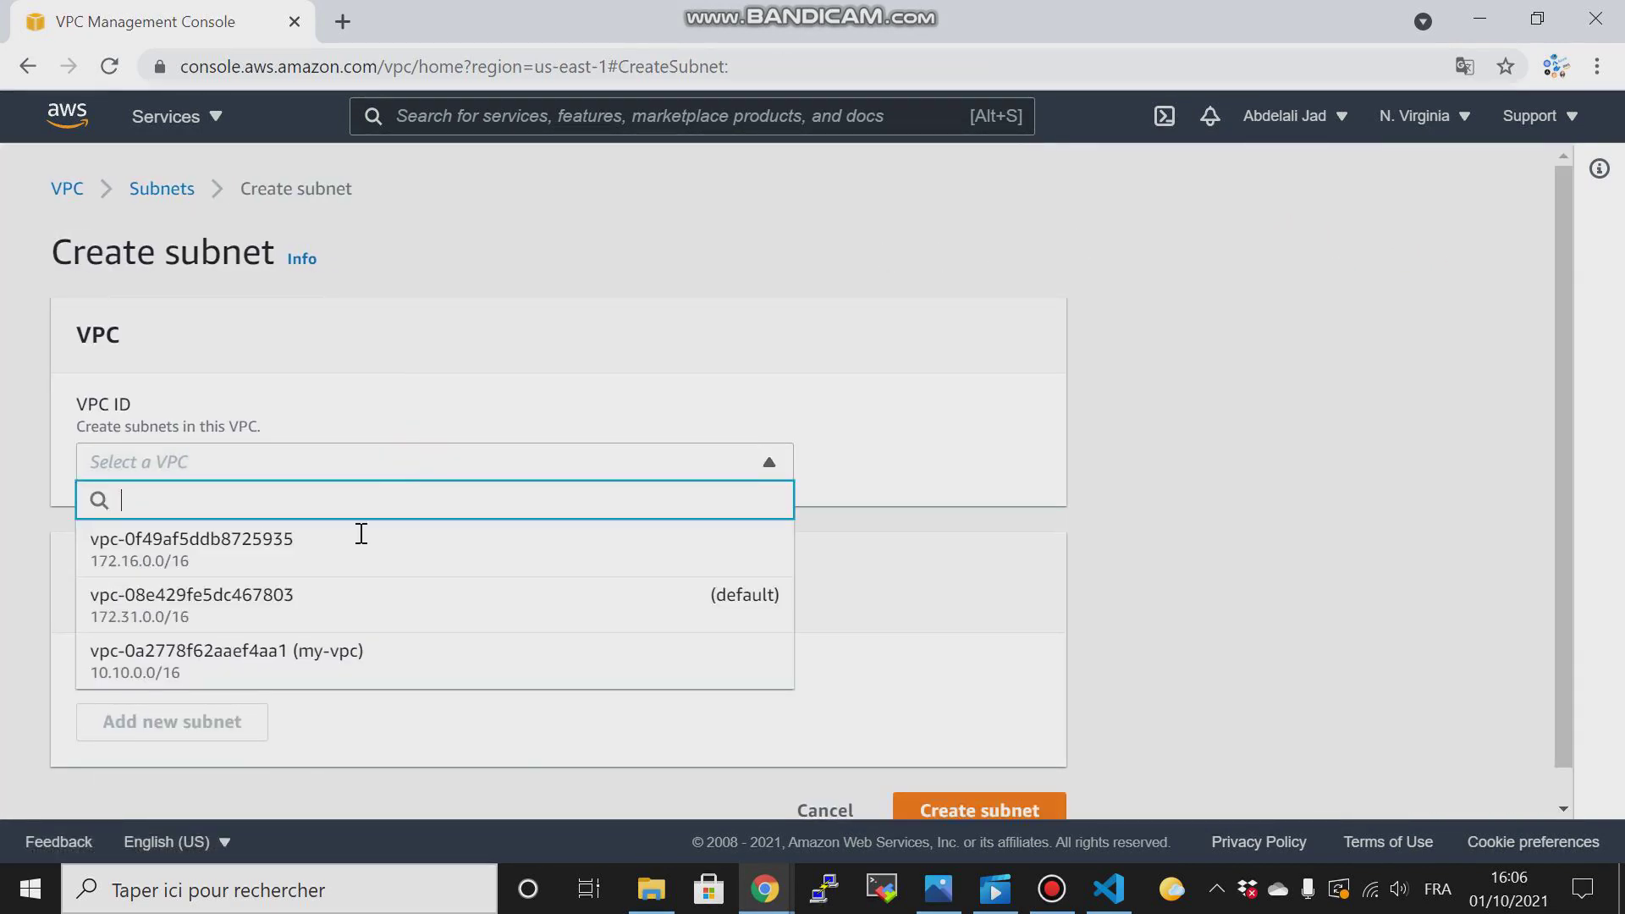
{"action": "left_click", "coordinate": [225, 650]}
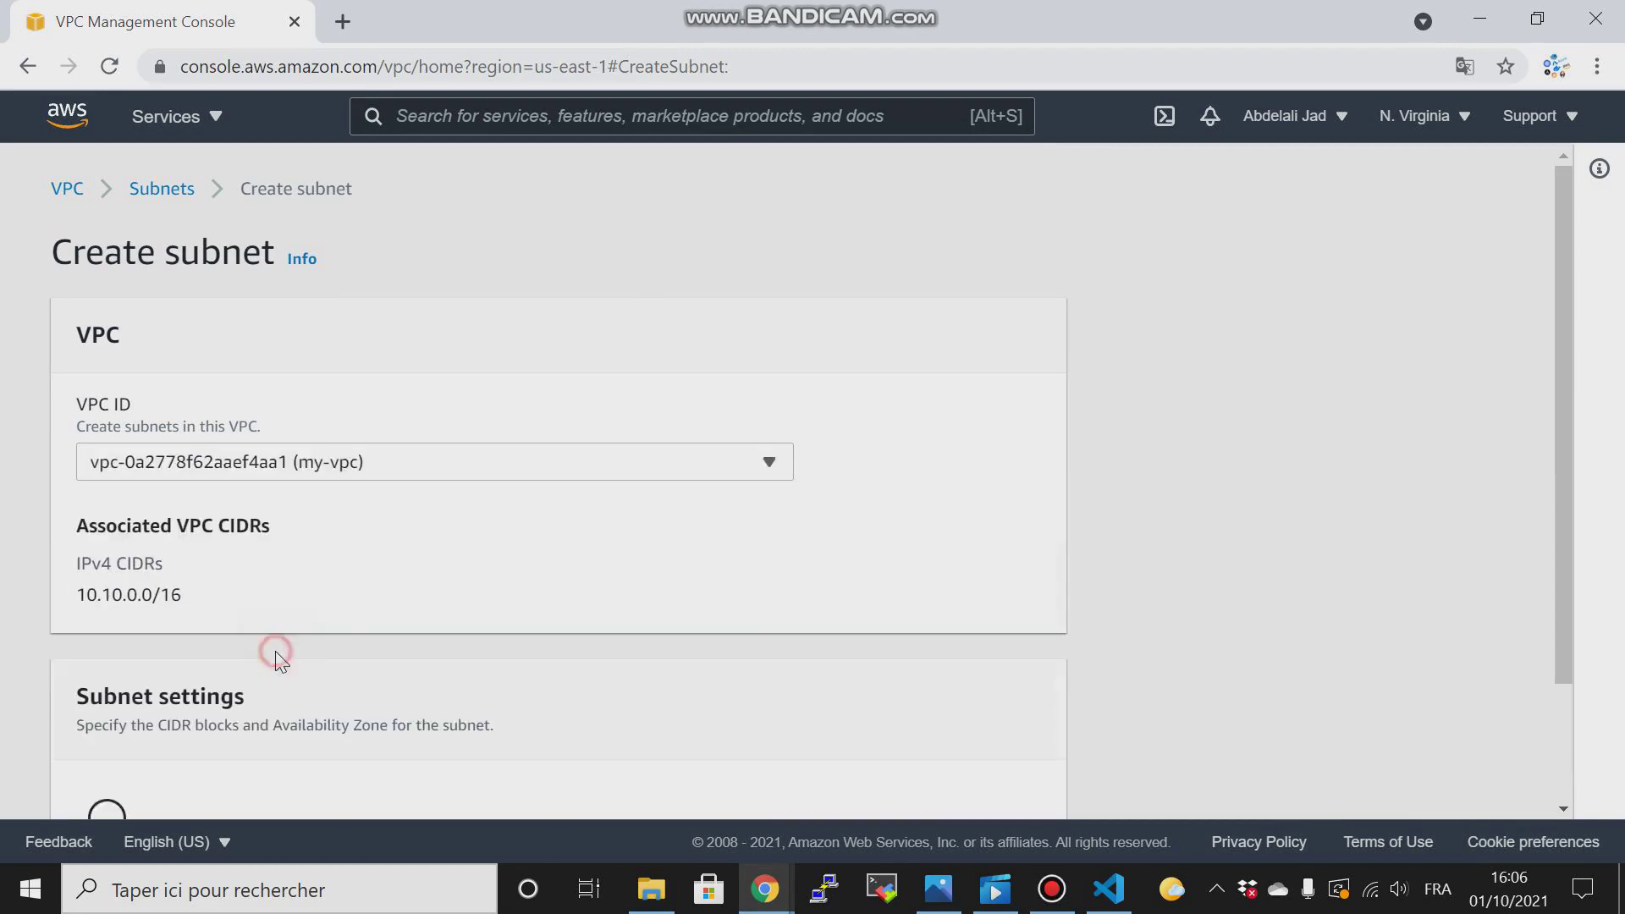
{"action": "scroll", "scroll_direction": "down", "scroll_amount": 3}
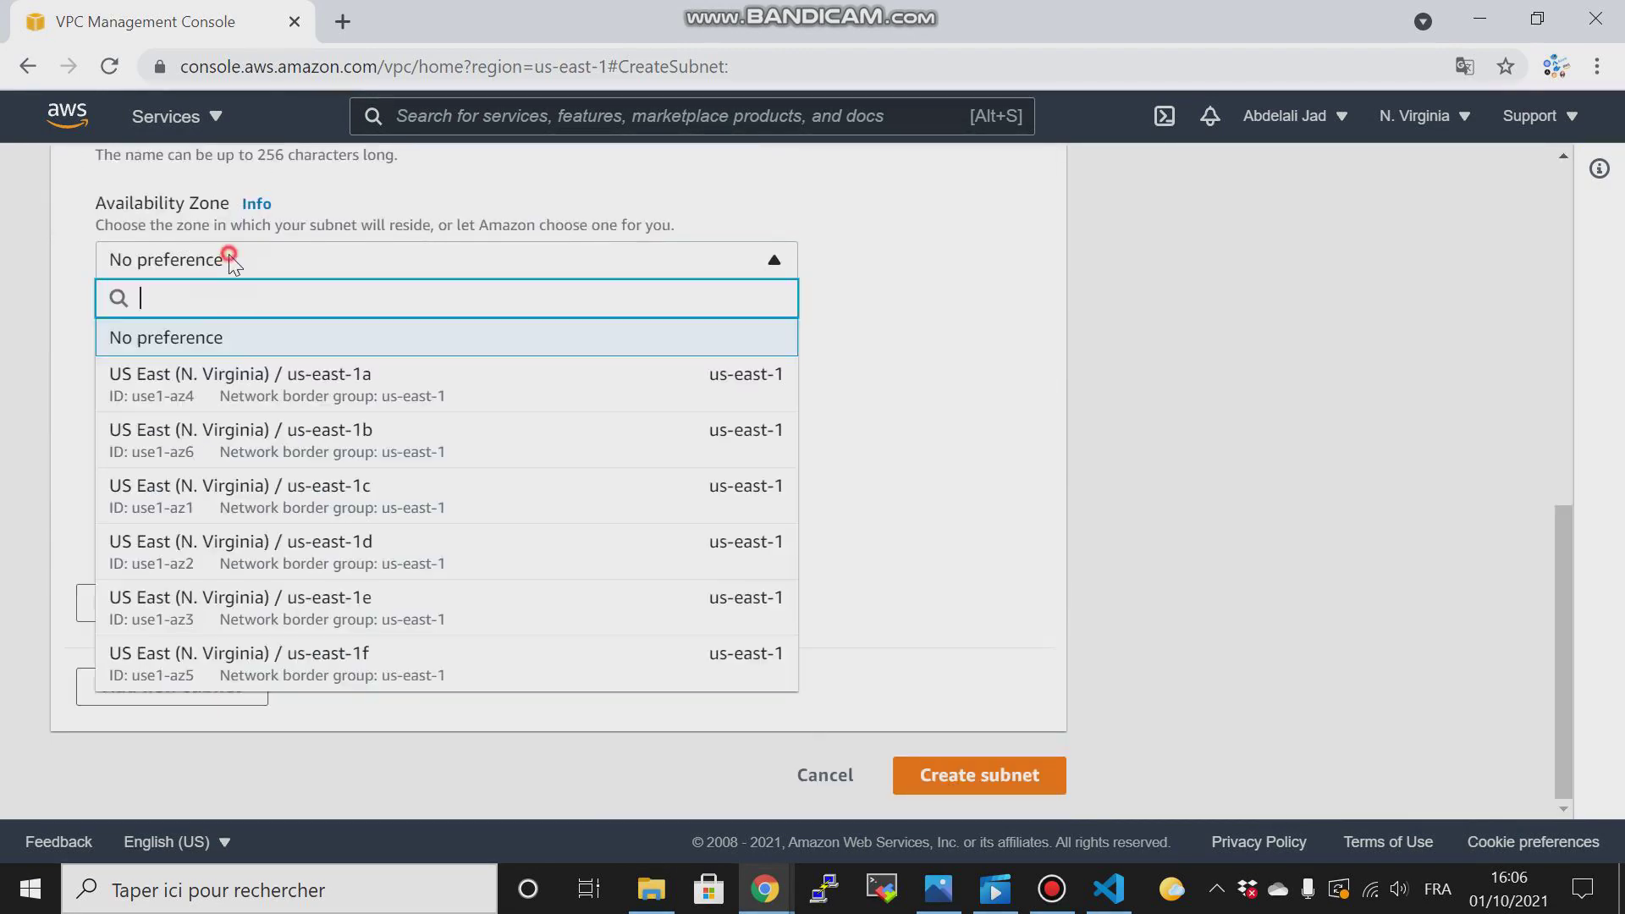
{"action": "left_click", "coordinate": [238, 428]}
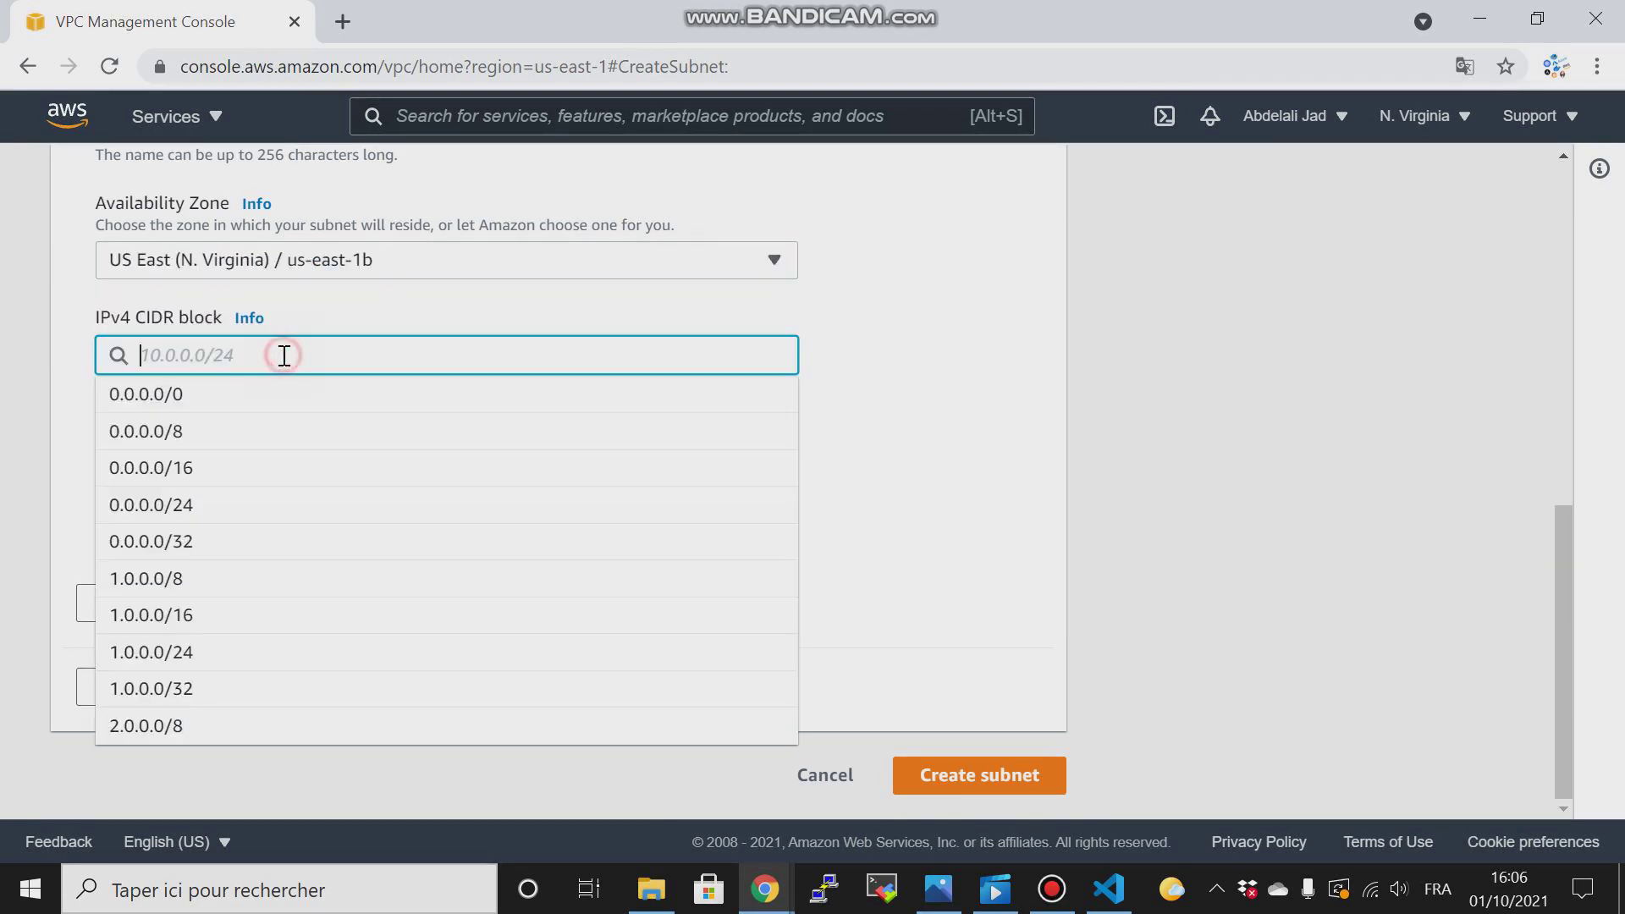
{"action": "type", "text": "10.10"}
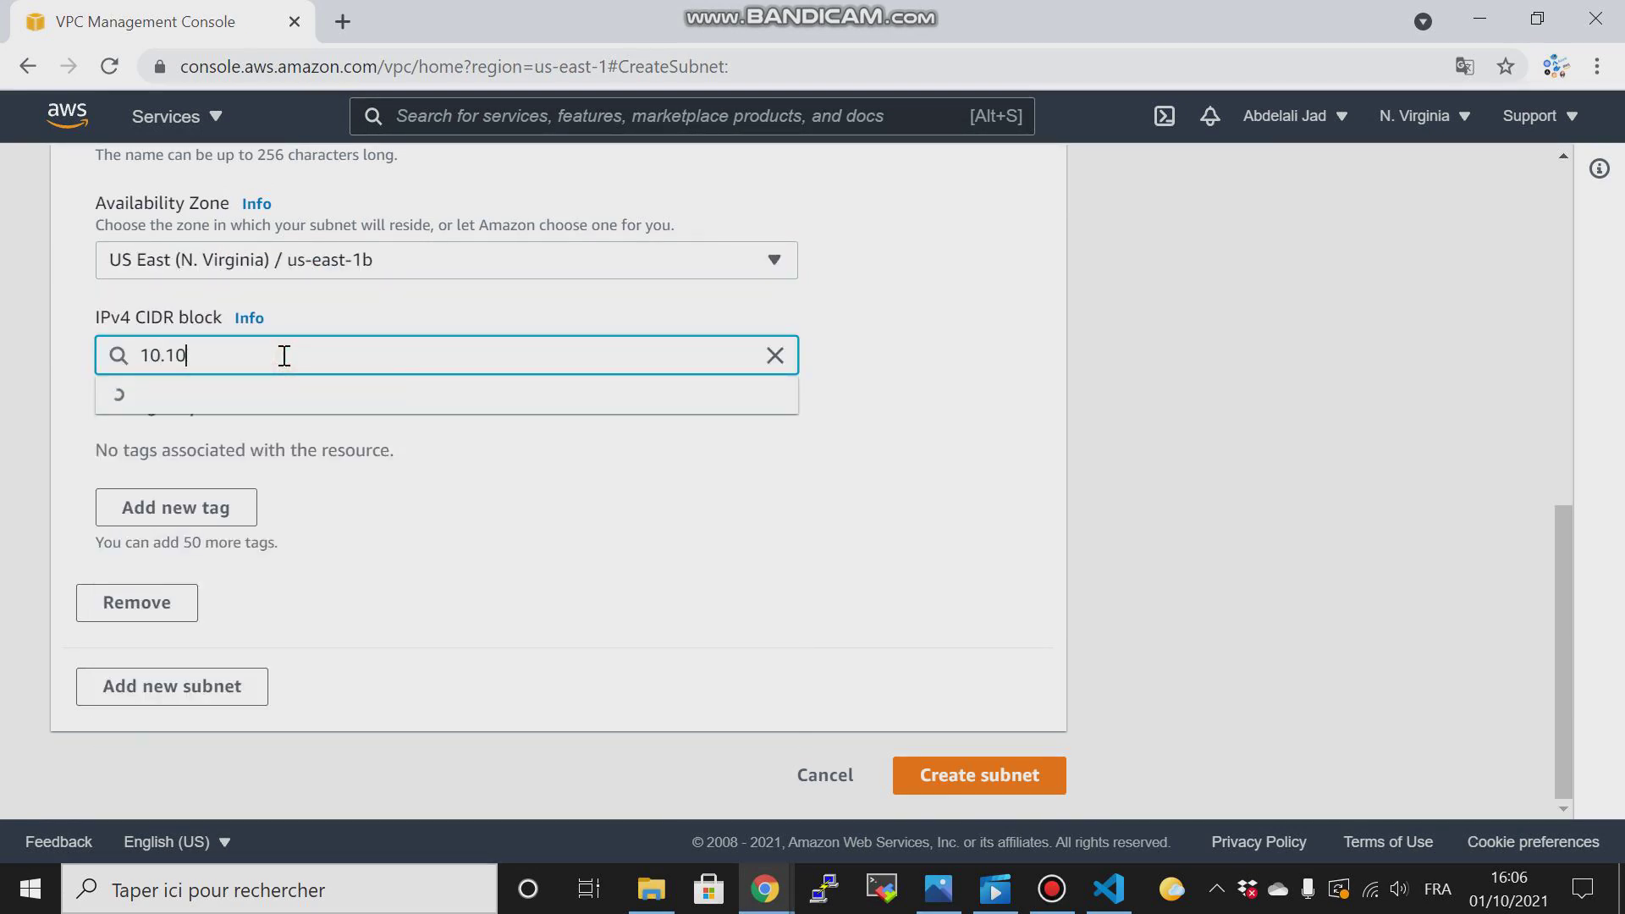
{"action": "type", "text": ".3.0"}
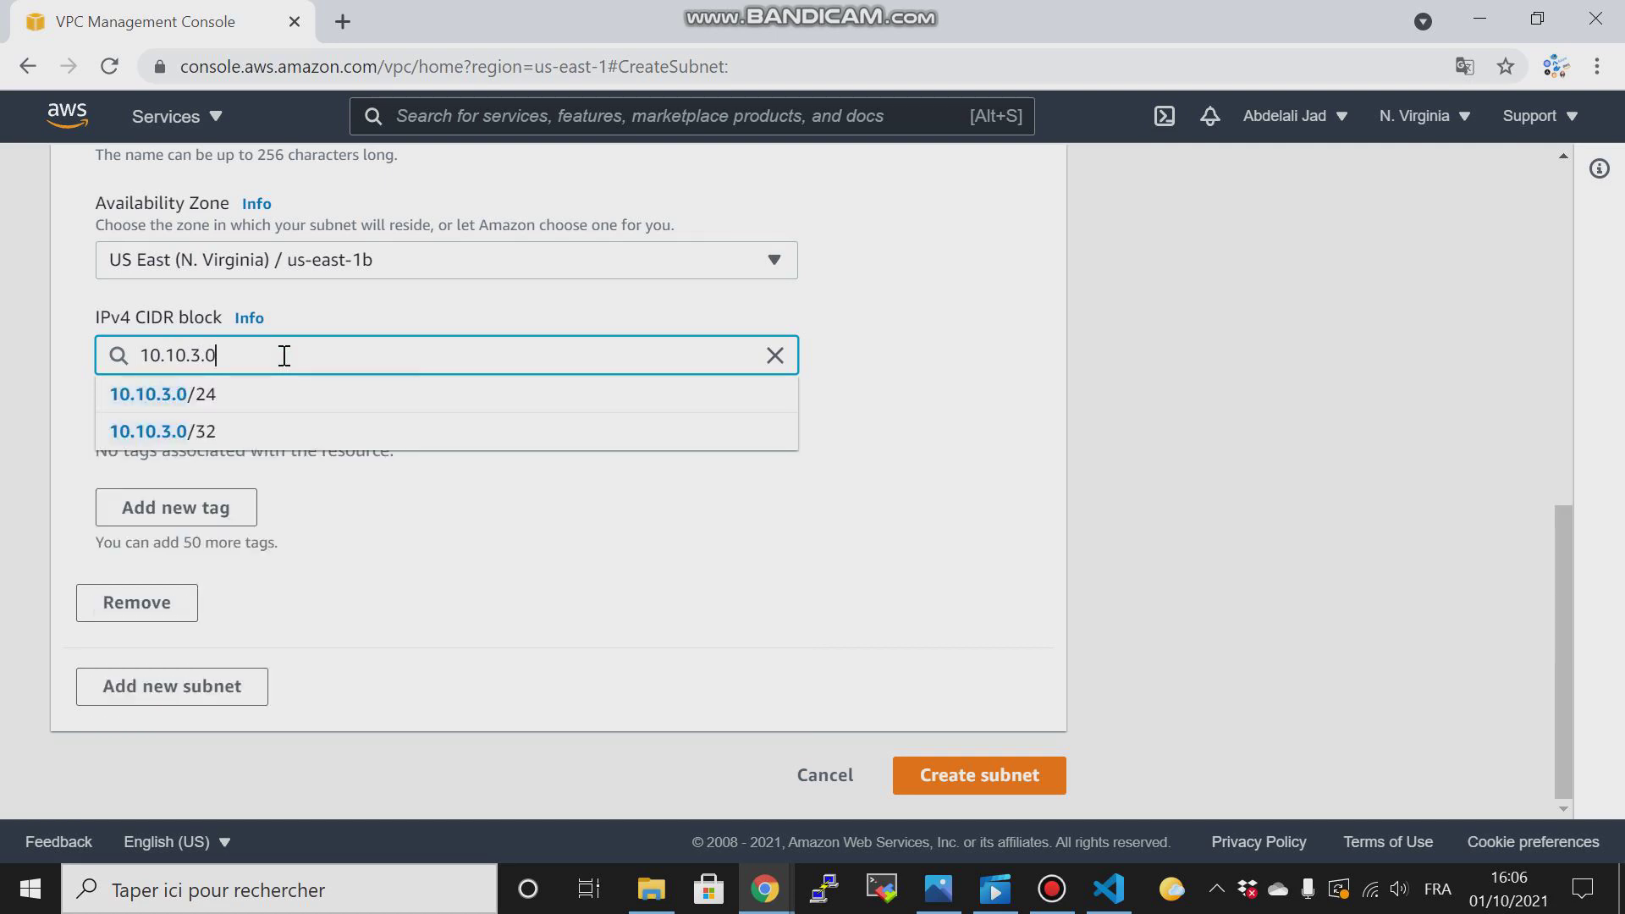
{"action": "left_click", "coordinate": [149, 394]}
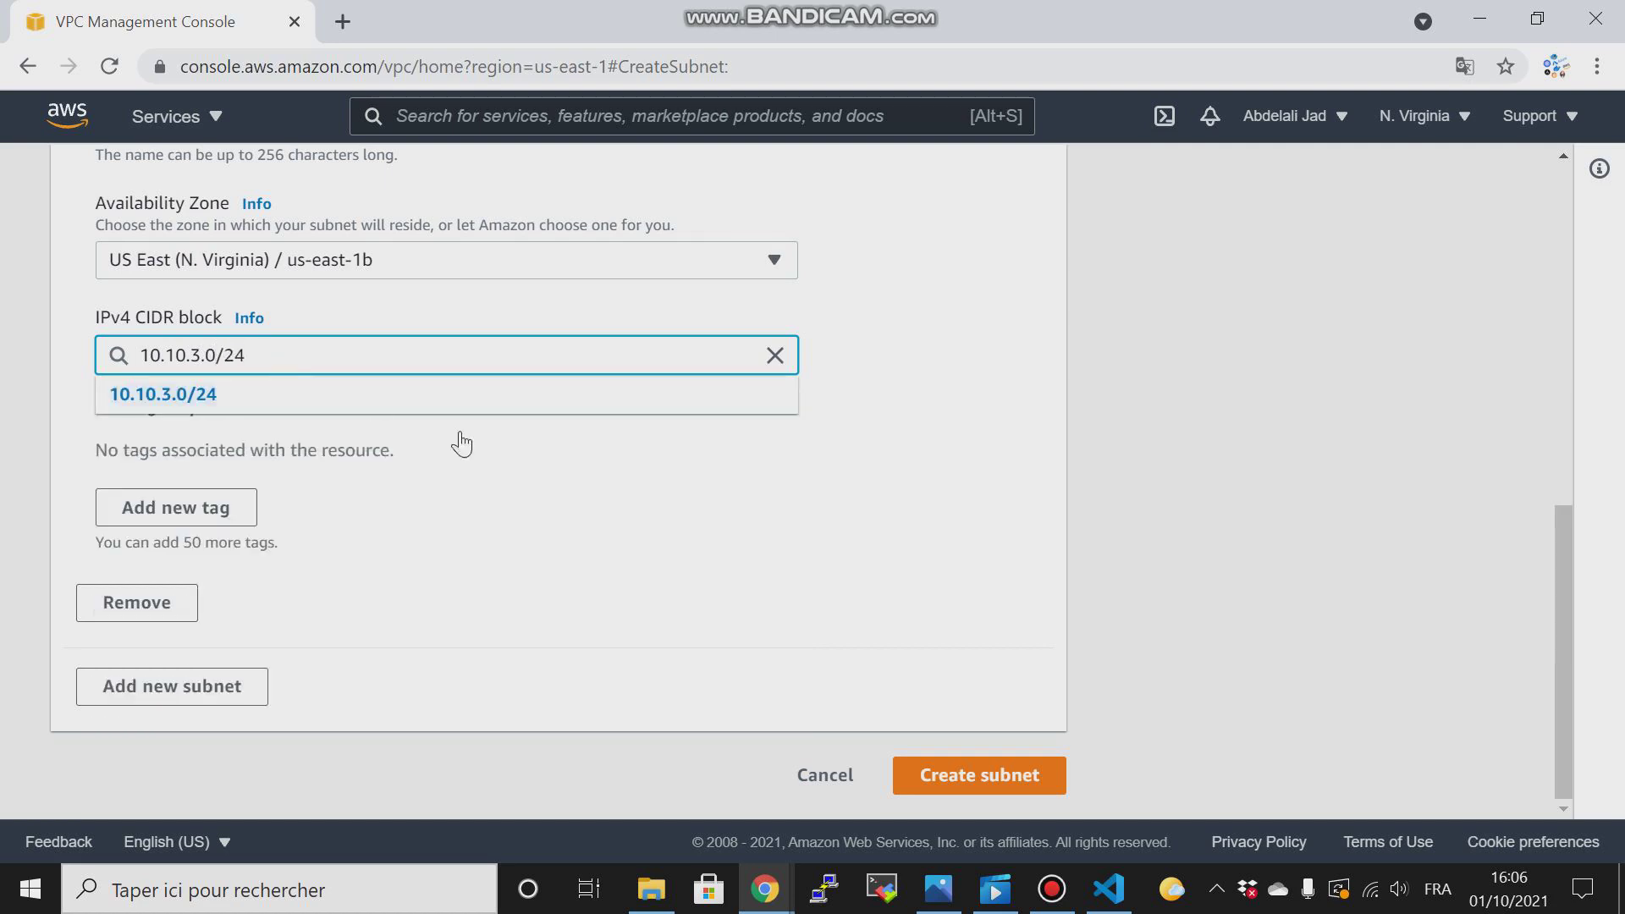
{"action": "left_click", "coordinate": [977, 775]}
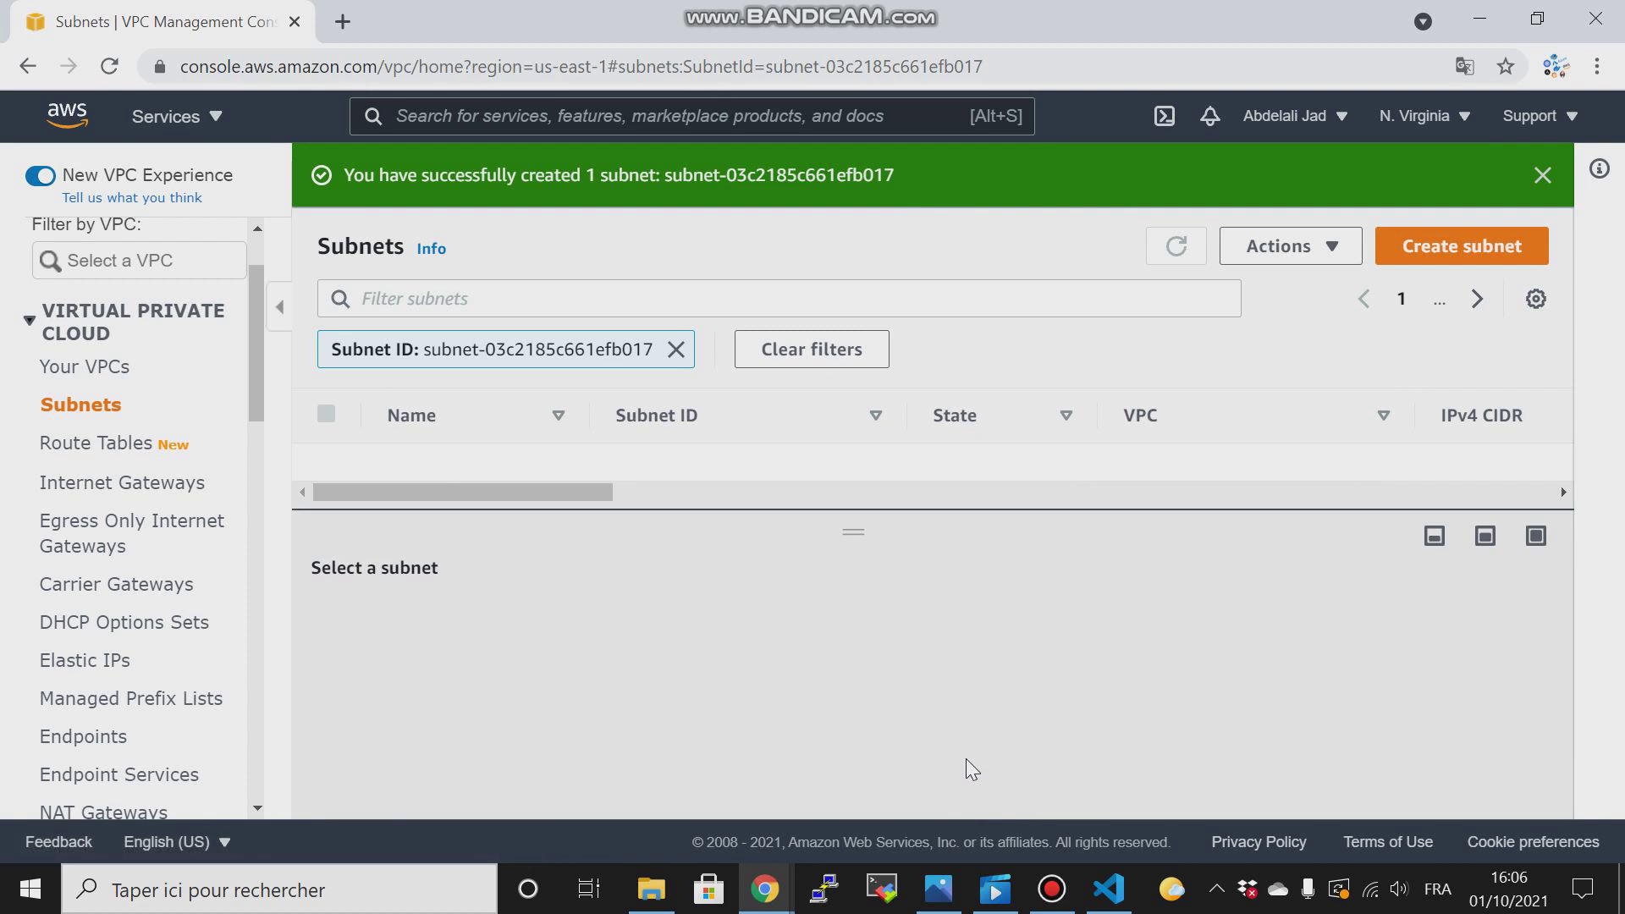
Start a fresh subnet form, glancing at the diagram before returning to the console.
{"action": "left_click", "coordinate": [1175, 246]}
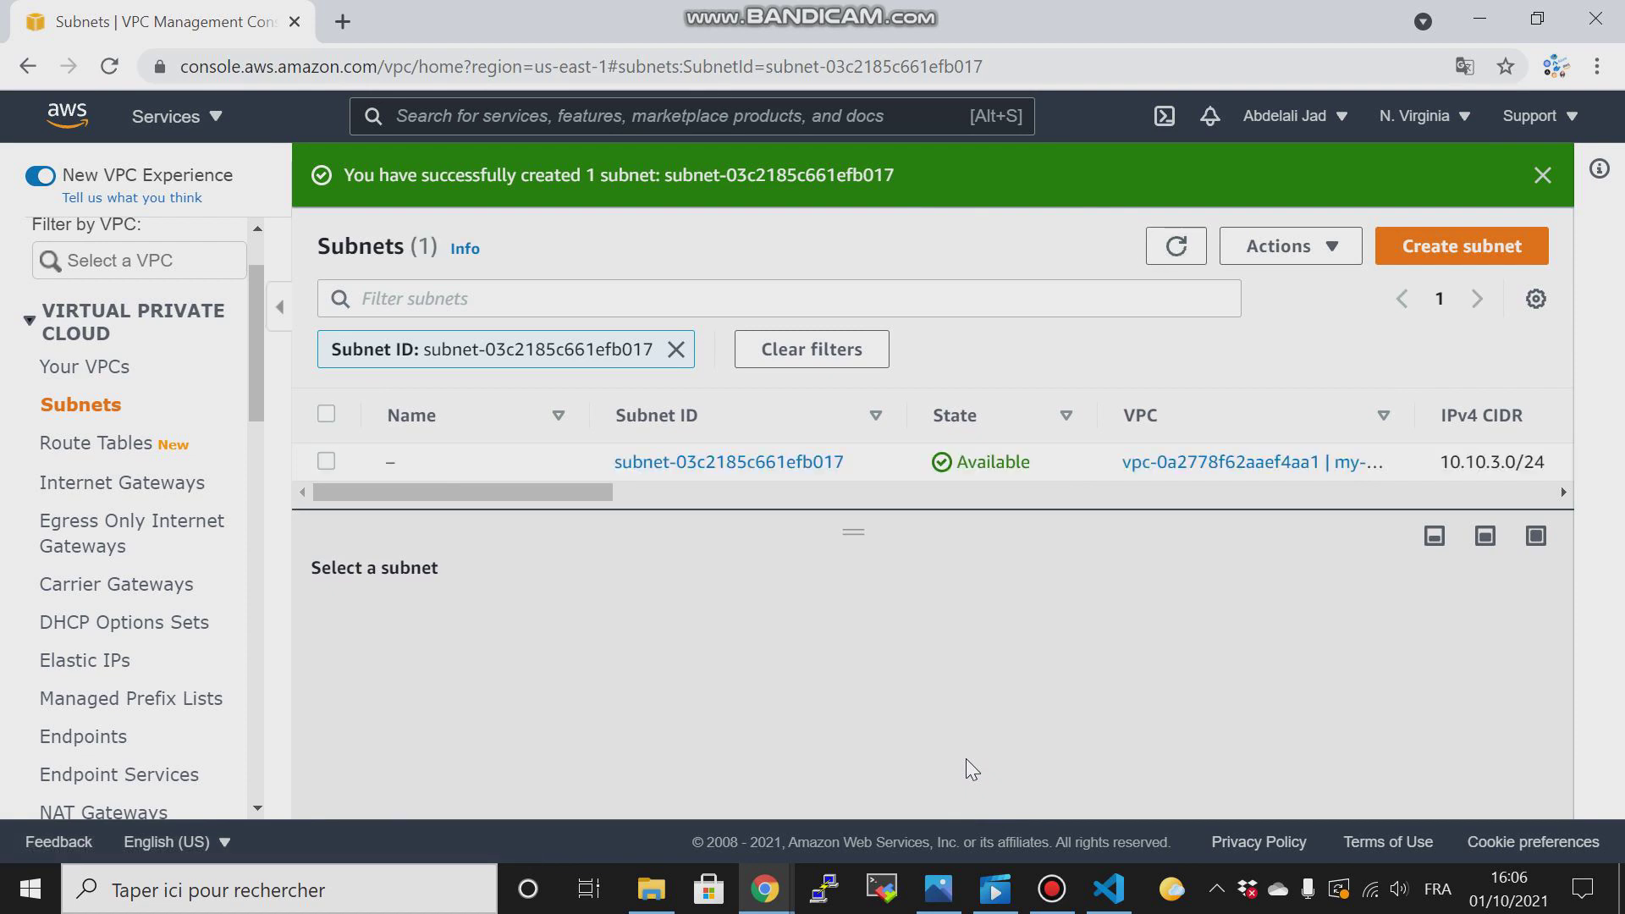
{"action": "mouse_move", "coordinate": [1444, 261]}
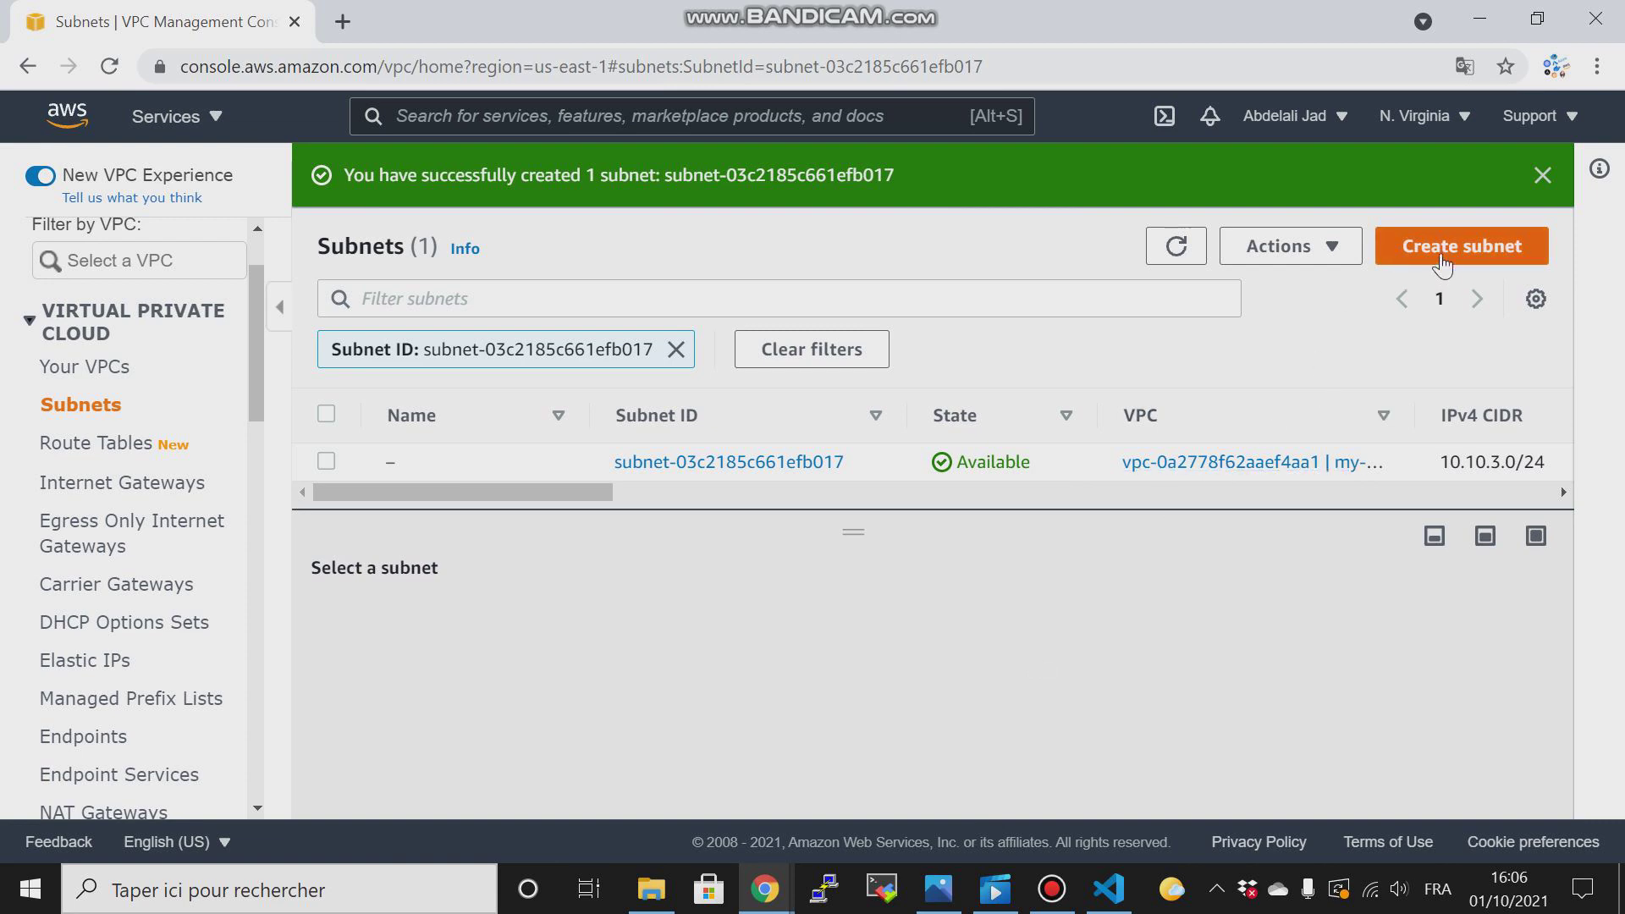
{"action": "left_click", "coordinate": [1460, 246]}
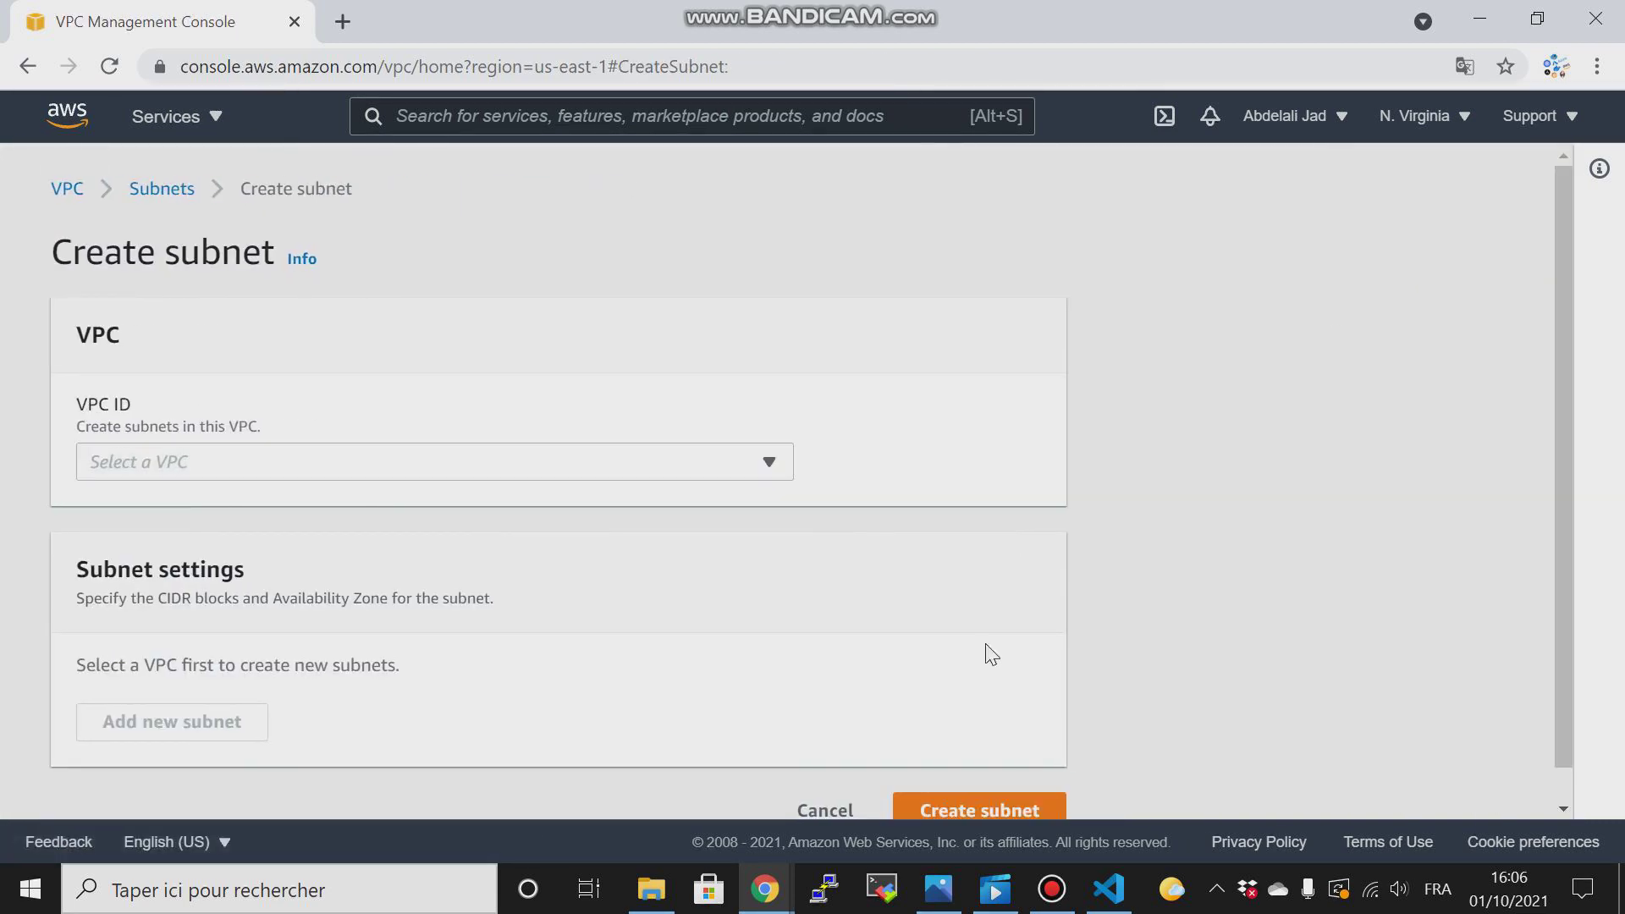
{"action": "left_click", "coordinate": [937, 889]}
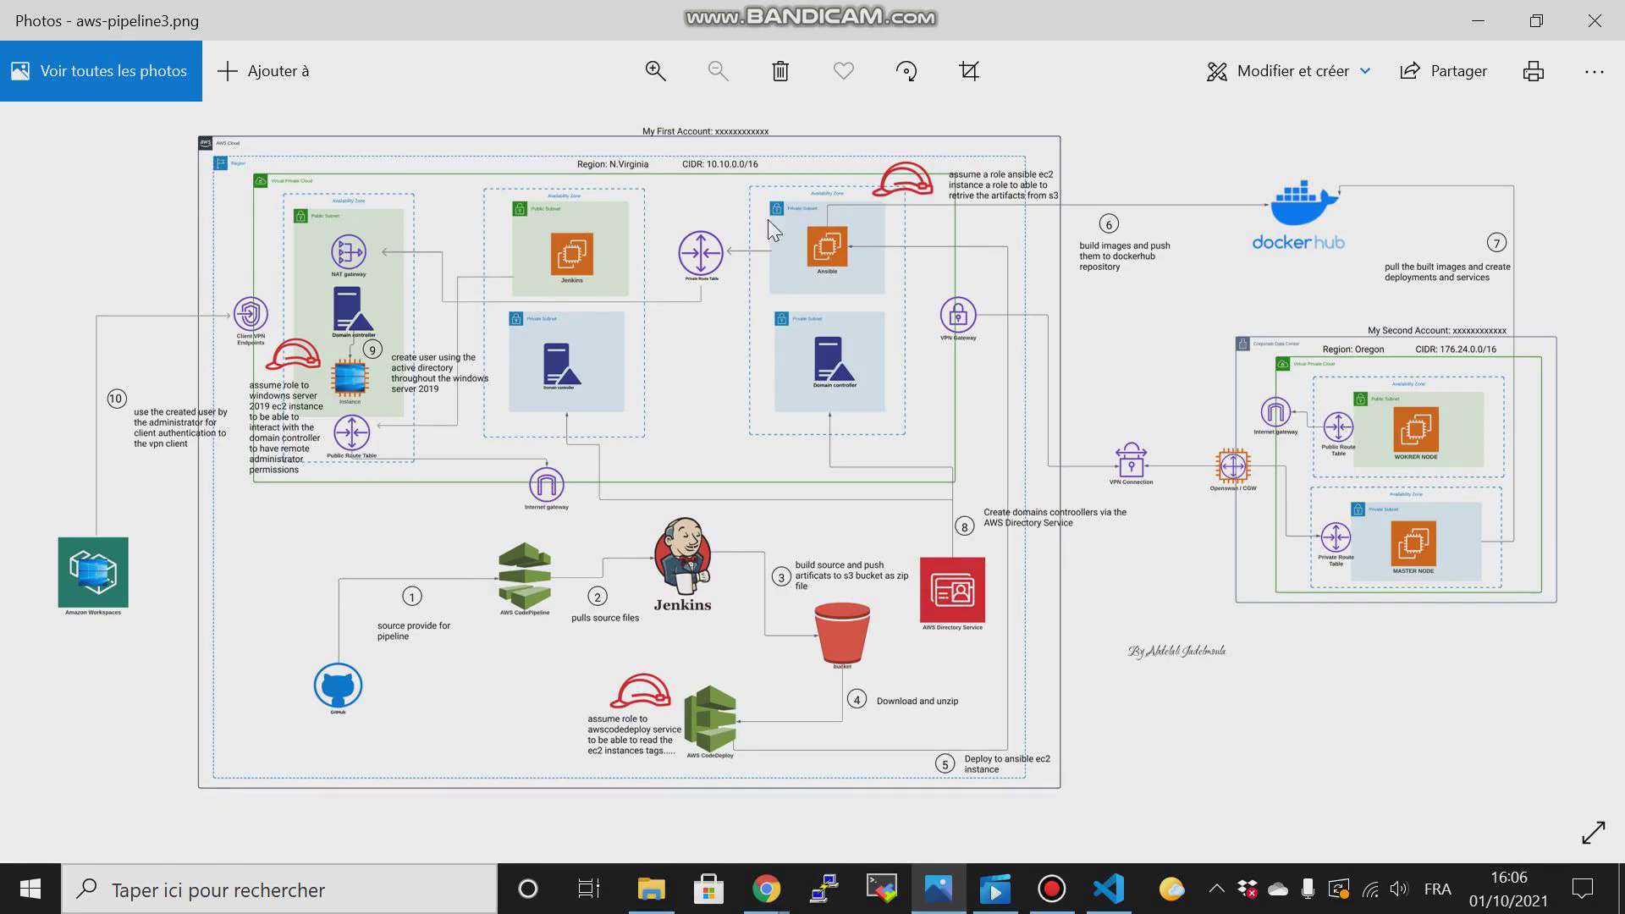
{"action": "left_click", "coordinate": [765, 889]}
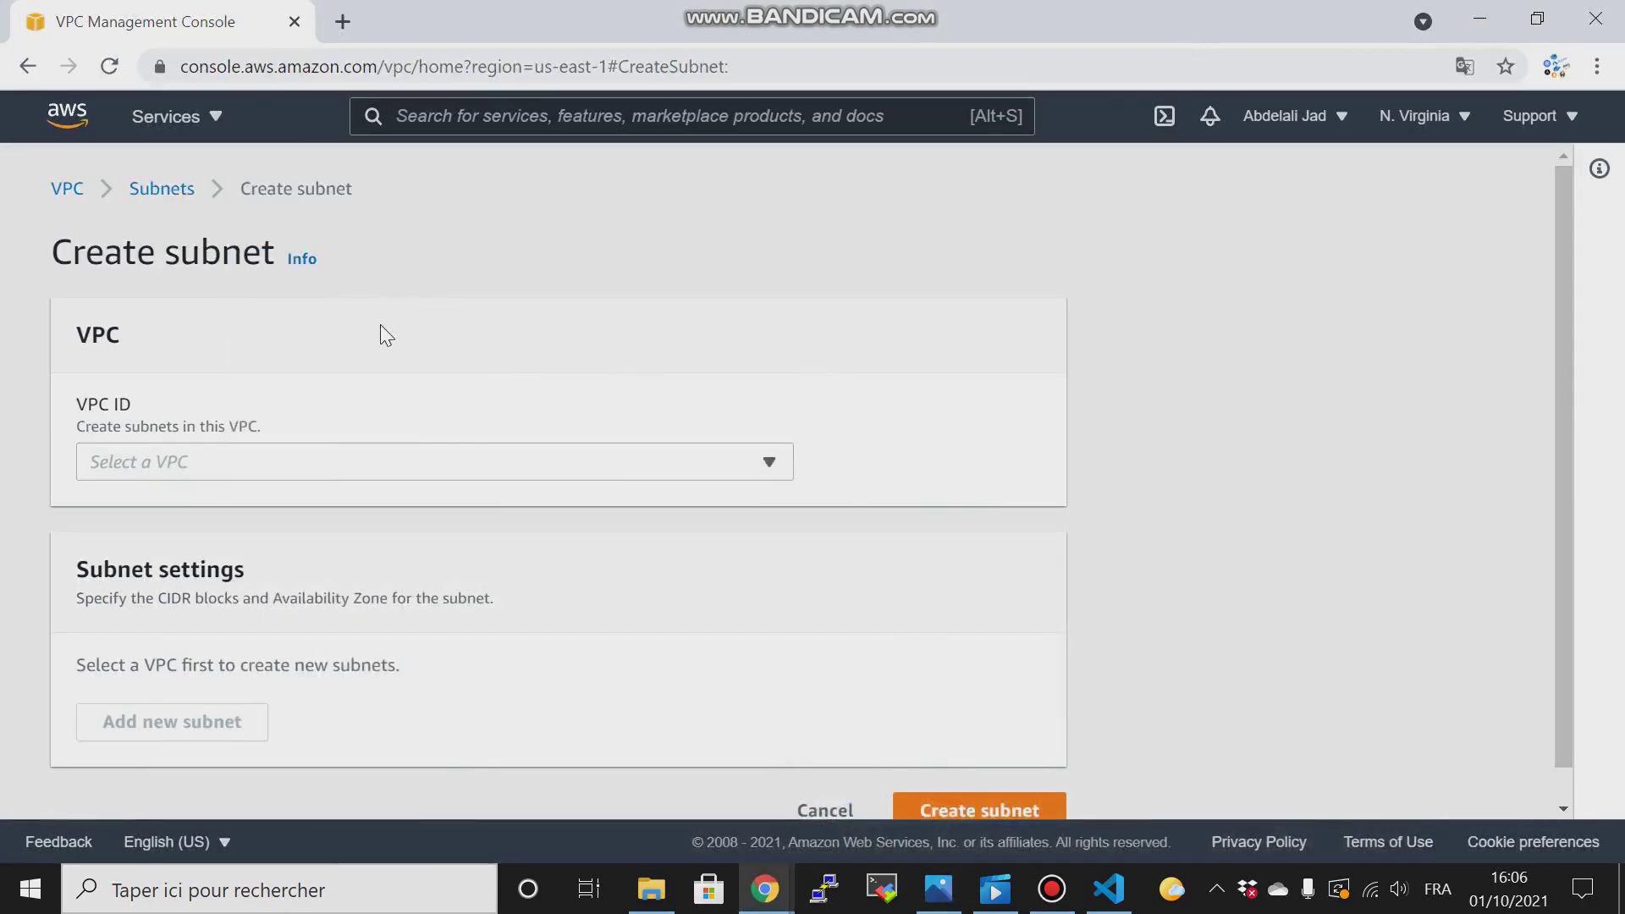